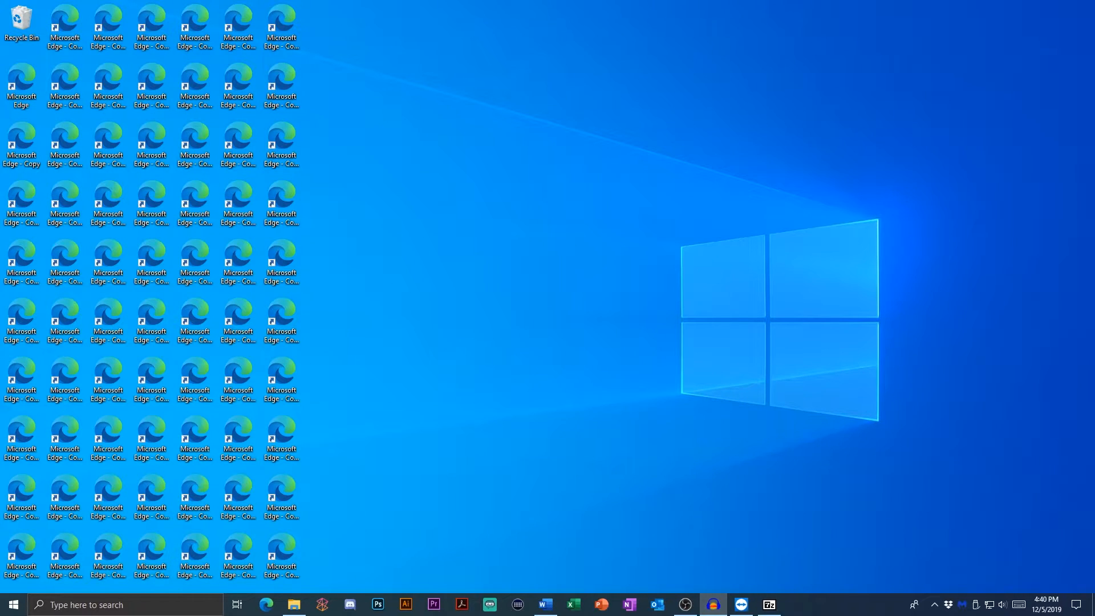
{"action": "mouse_move", "coordinate": [555, 343]}
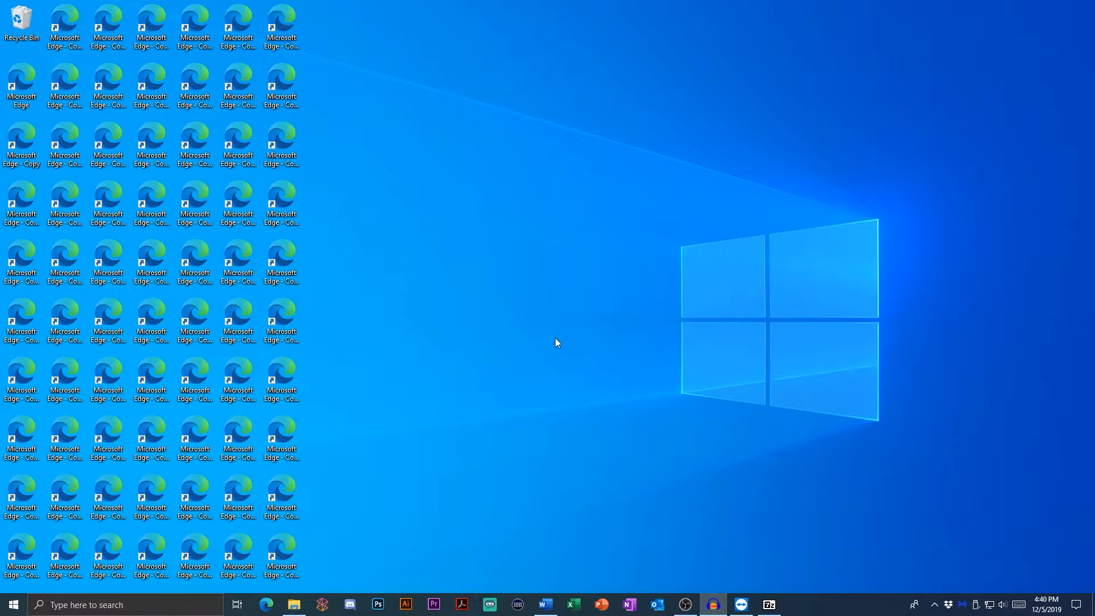
{"action": "mouse_move", "coordinate": [649, 294]}
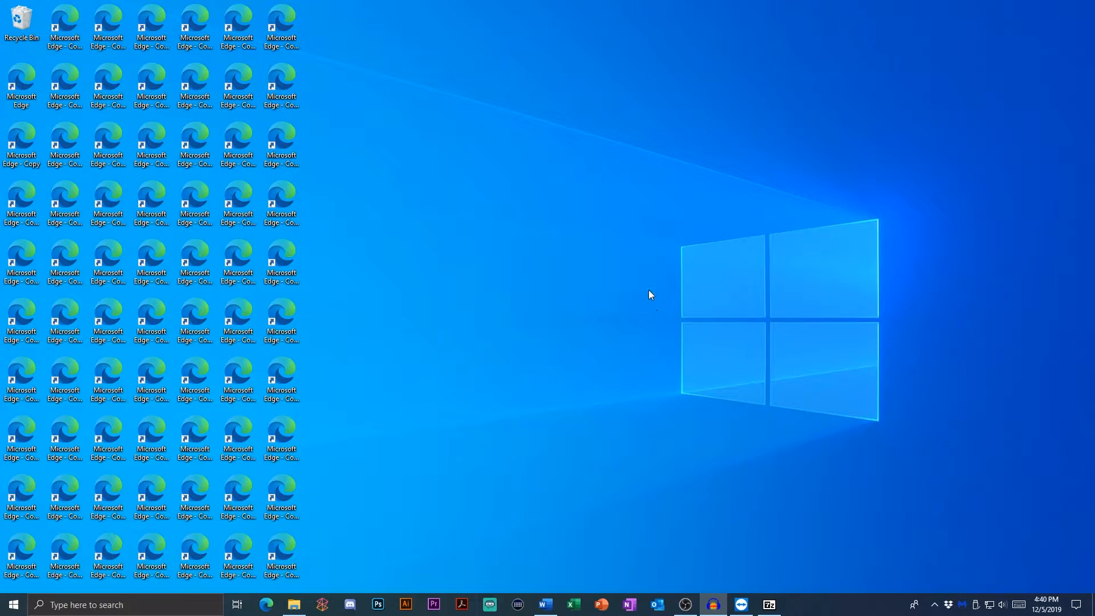
{"action": "mouse_move", "coordinate": [572, 152]}
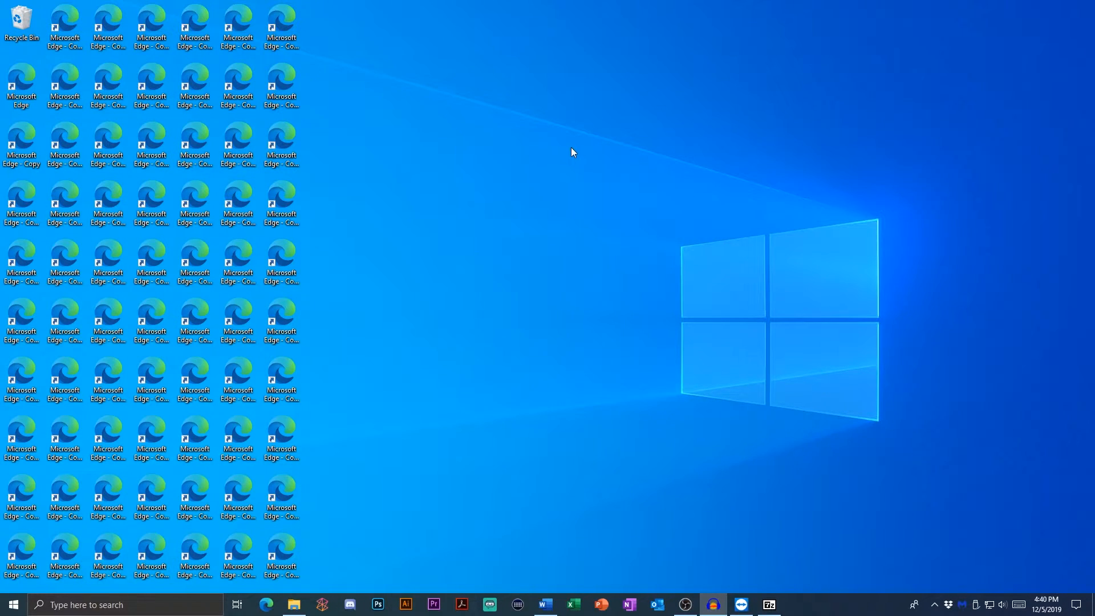
{"action": "mouse_move", "coordinate": [723, 210]}
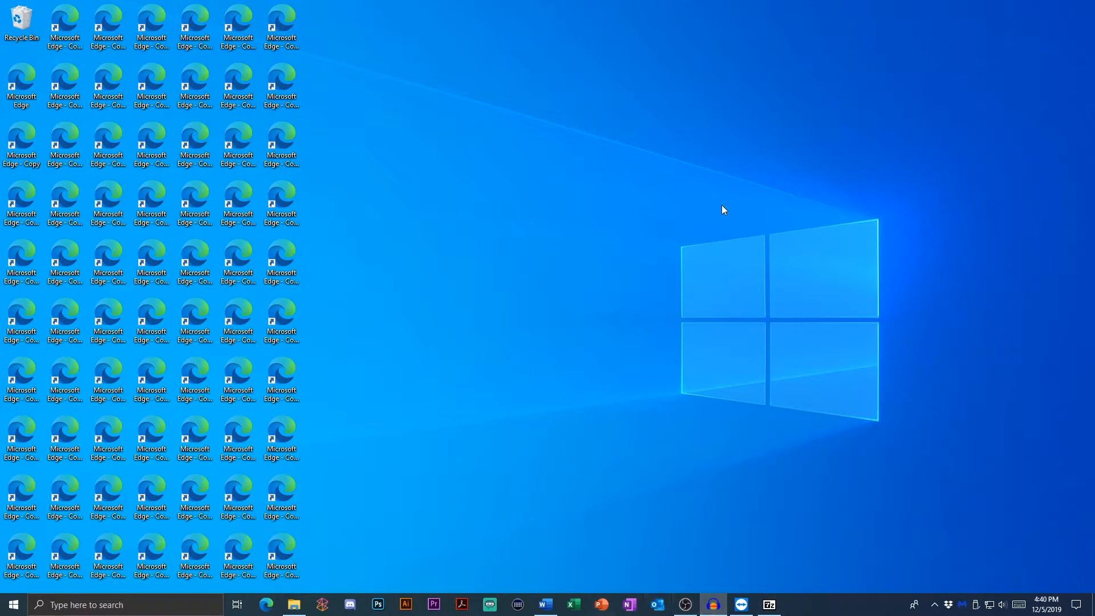
{"action": "mouse_move", "coordinate": [654, 188]}
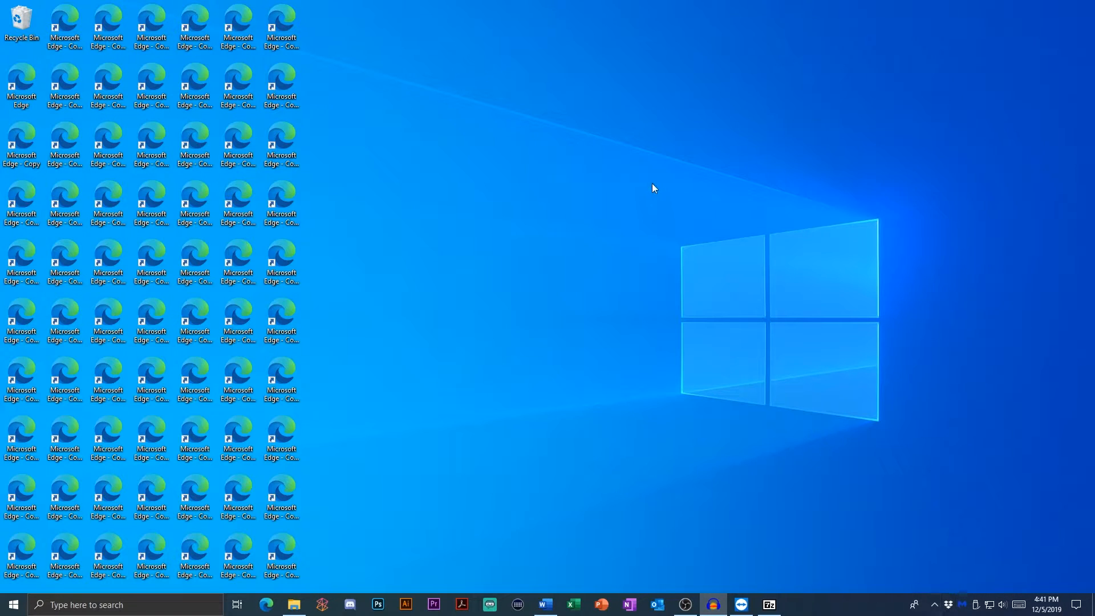
{"action": "mouse_move", "coordinate": [627, 184]}
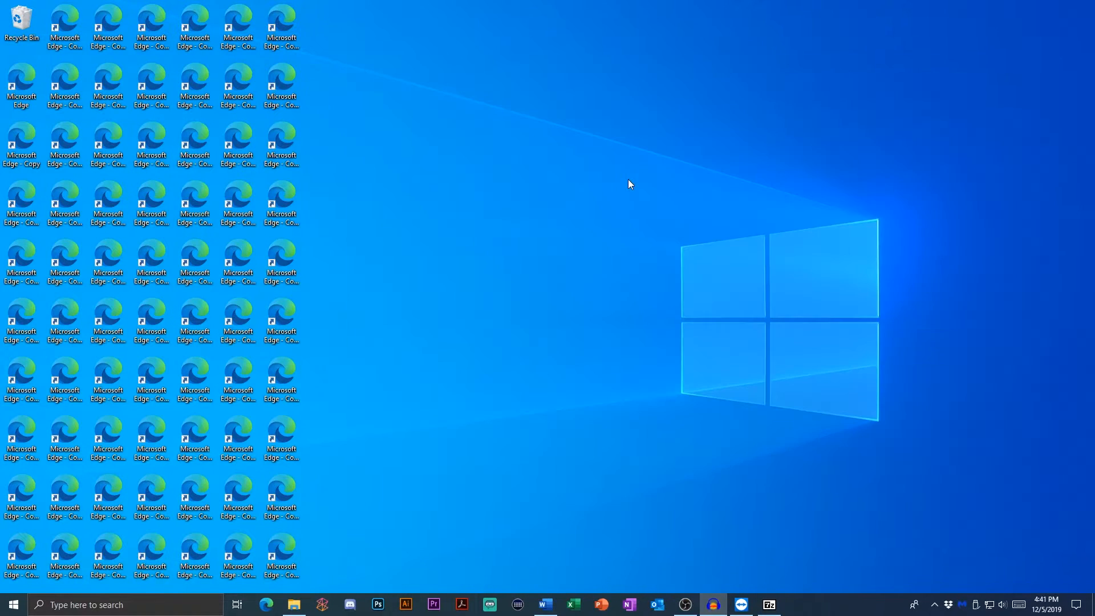
Step: Bring up the Start app list and close the leftover browser window
{"action": "left_click", "coordinate": [12, 604]}
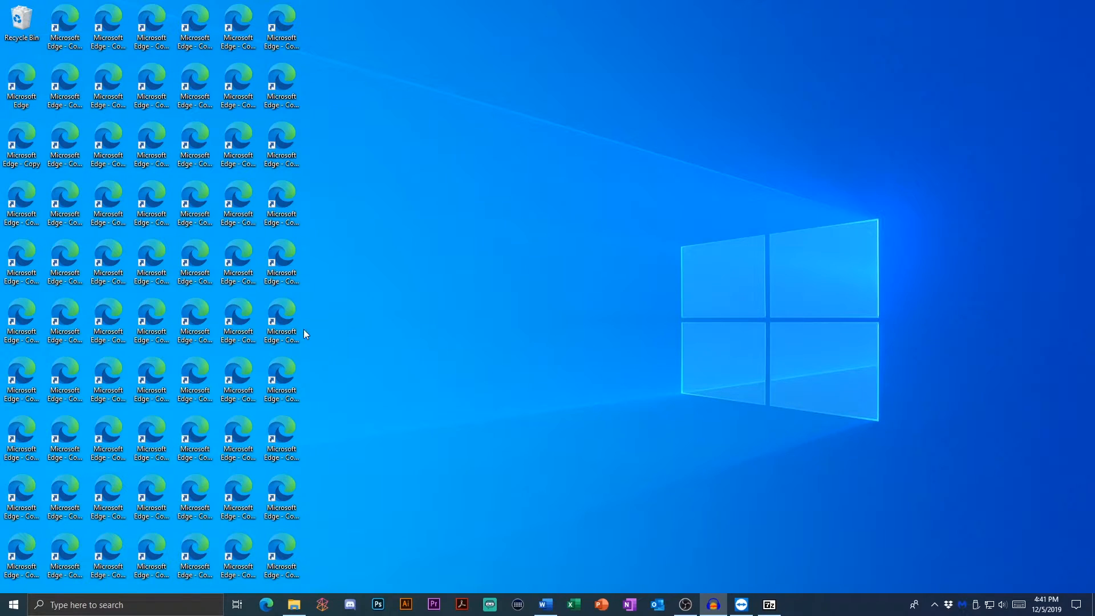
{"action": "left_click", "coordinate": [13, 604]}
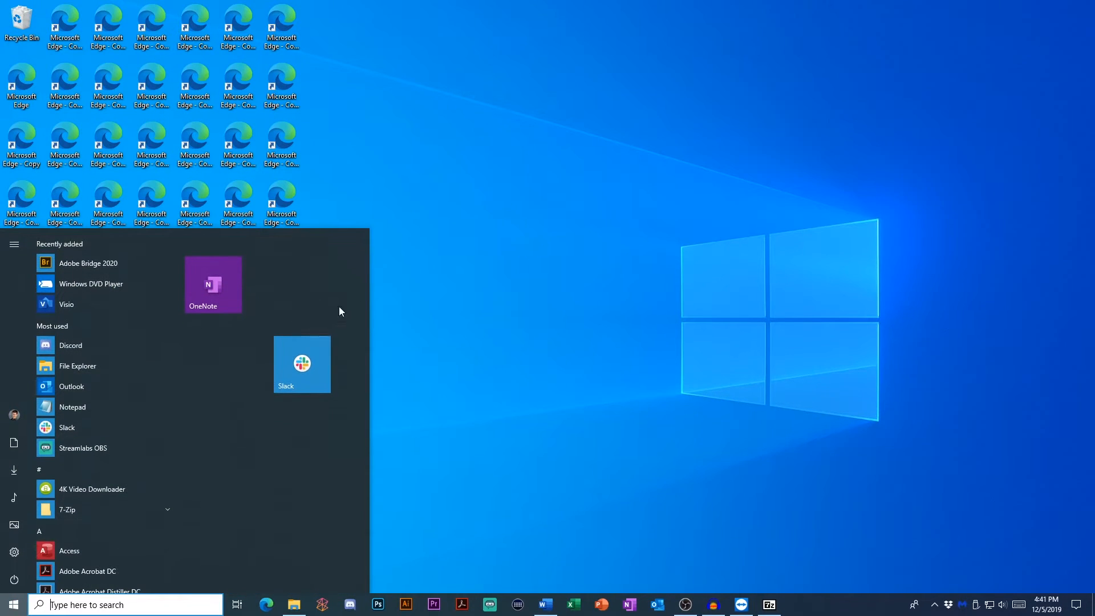
{"action": "mouse_move", "coordinate": [578, 335]}
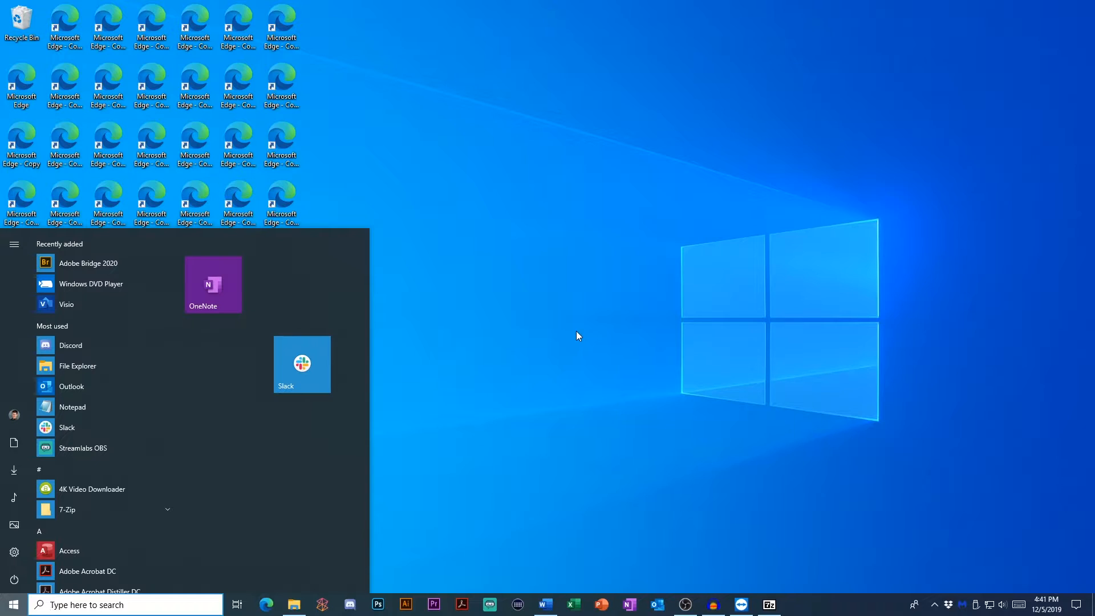
{"action": "mouse_move", "coordinate": [514, 340]}
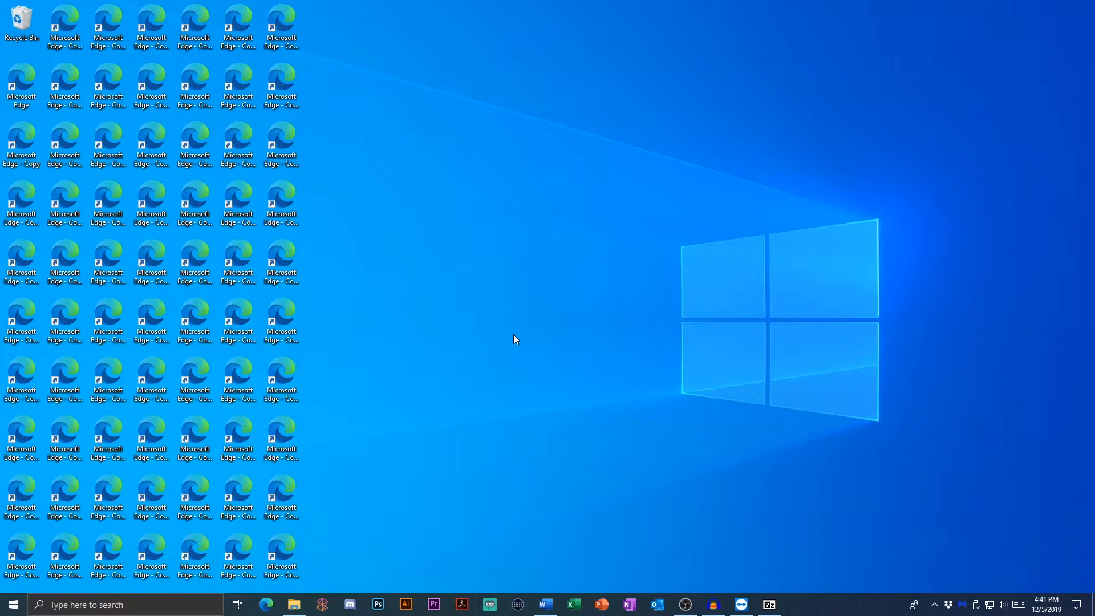
{"action": "mouse_move", "coordinate": [46, 5]}
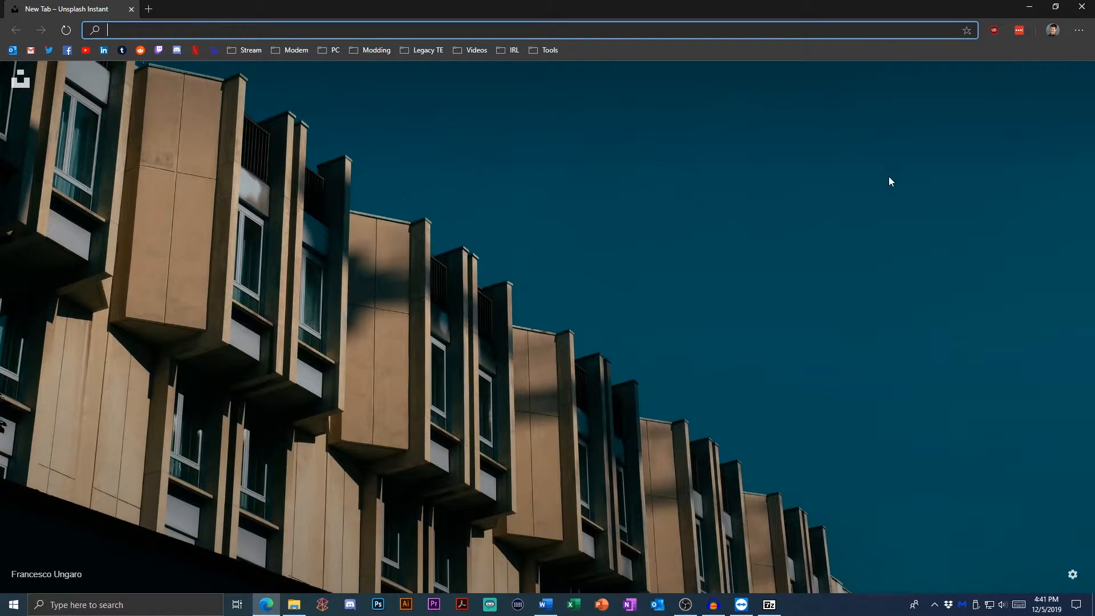
{"action": "mouse_move", "coordinate": [1079, 8]}
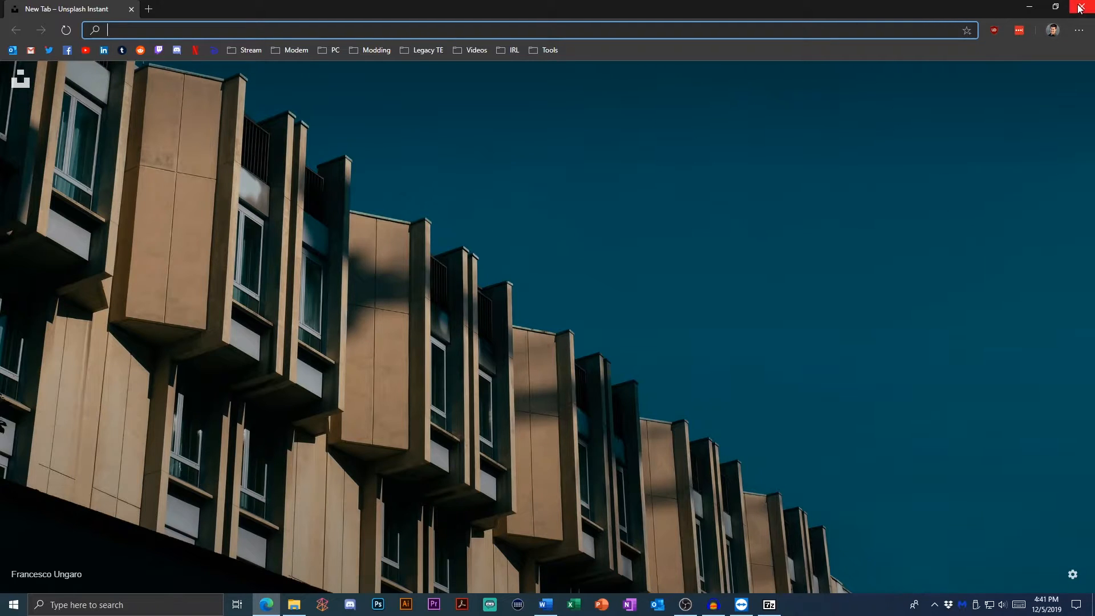
{"action": "mouse_move", "coordinate": [1078, 8]}
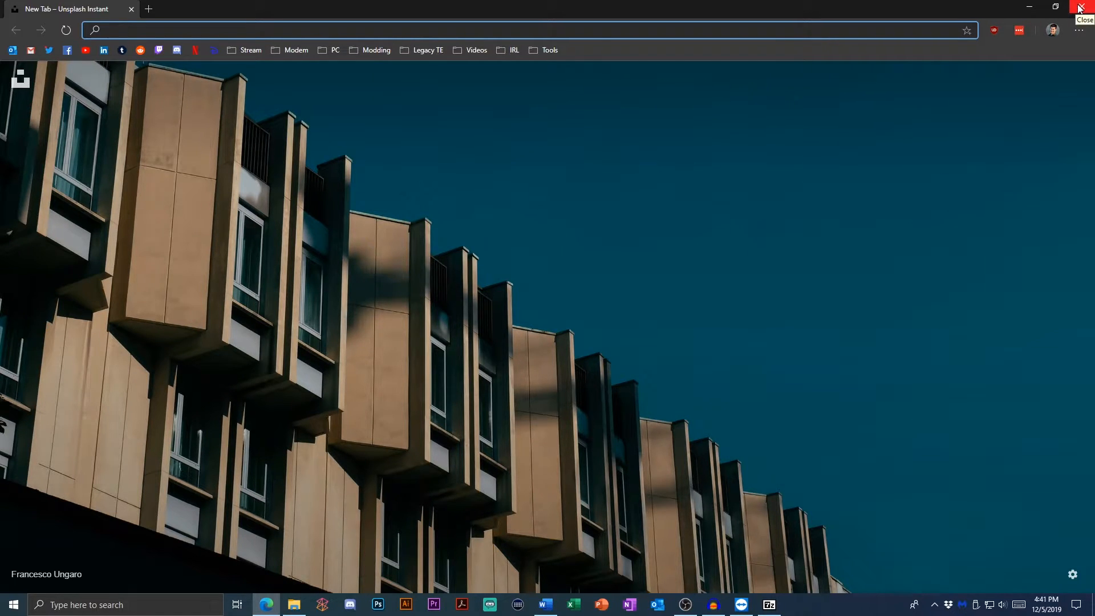
{"action": "left_click", "coordinate": [1081, 7]}
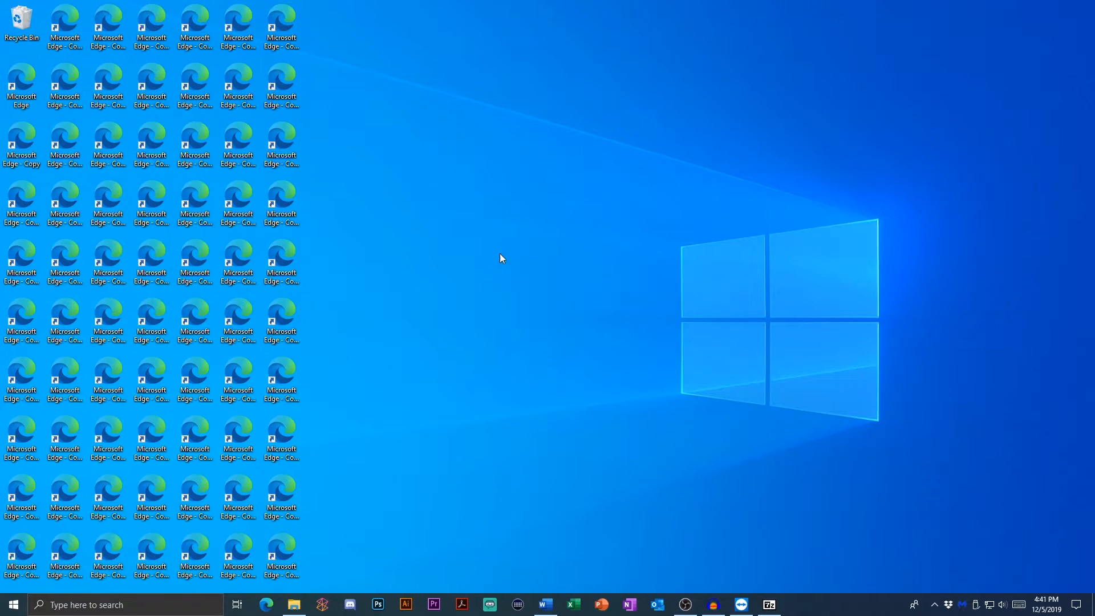
{"action": "mouse_move", "coordinate": [563, 216]}
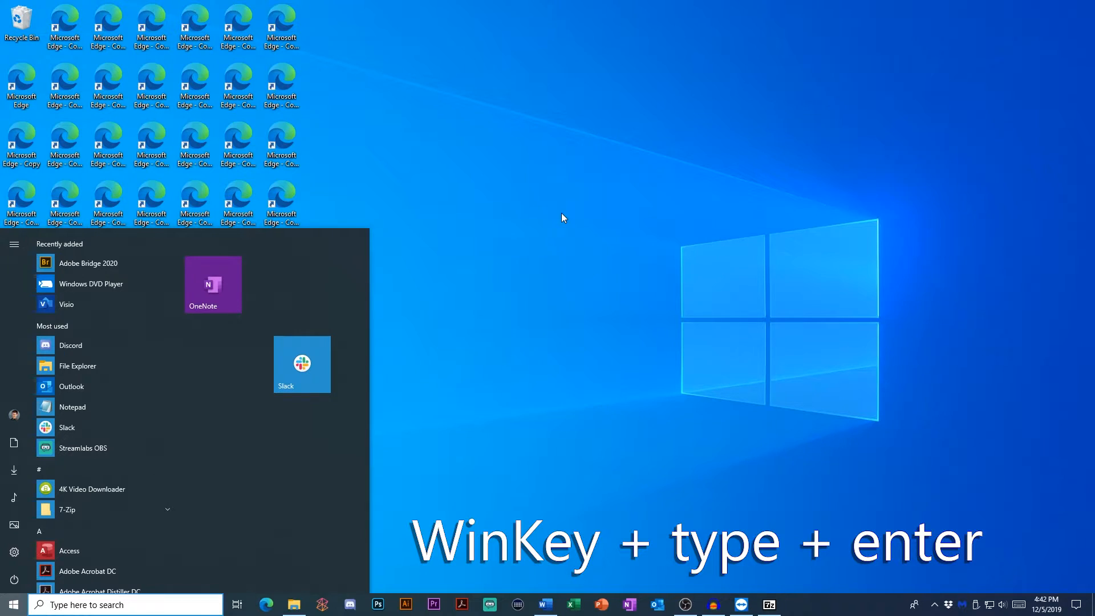
Step: Launch Notepad by typing 'notepad' into Windows Search, then close it again
{"action": "type", "text": "notep"}
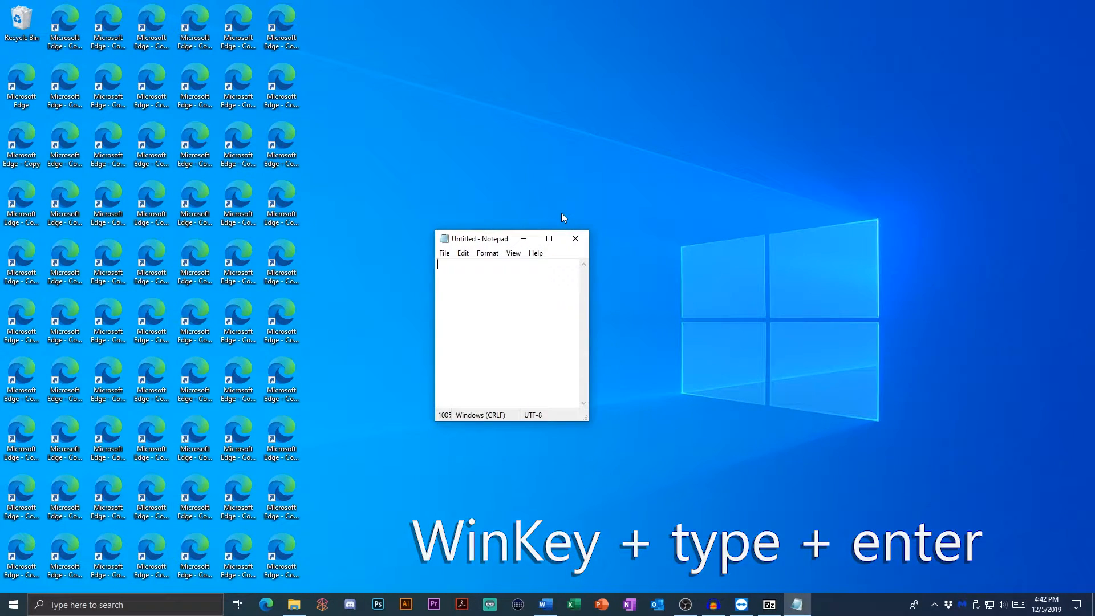
{"action": "left_click", "coordinate": [575, 238]}
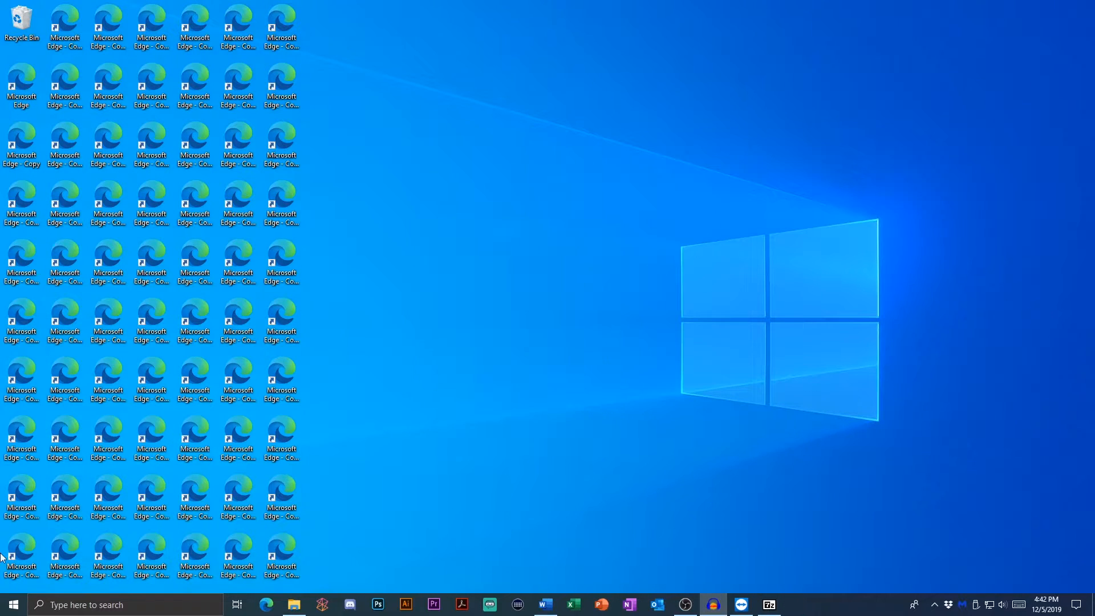
{"action": "type", "text": "notepad"}
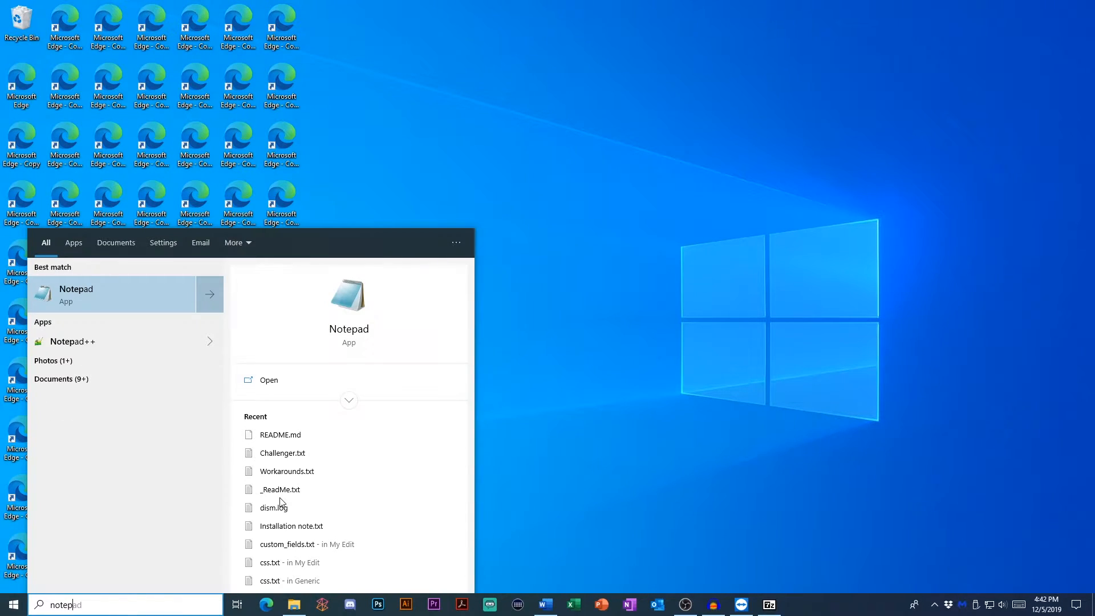
{"action": "left_click", "coordinate": [268, 380]}
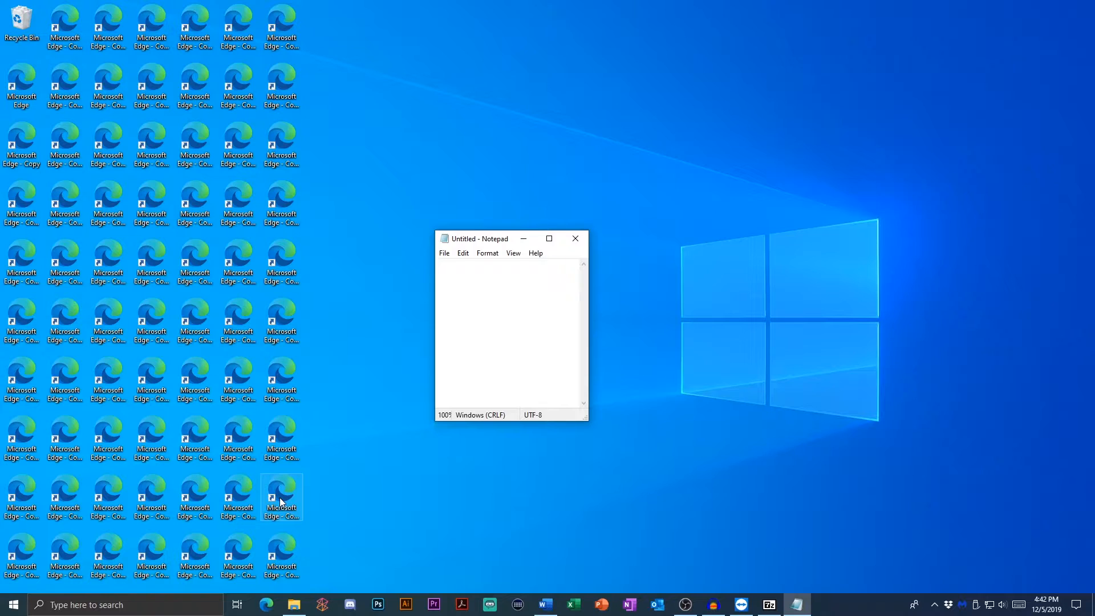
{"action": "left_click", "coordinate": [575, 238]}
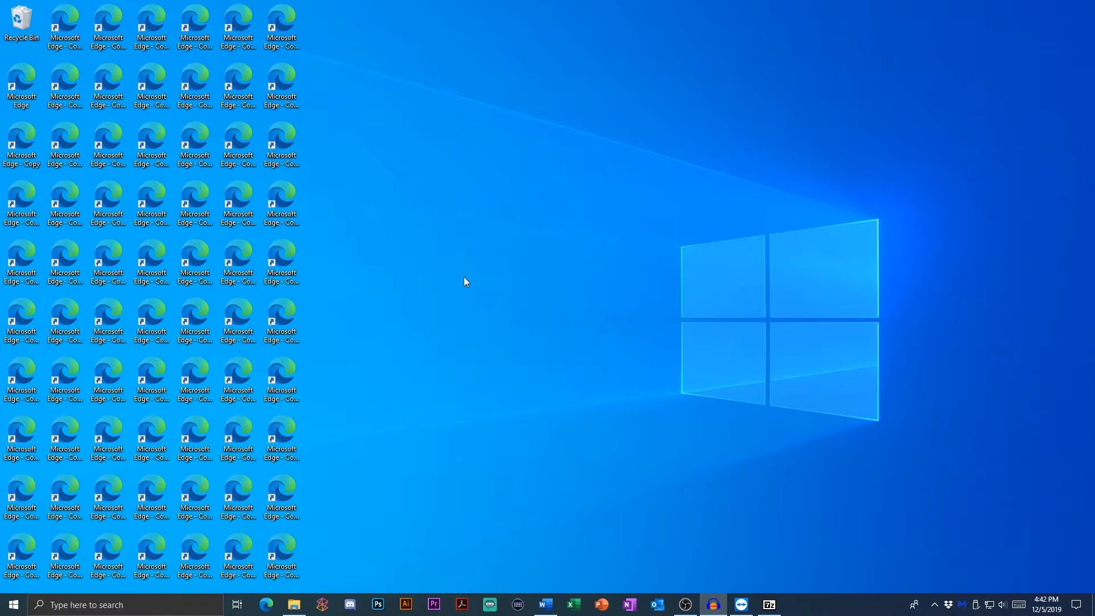
Step: Launch Notepad a second time from the 'notep' search results
{"action": "left_click", "coordinate": [12, 605]}
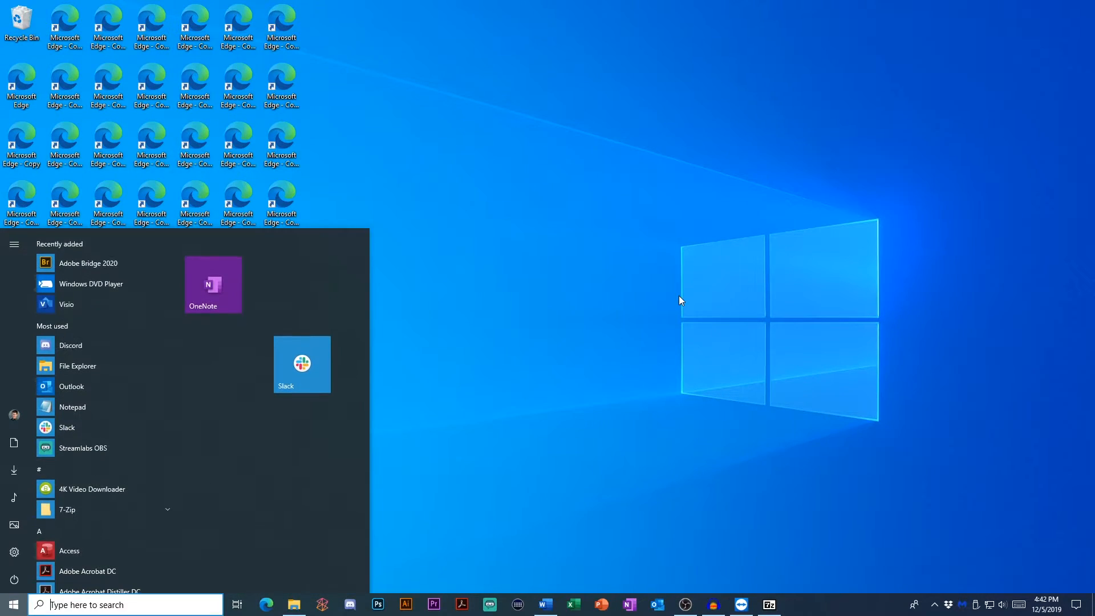
{"action": "type", "text": "notep"}
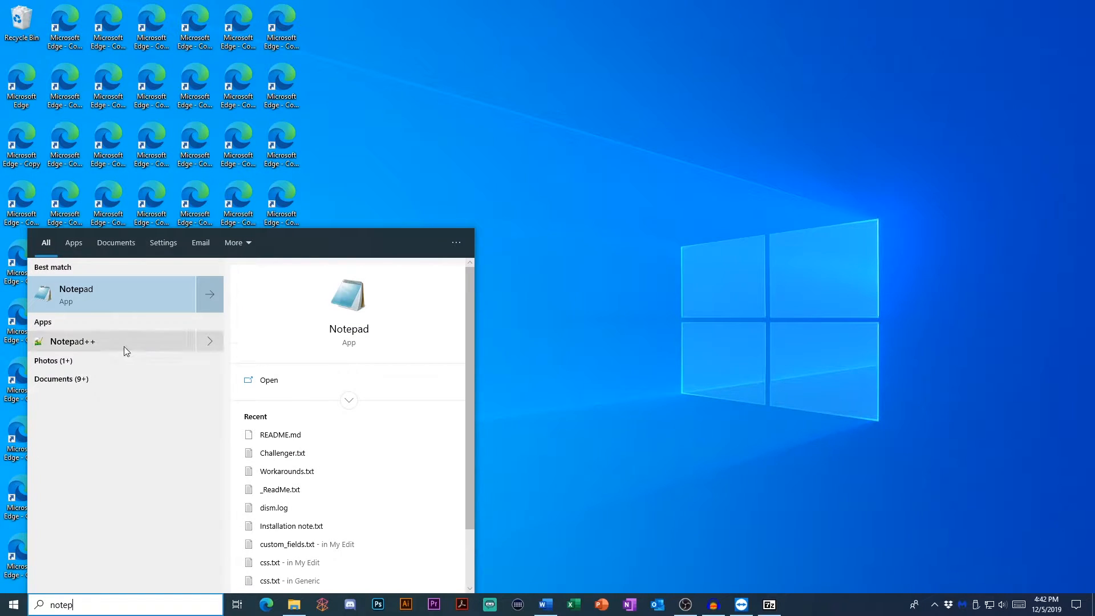
{"action": "left_click", "coordinate": [72, 341]}
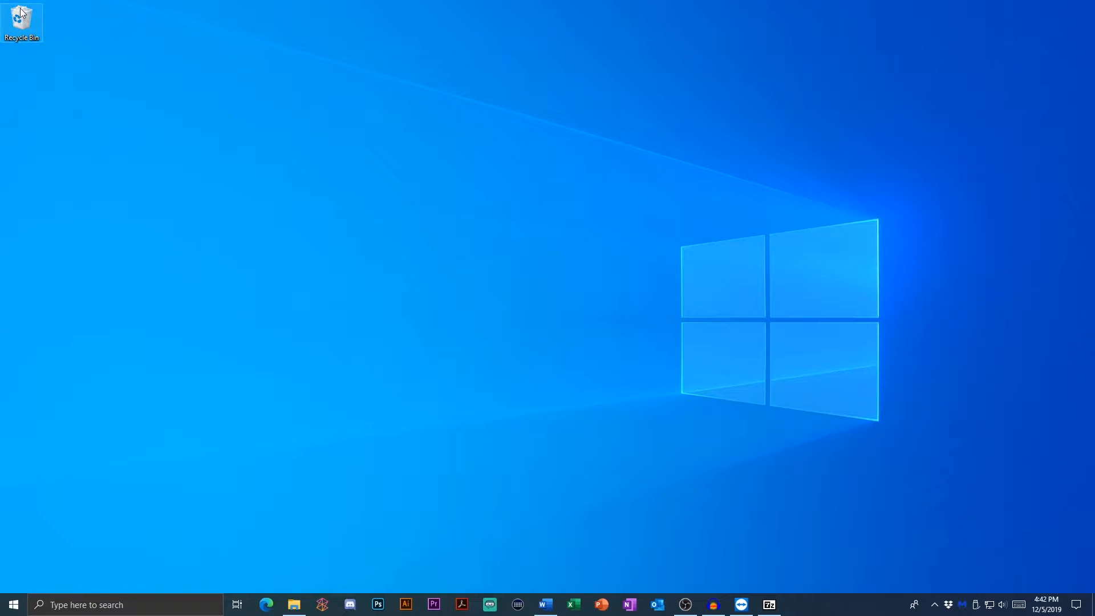
{"action": "mouse_move", "coordinate": [196, 183]}
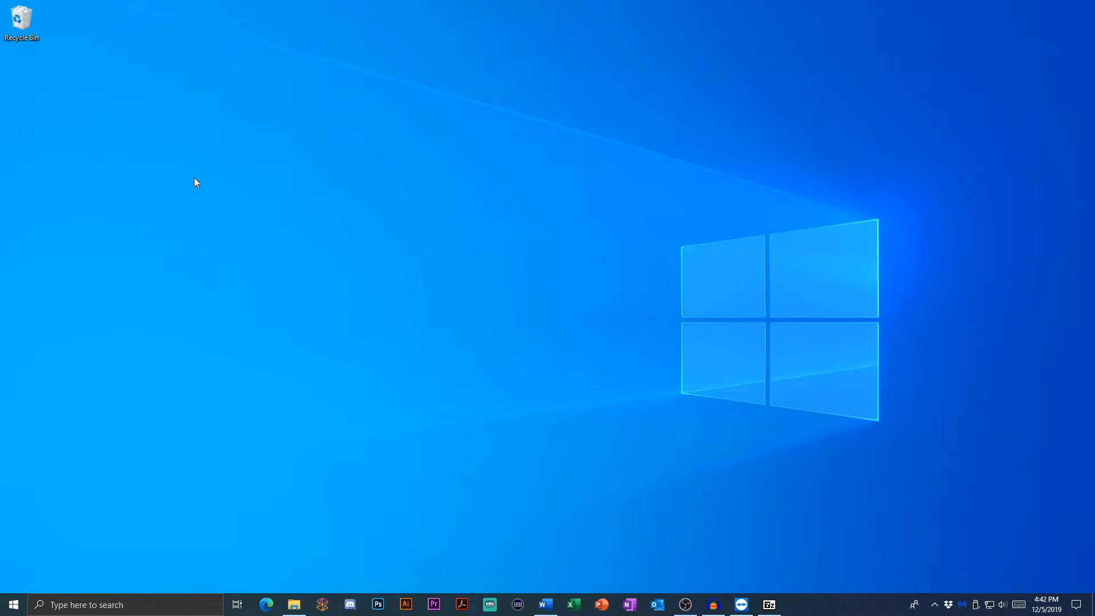
{"action": "mouse_move", "coordinate": [56, 33]}
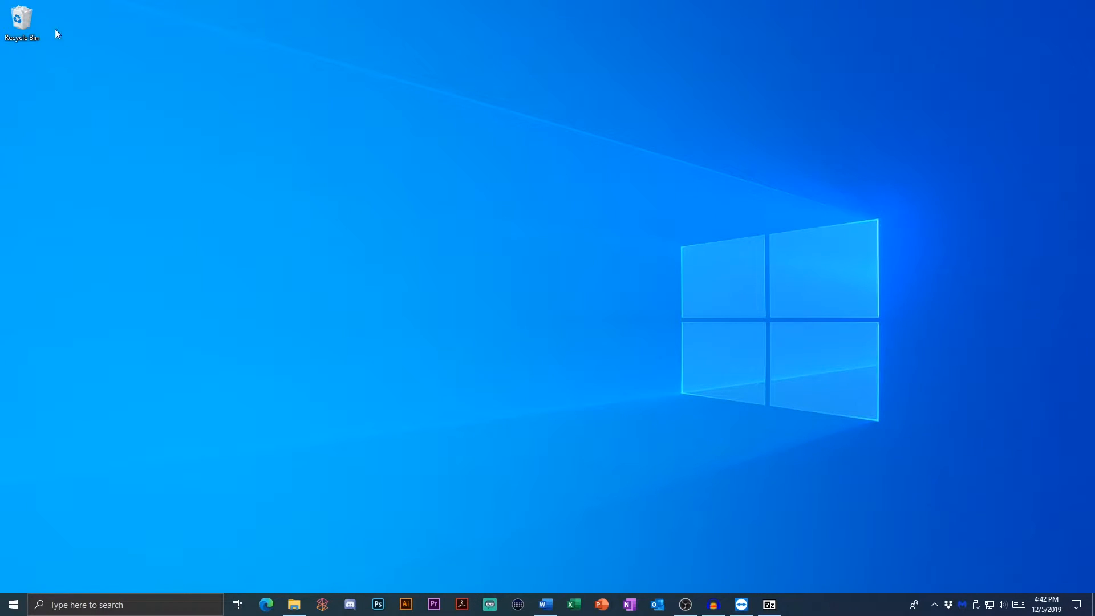
Step: Turn off the Recycle Bin desktop icon via Themes > Desktop icon settings, leaving the desktop empty
{"action": "left_click", "coordinate": [13, 604]}
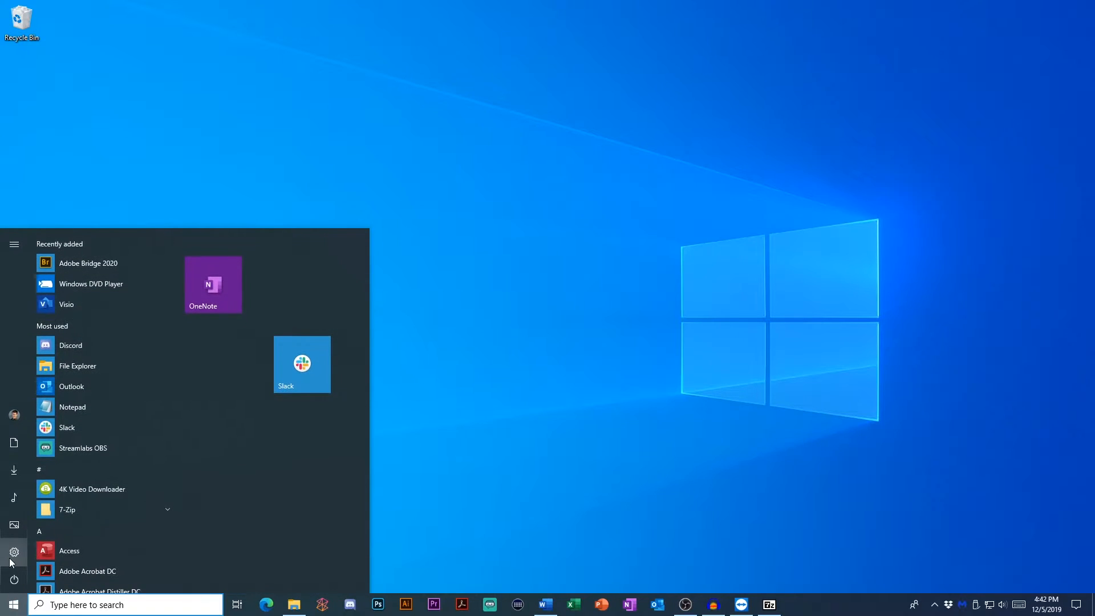
{"action": "left_click", "coordinate": [14, 552]}
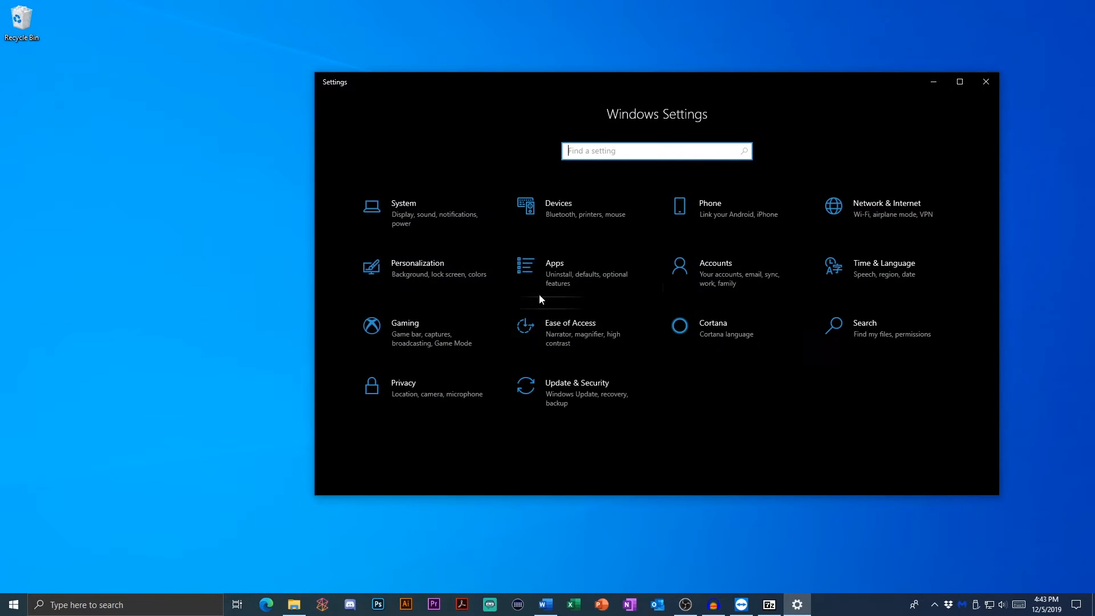
{"action": "mouse_move", "coordinate": [422, 273]}
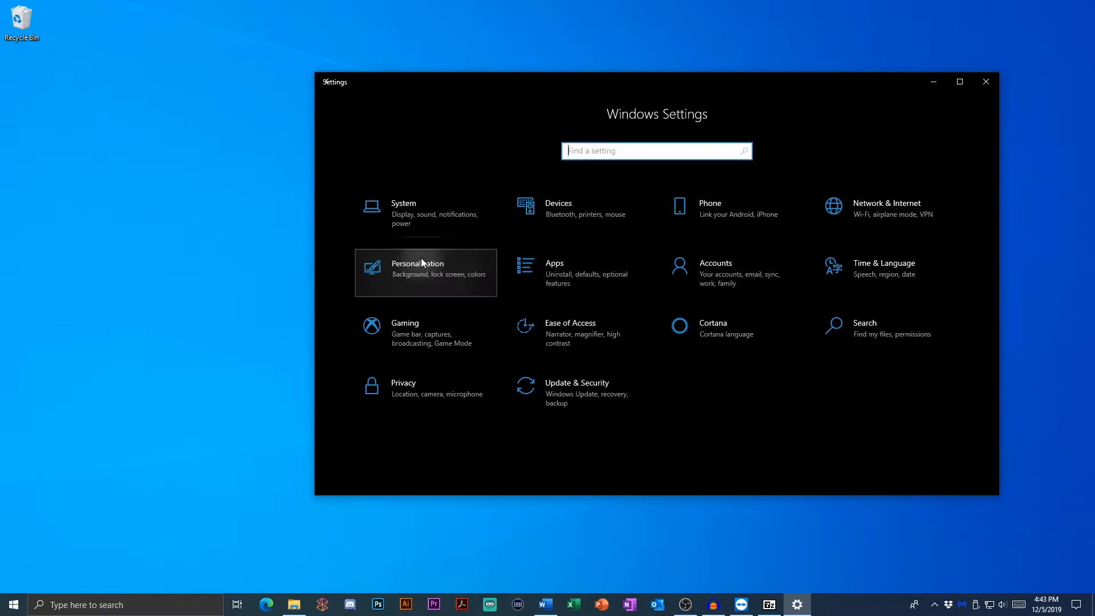
{"action": "left_click", "coordinate": [425, 273]}
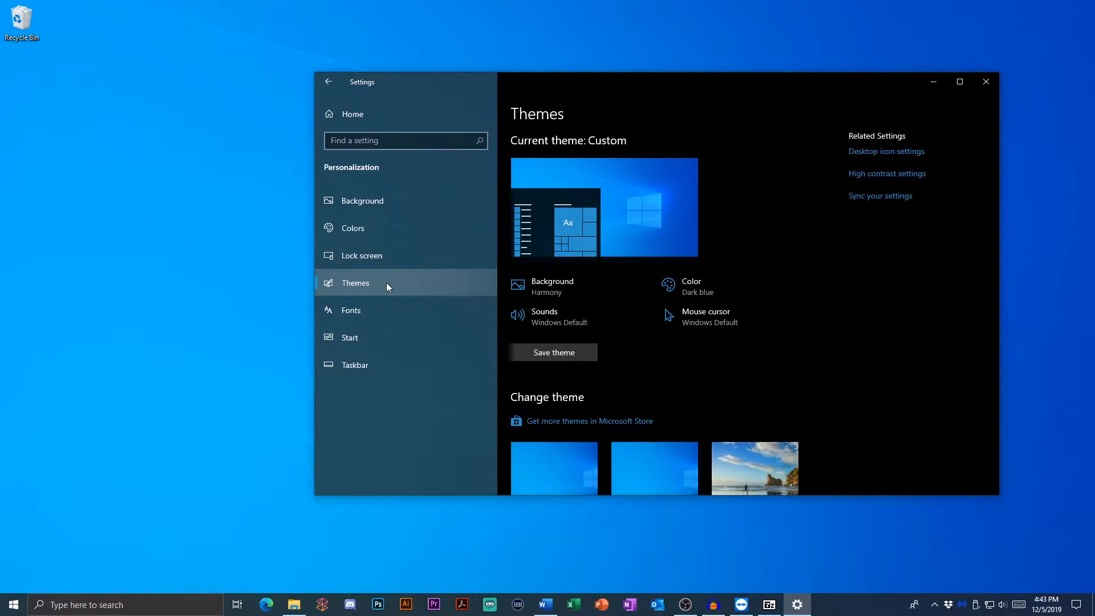
{"action": "mouse_move", "coordinate": [887, 152]}
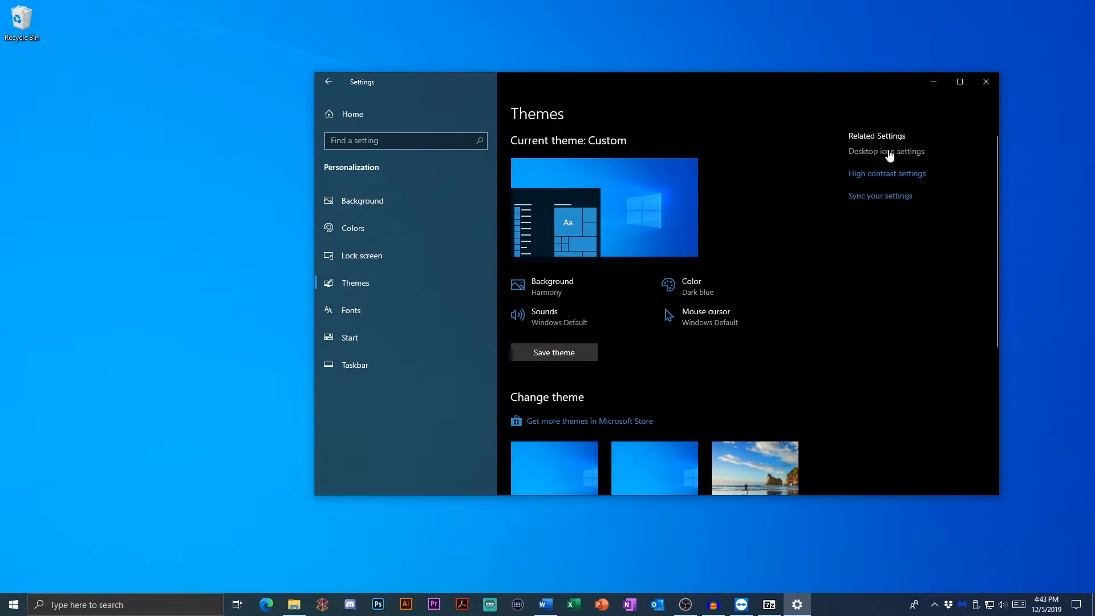
{"action": "left_click", "coordinate": [886, 150]}
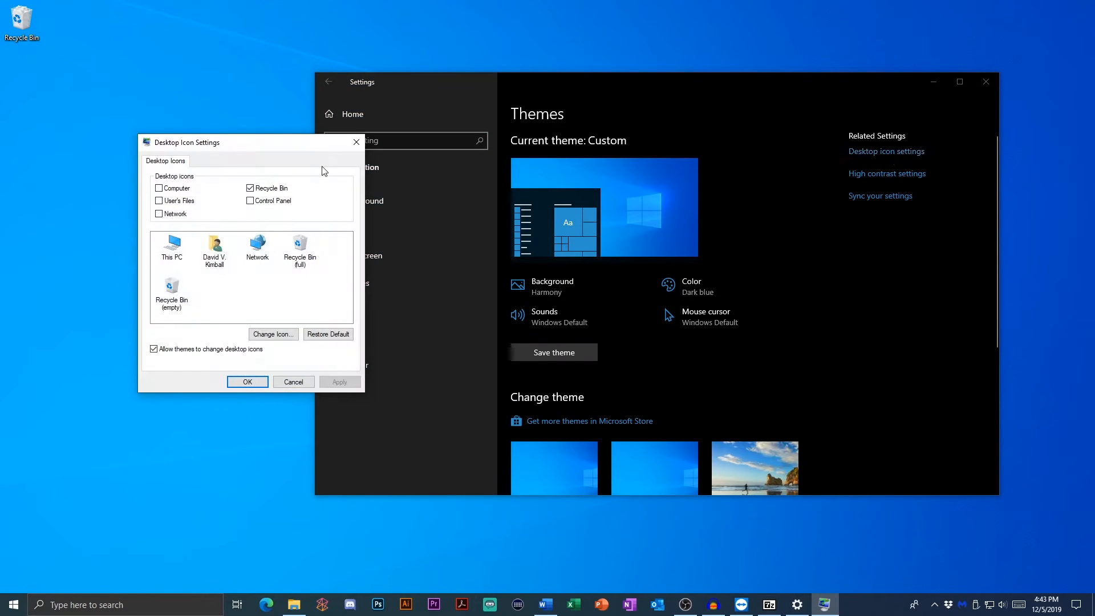
{"action": "left_click", "coordinate": [340, 381]}
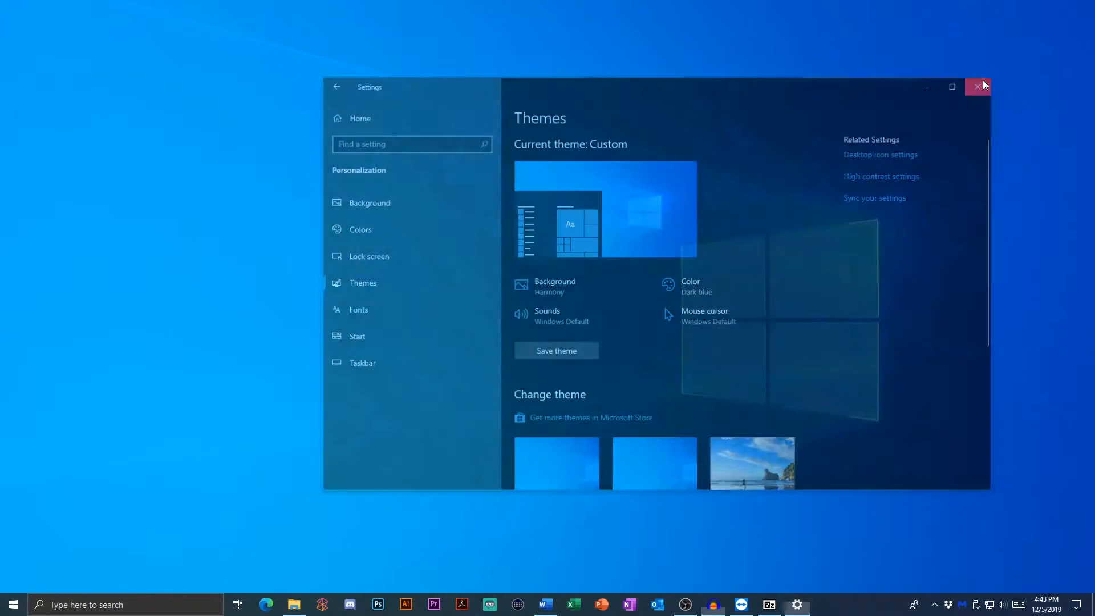
{"action": "left_click", "coordinate": [981, 87]}
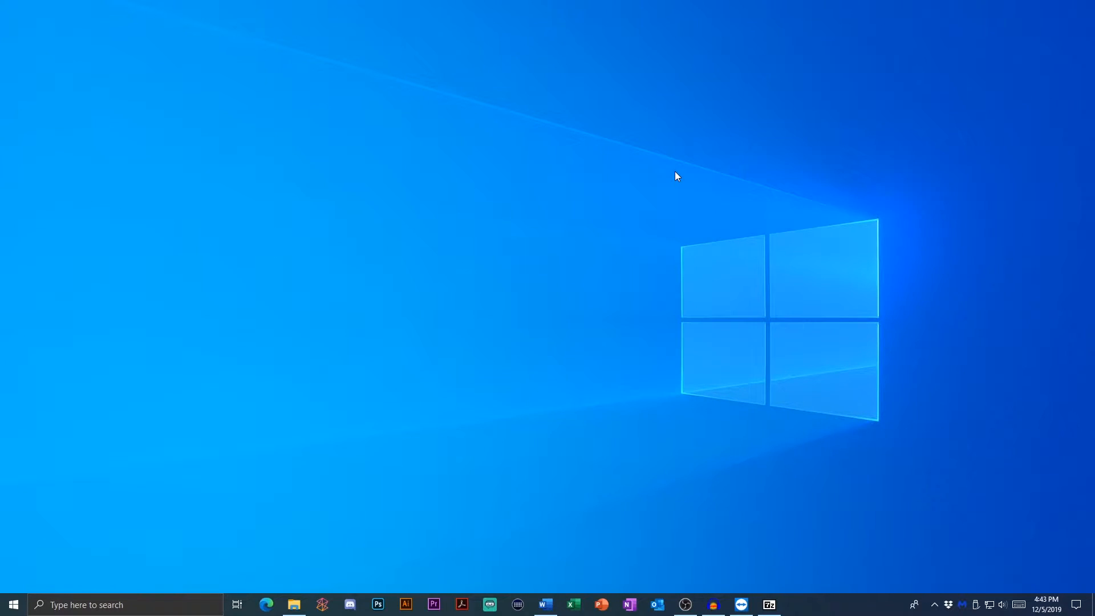
{"action": "mouse_move", "coordinate": [292, 268]}
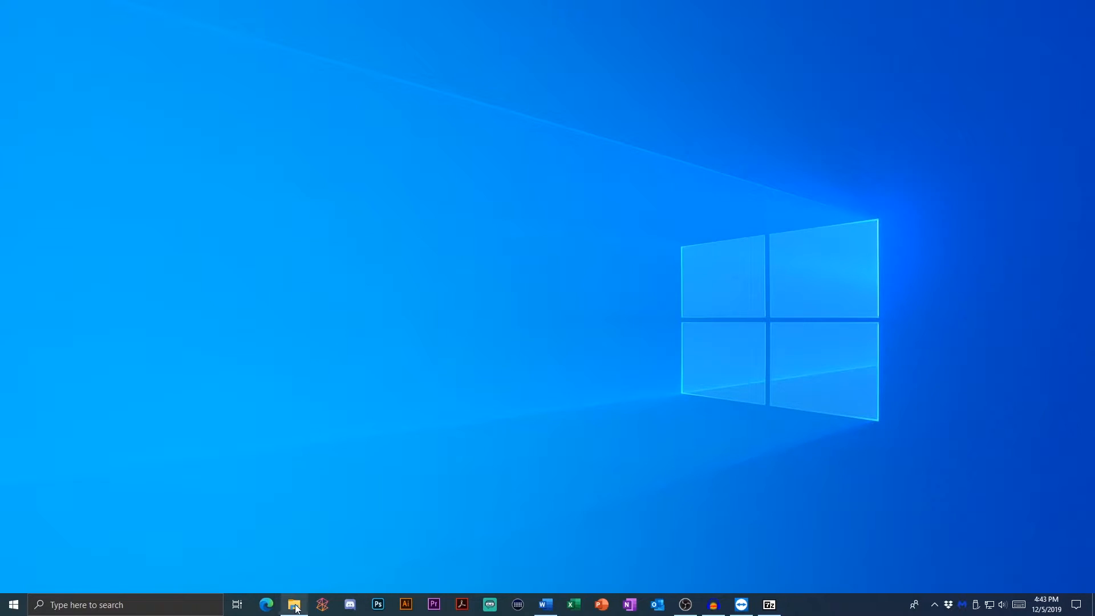
{"action": "left_click", "coordinate": [294, 605]}
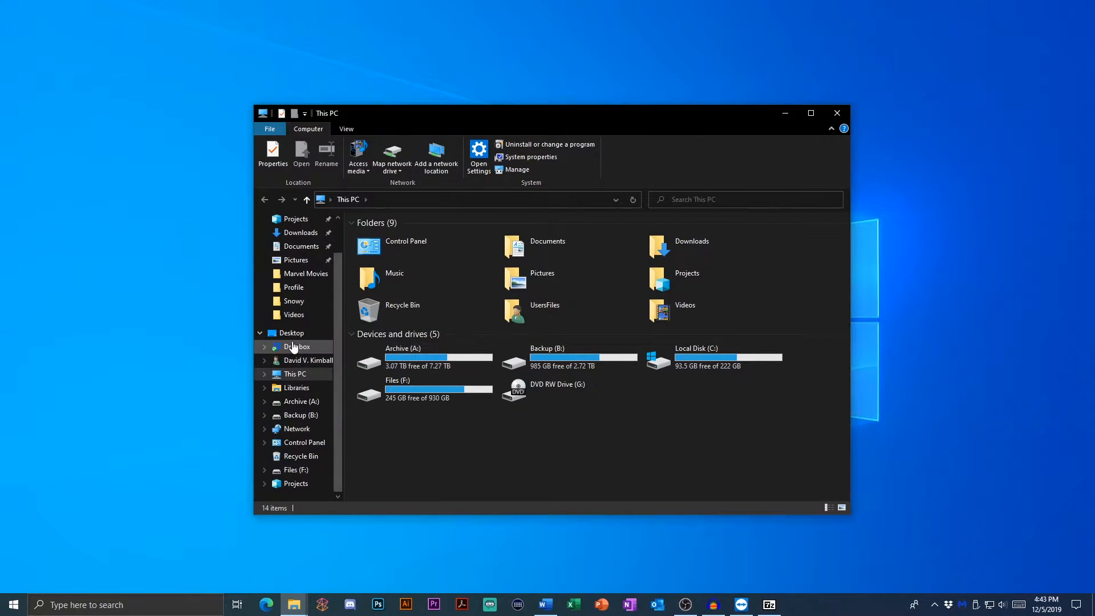
{"action": "left_click", "coordinate": [291, 332]}
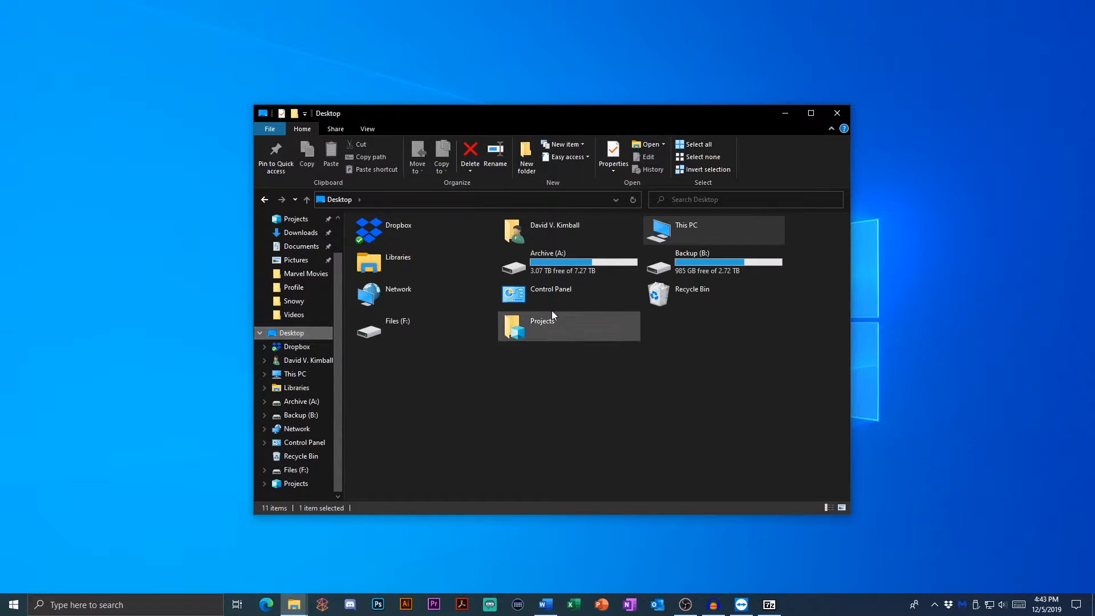
{"action": "left_click", "coordinate": [691, 293]}
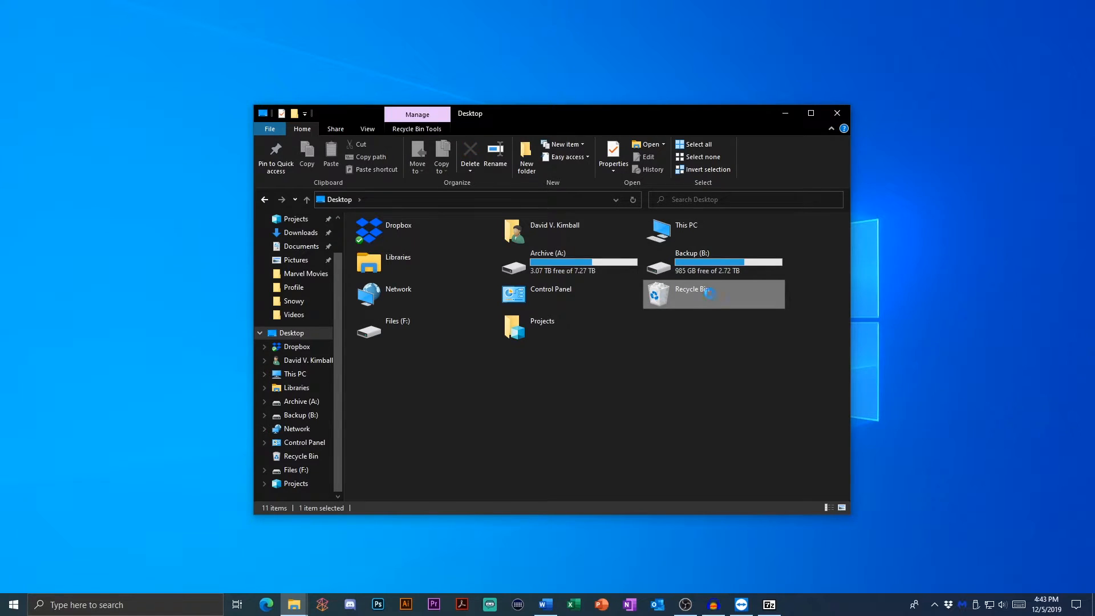
{"action": "double_click", "coordinate": [686, 289]}
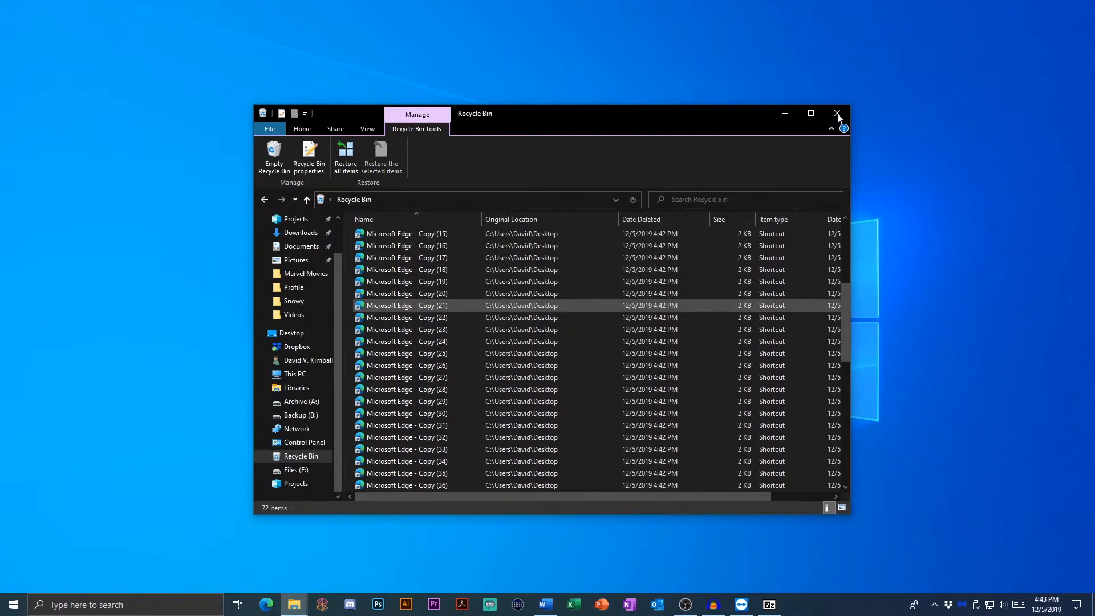
{"action": "left_click", "coordinate": [837, 113]}
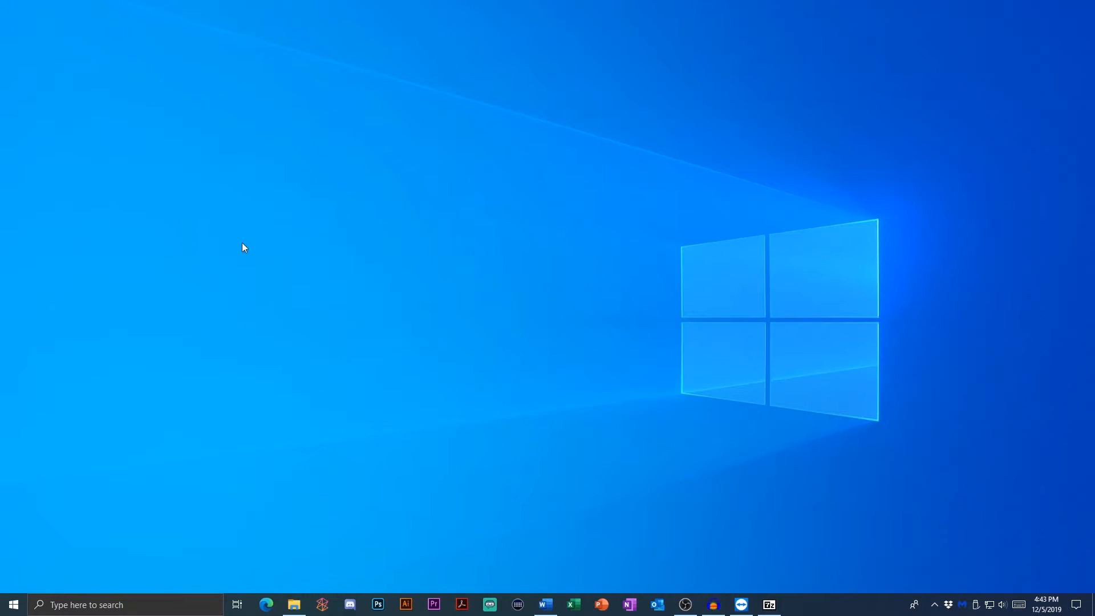
{"action": "mouse_move", "coordinate": [325, 262]}
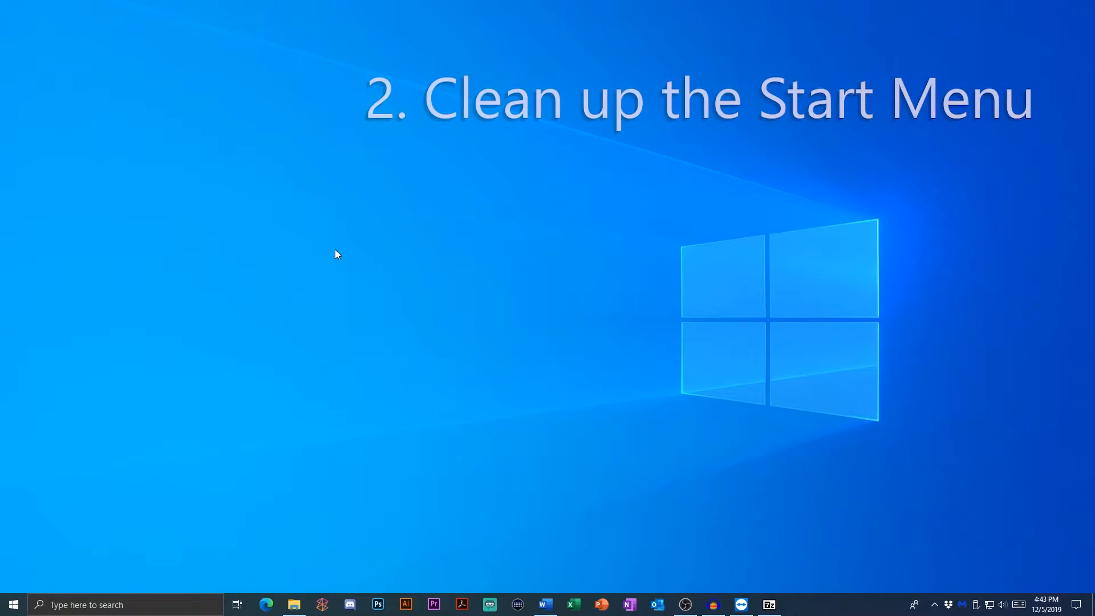
Step: Pin the Slack tile from the Start menu to the taskbar
{"action": "left_click", "coordinate": [13, 604]}
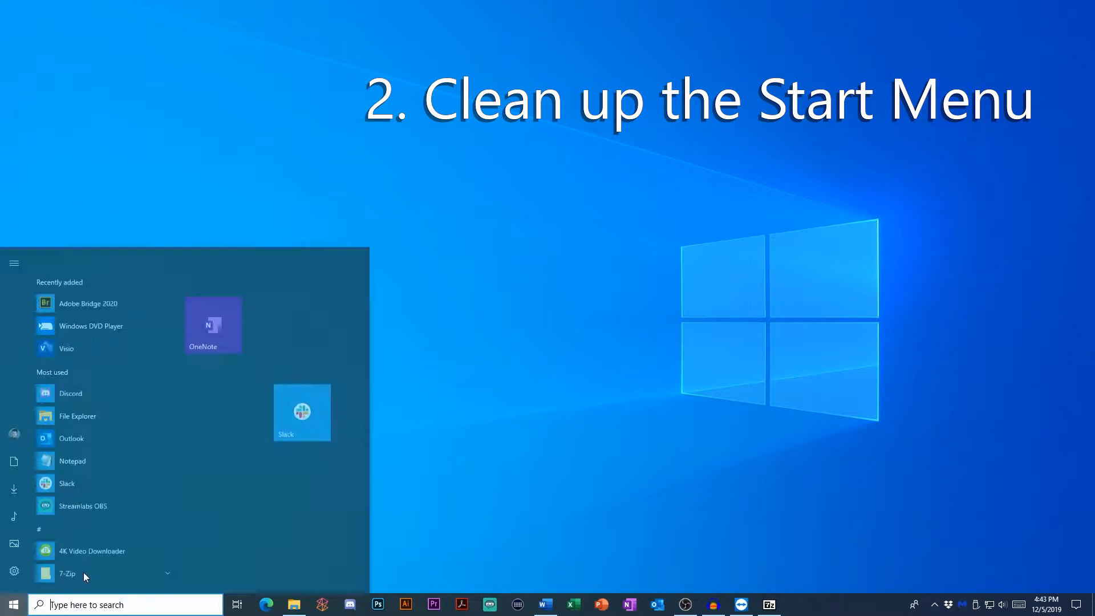
{"action": "scroll", "scroll_direction": "up", "scroll_amount": 3}
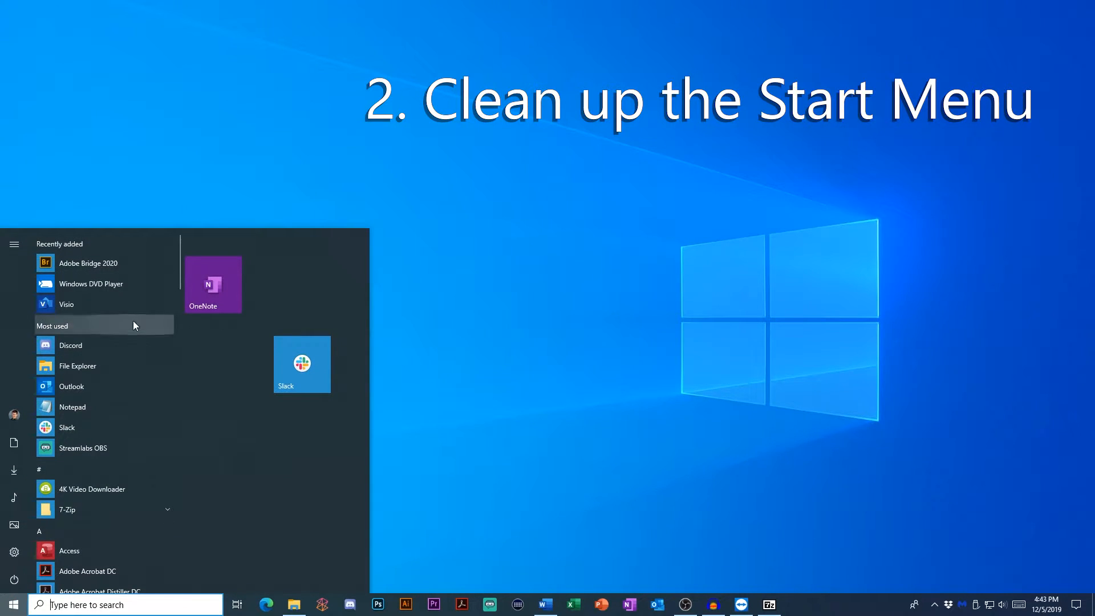
{"action": "mouse_move", "coordinate": [467, 360]}
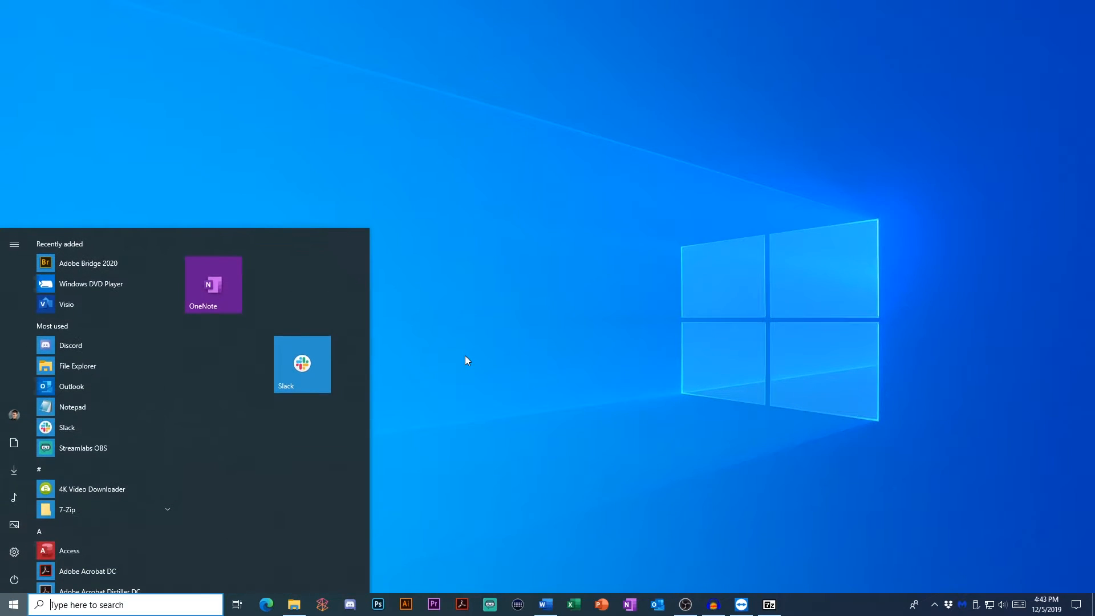
{"action": "type", "text": "note"}
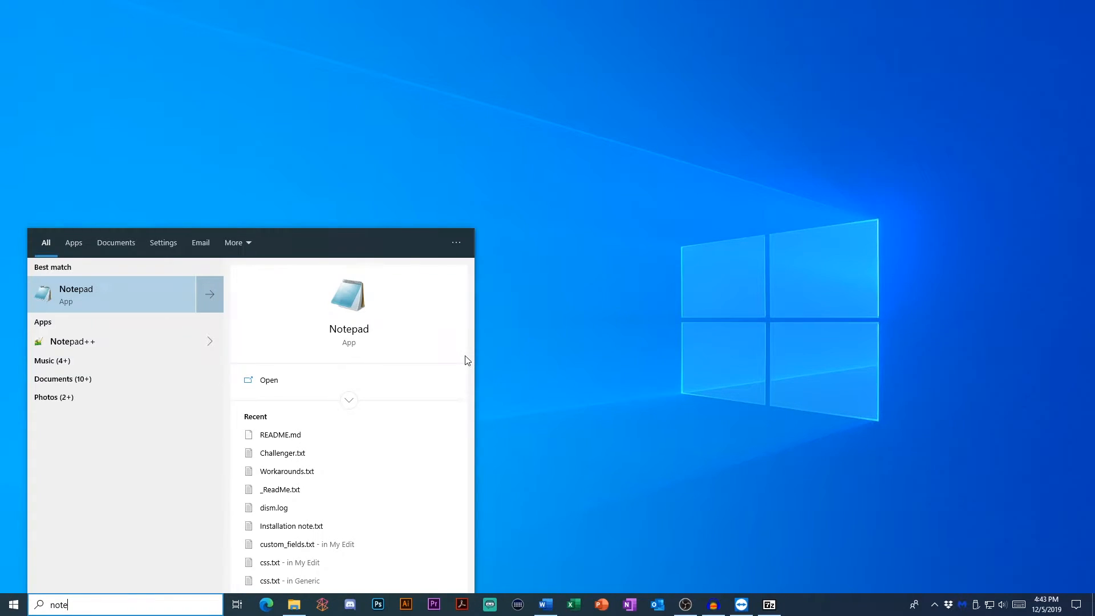
{"action": "left_click", "coordinate": [12, 604]}
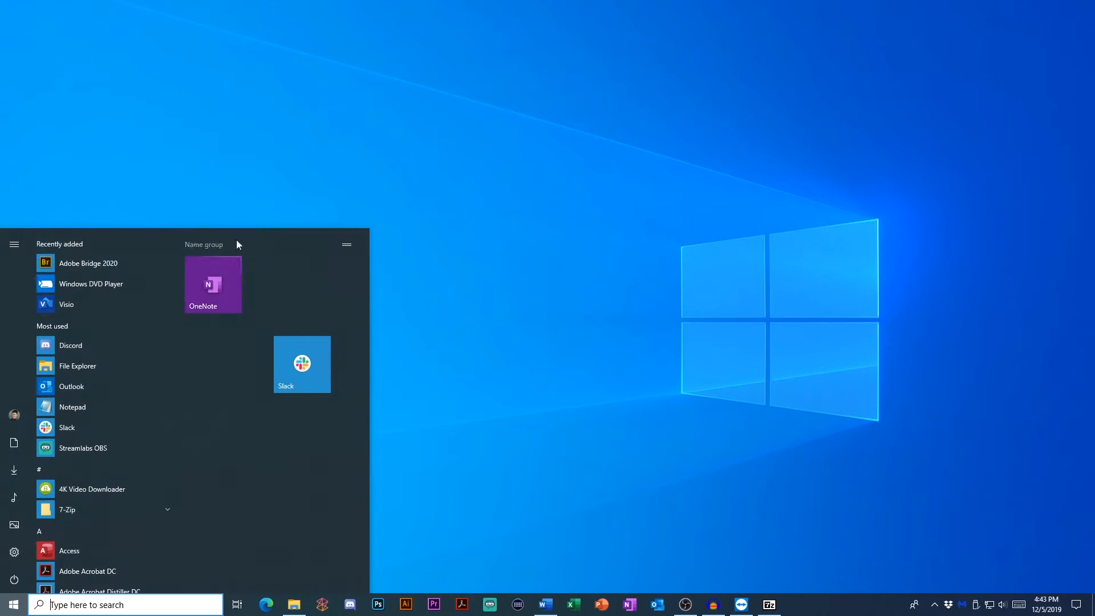
{"action": "mouse_move", "coordinate": [577, 348]}
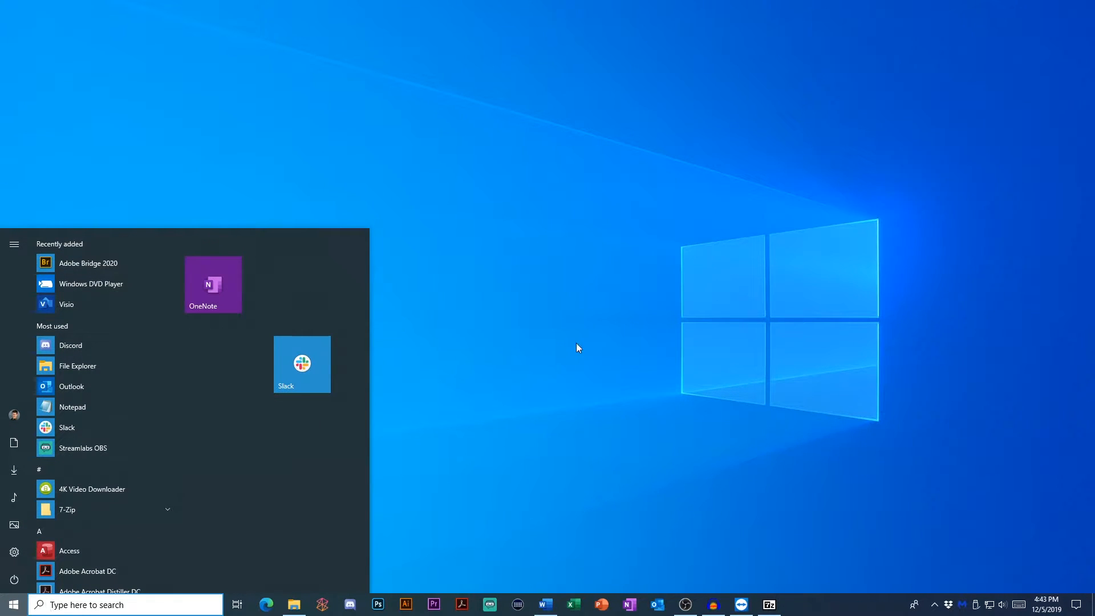
{"action": "mouse_move", "coordinate": [418, 311]}
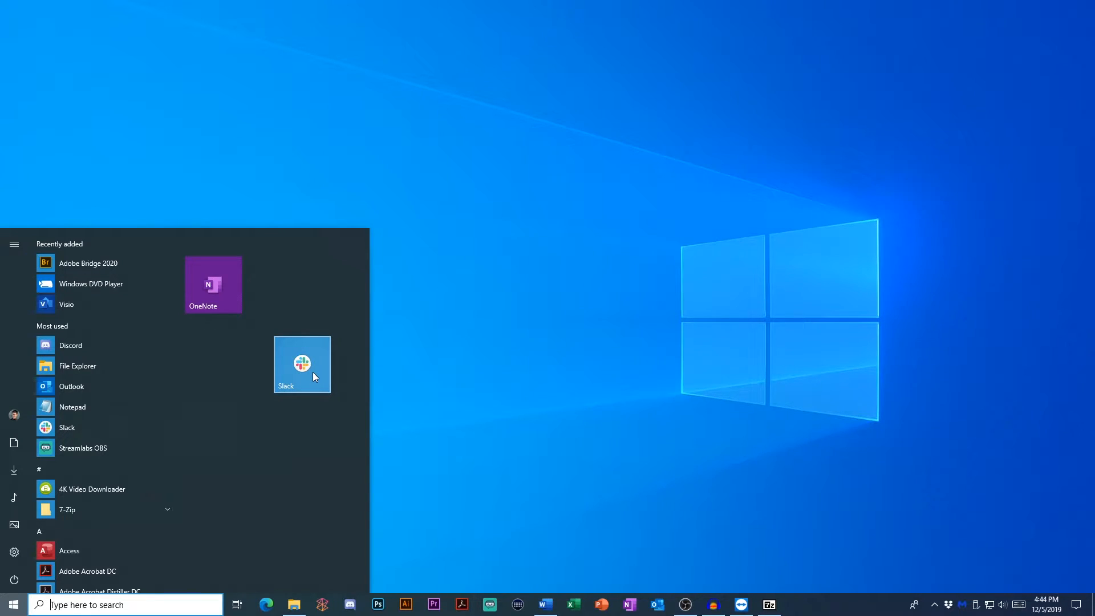
{"action": "mouse_move", "coordinate": [466, 605]}
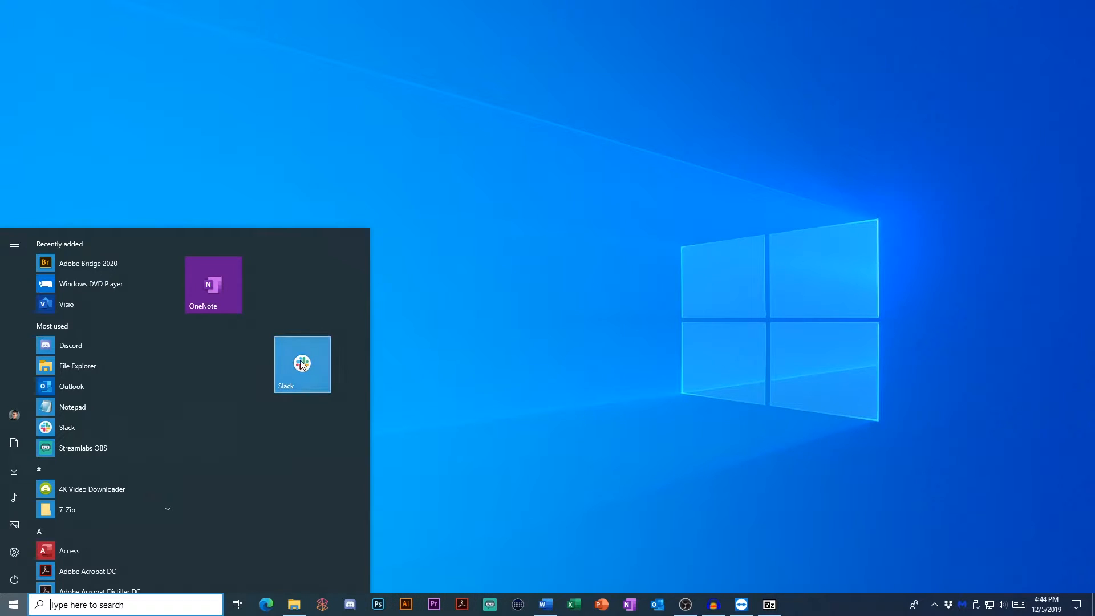
{"action": "mouse_move", "coordinate": [309, 375]}
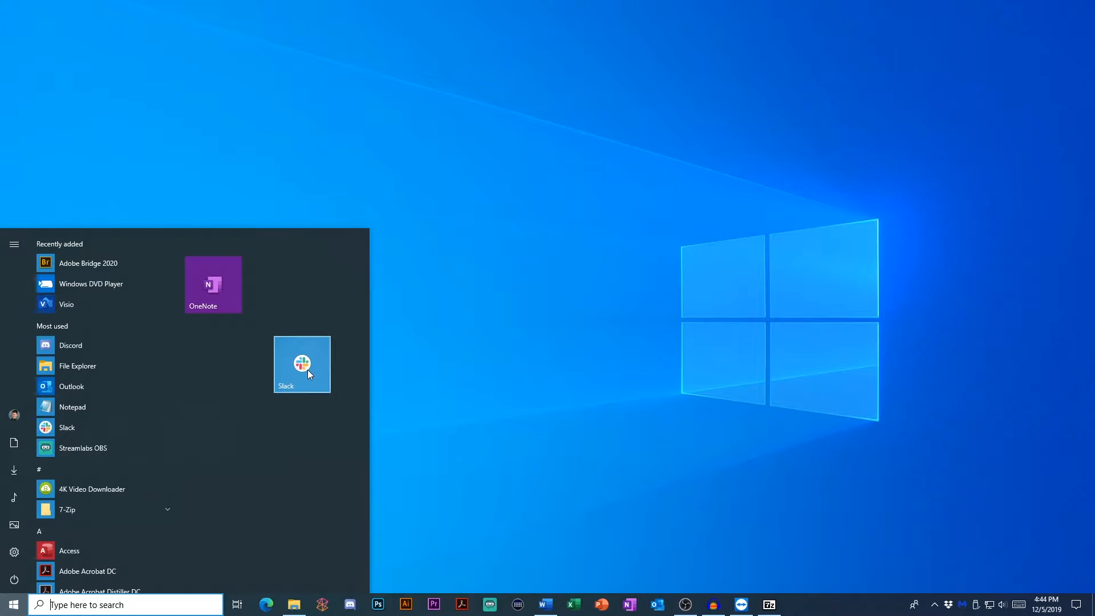
{"action": "right_click", "coordinate": [301, 364]}
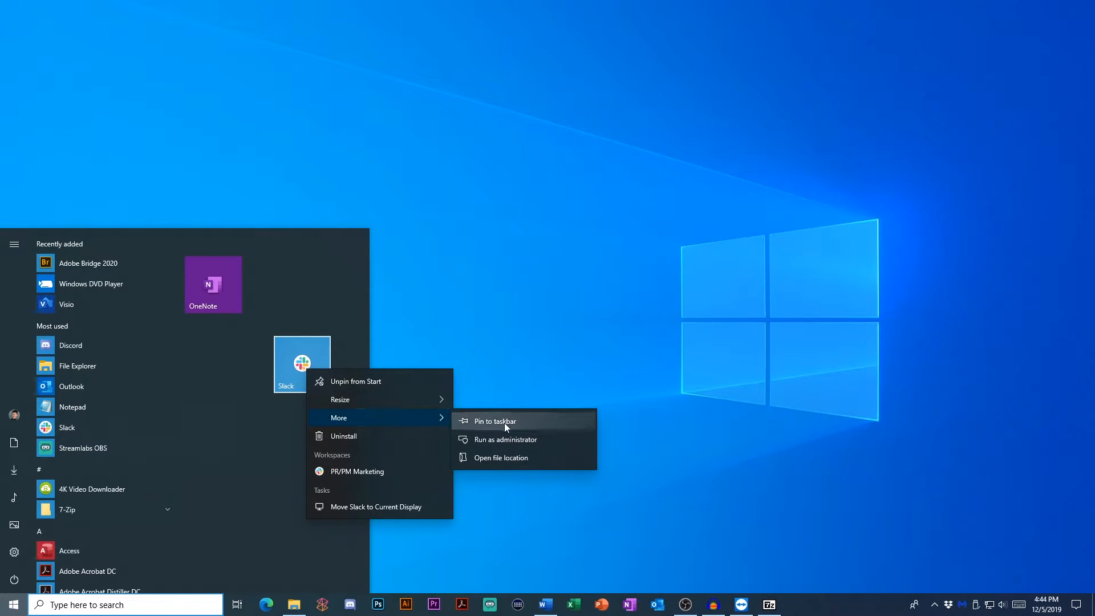
{"action": "left_click", "coordinate": [495, 421]}
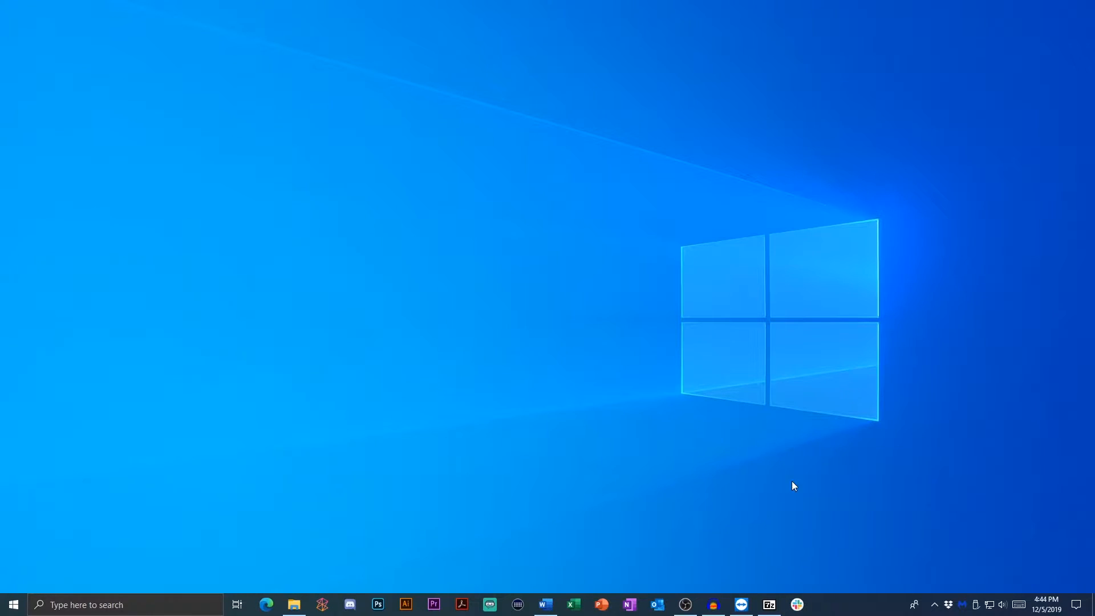
{"action": "mouse_move", "coordinate": [797, 602]}
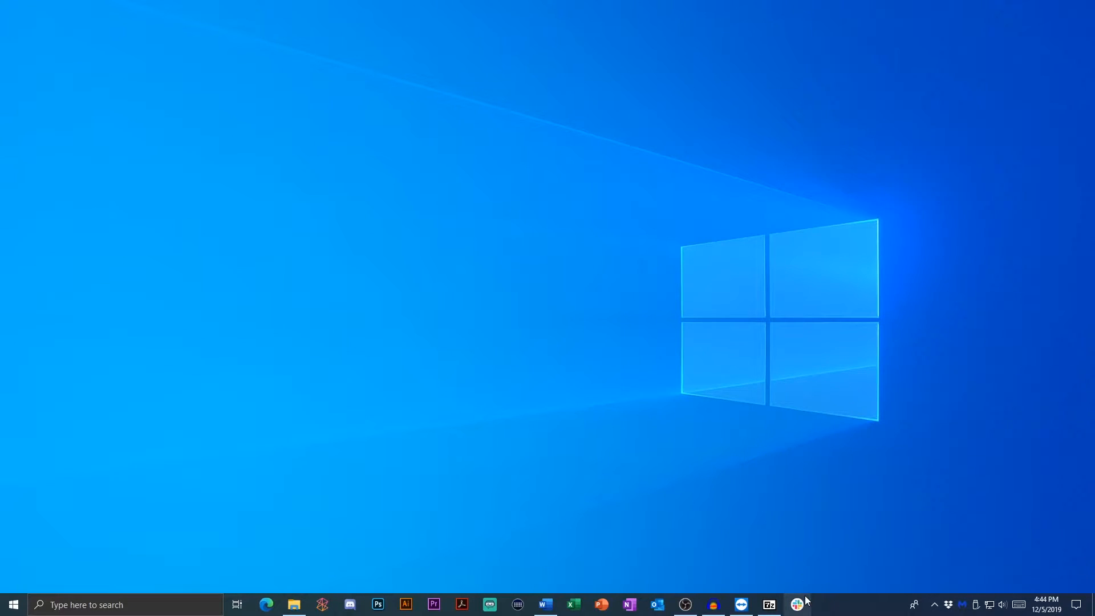
Step: Unpin the Slack and OneNote tiles so Start shows only the app list
{"action": "left_click", "coordinate": [13, 605]}
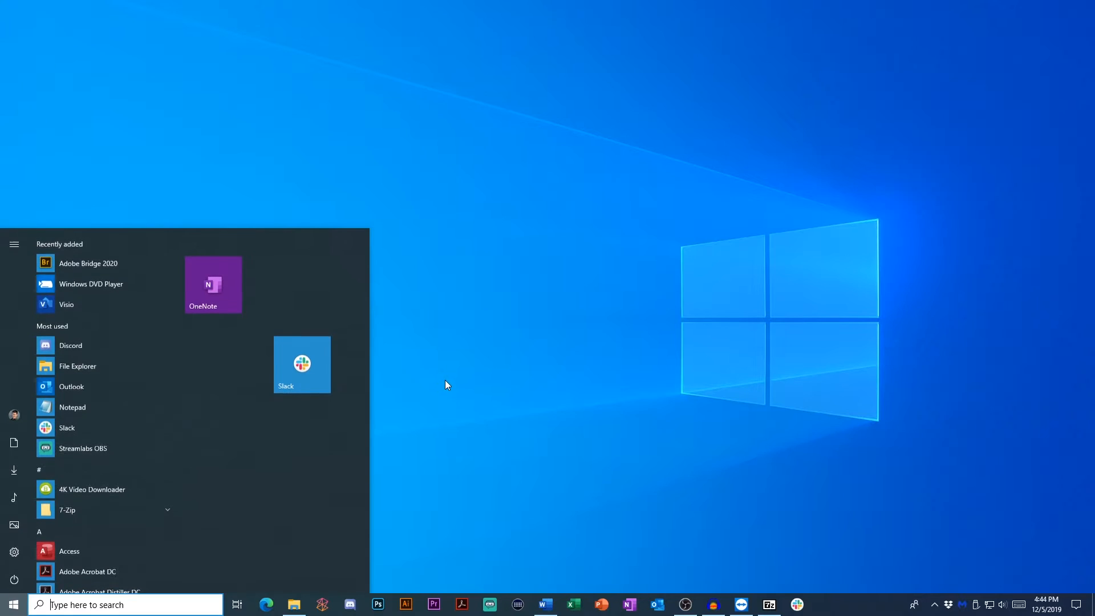
{"action": "mouse_move", "coordinate": [298, 409]}
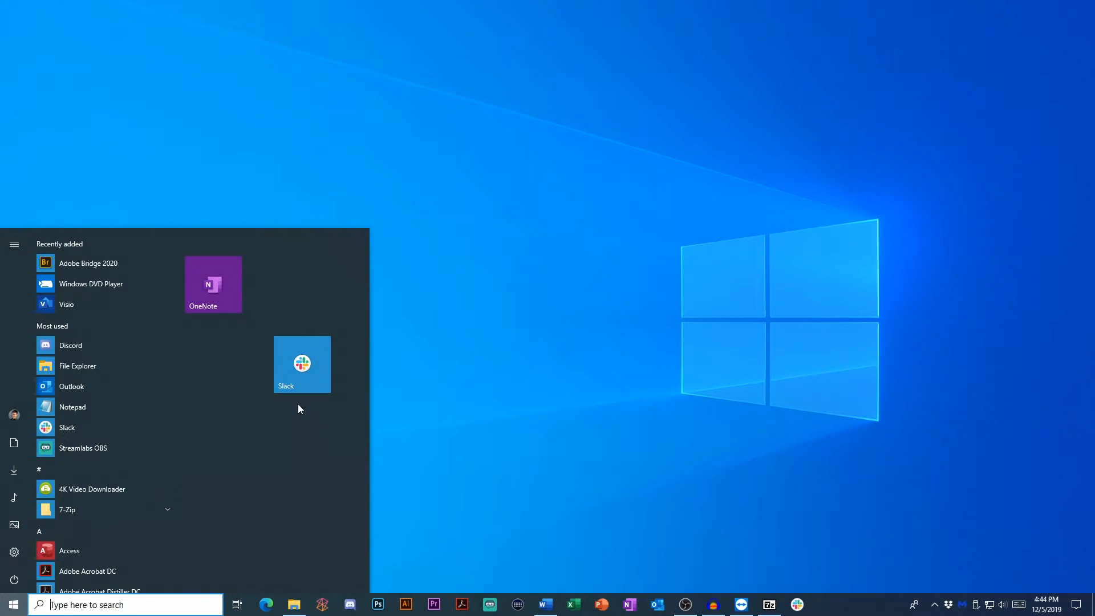
{"action": "right_click", "coordinate": [301, 363]}
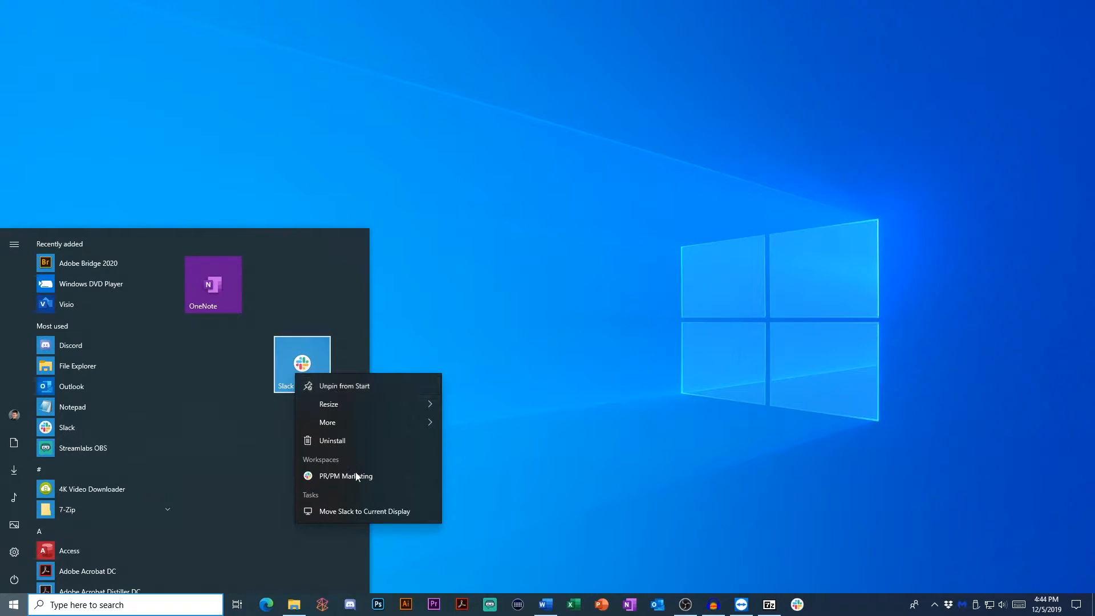
{"action": "right_click", "coordinate": [212, 285]}
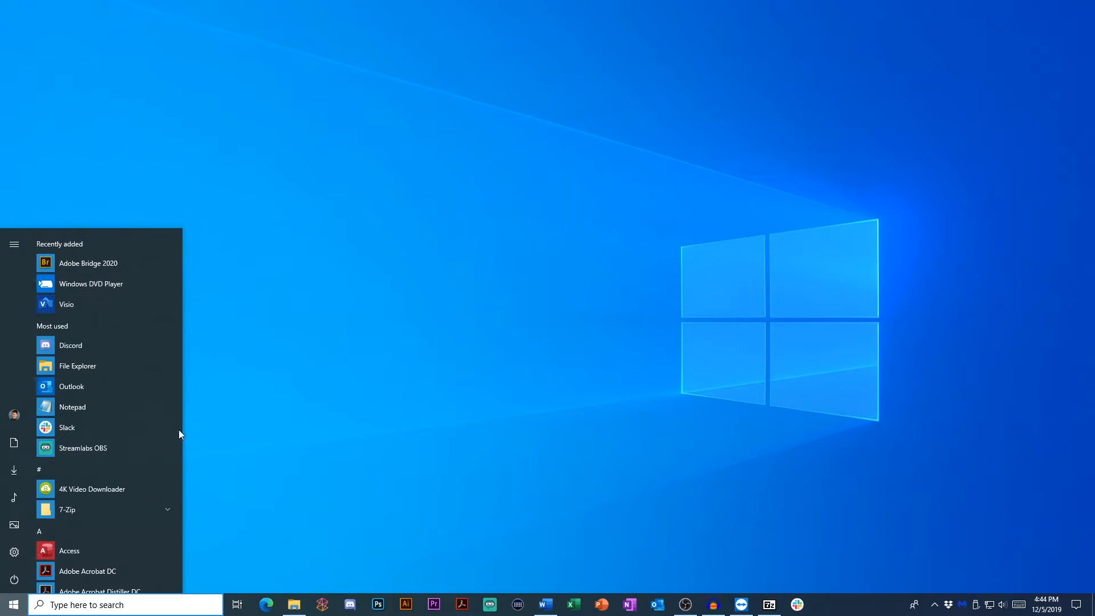
{"action": "scroll", "scroll_direction": "down", "scroll_amount": 3}
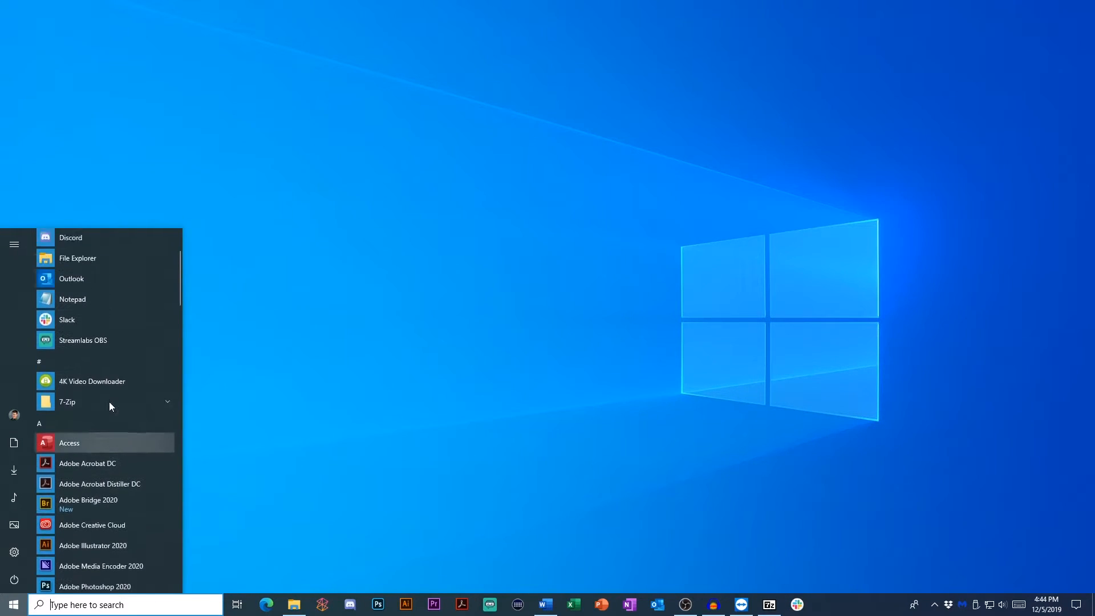
{"action": "scroll", "scroll_direction": "up", "scroll_amount": 3}
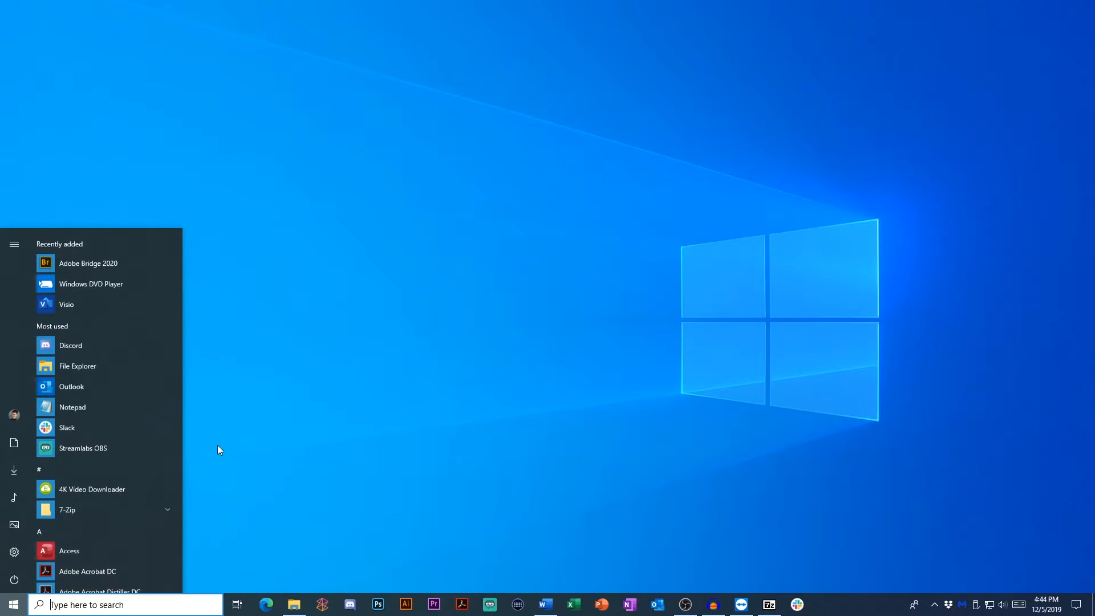
{"action": "mouse_move", "coordinate": [11, 562]}
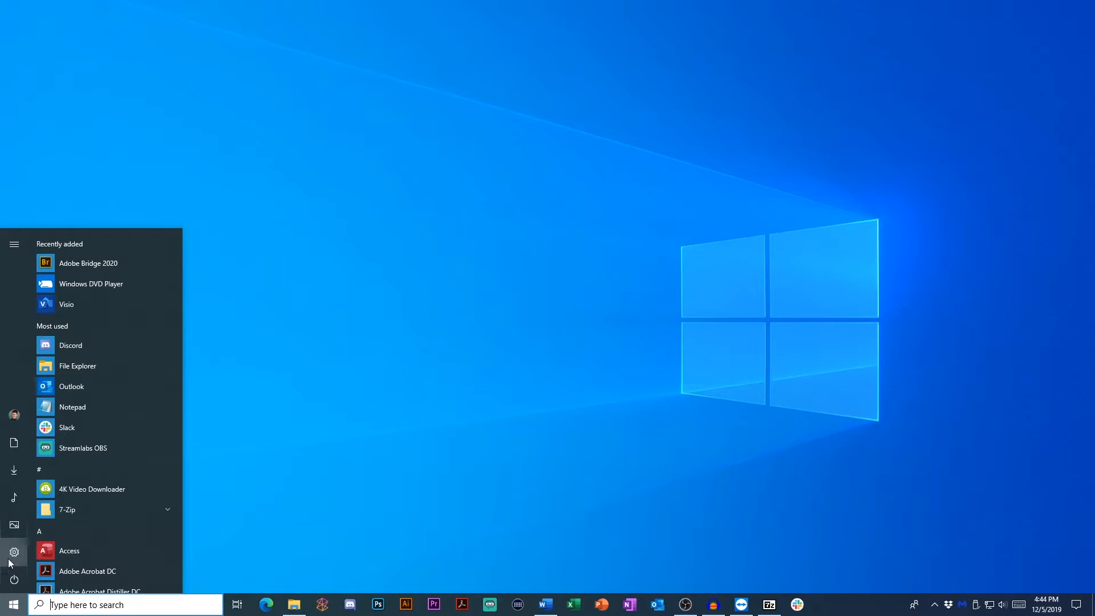
Step: Switch off recently added apps, most used apps and suggestions on Personalization > Start
{"action": "left_click", "coordinate": [14, 552]}
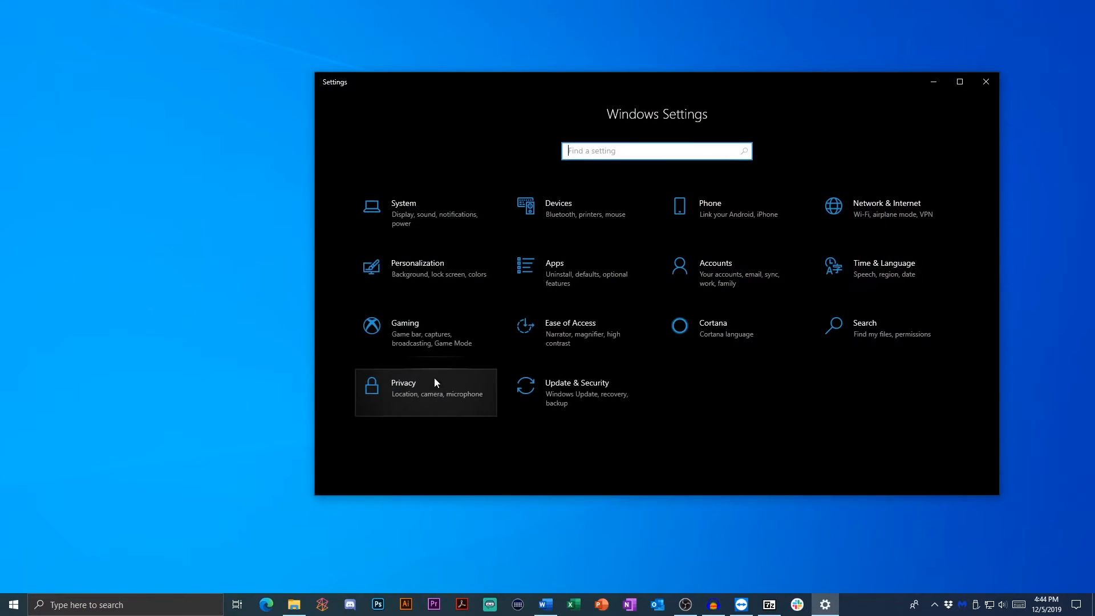
{"action": "mouse_move", "coordinate": [426, 272]}
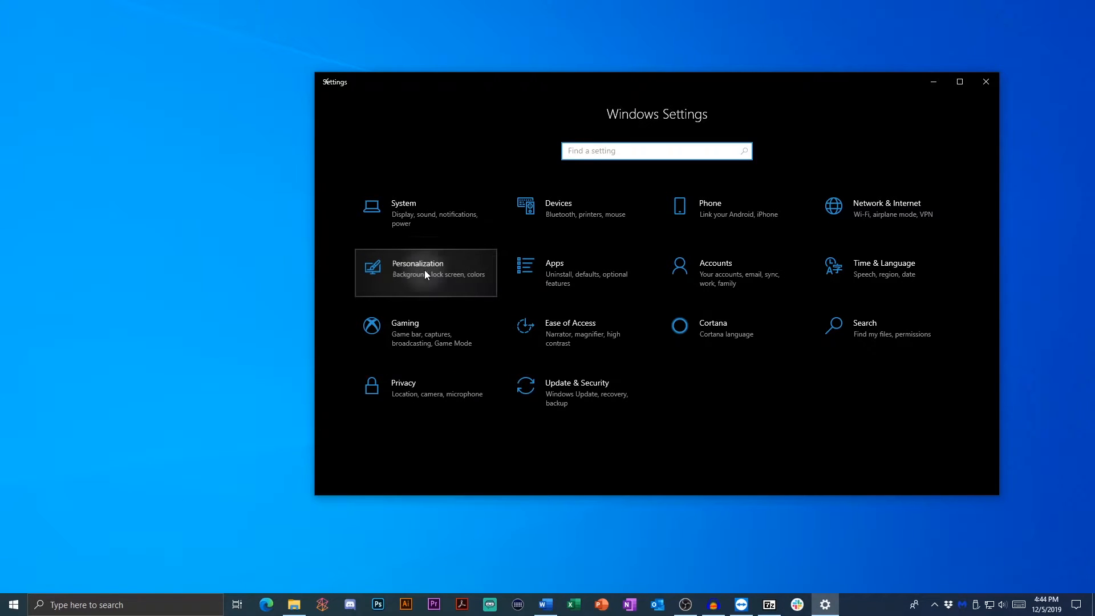
{"action": "left_click", "coordinate": [417, 268]}
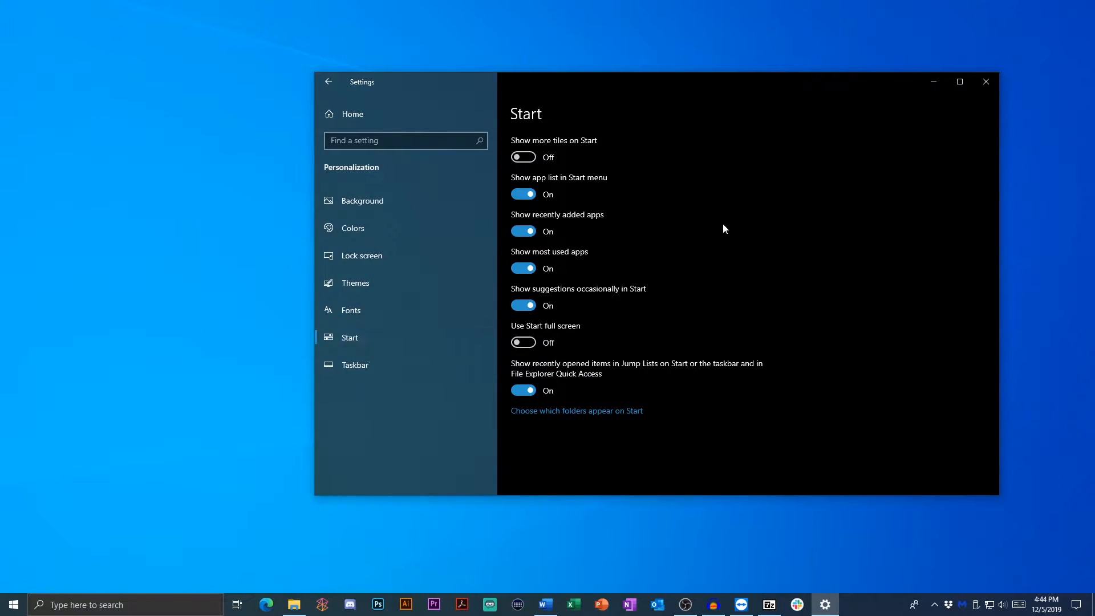
{"action": "mouse_move", "coordinate": [593, 296]}
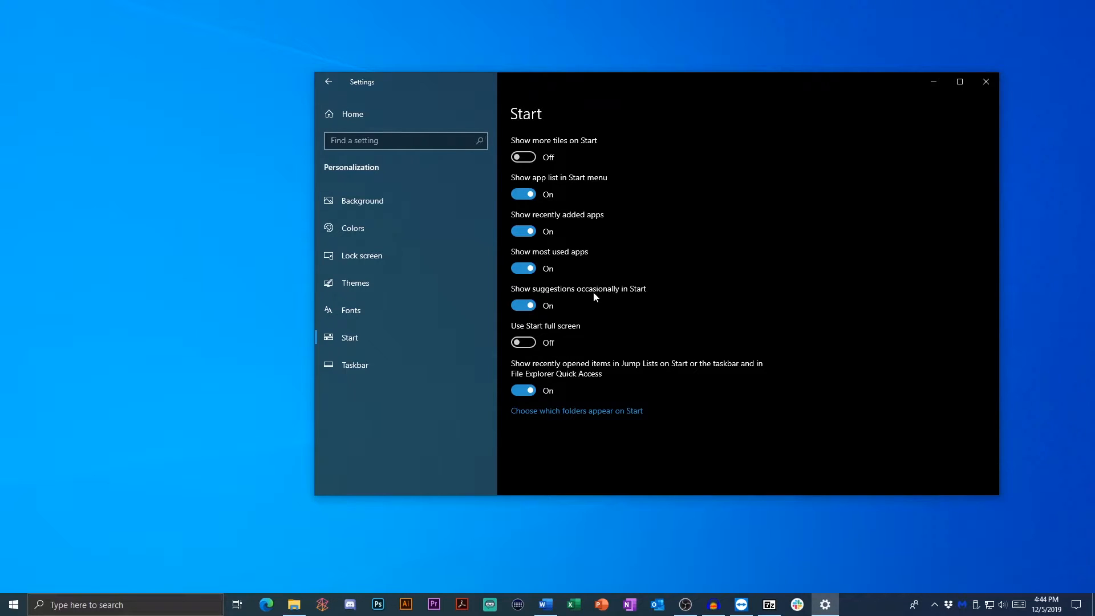
{"action": "left_click", "coordinate": [522, 232]}
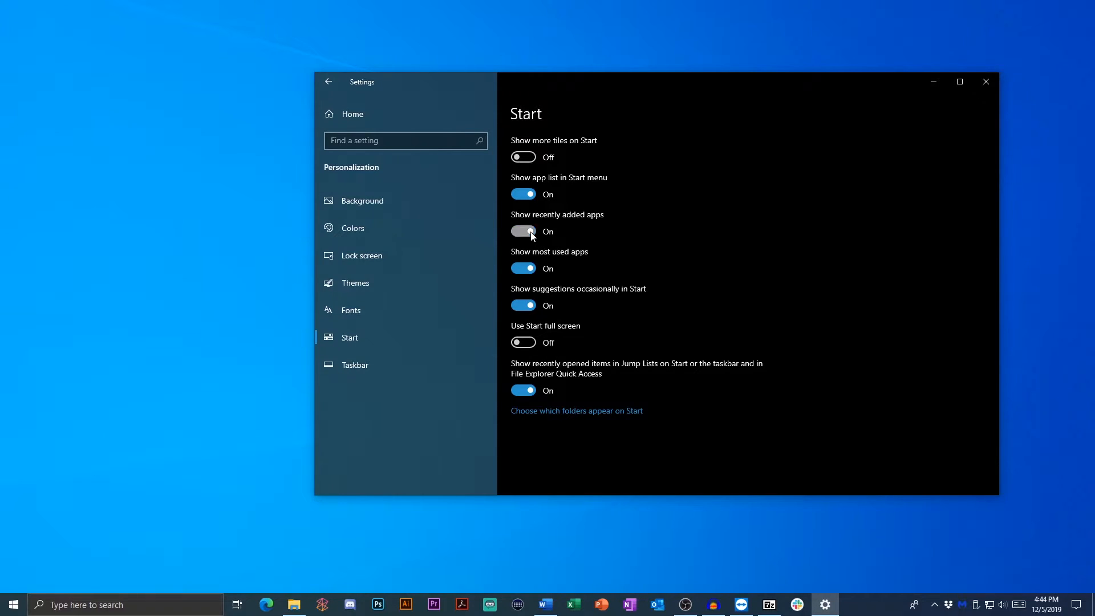
{"action": "left_click", "coordinate": [522, 232]}
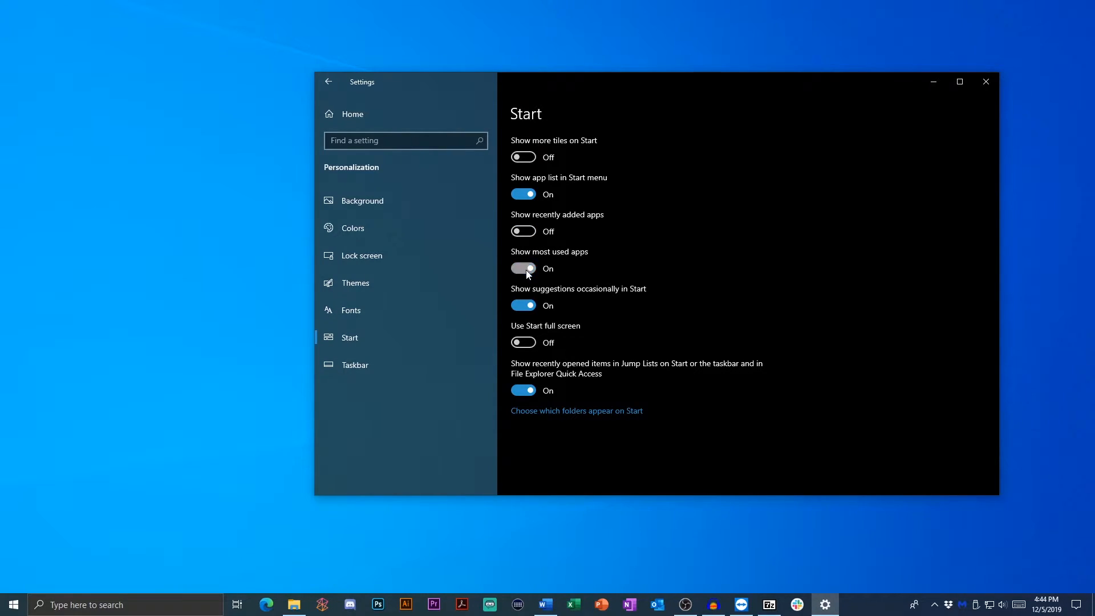
{"action": "left_click", "coordinate": [522, 268]}
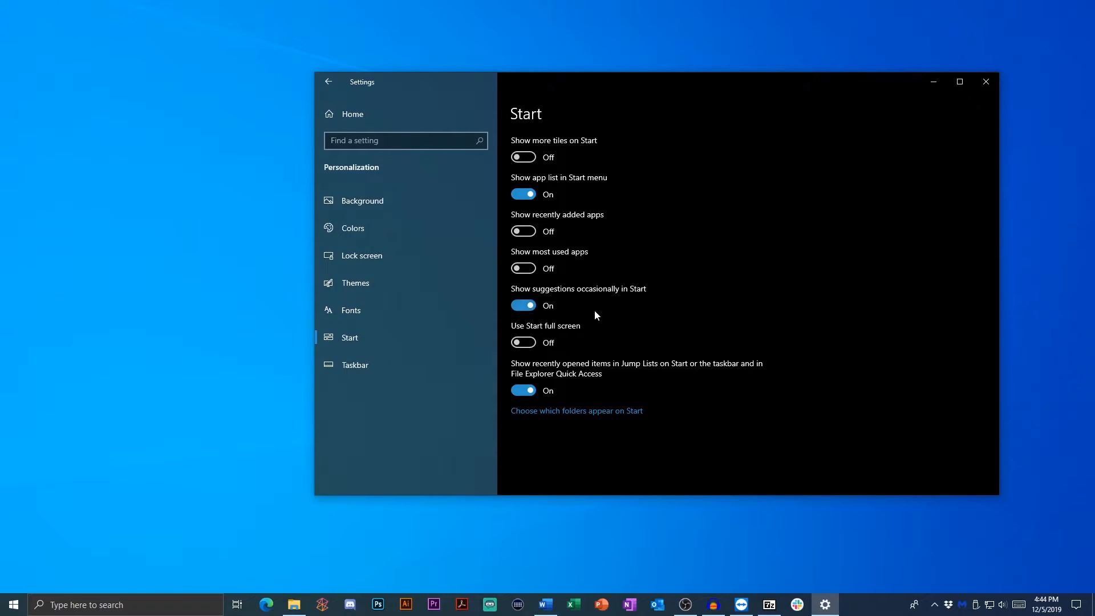
{"action": "left_click", "coordinate": [522, 306]}
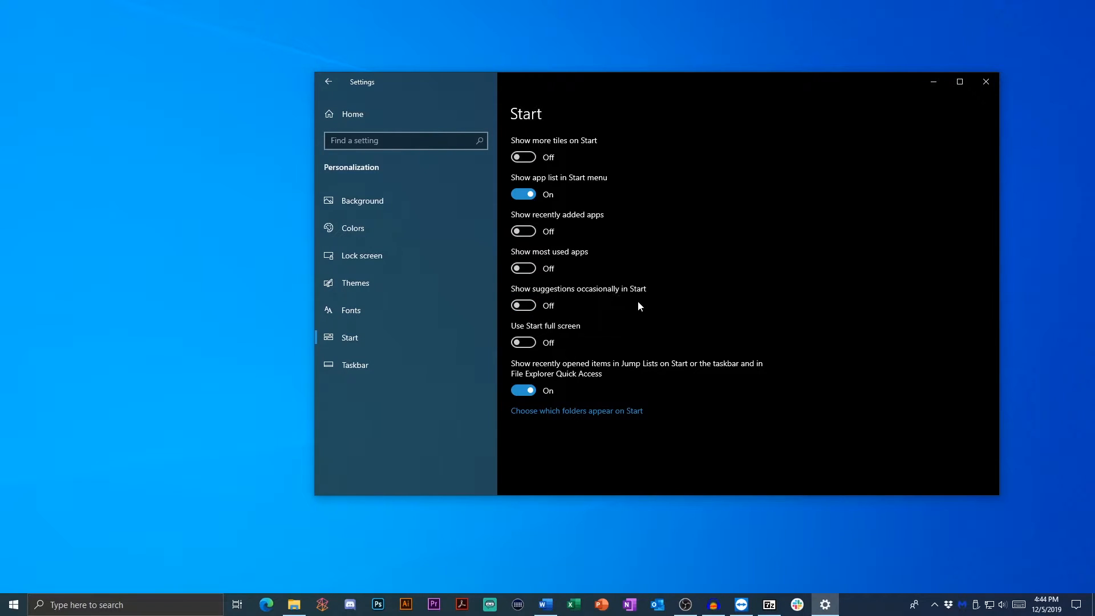
{"action": "mouse_move", "coordinate": [602, 304]}
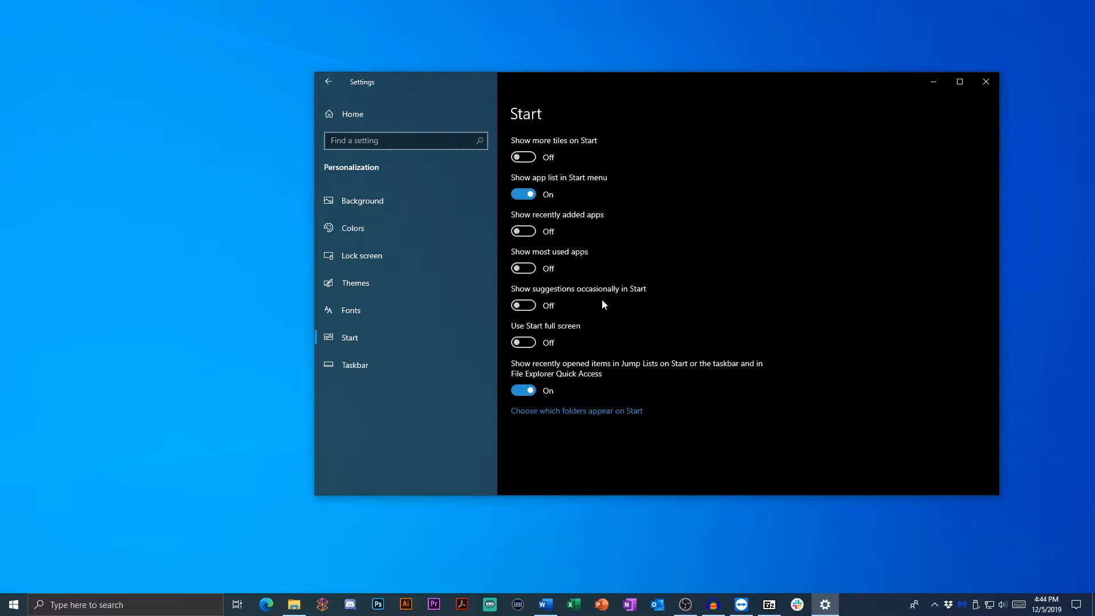
{"action": "mouse_move", "coordinate": [573, 378]}
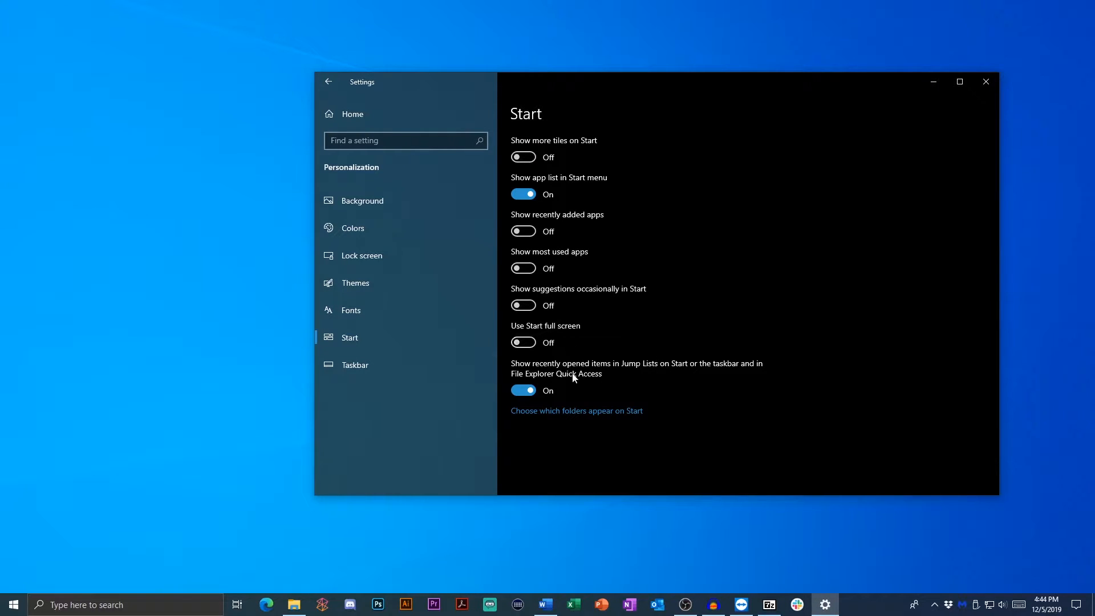
{"action": "mouse_move", "coordinate": [571, 415]}
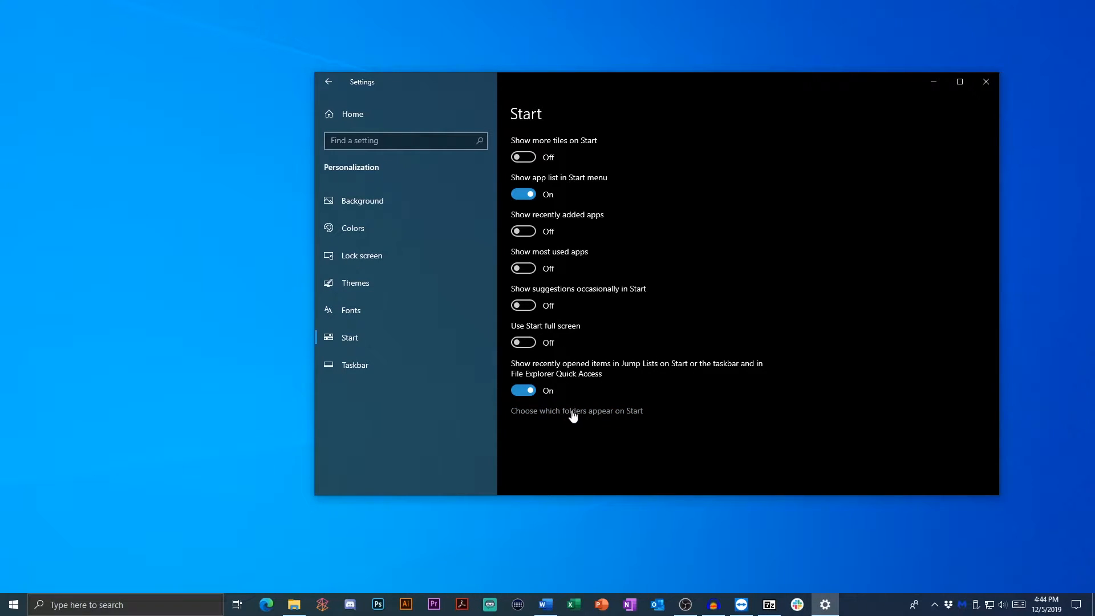
Step: Check the slimmer Start menu and expand its shortcut names
{"action": "left_click", "coordinate": [12, 604]}
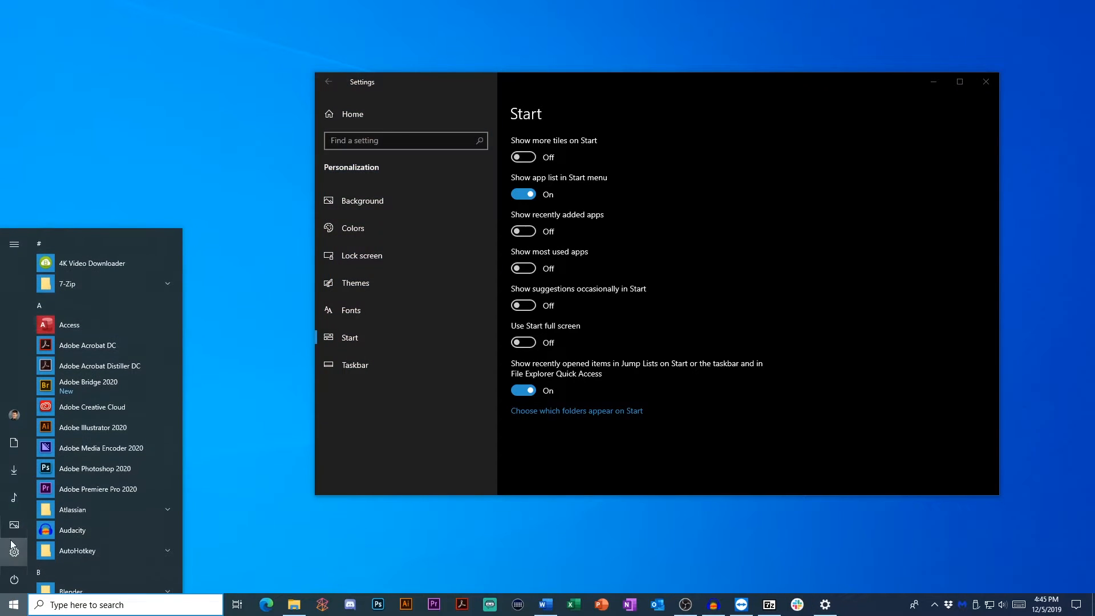
{"action": "left_click", "coordinate": [14, 244]}
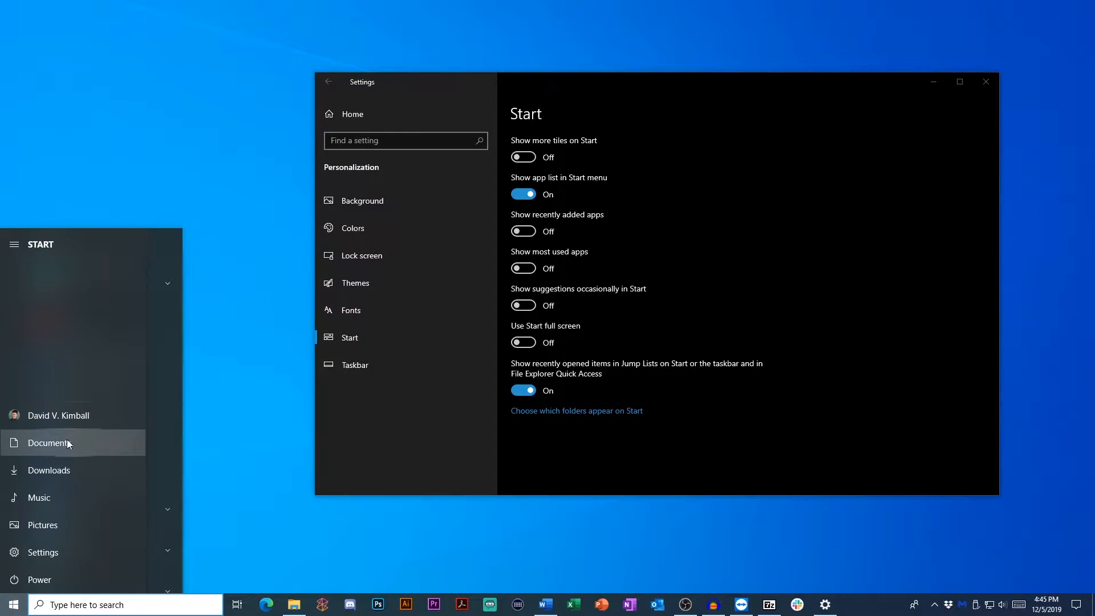
{"action": "mouse_move", "coordinate": [65, 496]}
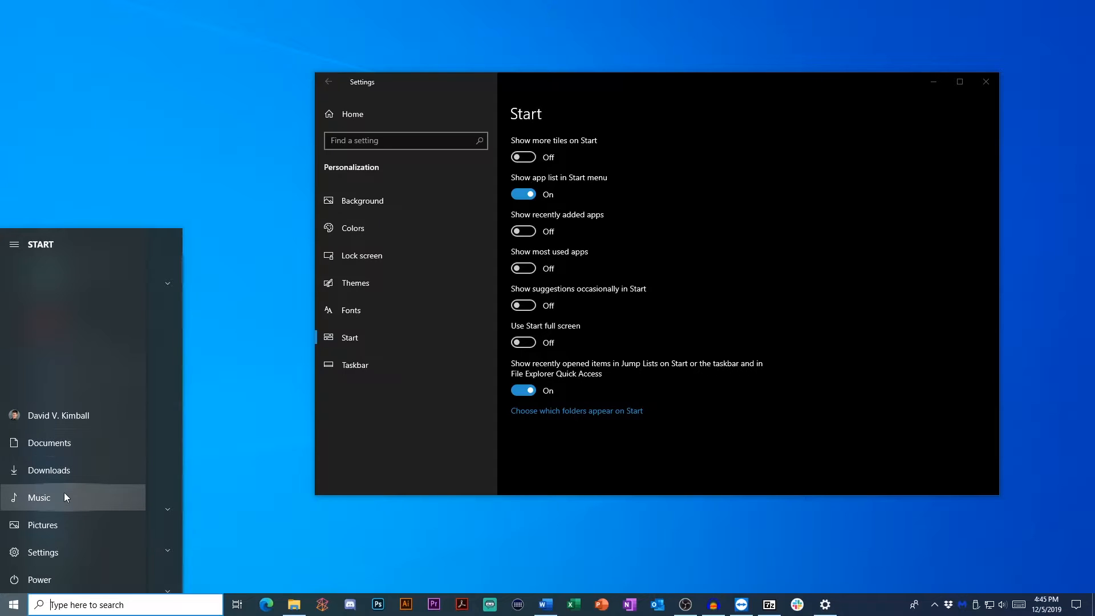
Step: Turn off Documents and other user folders on Start and turn File Explorer on
{"action": "left_click", "coordinate": [577, 411]}
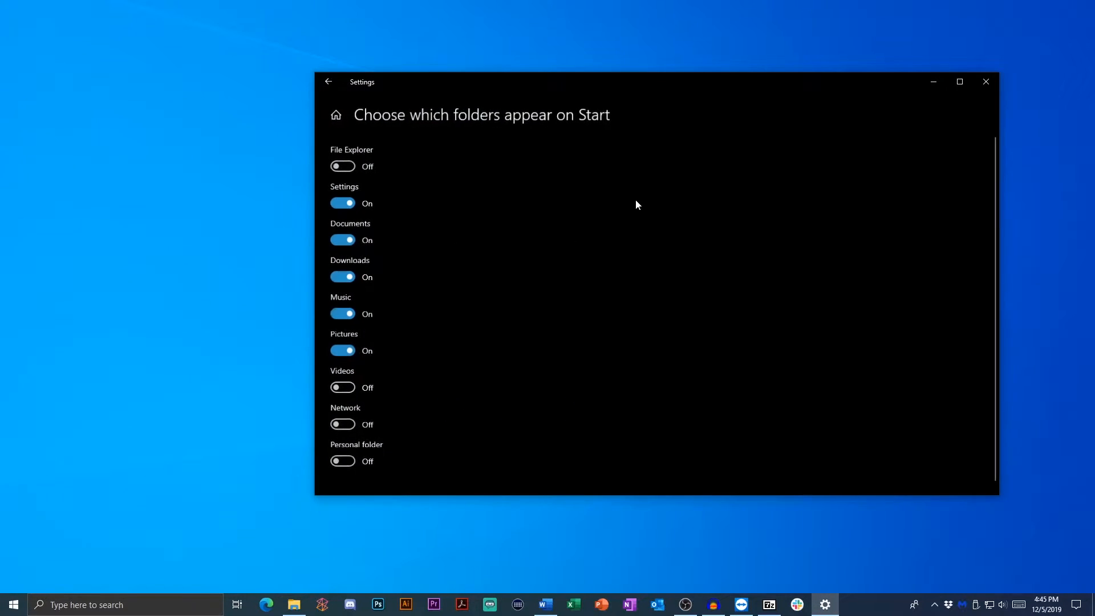
{"action": "left_click", "coordinate": [342, 350]}
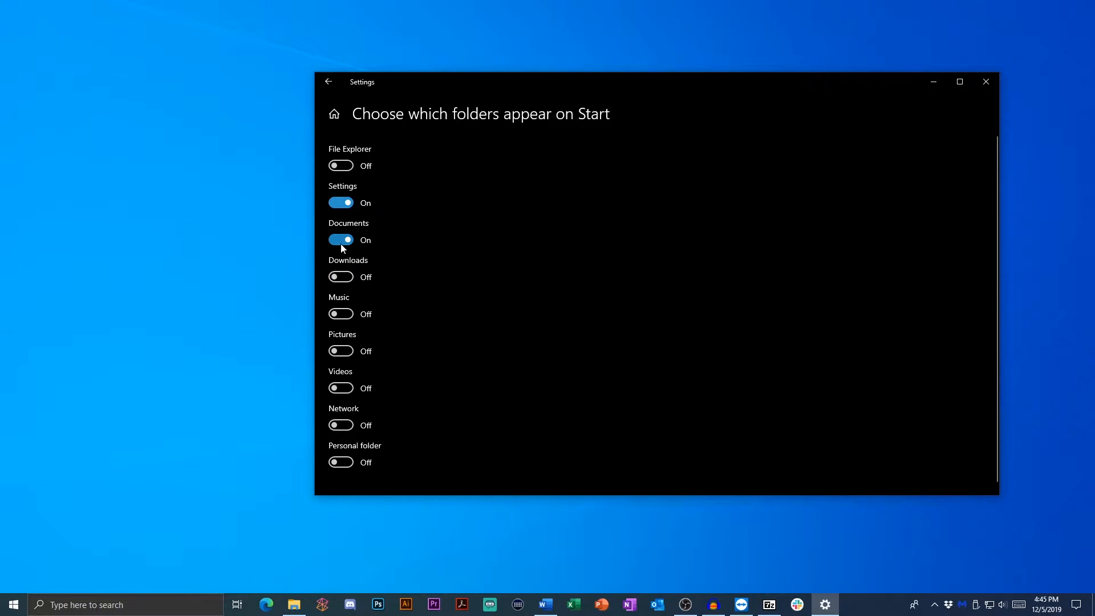
{"action": "left_click", "coordinate": [341, 240]}
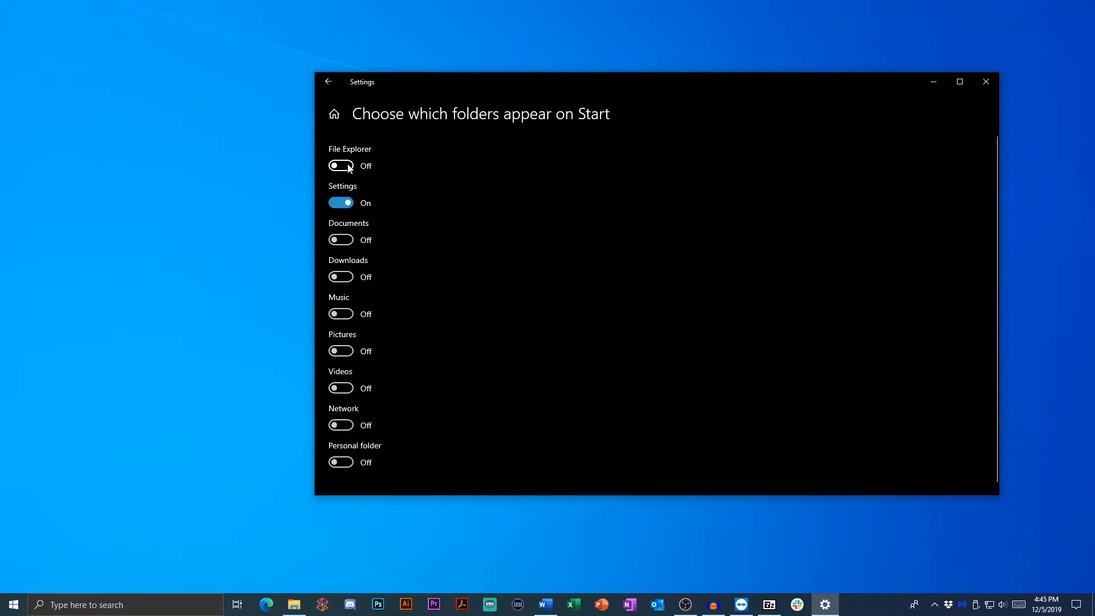
{"action": "left_click", "coordinate": [340, 166]}
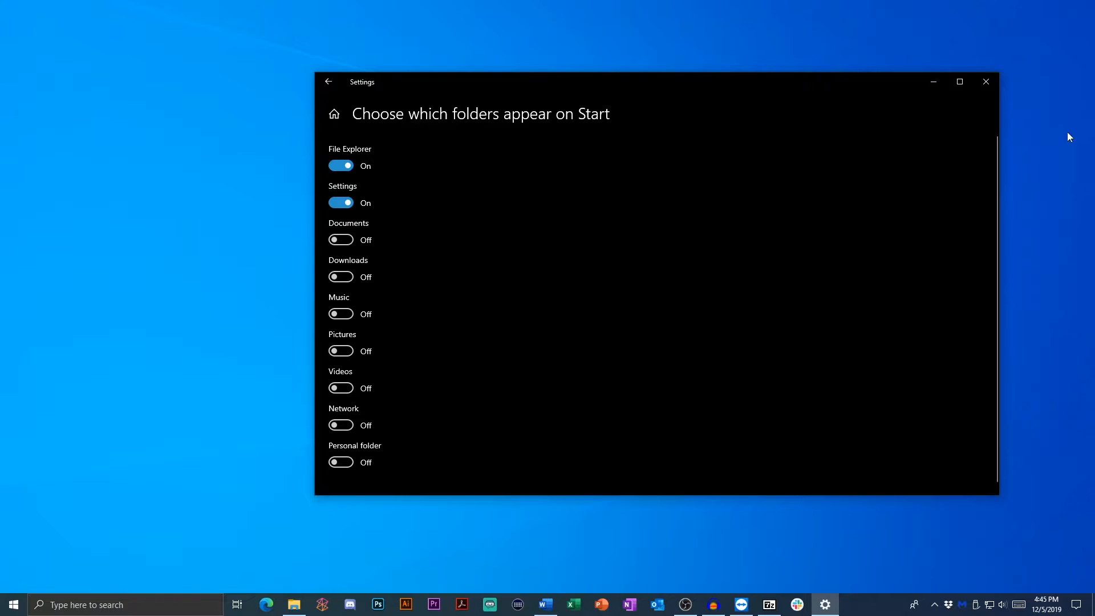
Step: Verify the File Explorer shortcut works from the Start menu
{"action": "left_click", "coordinate": [11, 604]}
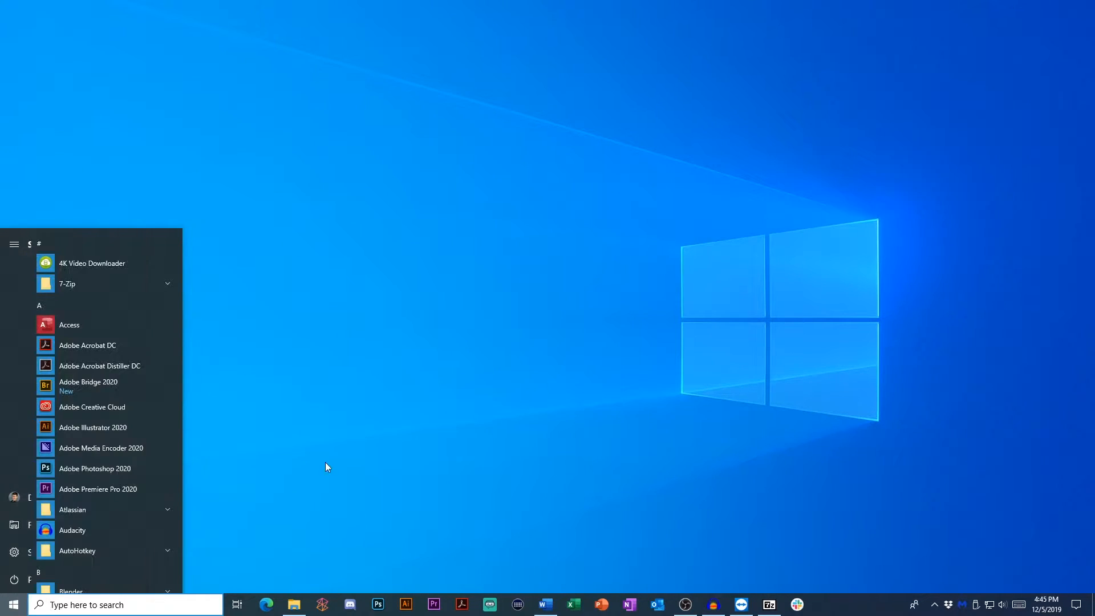
{"action": "mouse_move", "coordinate": [72, 508]}
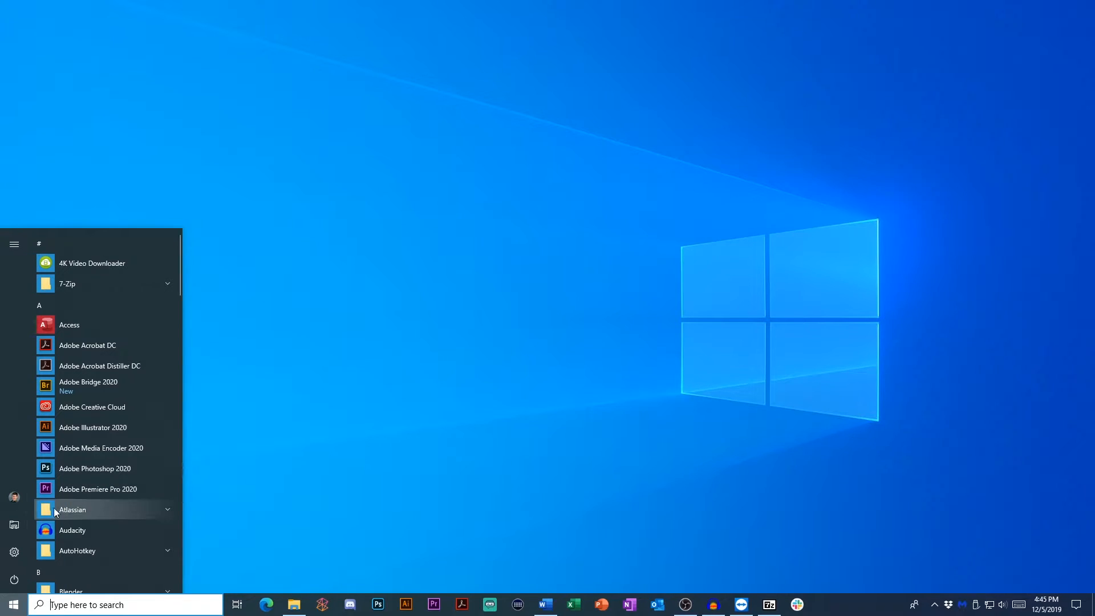
{"action": "left_click", "coordinate": [293, 605]}
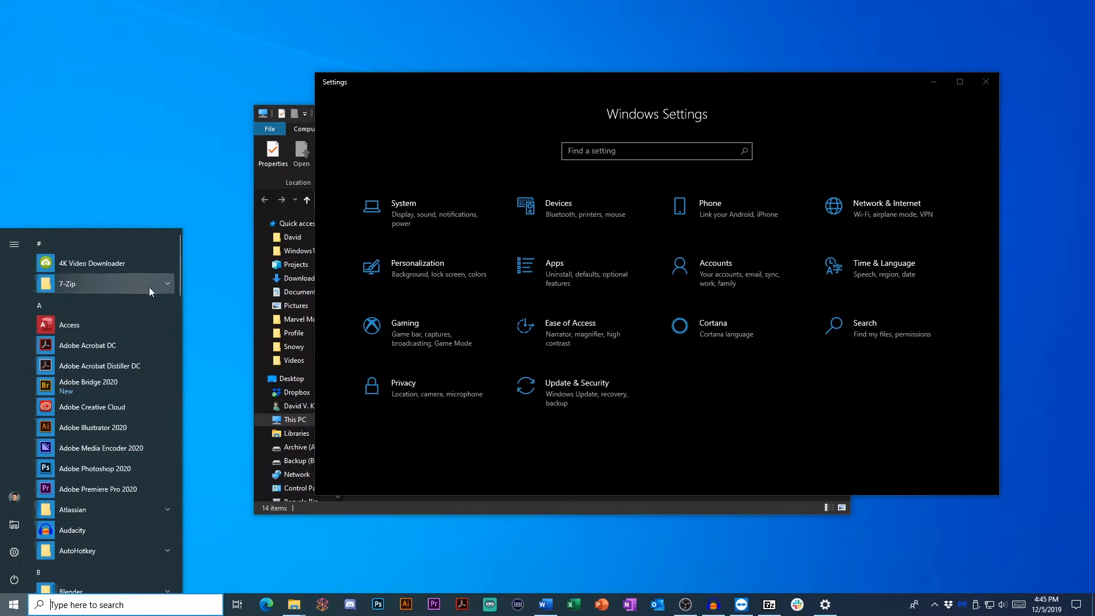
{"action": "scroll", "scroll_direction": "down", "scroll_amount": 3}
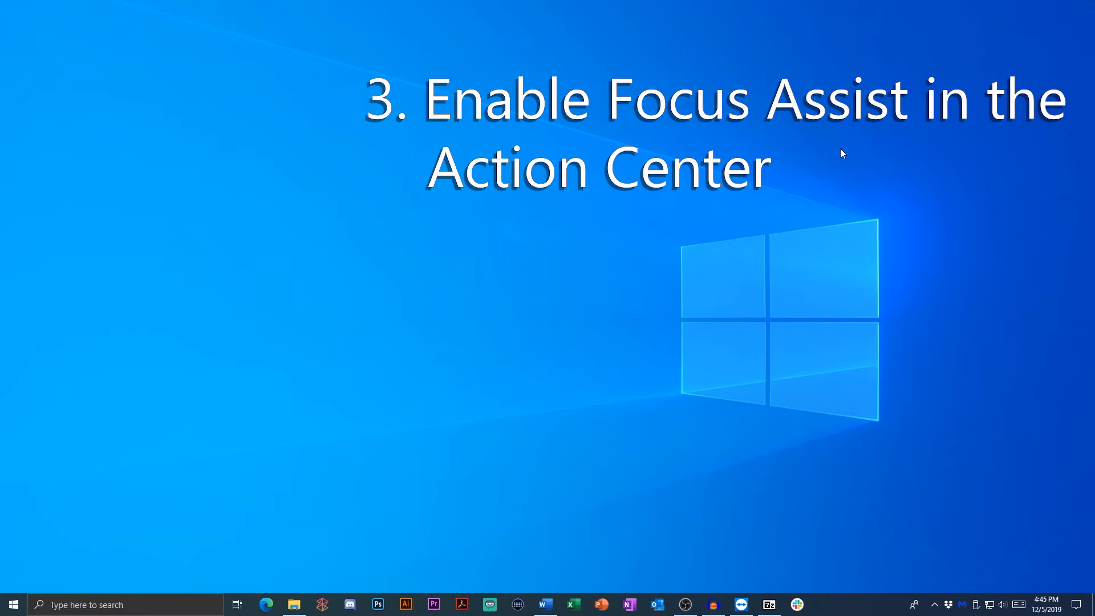
{"action": "mouse_move", "coordinate": [883, 253]}
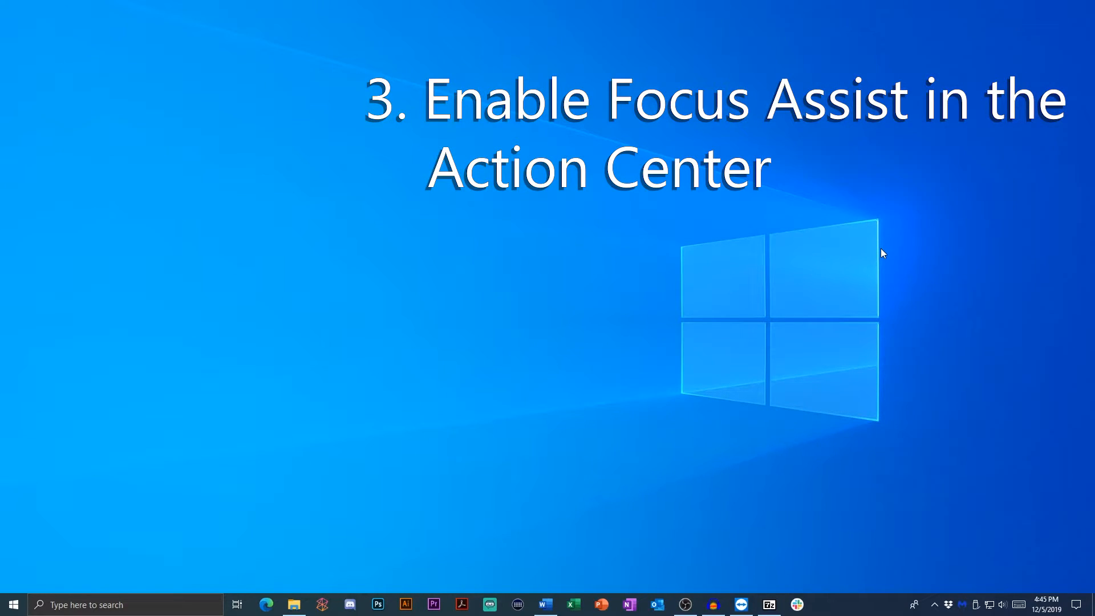
{"action": "mouse_move", "coordinate": [1081, 604]}
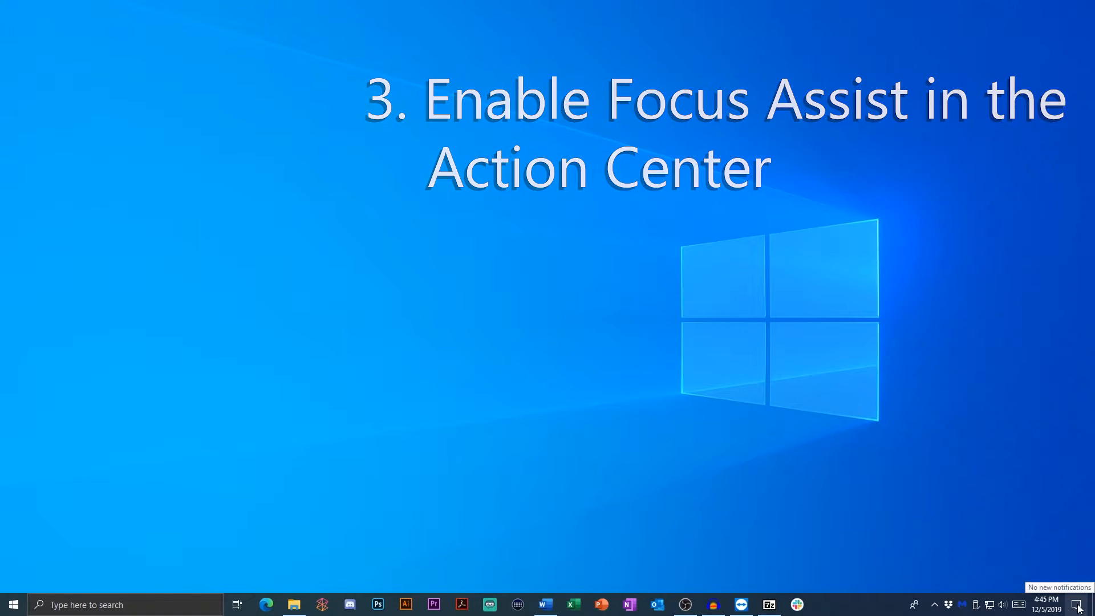
Step: View the Action Center, then reach Focus assist's Priority only mode from its taskbar options
{"action": "left_click", "coordinate": [1081, 604]}
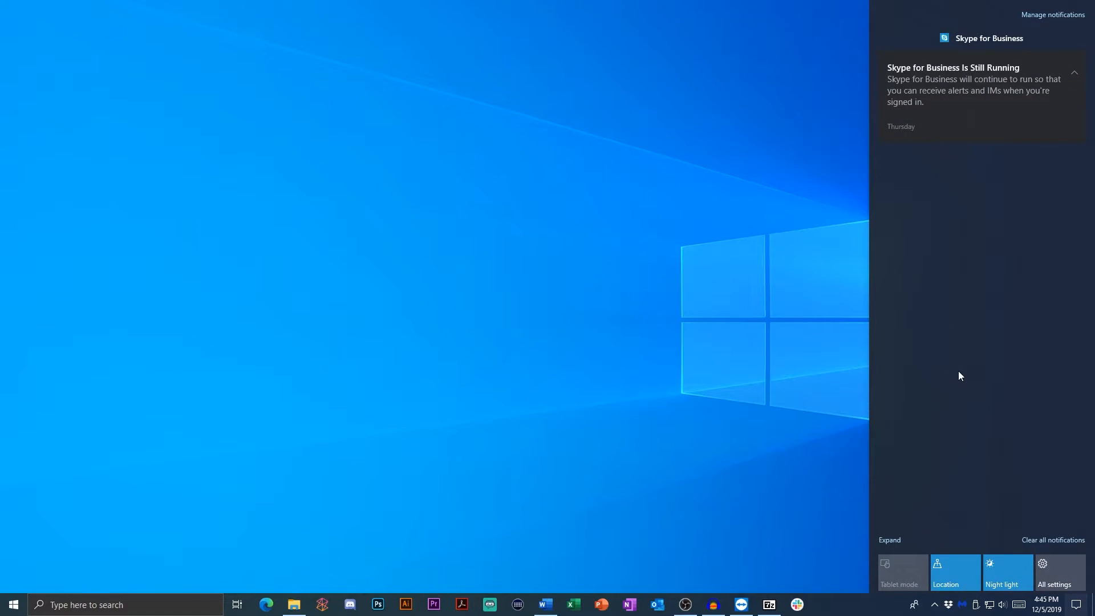
{"action": "mouse_move", "coordinate": [983, 49]}
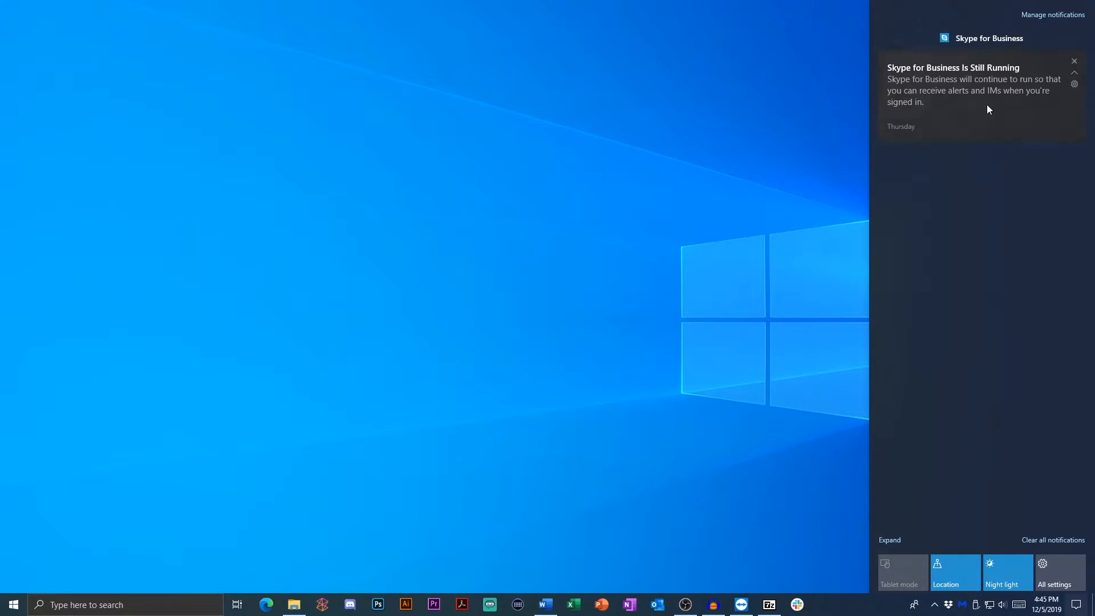
{"action": "mouse_move", "coordinate": [786, 333]}
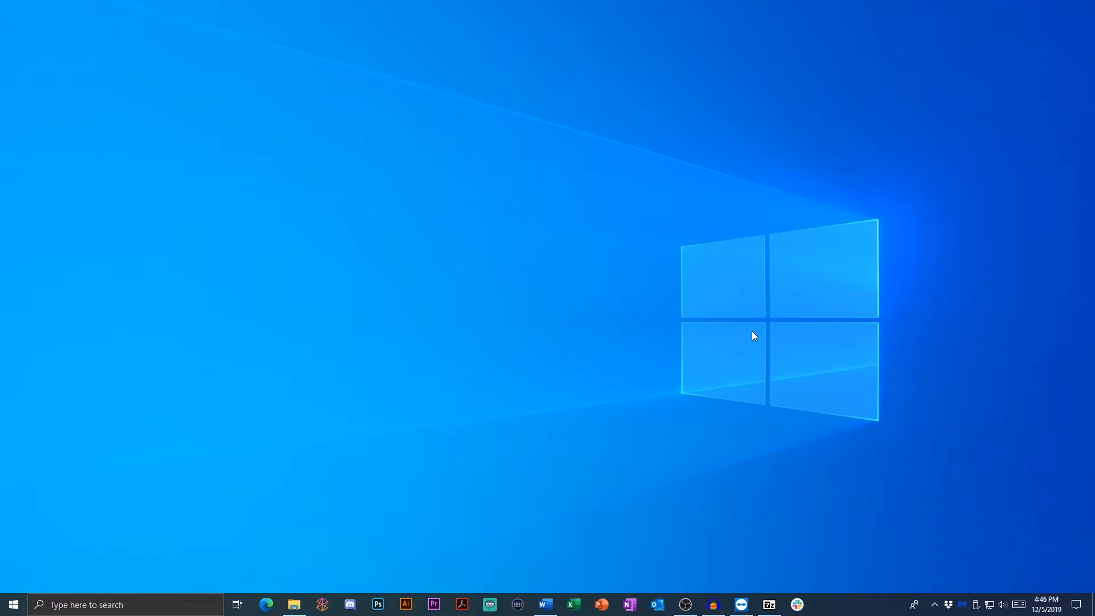
{"action": "mouse_move", "coordinate": [753, 327]}
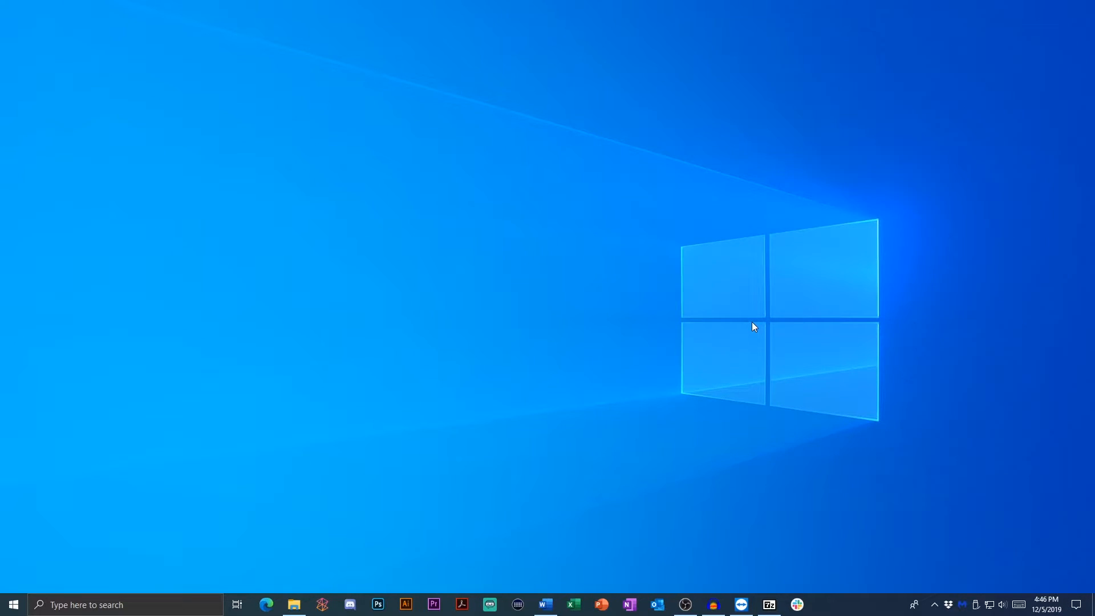
{"action": "mouse_move", "coordinate": [783, 335]}
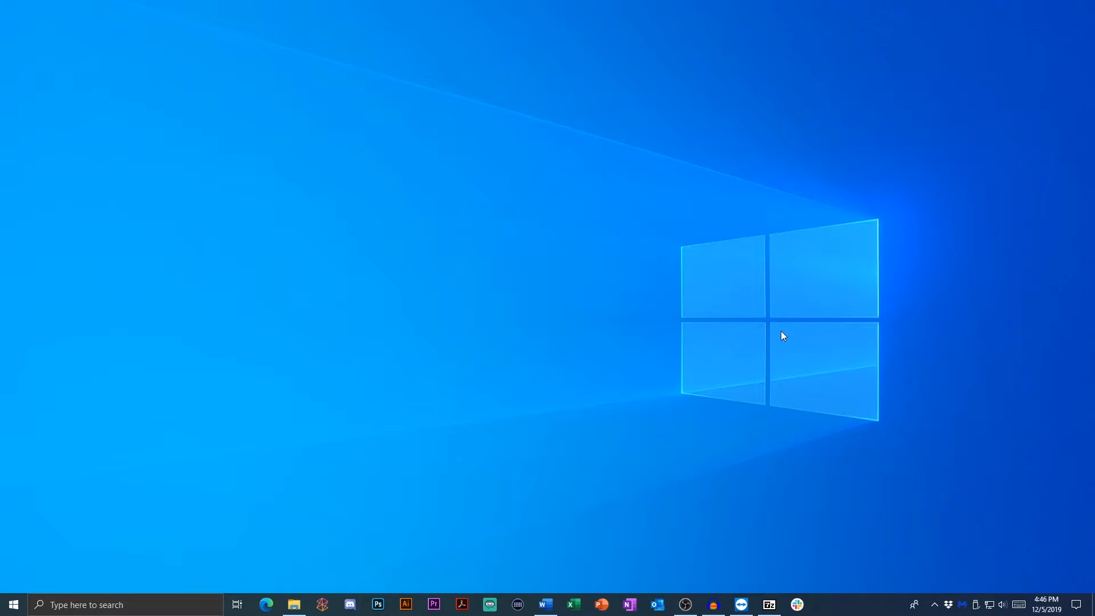
{"action": "mouse_move", "coordinate": [1001, 520]}
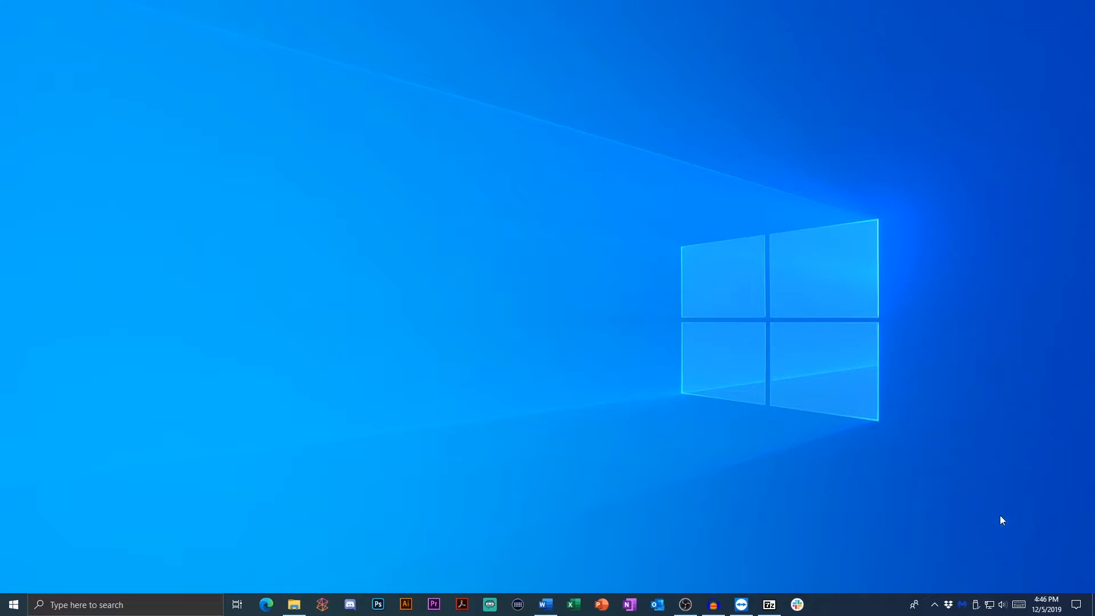
{"action": "right_click", "coordinate": [1087, 605]}
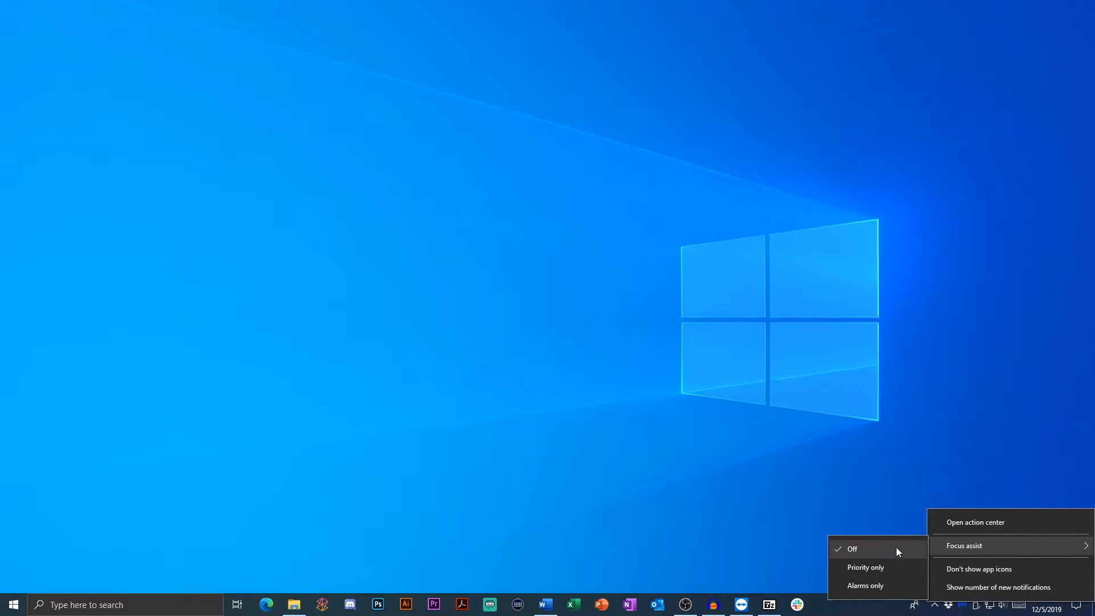
{"action": "mouse_move", "coordinate": [878, 574]}
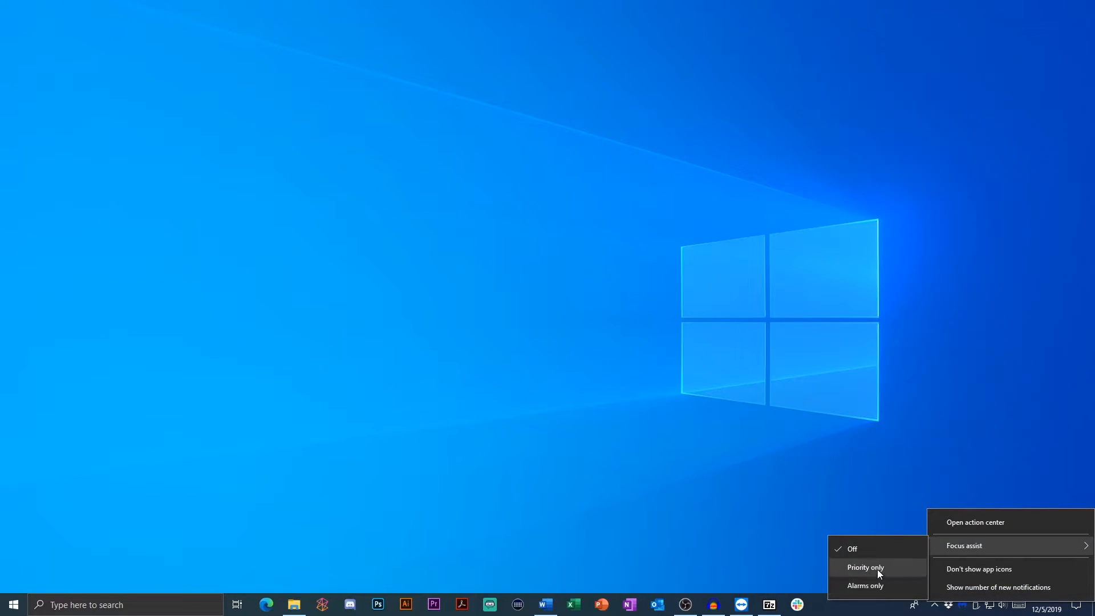
{"action": "mouse_move", "coordinate": [865, 585]}
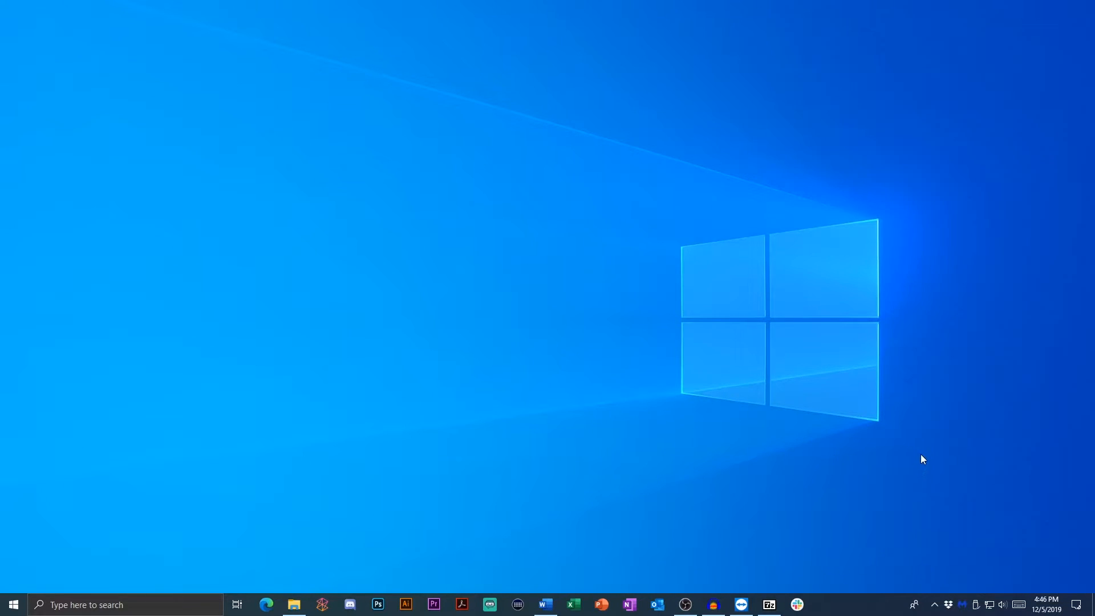
{"action": "mouse_move", "coordinate": [966, 465]}
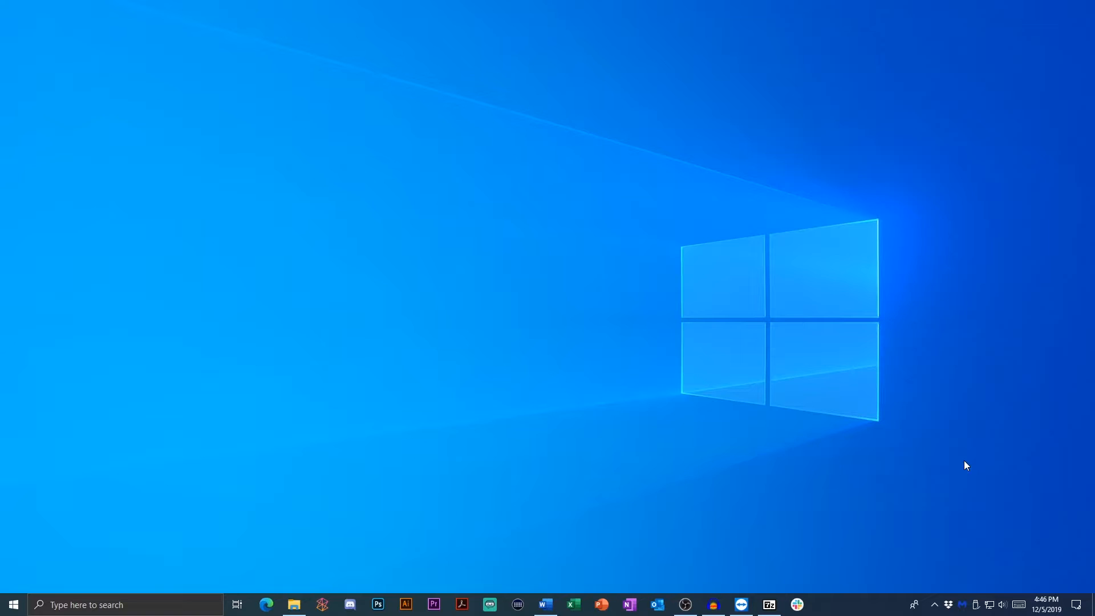
{"action": "mouse_move", "coordinate": [1086, 602]}
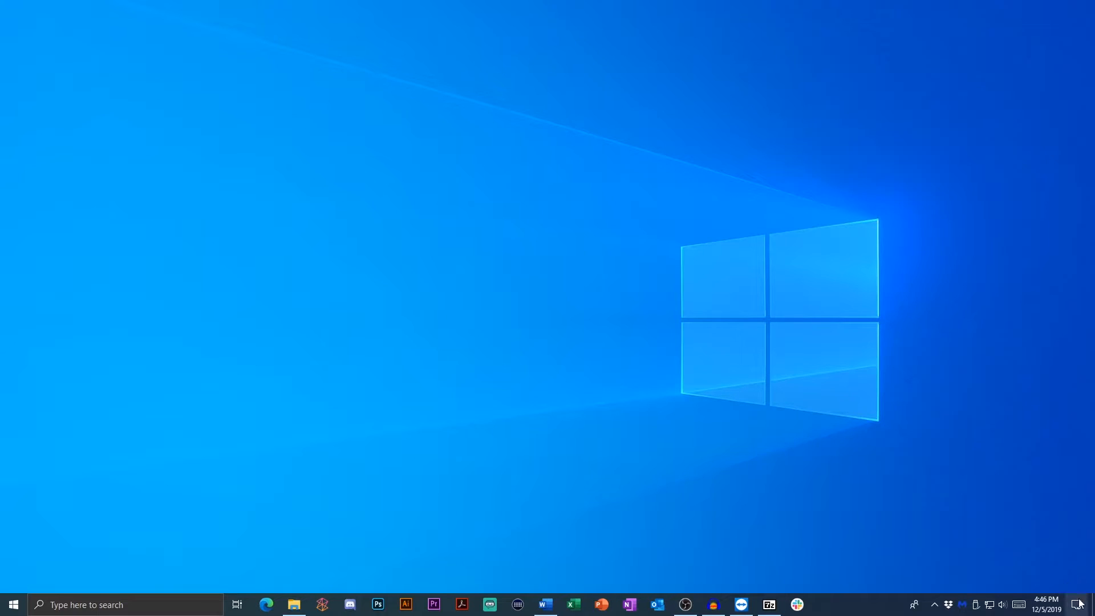
{"action": "mouse_move", "coordinate": [1072, 588]}
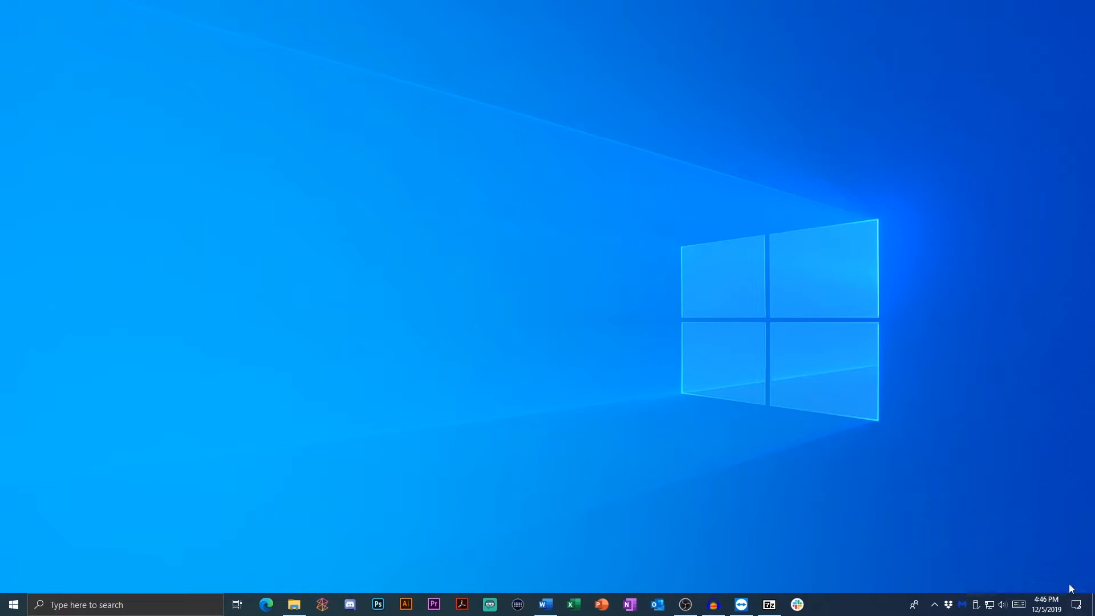
{"action": "mouse_move", "coordinate": [882, 310]}
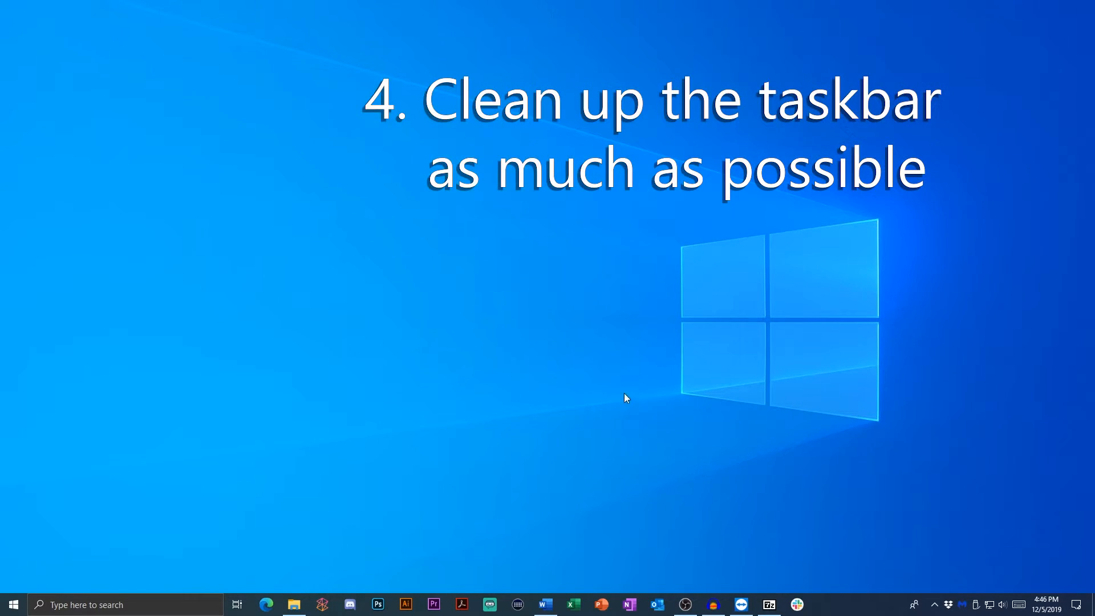
{"action": "mouse_move", "coordinate": [917, 516]}
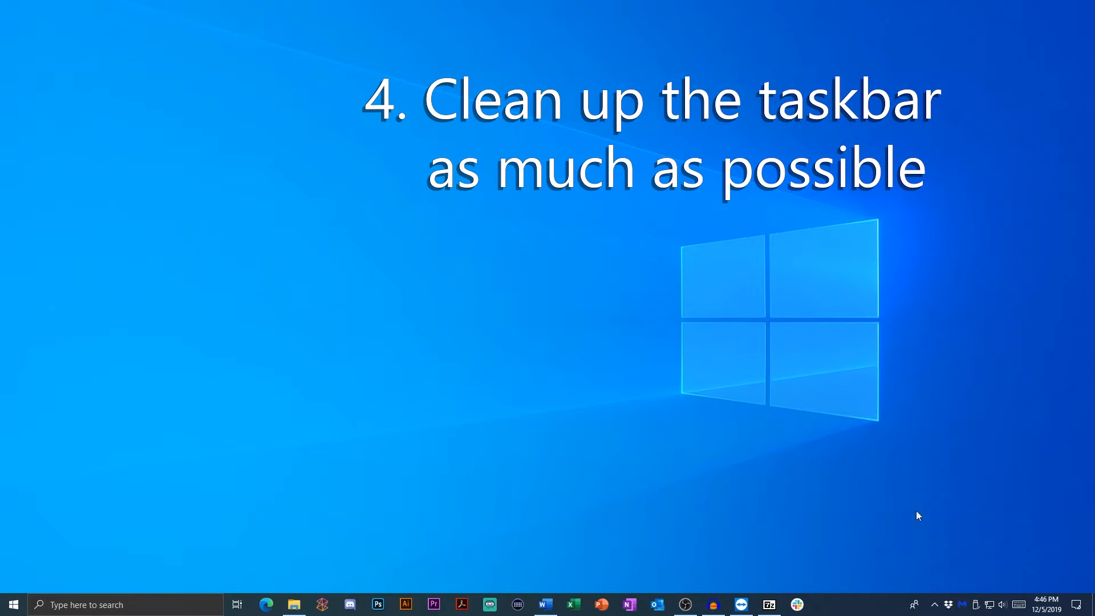
{"action": "mouse_move", "coordinate": [684, 591]}
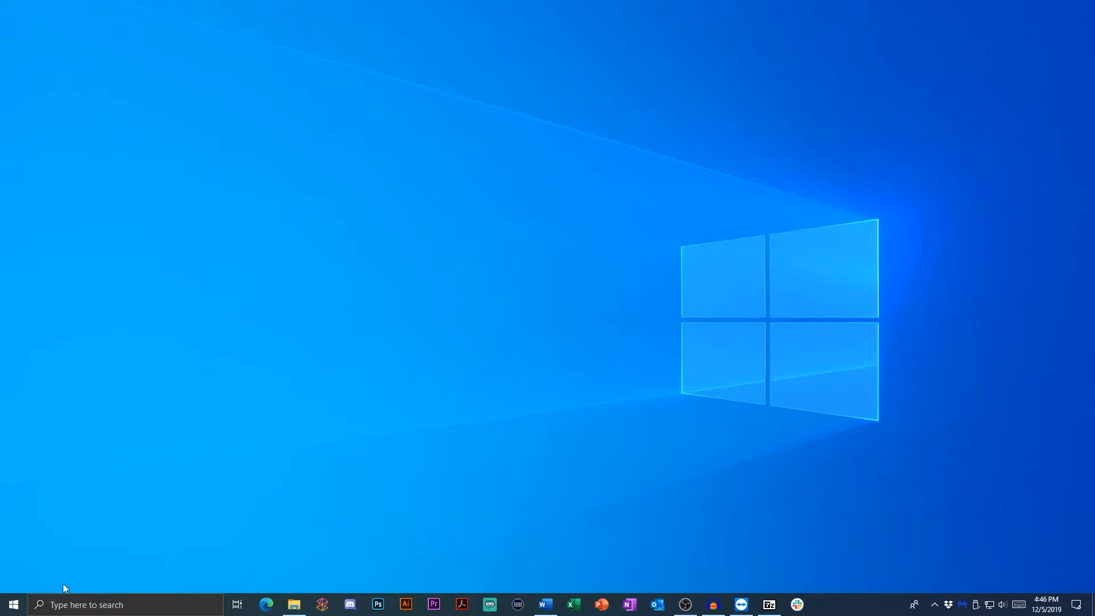
Step: Shrink taskbar search to a small icon and confirm typing 'note' still finds apps
{"action": "right_click", "coordinate": [828, 604]}
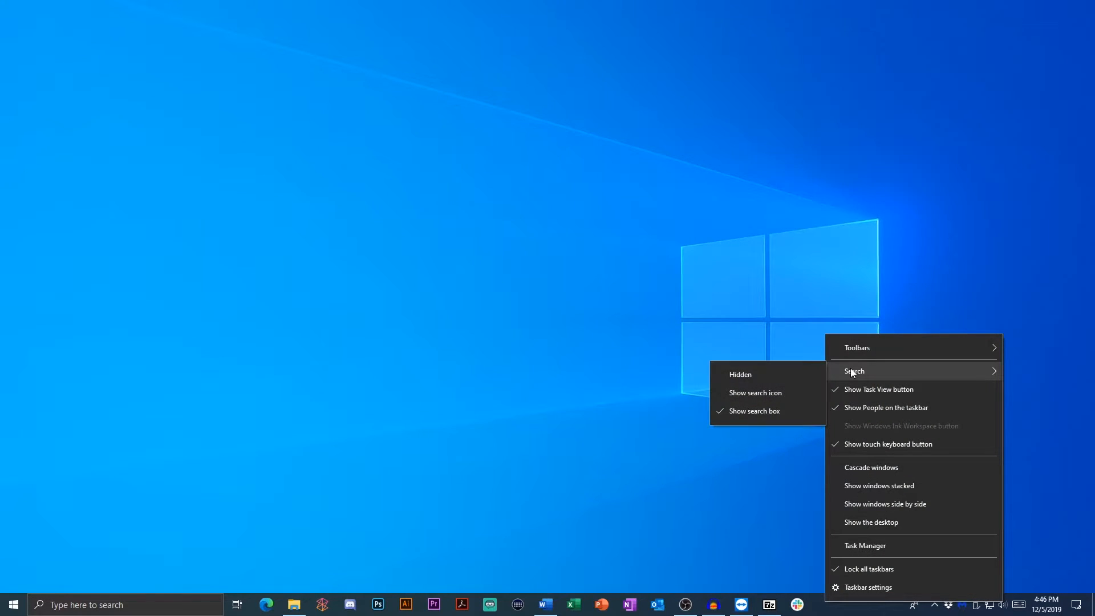
{"action": "mouse_move", "coordinate": [755, 393]}
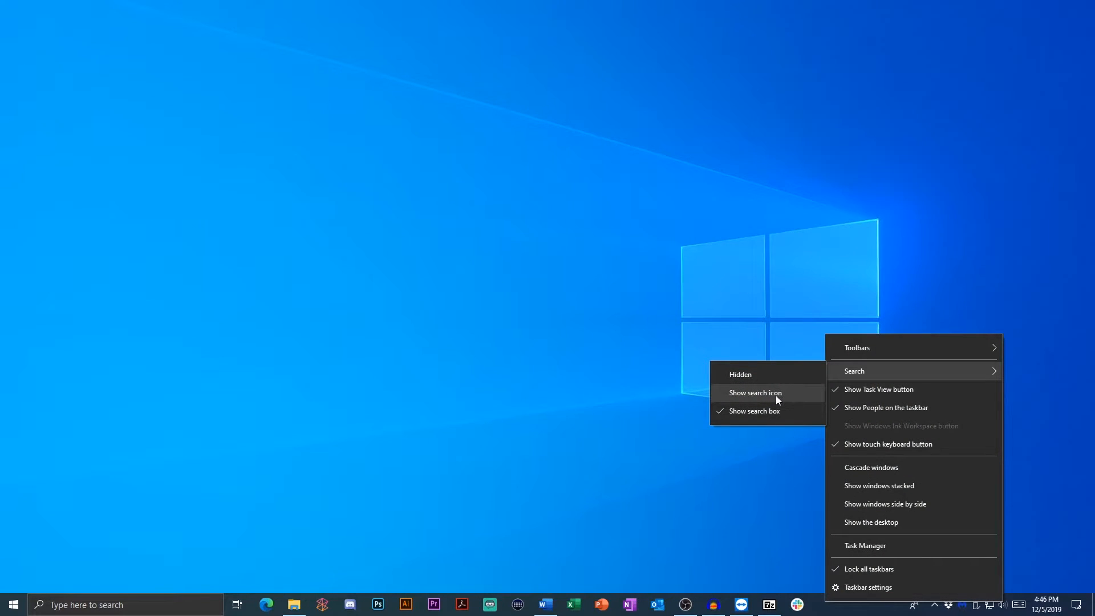
{"action": "mouse_move", "coordinate": [758, 372]}
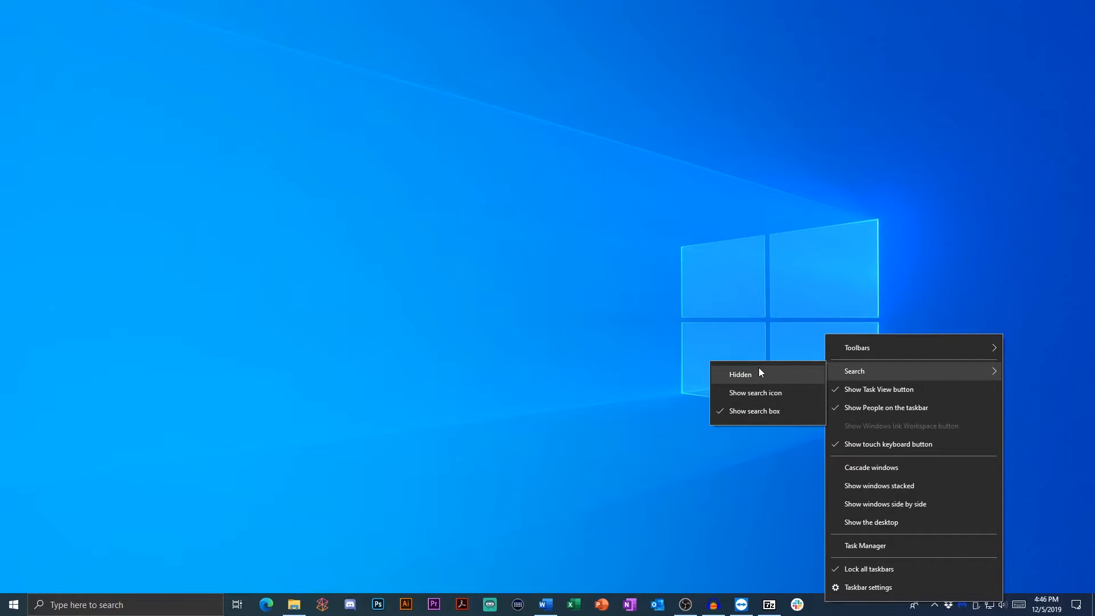
{"action": "mouse_move", "coordinate": [754, 392]}
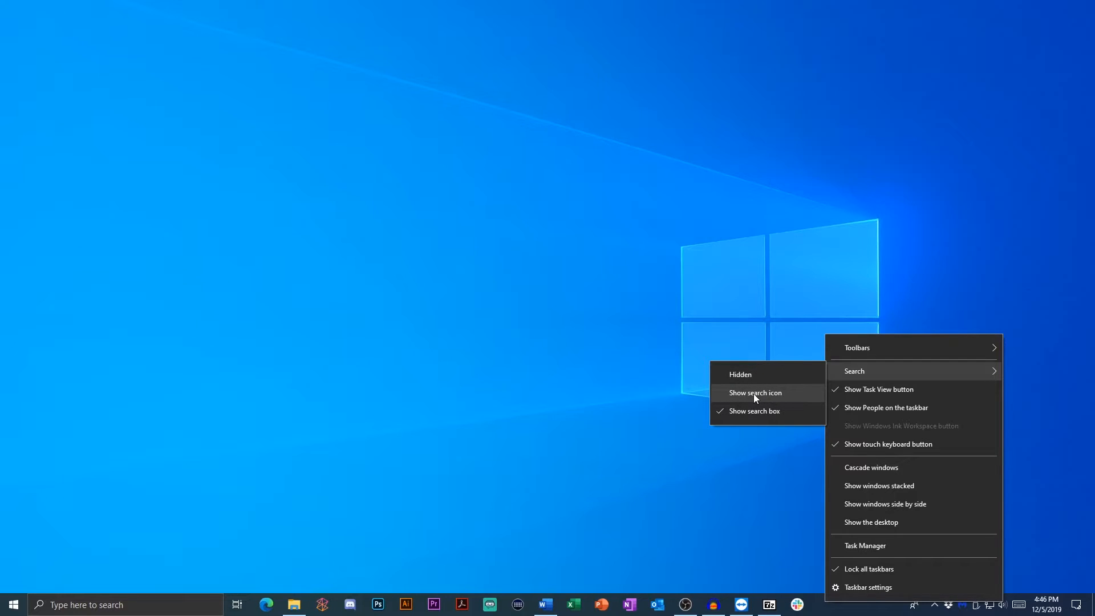
{"action": "left_click", "coordinate": [754, 392]}
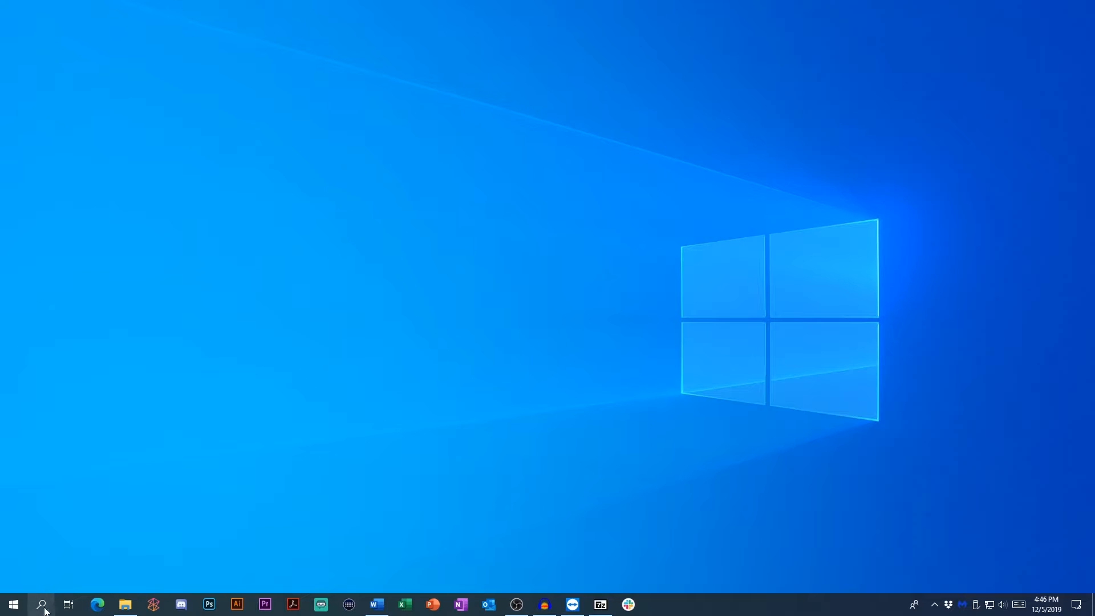
{"action": "left_click", "coordinate": [41, 604]}
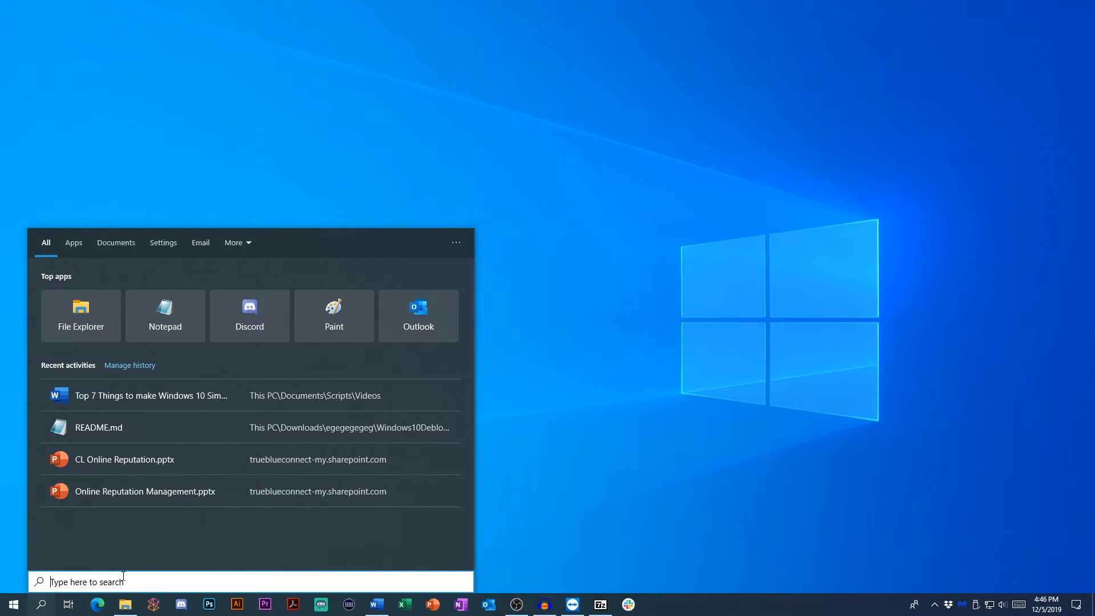
{"action": "mouse_move", "coordinate": [556, 425]}
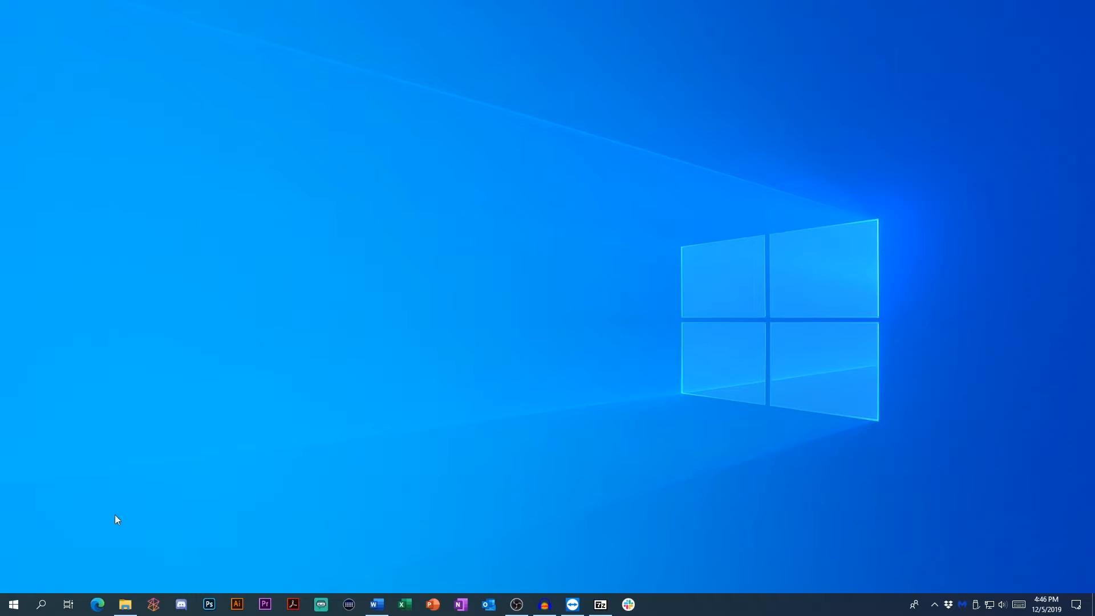
{"action": "type", "text": "note"}
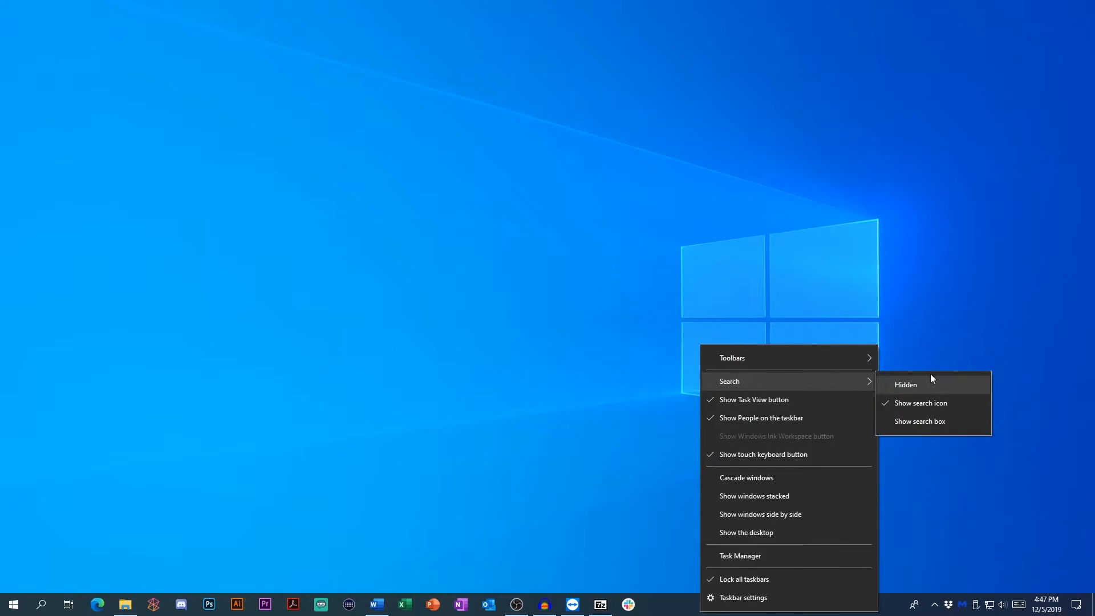
Step: Hide search from the taskbar entirely
{"action": "left_click", "coordinate": [904, 384]}
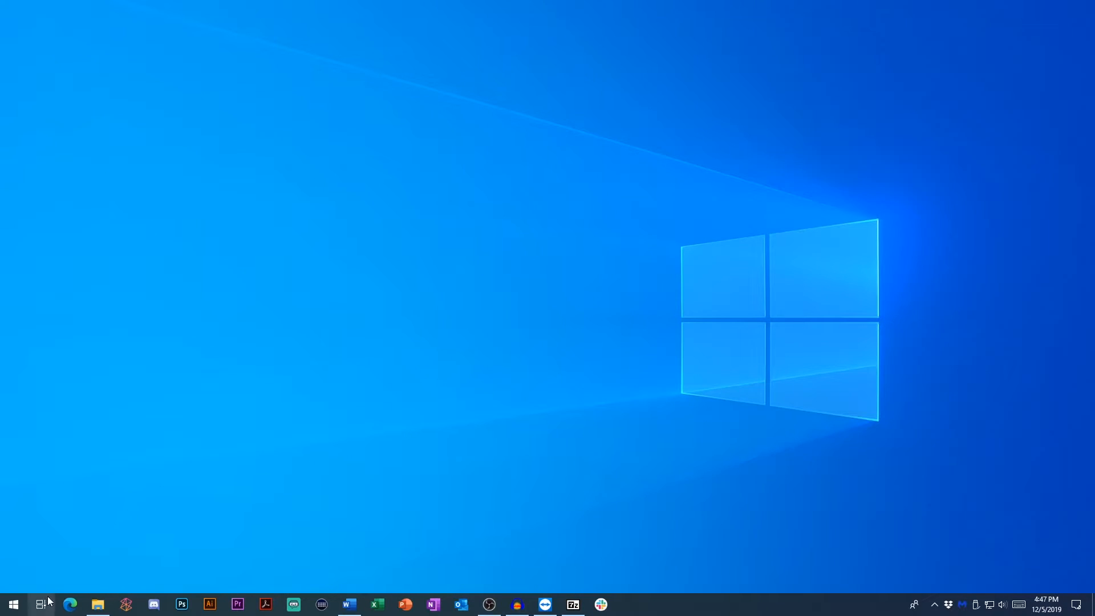
{"action": "mouse_move", "coordinate": [435, 390]}
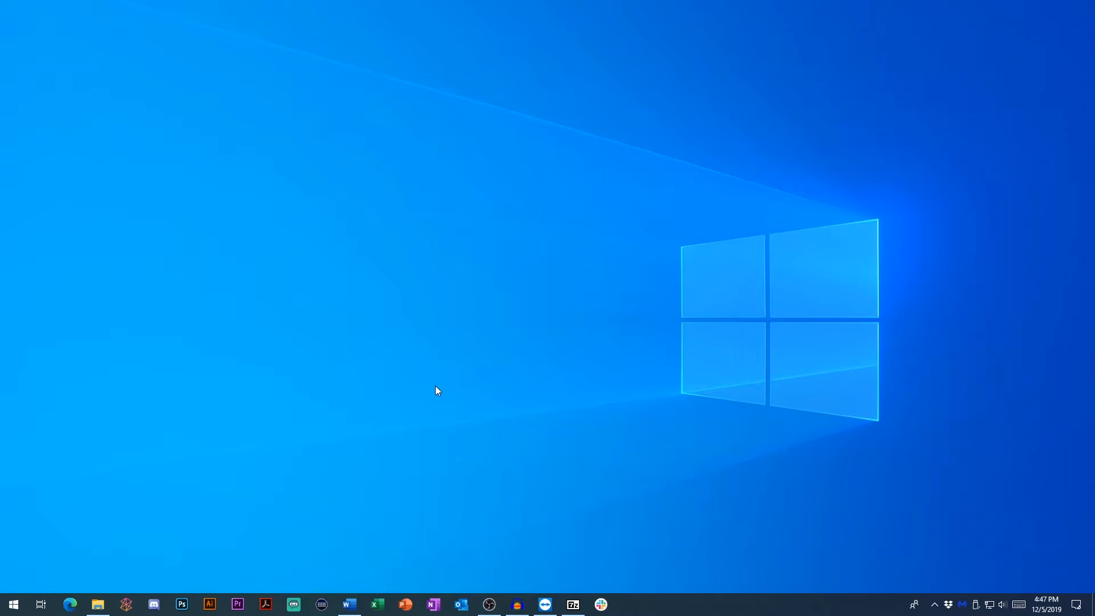
Step: Remove the Task View button and People from the taskbar, reaching task view with Win+Tab instead
{"action": "type", "text": "note"}
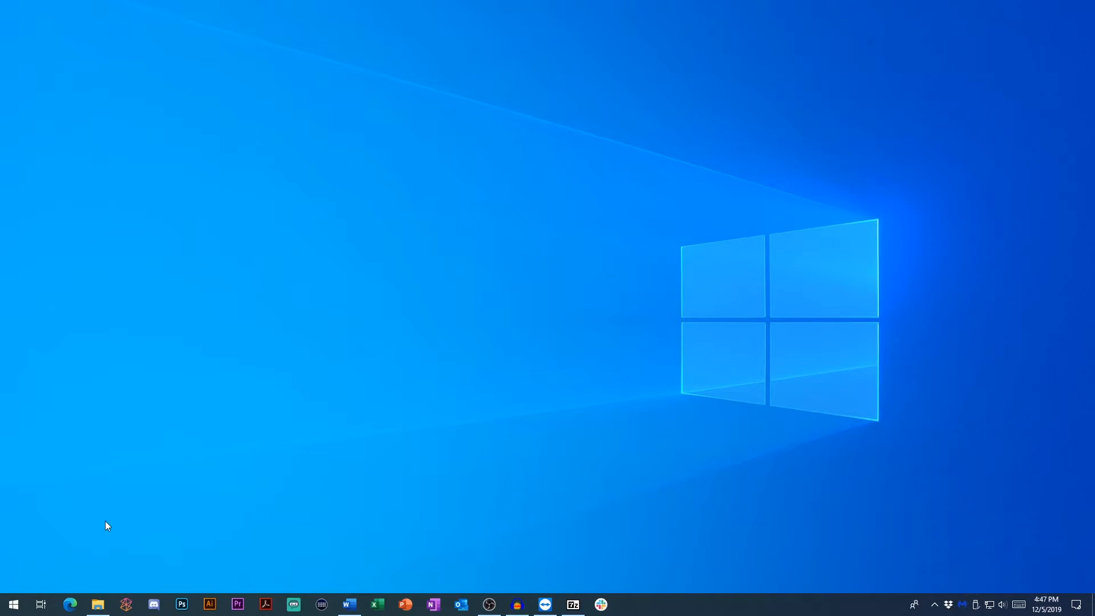
{"action": "mouse_move", "coordinate": [529, 371]}
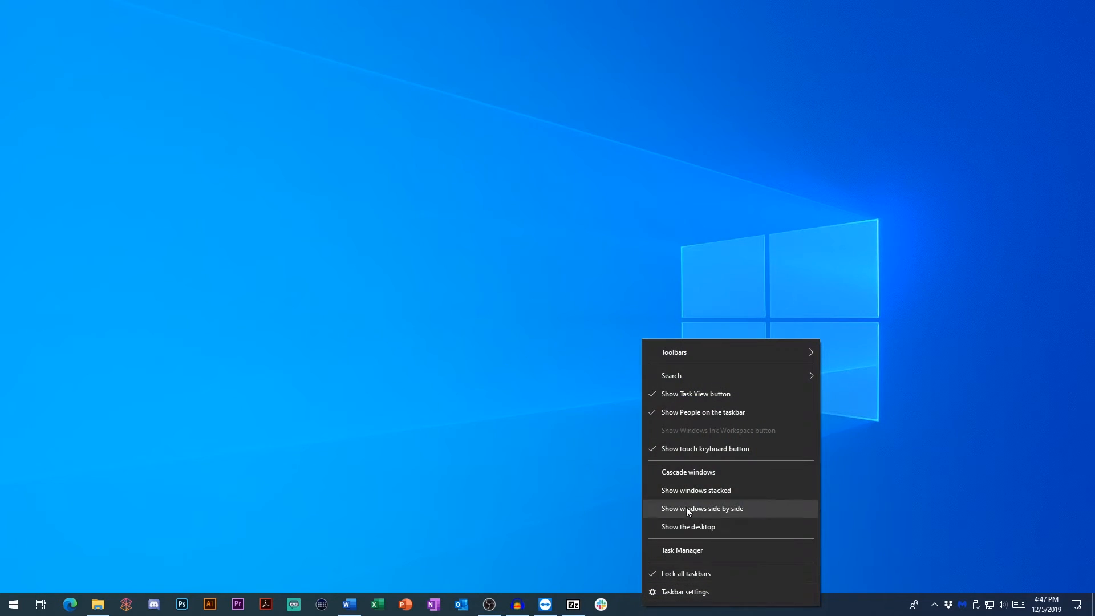
{"action": "mouse_move", "coordinate": [708, 399]}
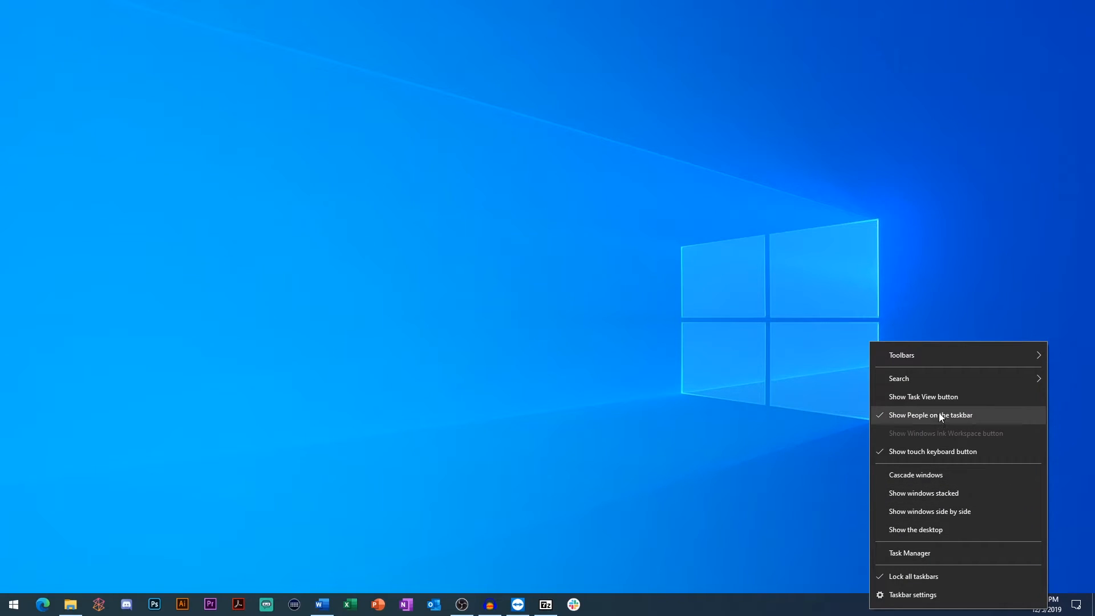
{"action": "mouse_move", "coordinate": [939, 422]}
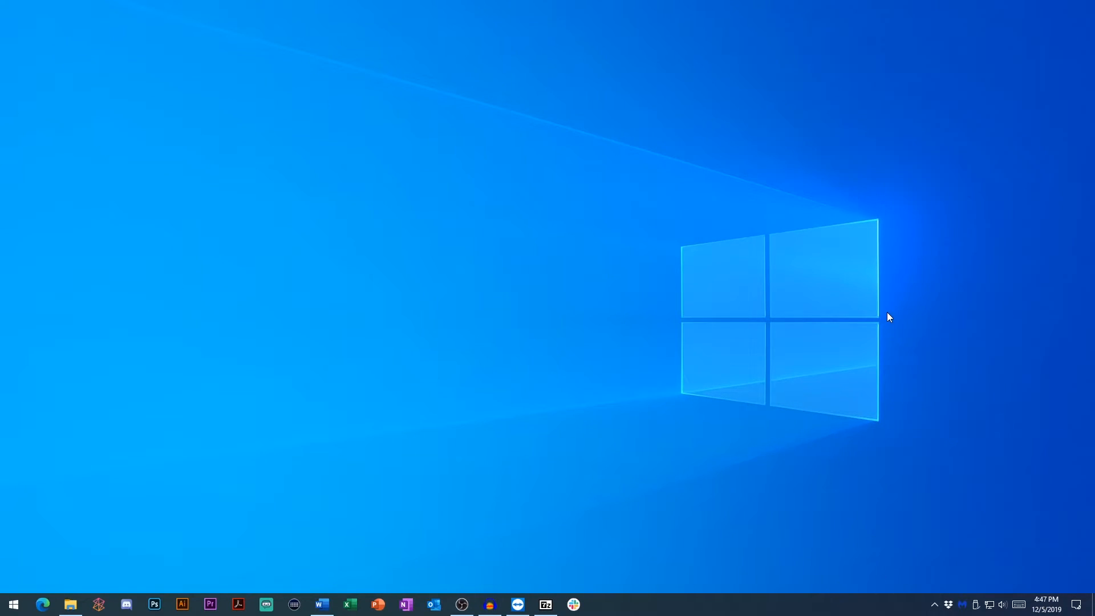
{"action": "mouse_move", "coordinate": [507, 498]}
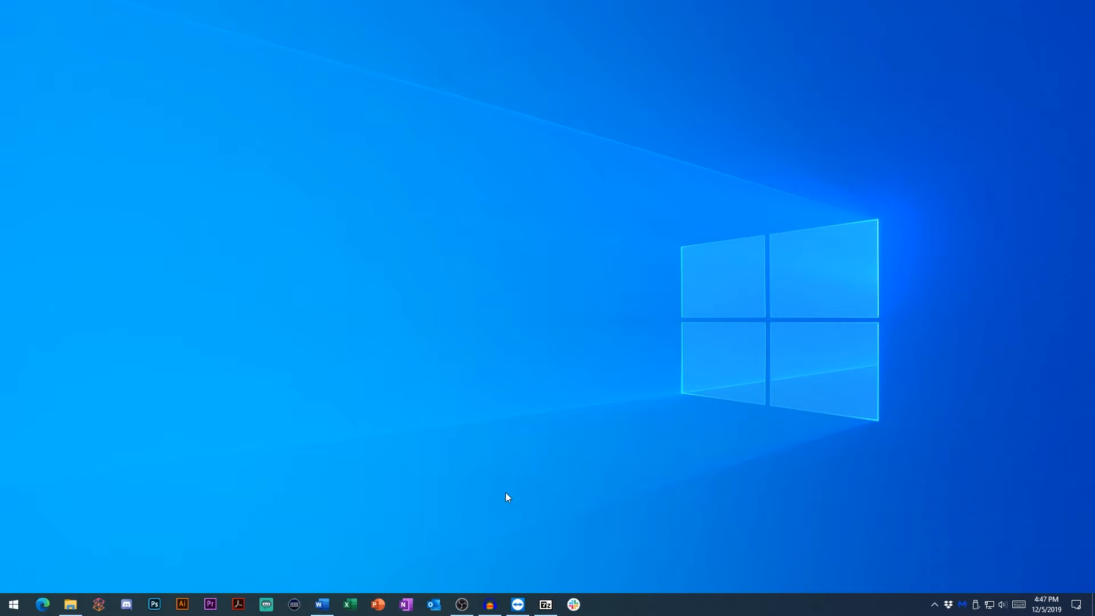
{"action": "mouse_move", "coordinate": [83, 558]}
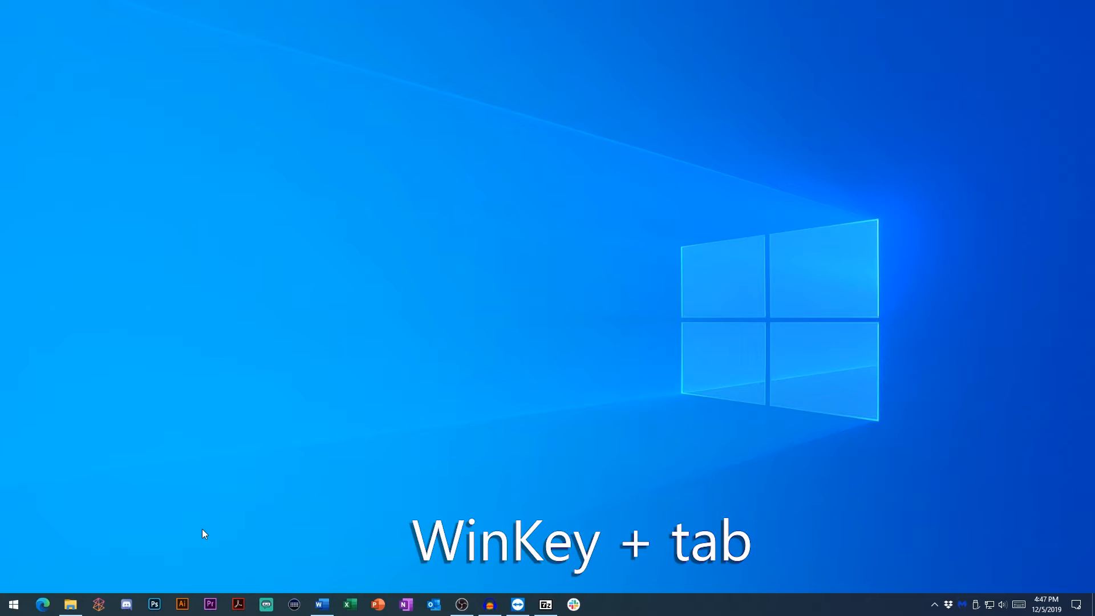
{"action": "key", "text": "Win+Tab"}
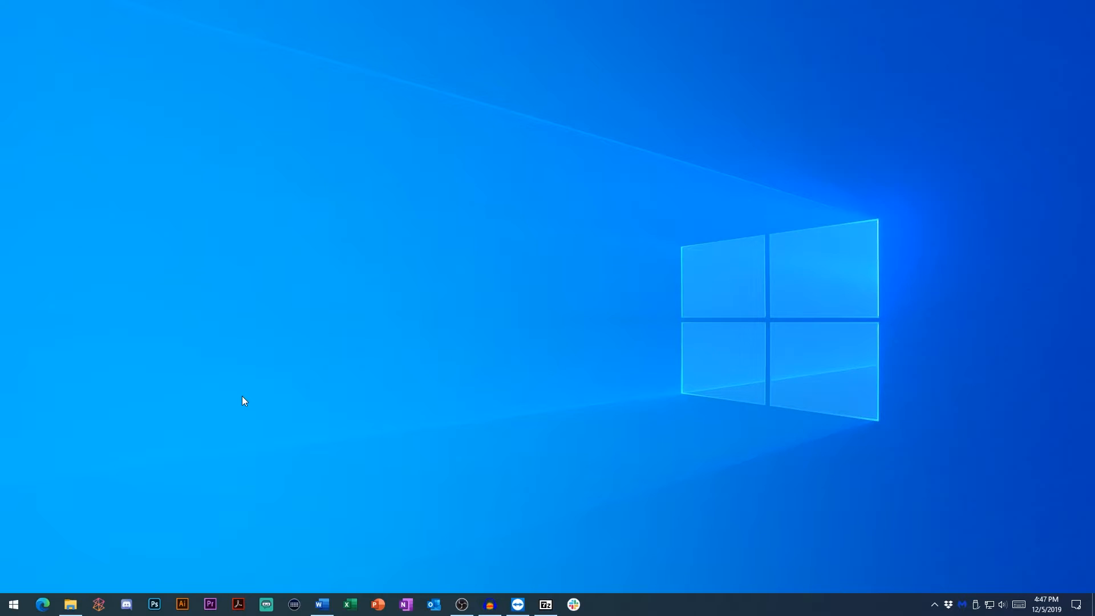
{"action": "mouse_move", "coordinate": [161, 496]}
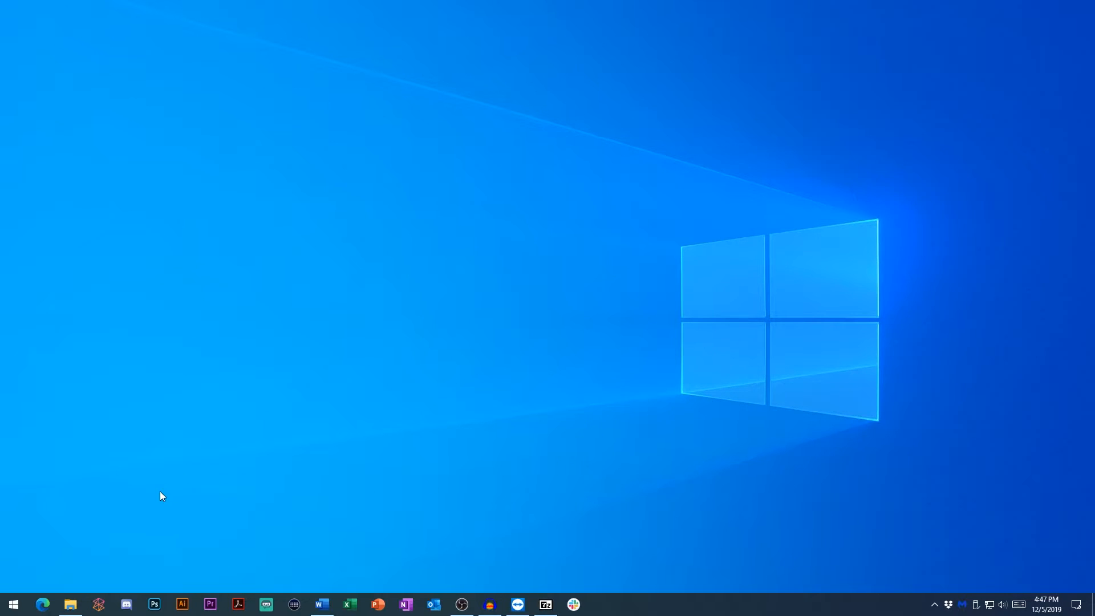
{"action": "mouse_move", "coordinate": [607, 325]}
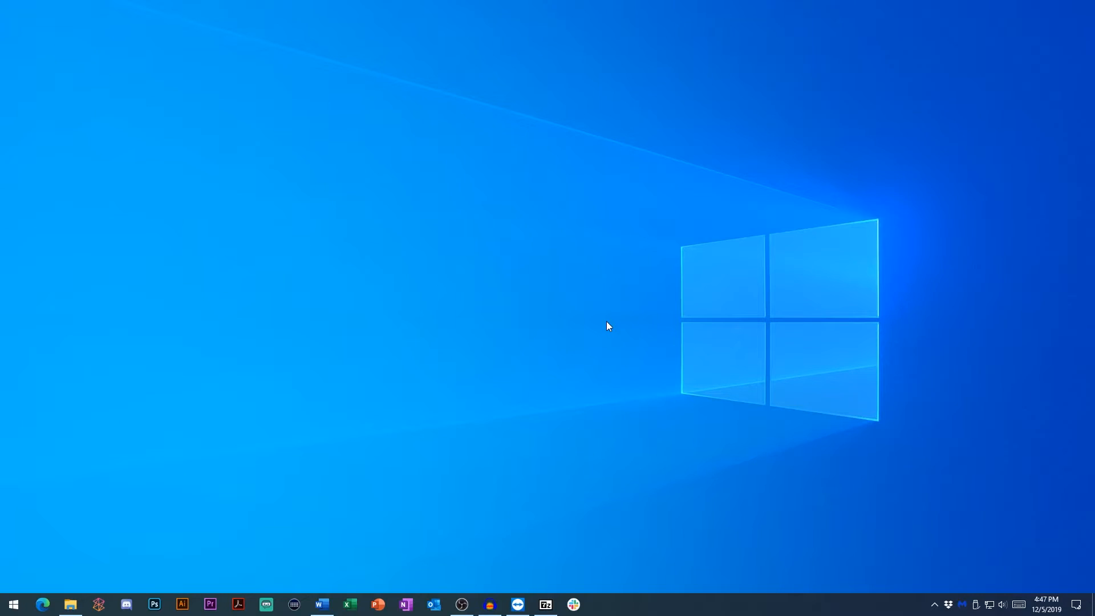
{"action": "mouse_move", "coordinate": [381, 474]}
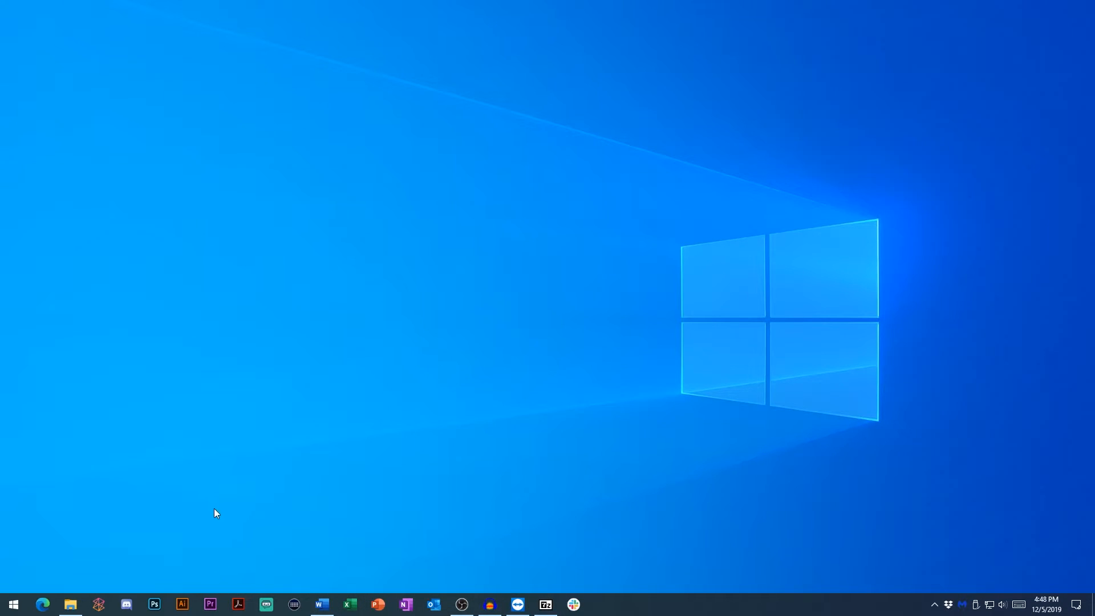
{"action": "mouse_move", "coordinate": [204, 535]}
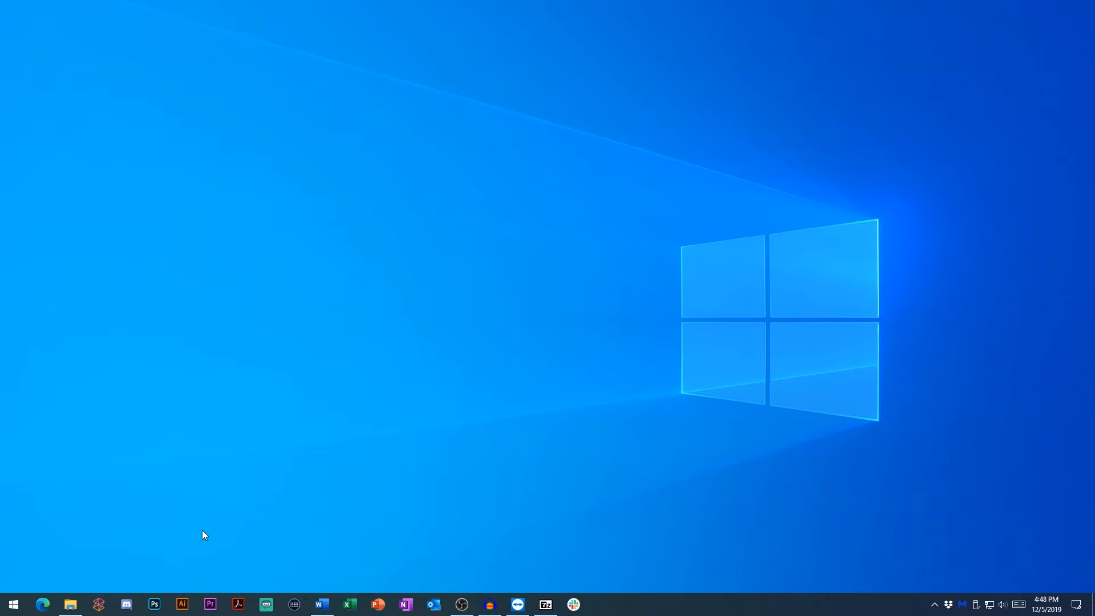
Step: Unpin Adobe Illustrator 2020 and PowerPoint from the taskbar
{"action": "right_click", "coordinate": [181, 605]}
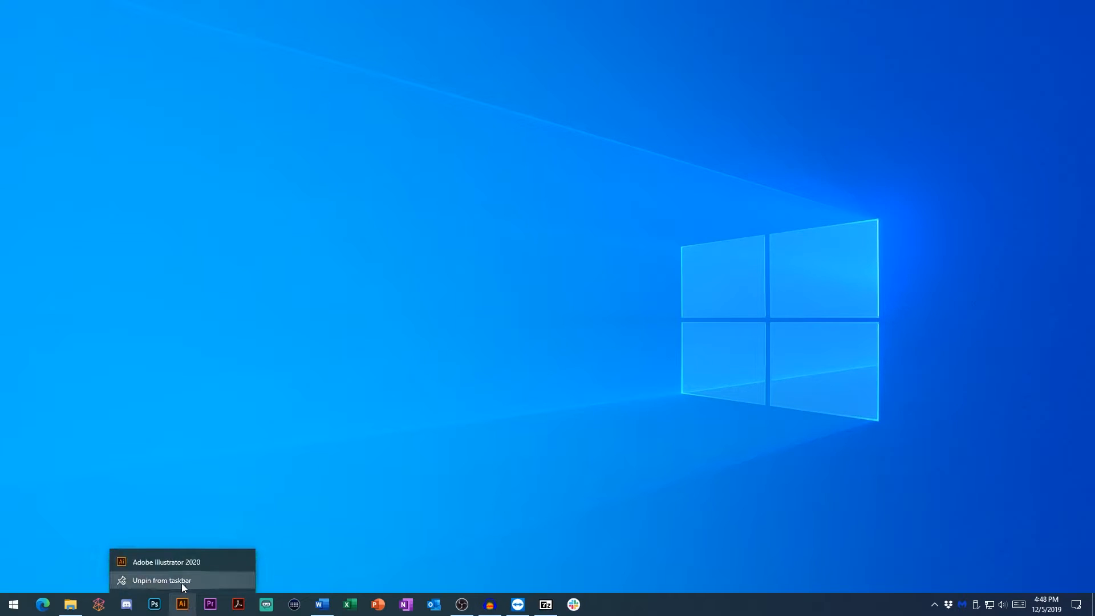
{"action": "left_click", "coordinate": [160, 580]}
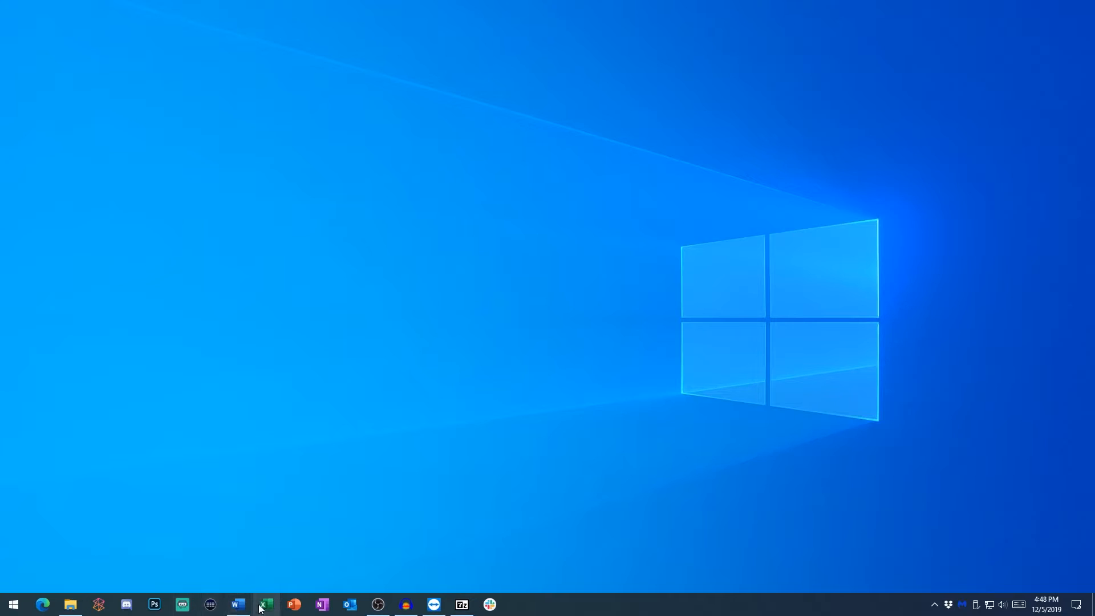
{"action": "right_click", "coordinate": [265, 604]}
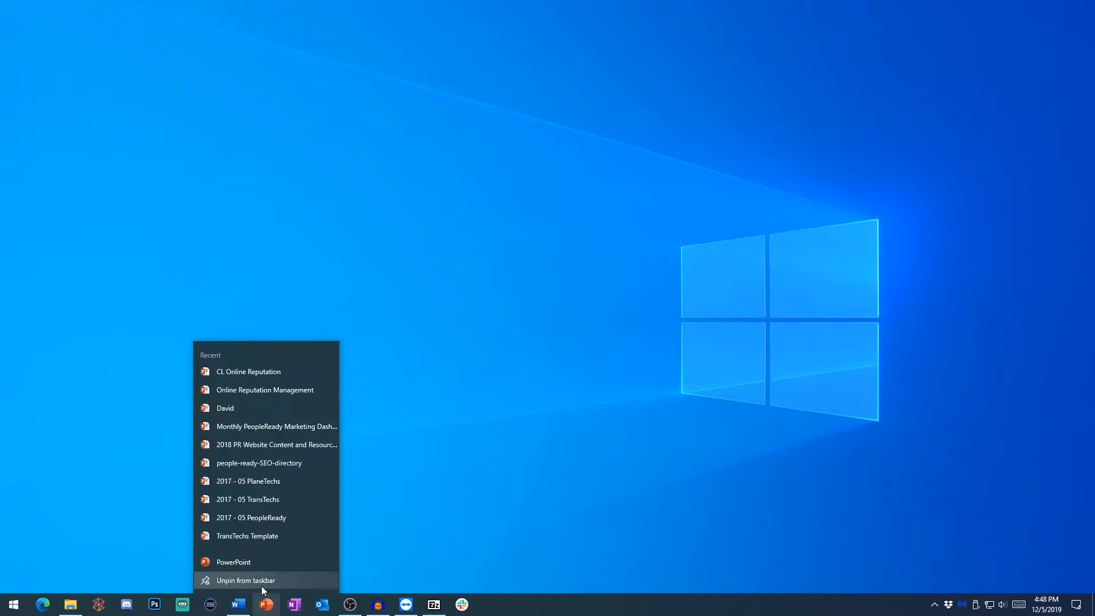
{"action": "left_click", "coordinate": [245, 581]}
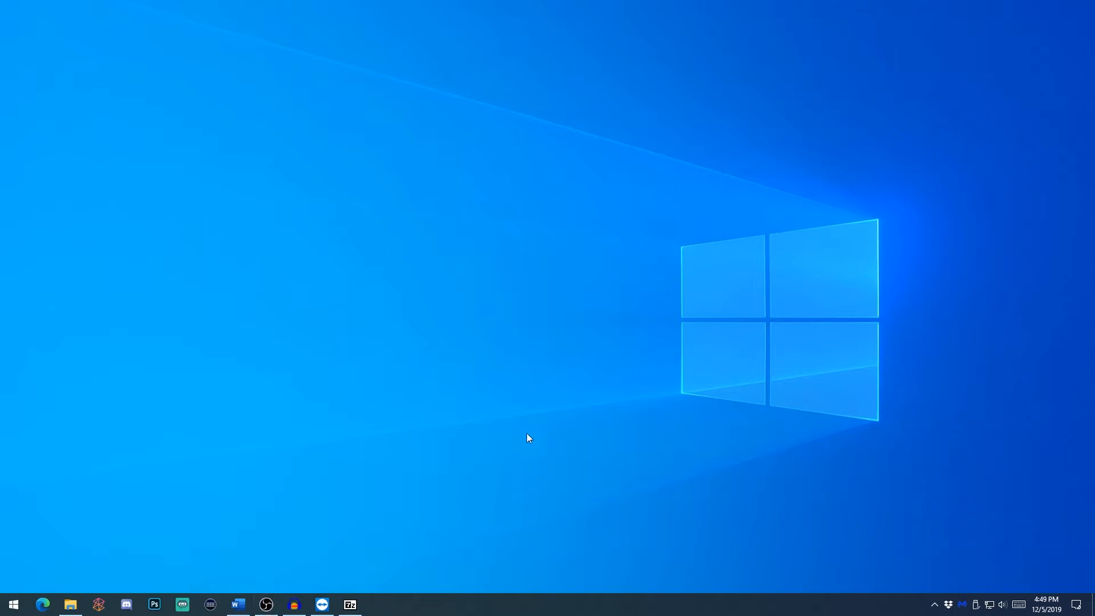
{"action": "mouse_move", "coordinate": [753, 470]}
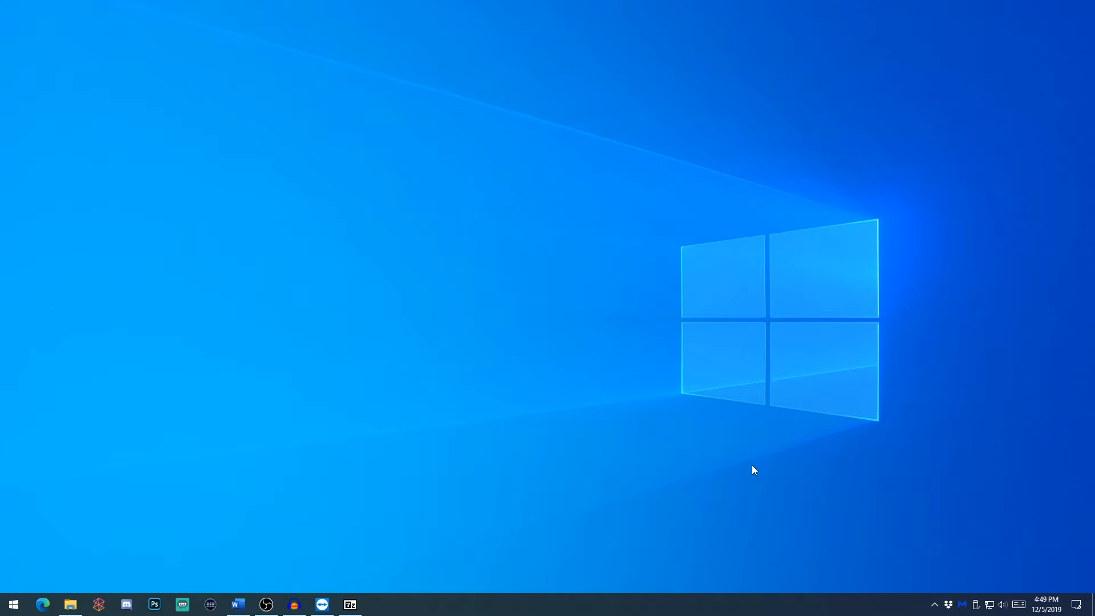
{"action": "mouse_move", "coordinate": [925, 558]}
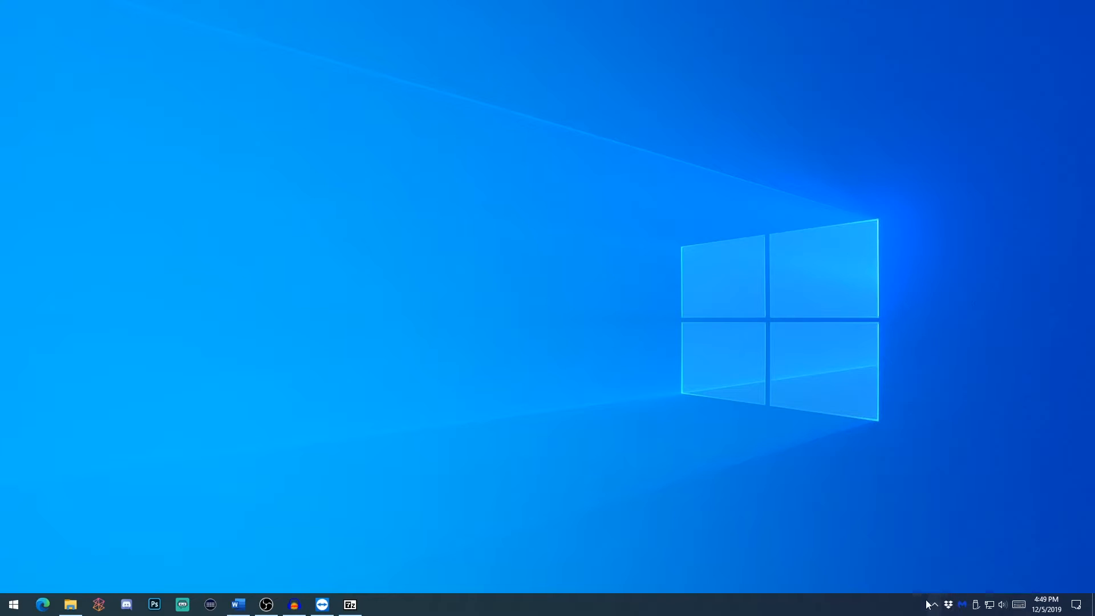
{"action": "mouse_move", "coordinate": [973, 477]}
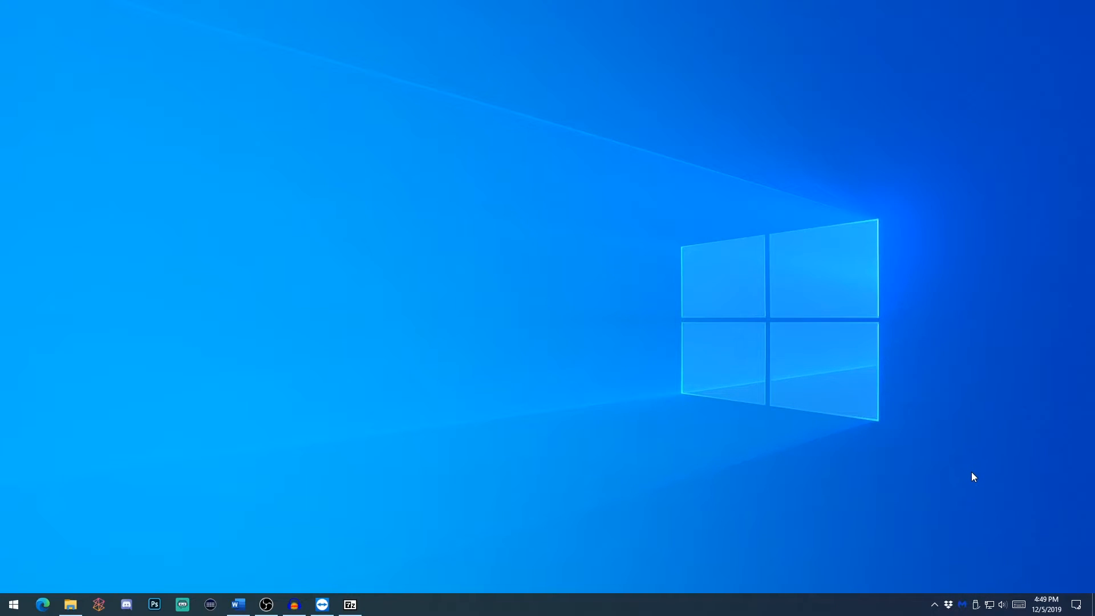
{"action": "mouse_move", "coordinate": [897, 613]}
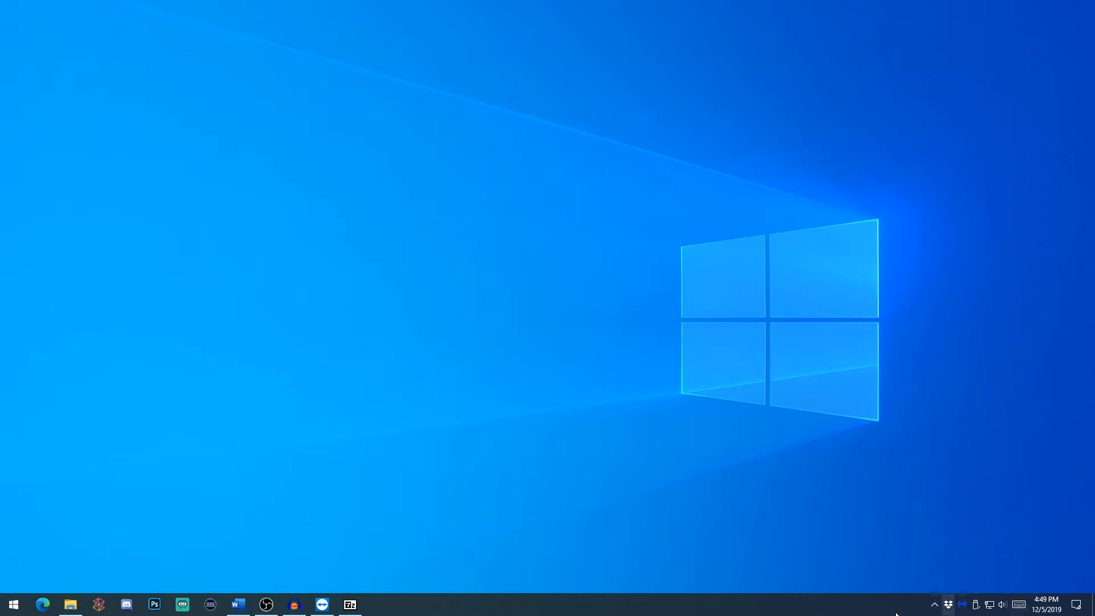
{"action": "mouse_move", "coordinate": [919, 495]}
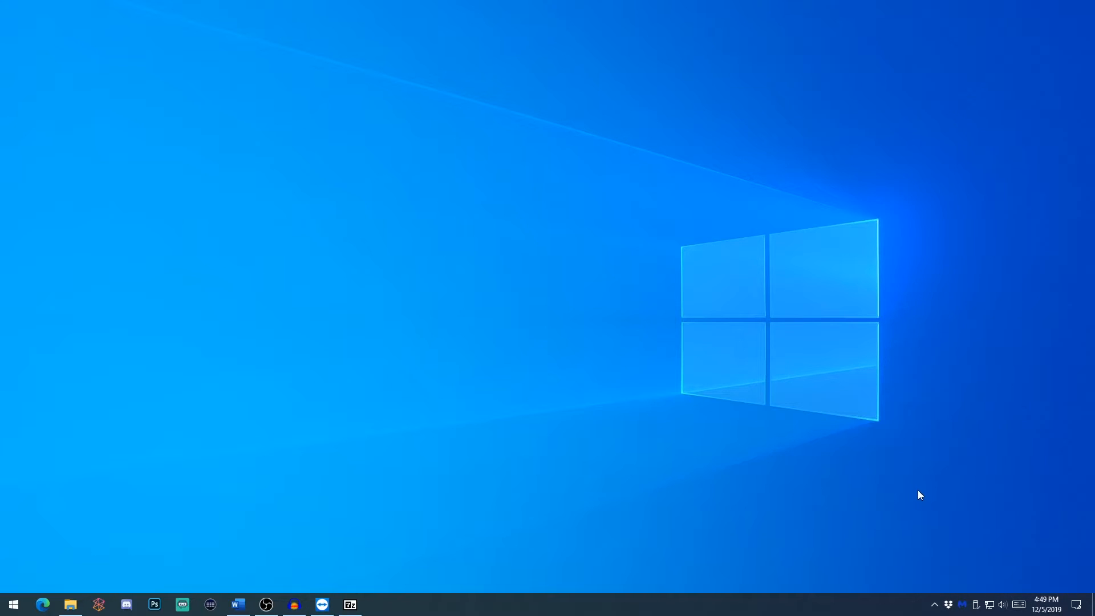
{"action": "mouse_move", "coordinate": [997, 590]}
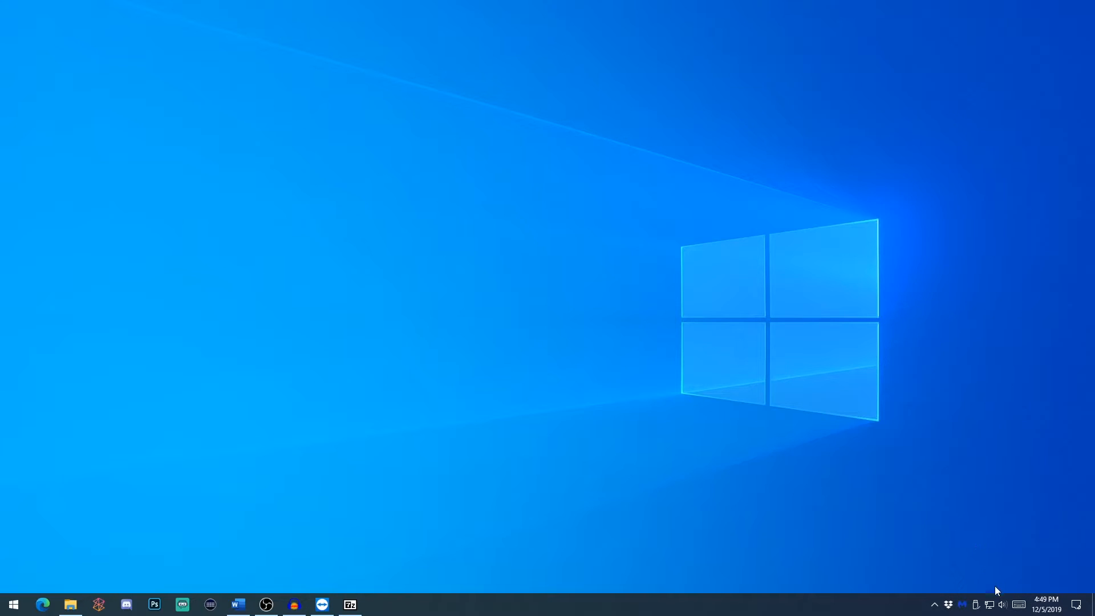
{"action": "mouse_move", "coordinate": [1021, 598]}
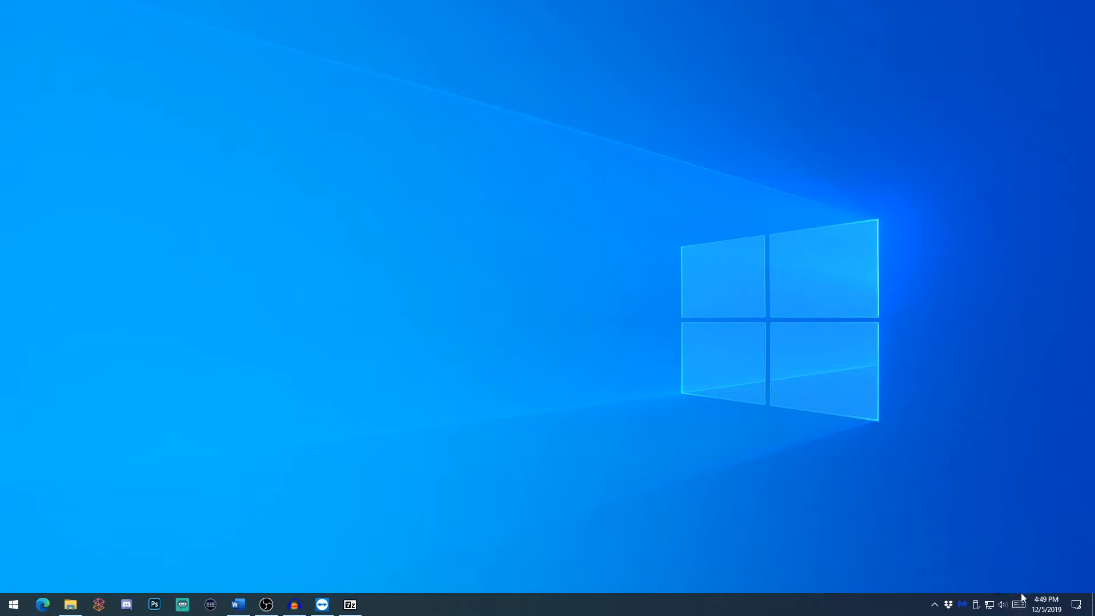
Step: Uncheck Show touch keyboard button in the taskbar's options
{"action": "right_click", "coordinate": [1019, 605]}
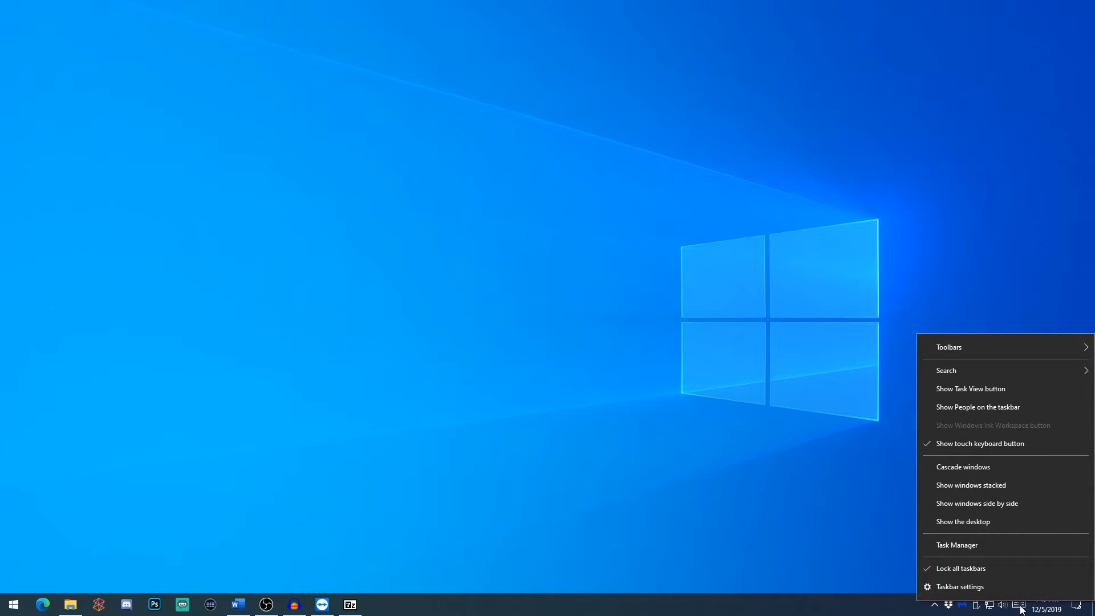
{"action": "mouse_move", "coordinate": [980, 444]}
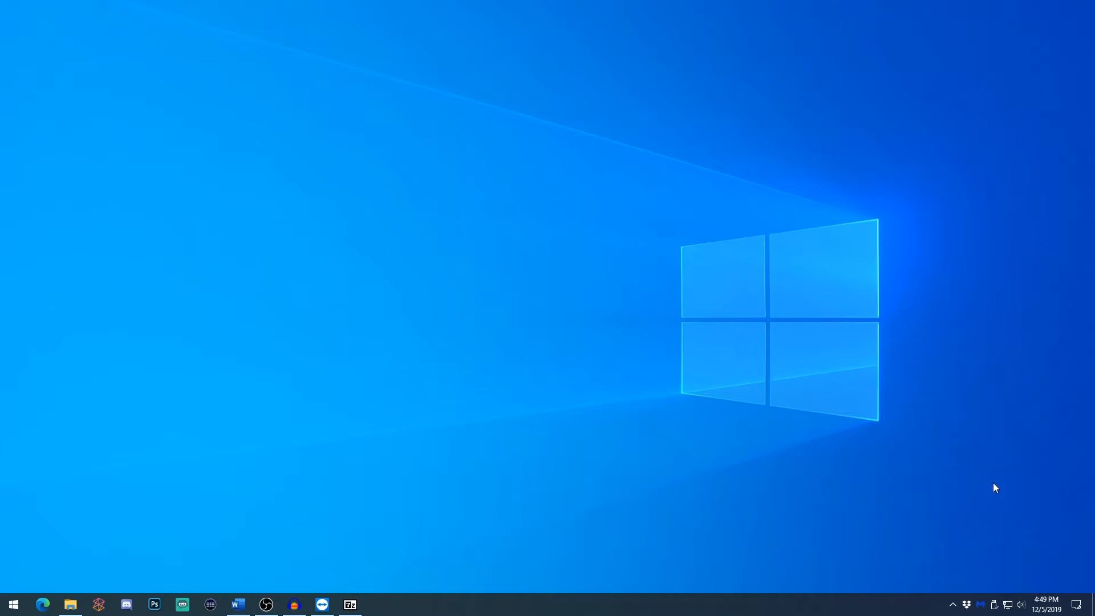
{"action": "mouse_move", "coordinate": [887, 478]}
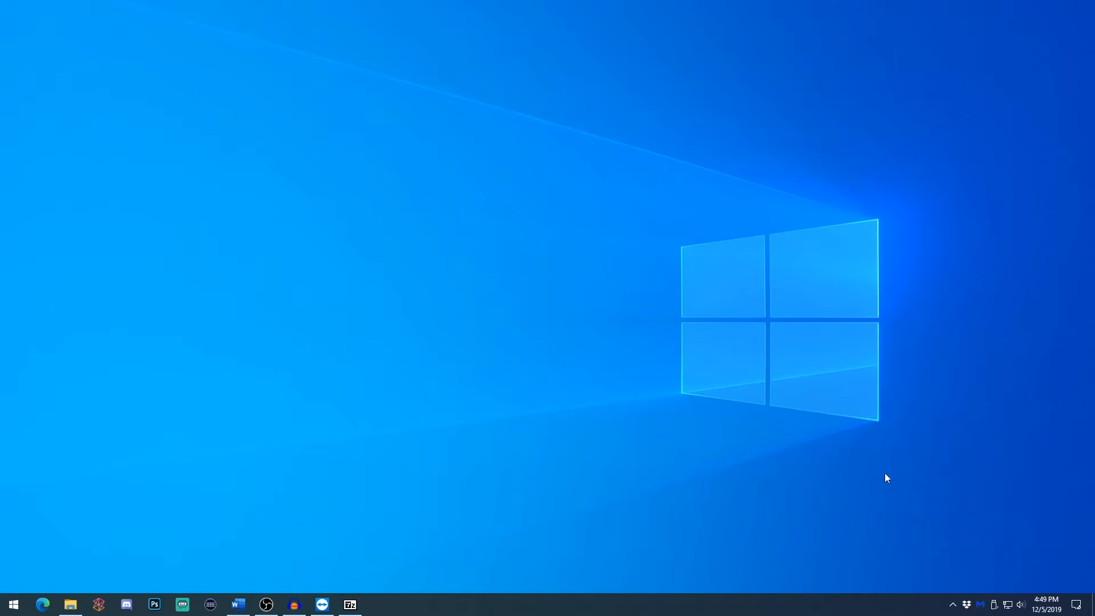
{"action": "mouse_move", "coordinate": [948, 609]}
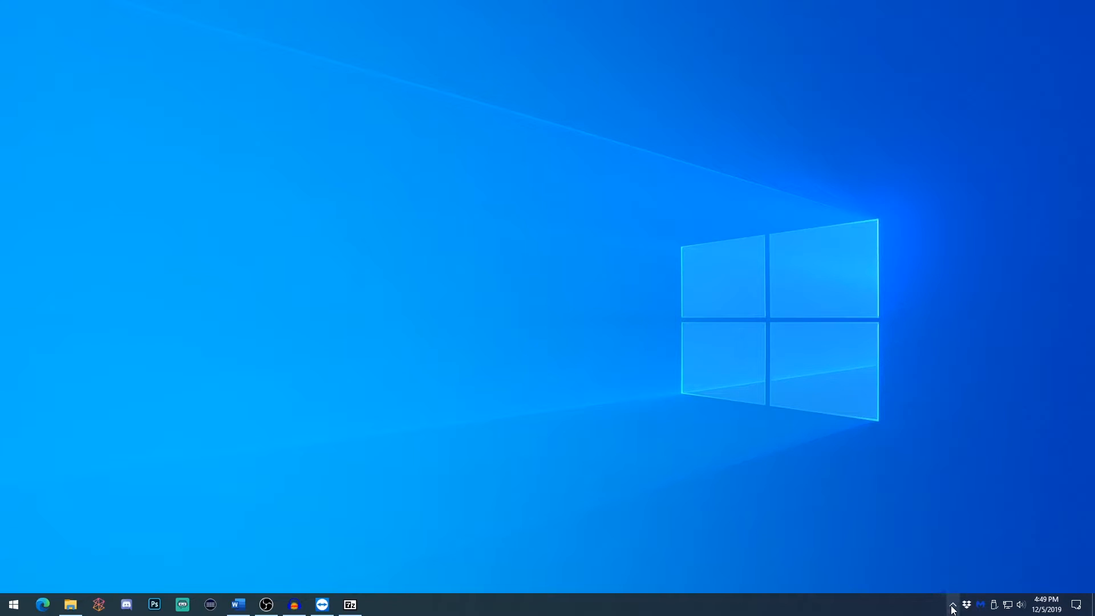
Step: Reach the tray-icon list from the taskbar settings page
{"action": "right_click", "coordinate": [957, 605]}
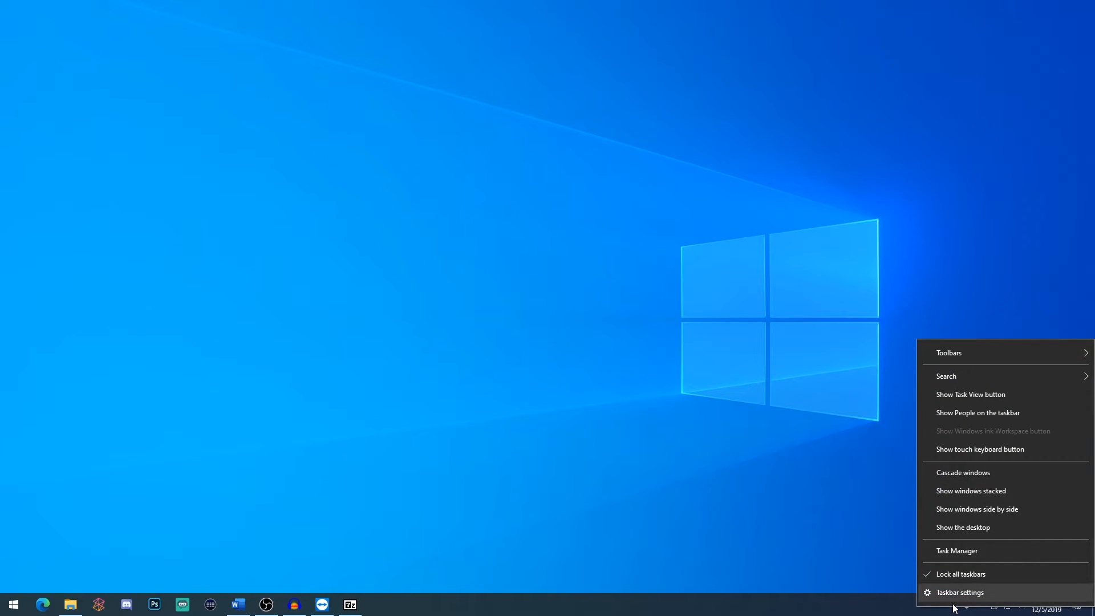
{"action": "left_click", "coordinate": [959, 592]}
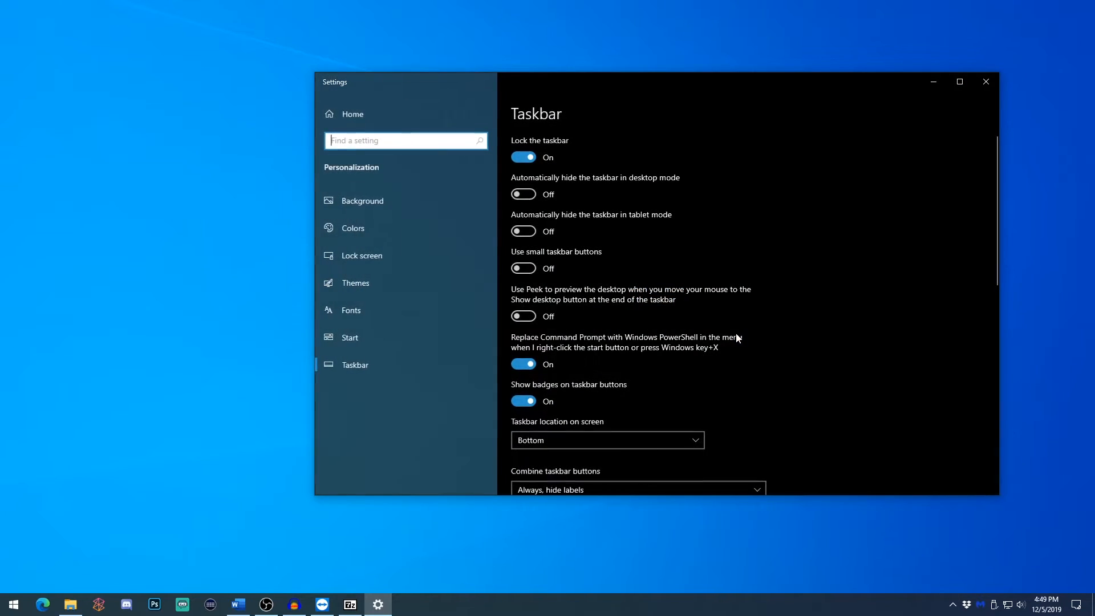
{"action": "mouse_move", "coordinate": [831, 275]}
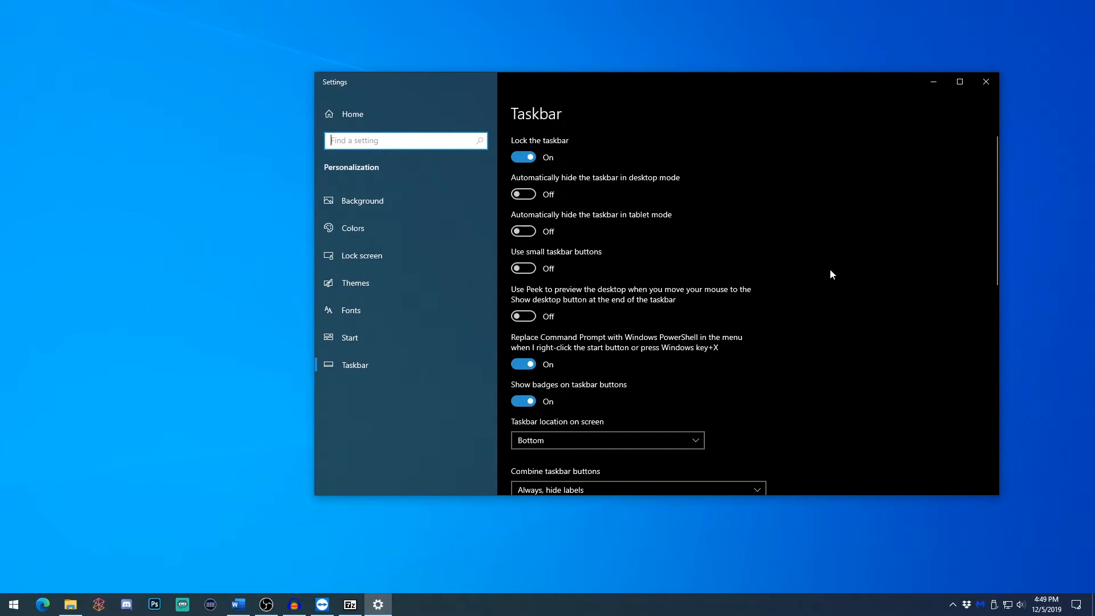
{"action": "scroll", "scroll_direction": "down", "scroll_amount": 3}
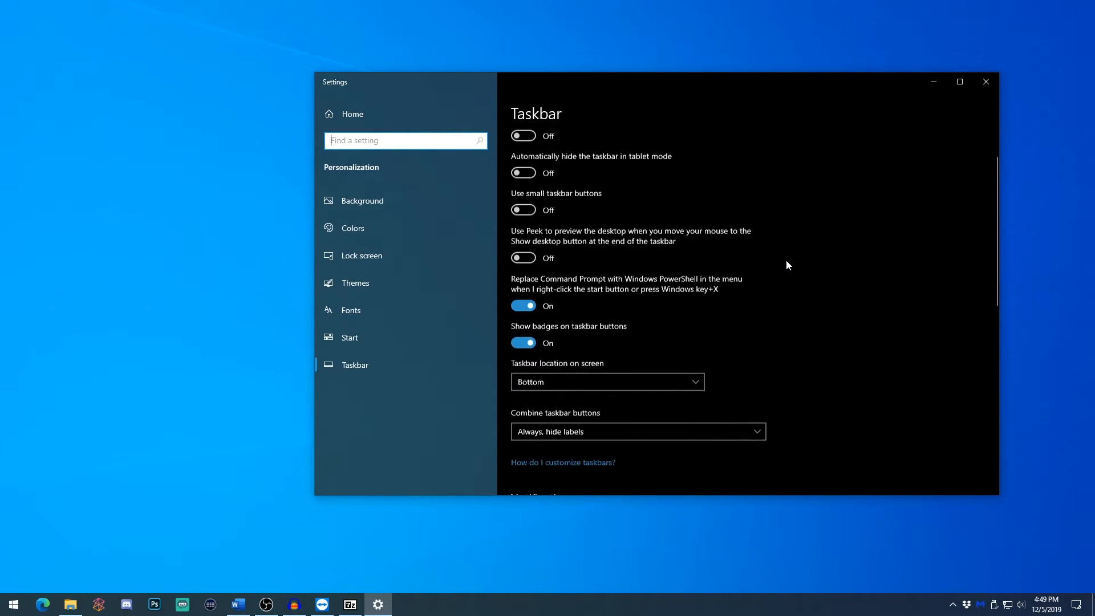
{"action": "scroll", "scroll_direction": "down", "scroll_amount": 3}
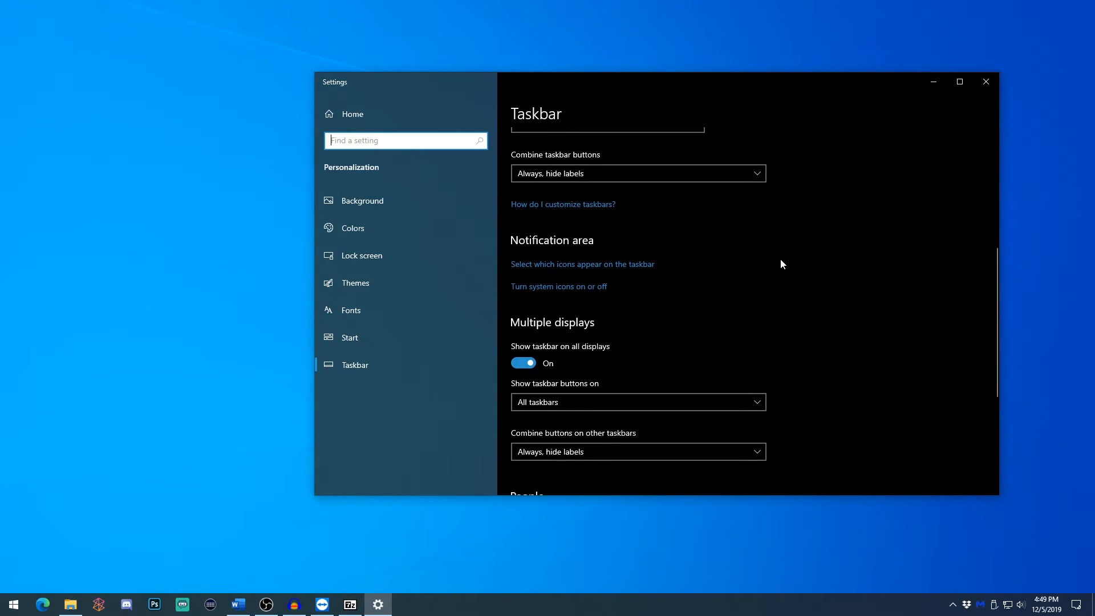
{"action": "mouse_move", "coordinate": [610, 271]}
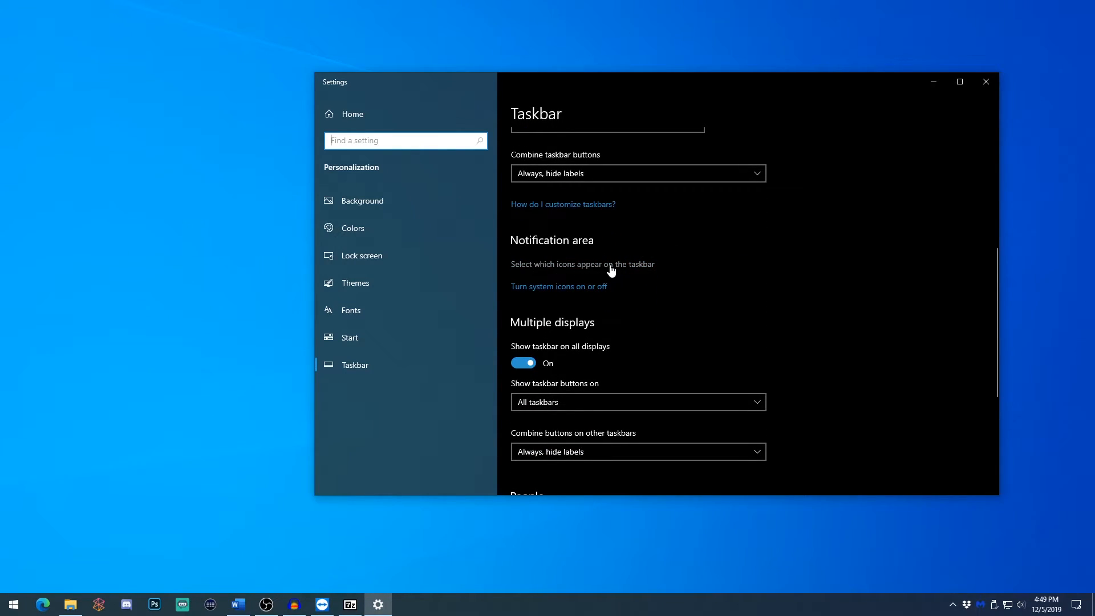
{"action": "left_click", "coordinate": [583, 263]}
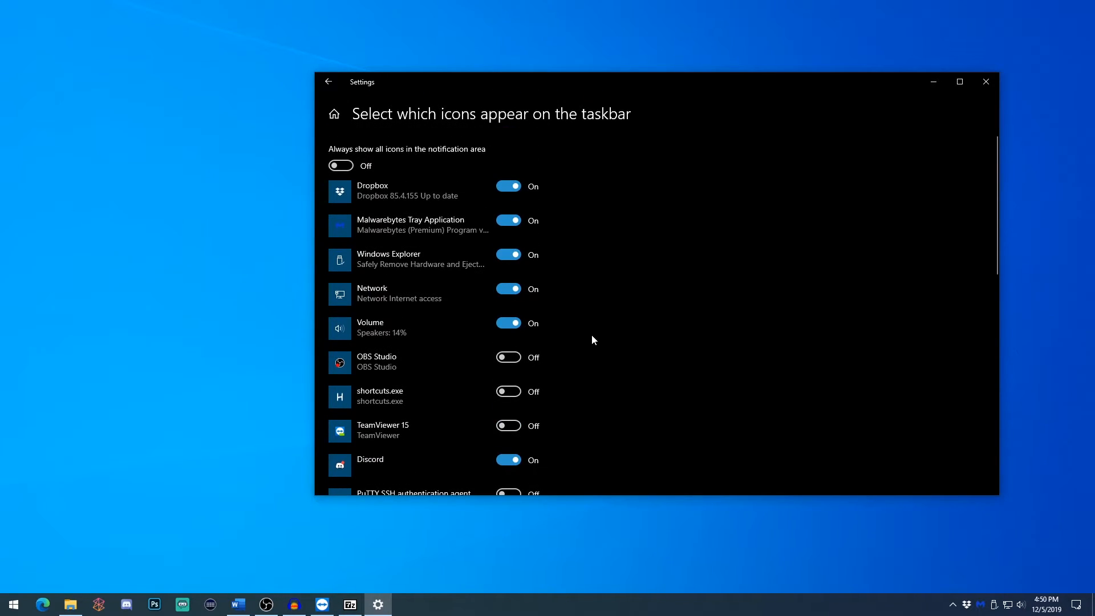
Step: Switch the Dropbox and Malwarebytes tray icons off and return to taskbar settings
{"action": "left_click", "coordinate": [508, 186]}
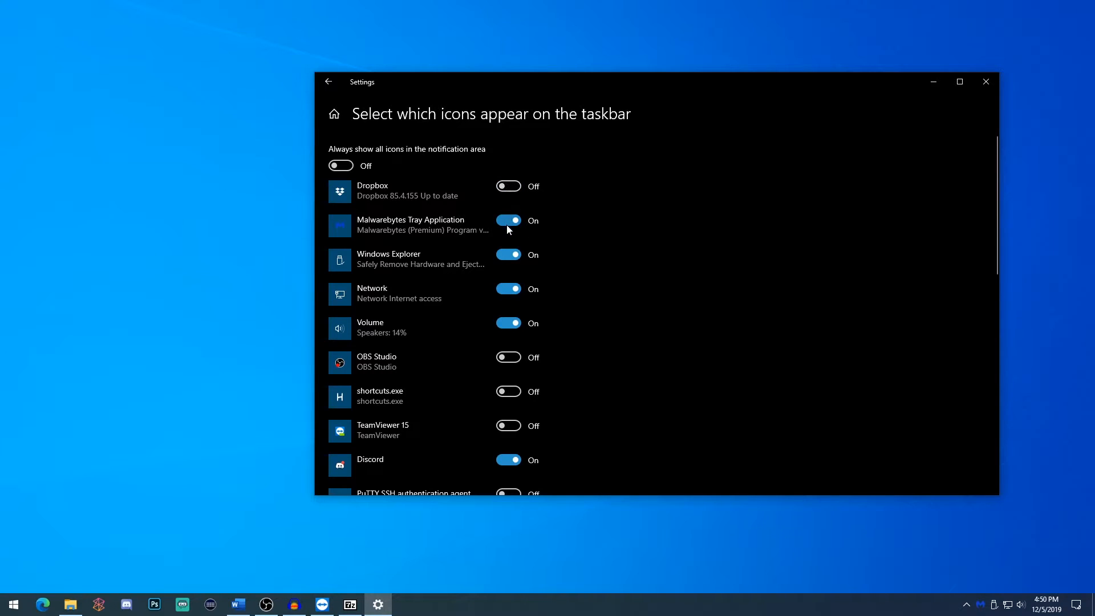
{"action": "left_click", "coordinate": [508, 220]}
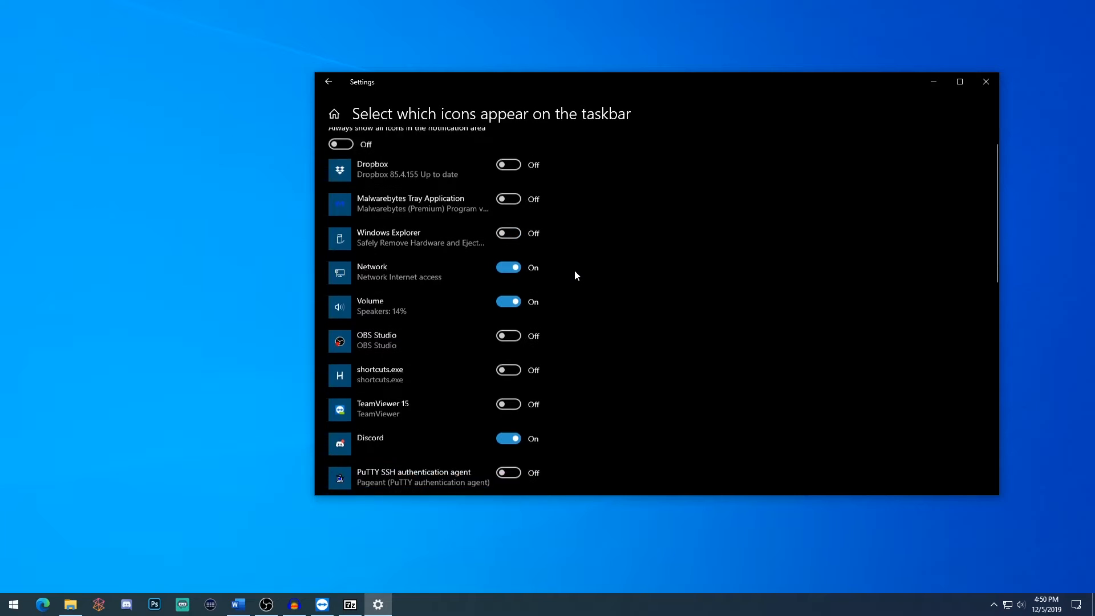
{"action": "scroll", "scroll_direction": "down", "scroll_amount": 3}
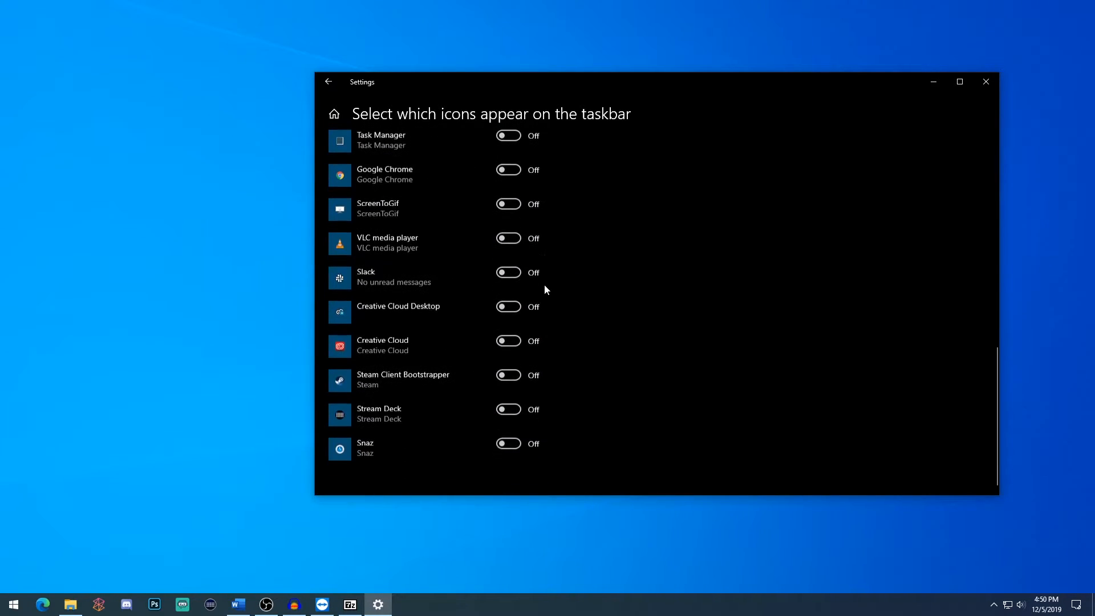
{"action": "scroll", "scroll_direction": "up", "scroll_amount": 3}
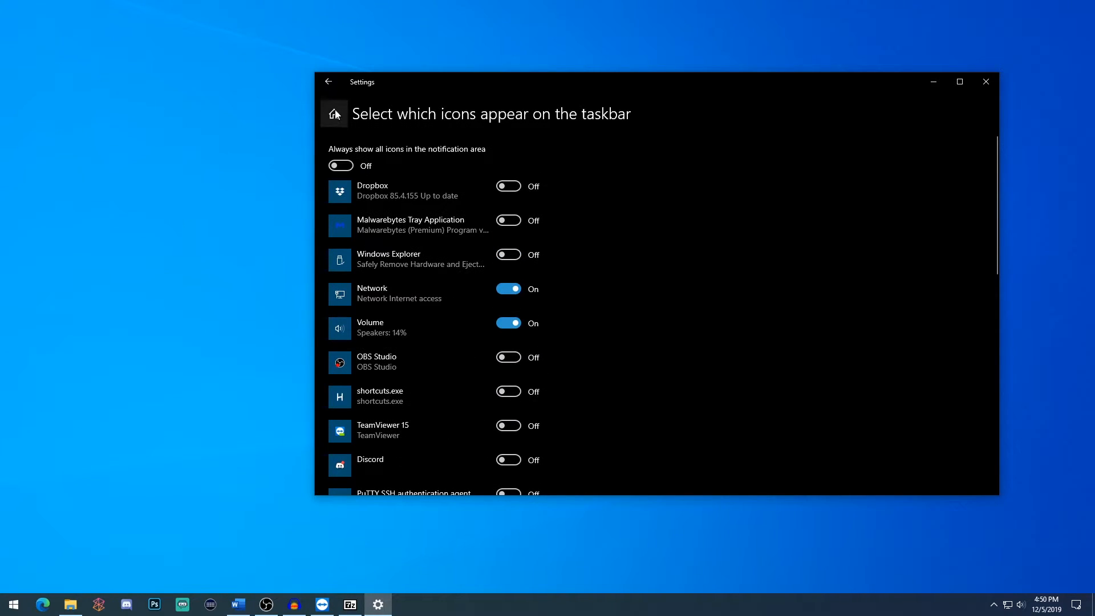
{"action": "left_click", "coordinate": [329, 81]}
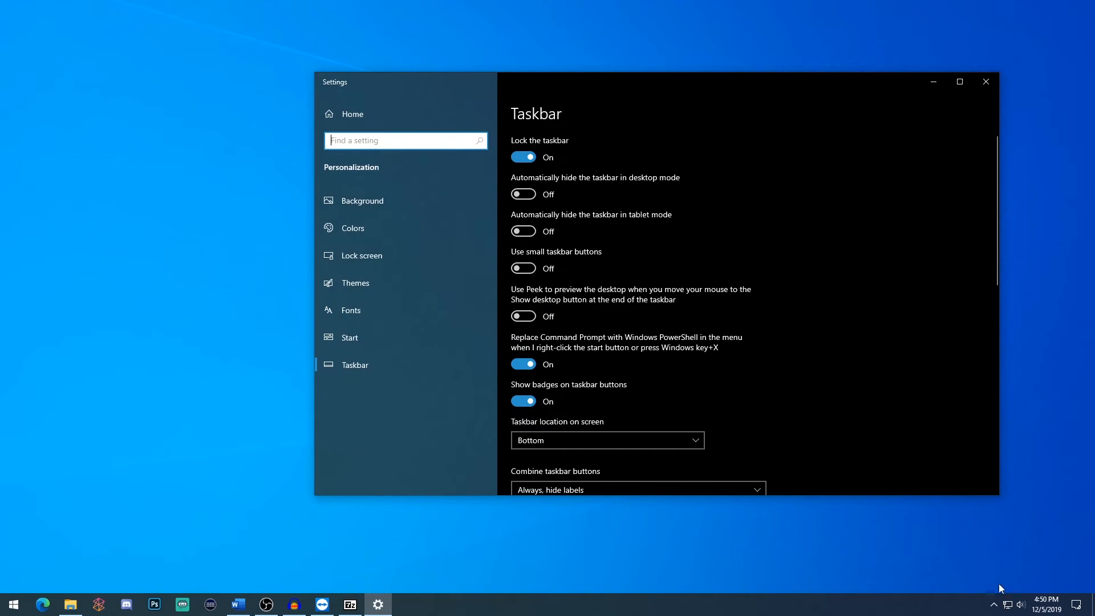
Step: Check the hidden tray-icons popup on the taskbar, then dismiss it
{"action": "left_click", "coordinate": [993, 604]}
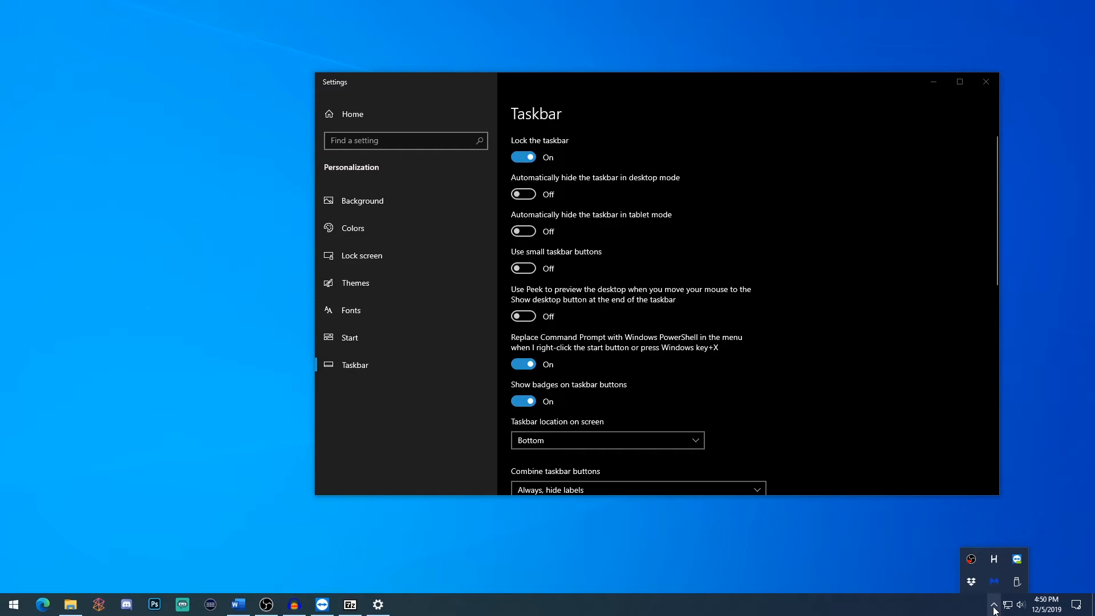
{"action": "left_click", "coordinate": [993, 604]}
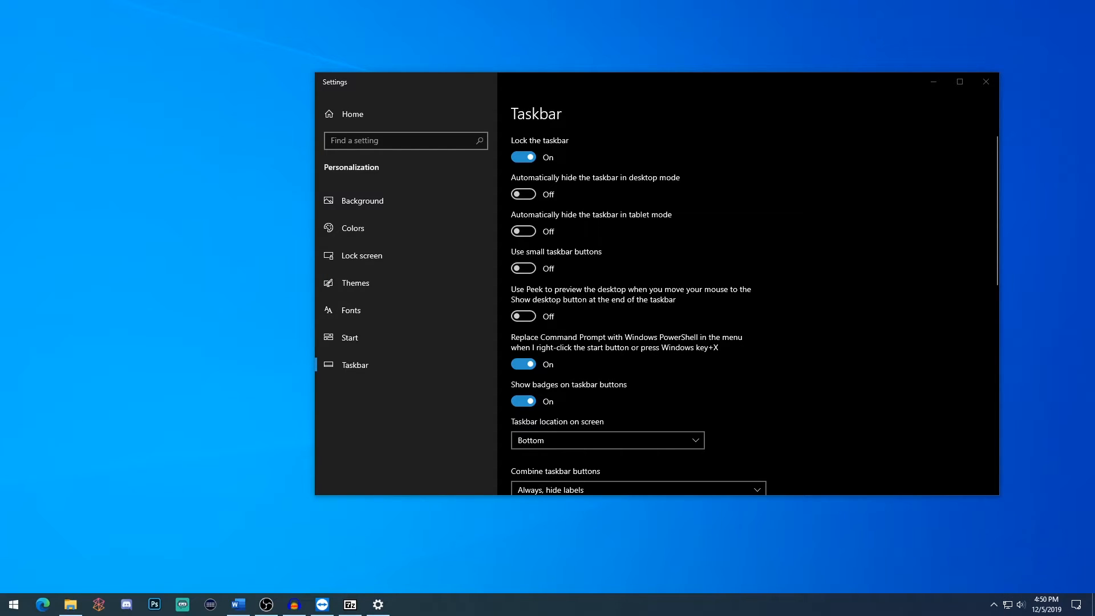
{"action": "mouse_move", "coordinate": [850, 279]}
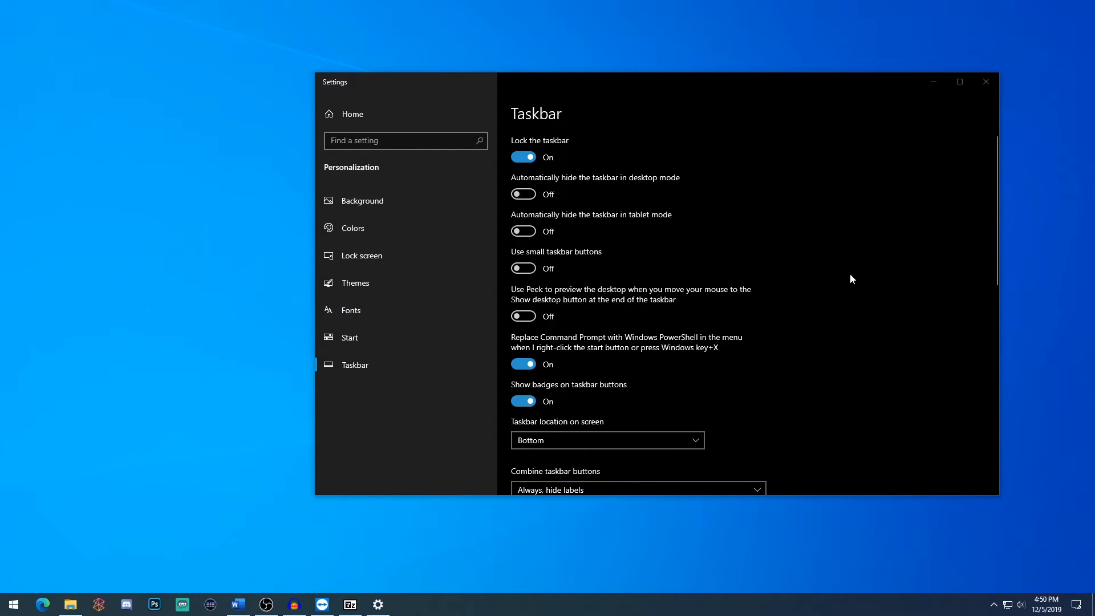
{"action": "scroll", "scroll_direction": "down", "scroll_amount": 3}
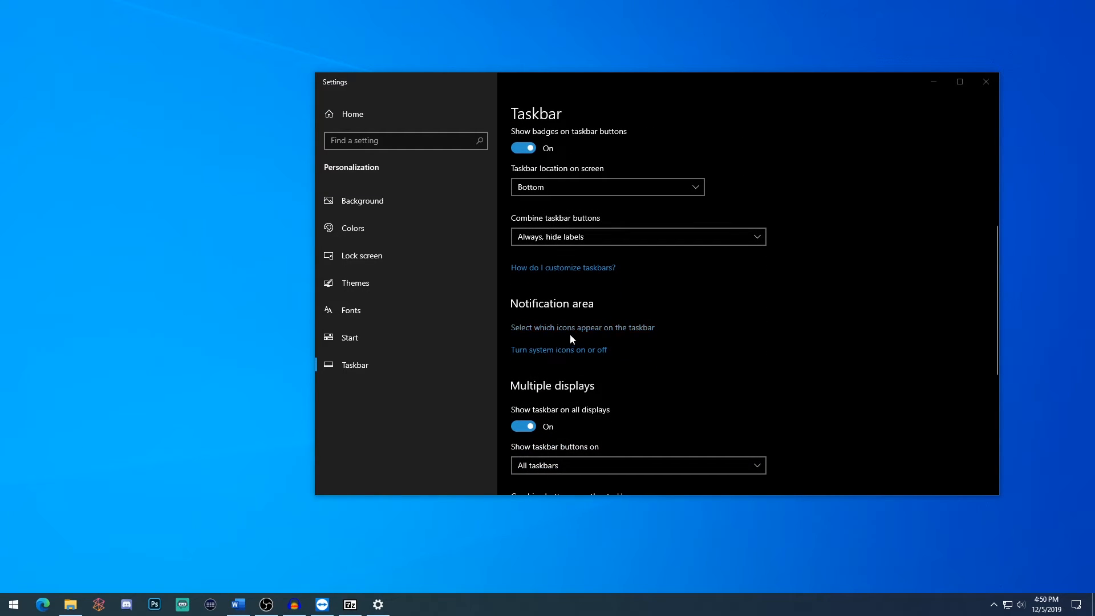
Step: Toggle the Clock and Volume system icons off and back on, leaving them shown
{"action": "left_click", "coordinate": [559, 350]}
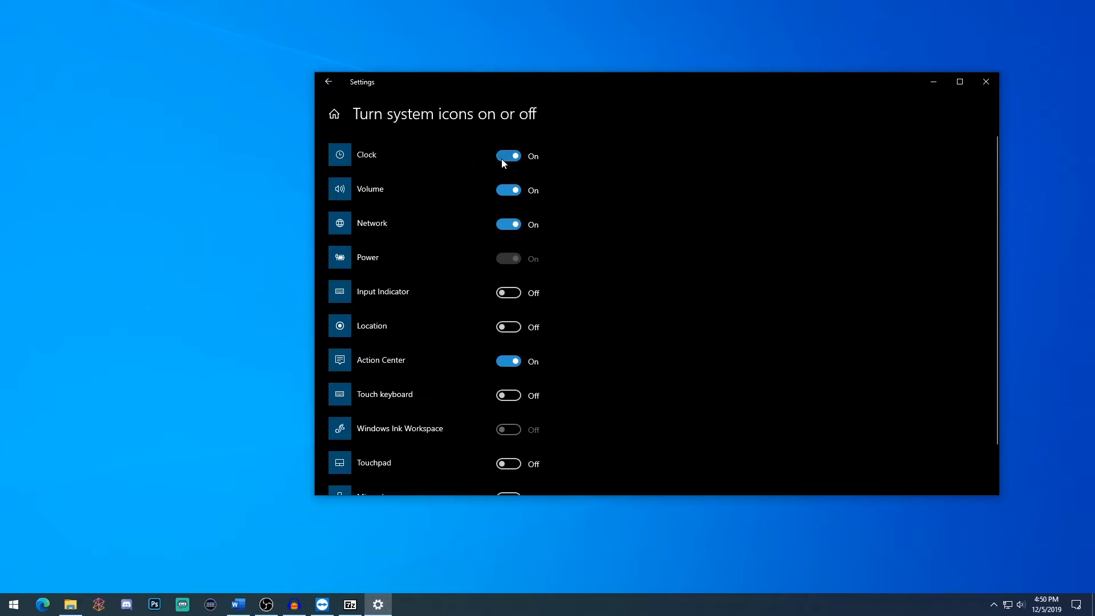
{"action": "left_click", "coordinate": [509, 156]}
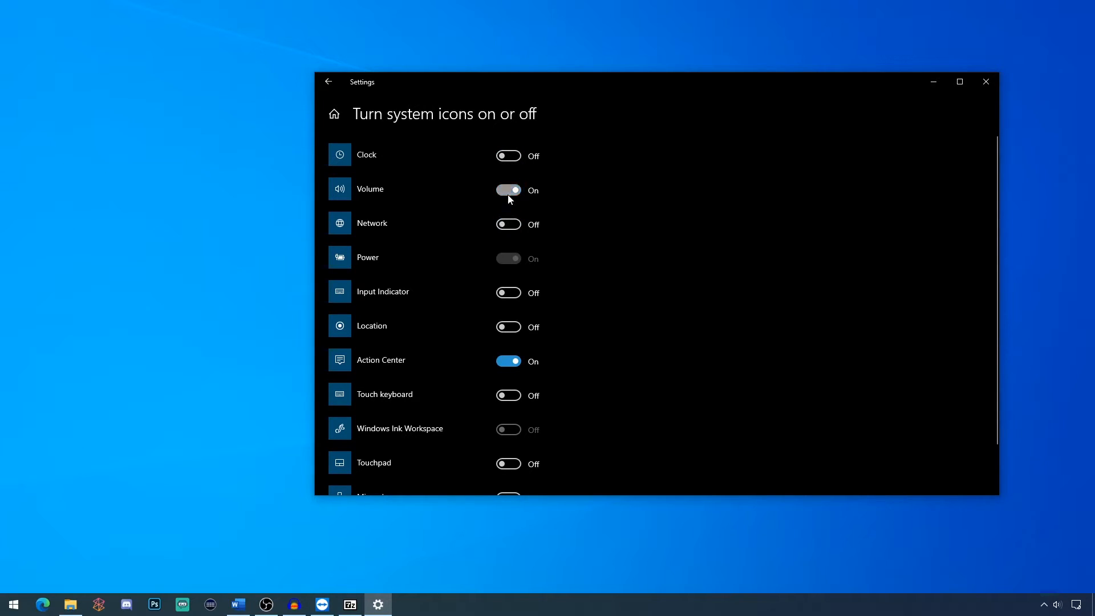
{"action": "left_click", "coordinate": [509, 191]}
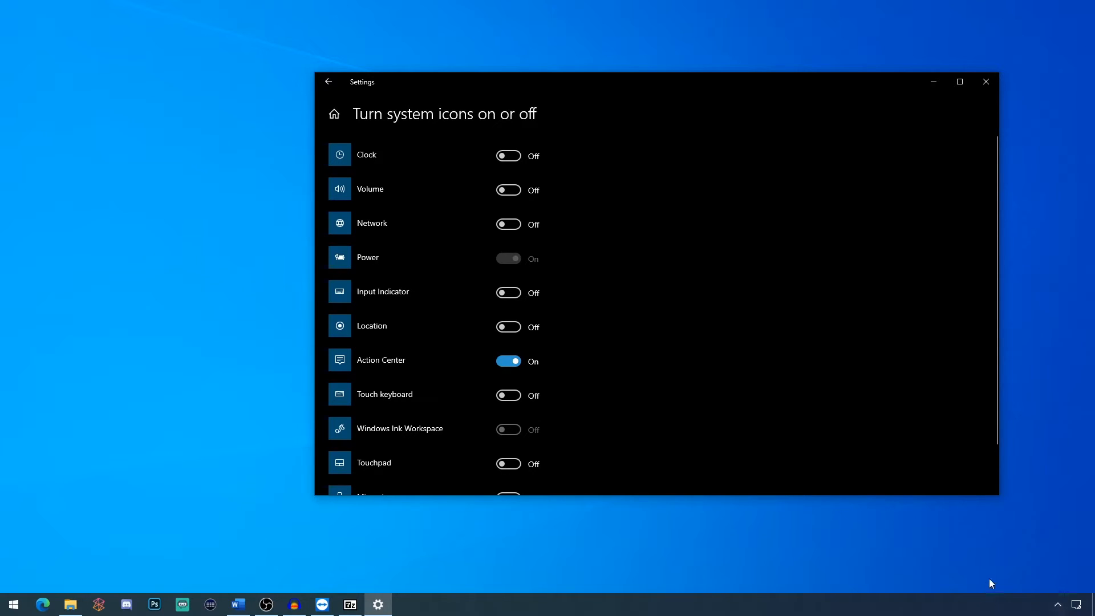
{"action": "left_click", "coordinate": [508, 155]}
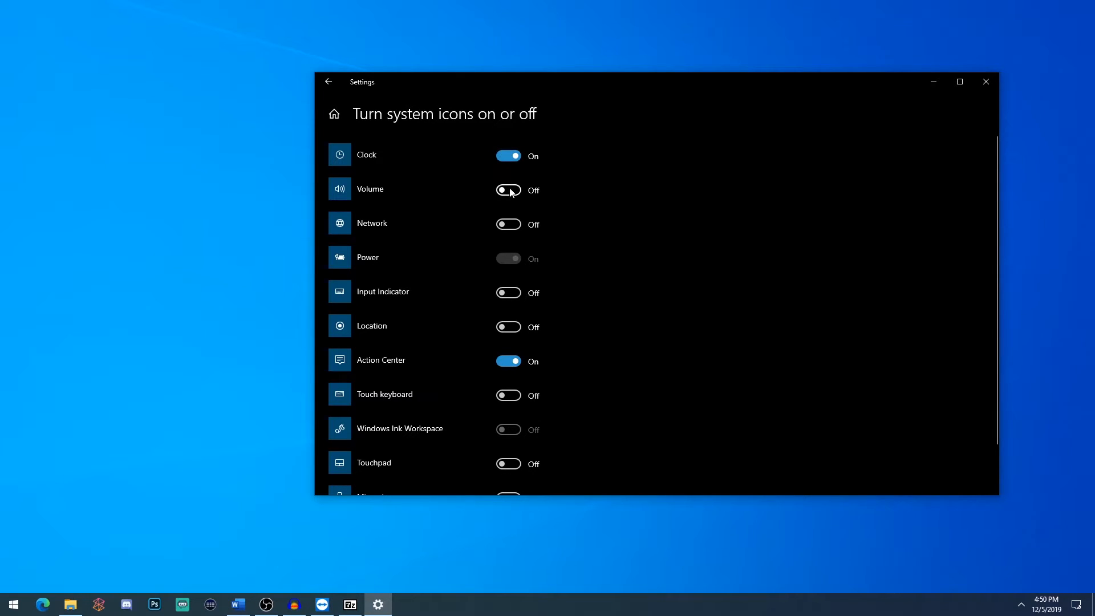
{"action": "left_click", "coordinate": [509, 191]}
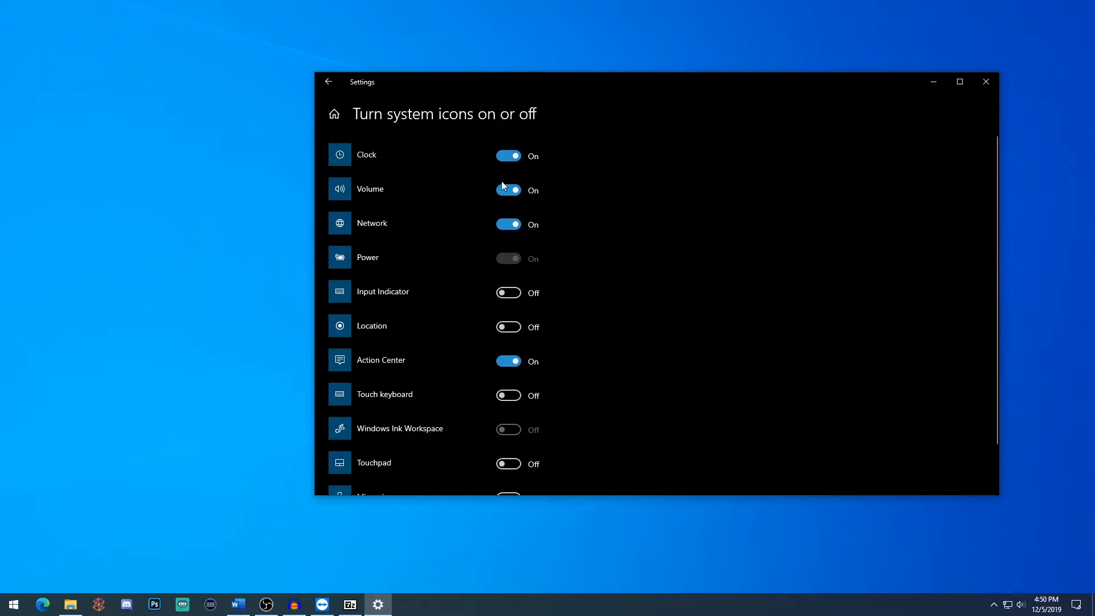
{"action": "mouse_move", "coordinate": [406, 159]}
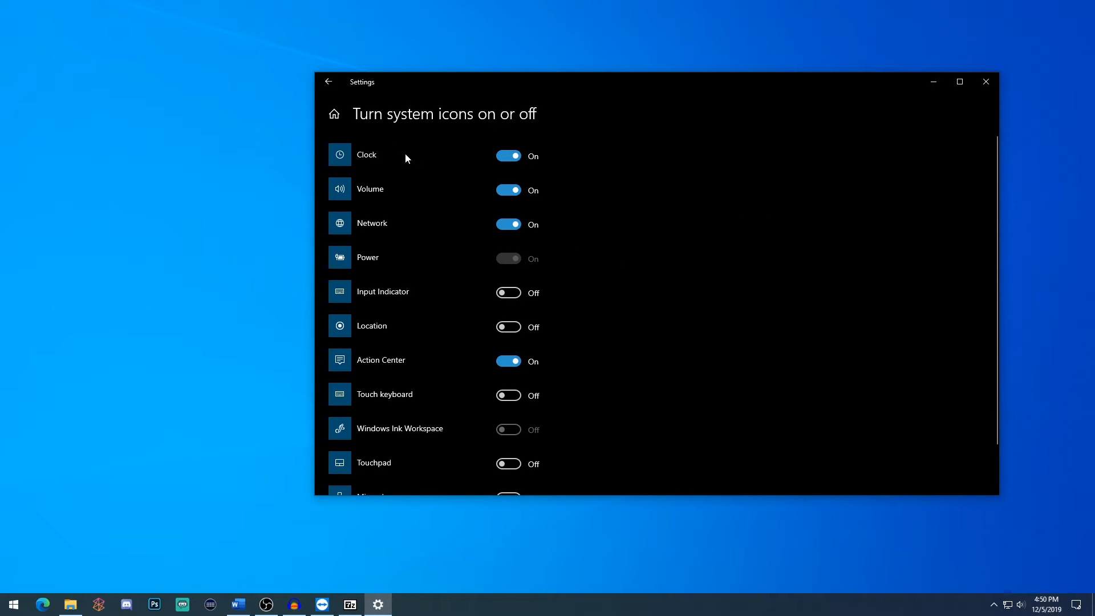
Step: Return to the taskbar page and close Windows Settings
{"action": "left_click", "coordinate": [328, 82]}
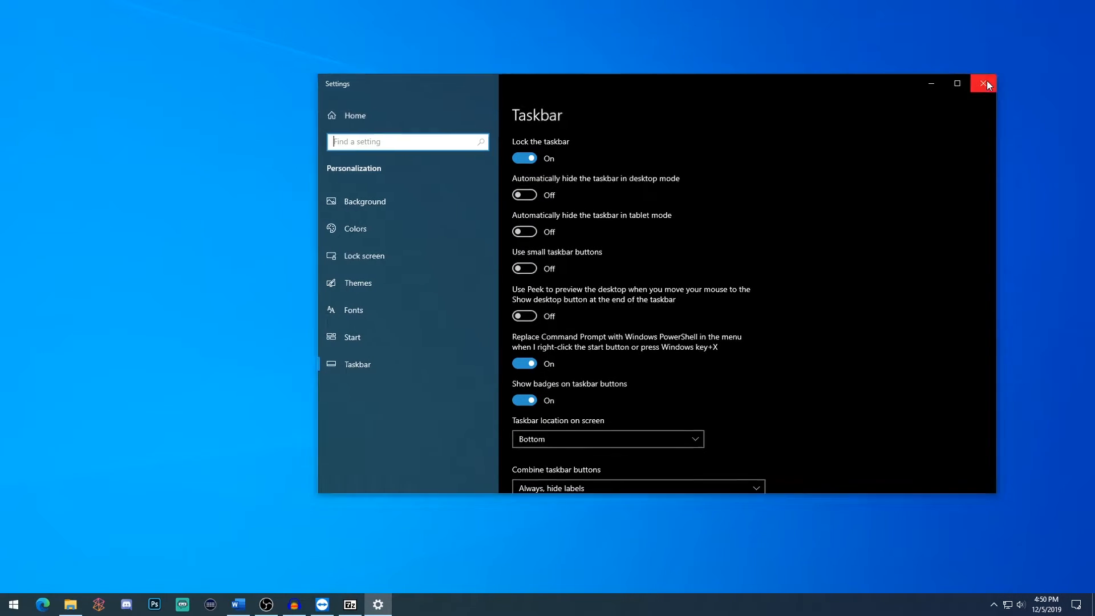
{"action": "left_click", "coordinate": [982, 83]}
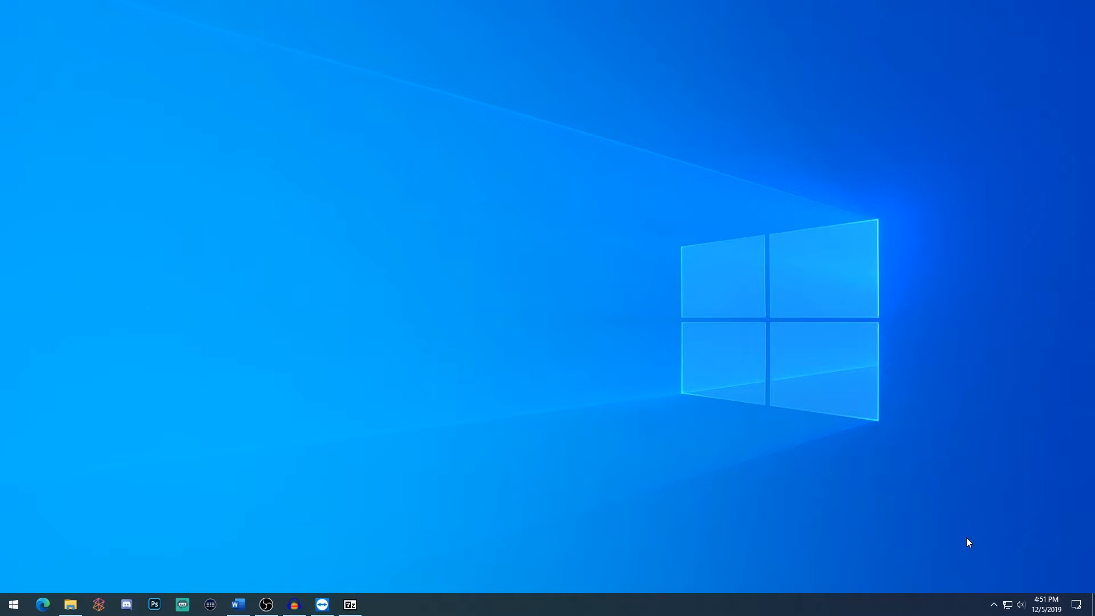
{"action": "mouse_move", "coordinate": [912, 458]}
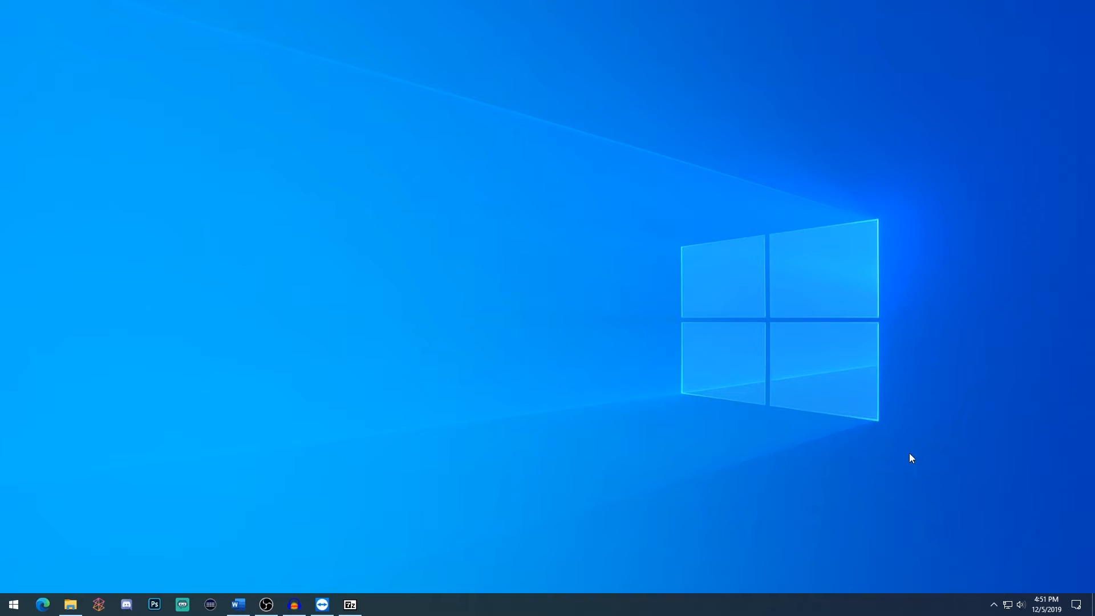
{"action": "mouse_move", "coordinate": [994, 546]}
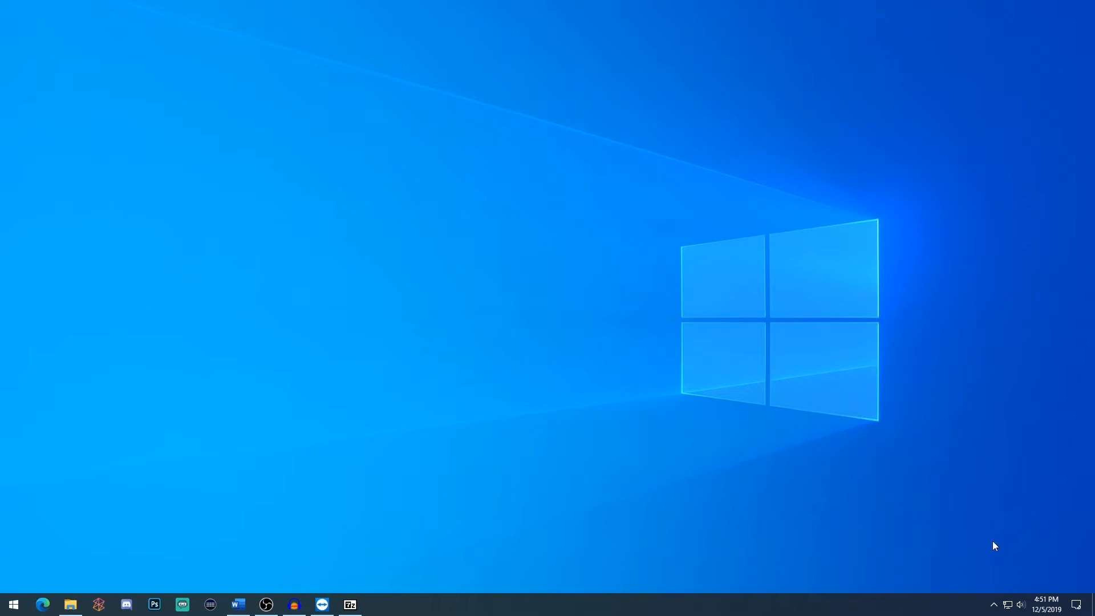
Step: Launch Office Upload Center from search and reach its settings
{"action": "left_click", "coordinate": [994, 605]}
{"action": "type", "text": "offi"}
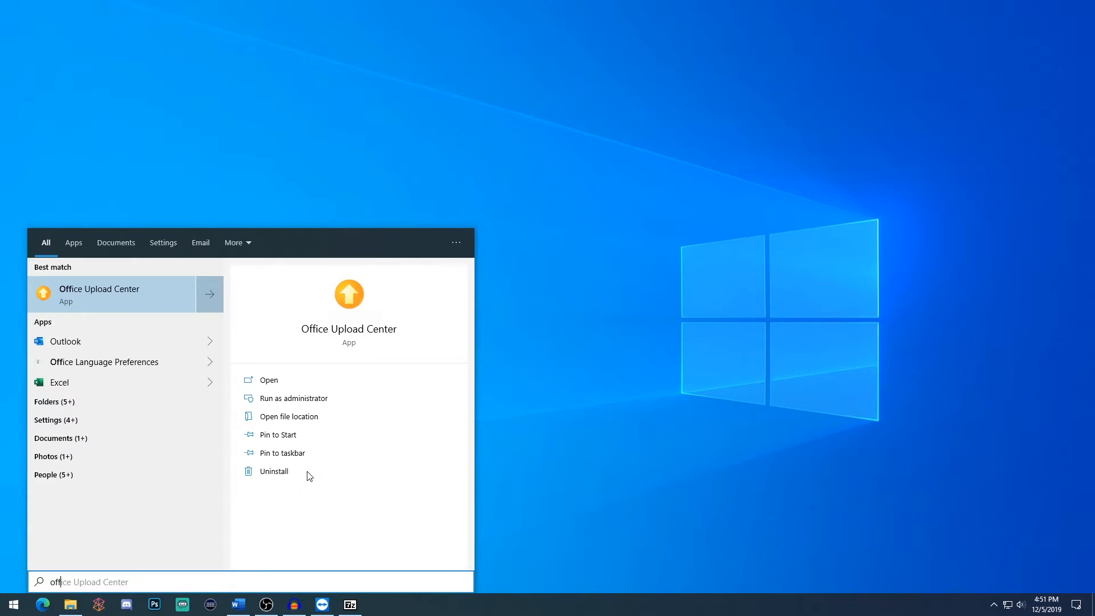
{"action": "left_click", "coordinate": [268, 380]}
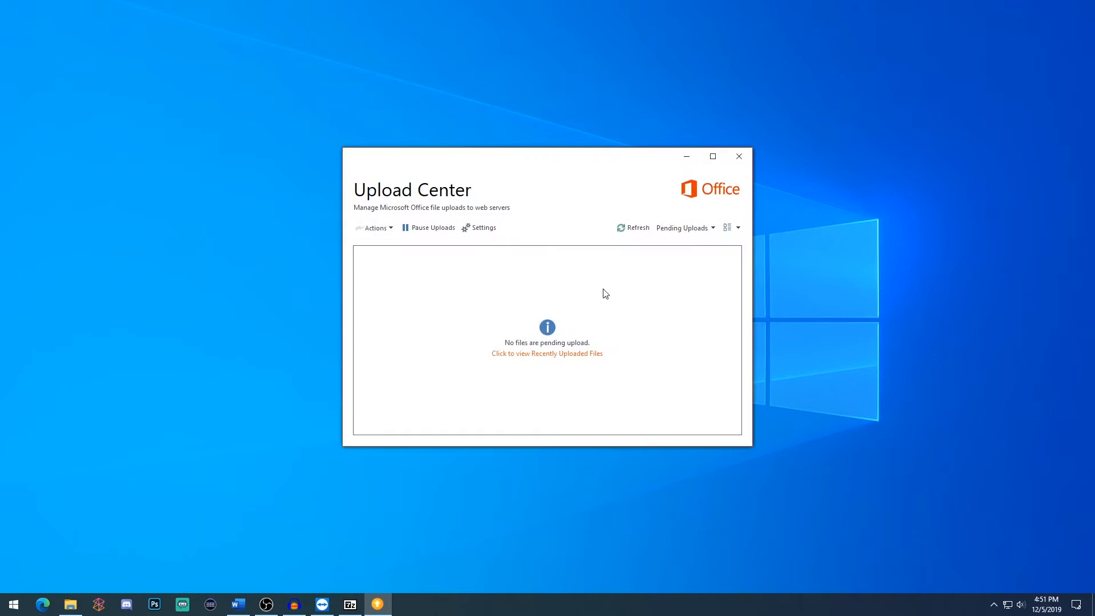
{"action": "mouse_move", "coordinate": [486, 214]}
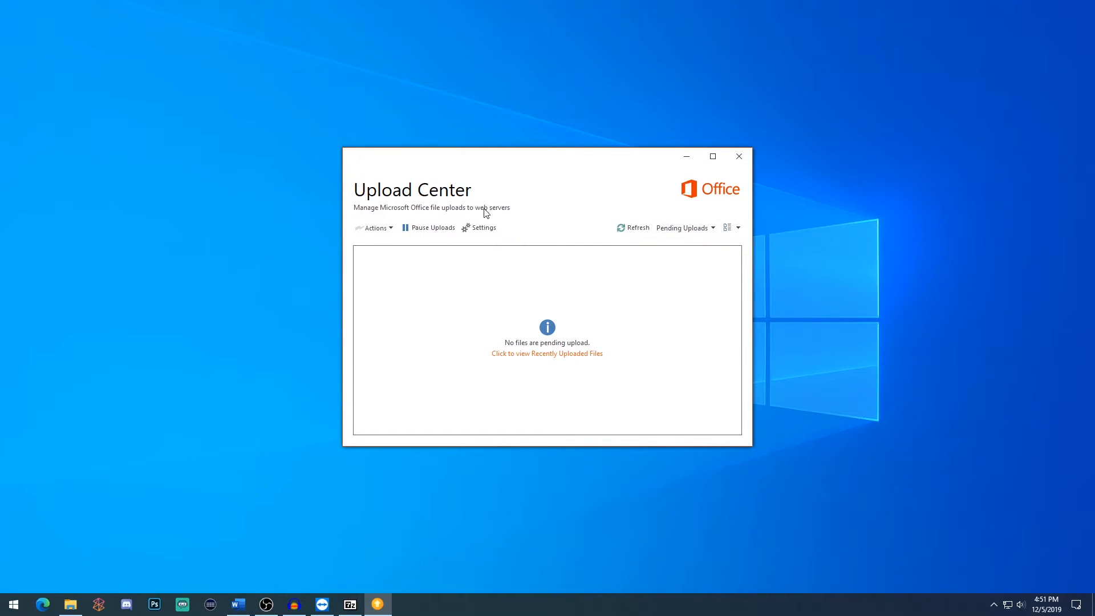
{"action": "left_click", "coordinate": [482, 227]}
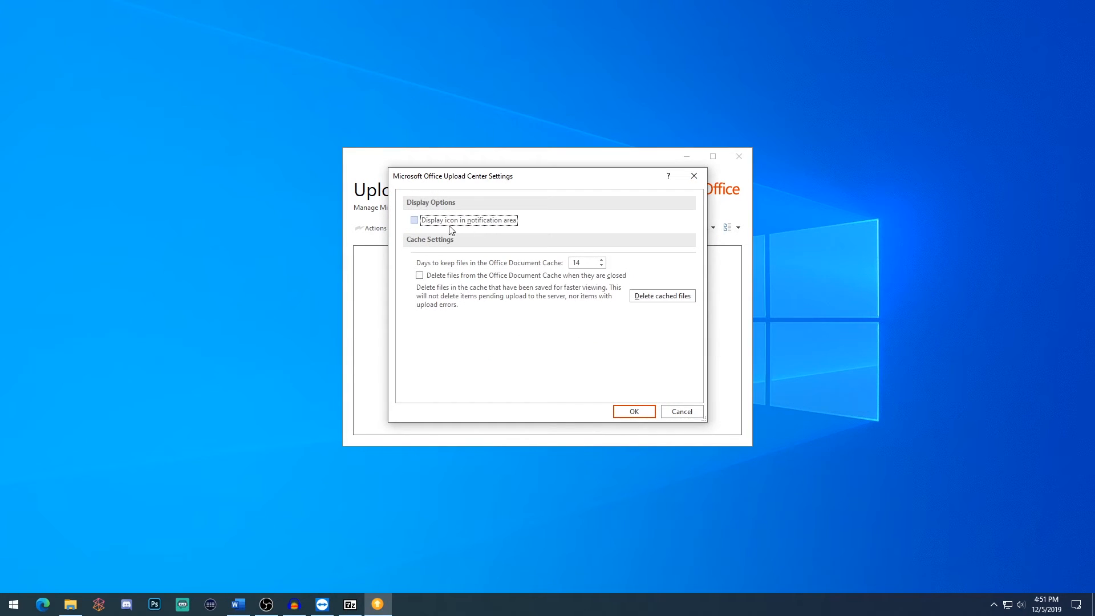
Step: Leave 'Display icon in notification area' unticked, confirm with OK and close the window
{"action": "left_click", "coordinate": [413, 220]}
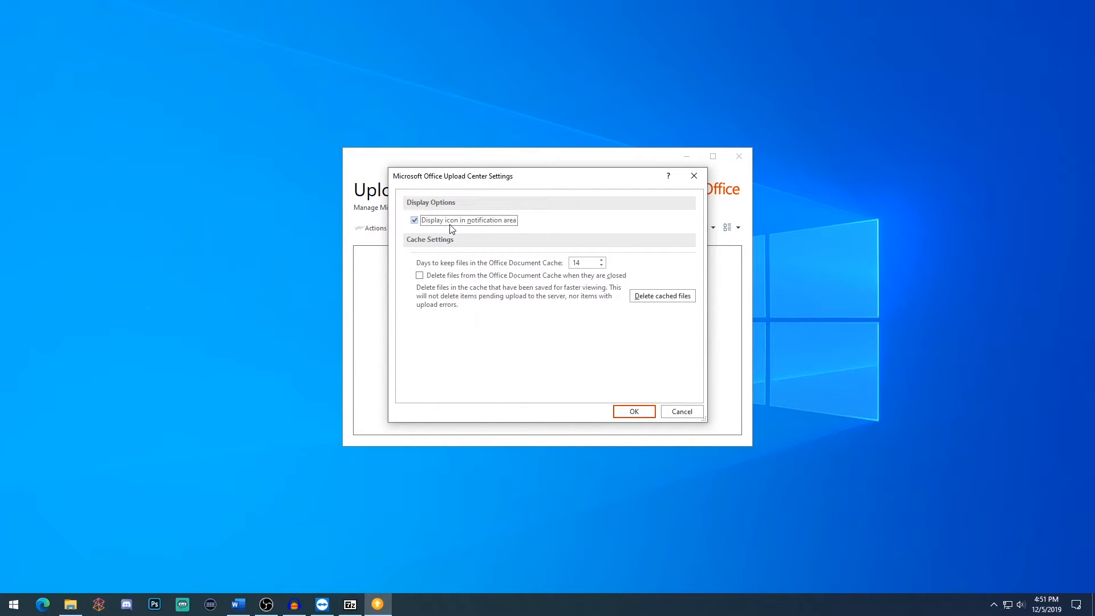
{"action": "left_click", "coordinate": [414, 220]}
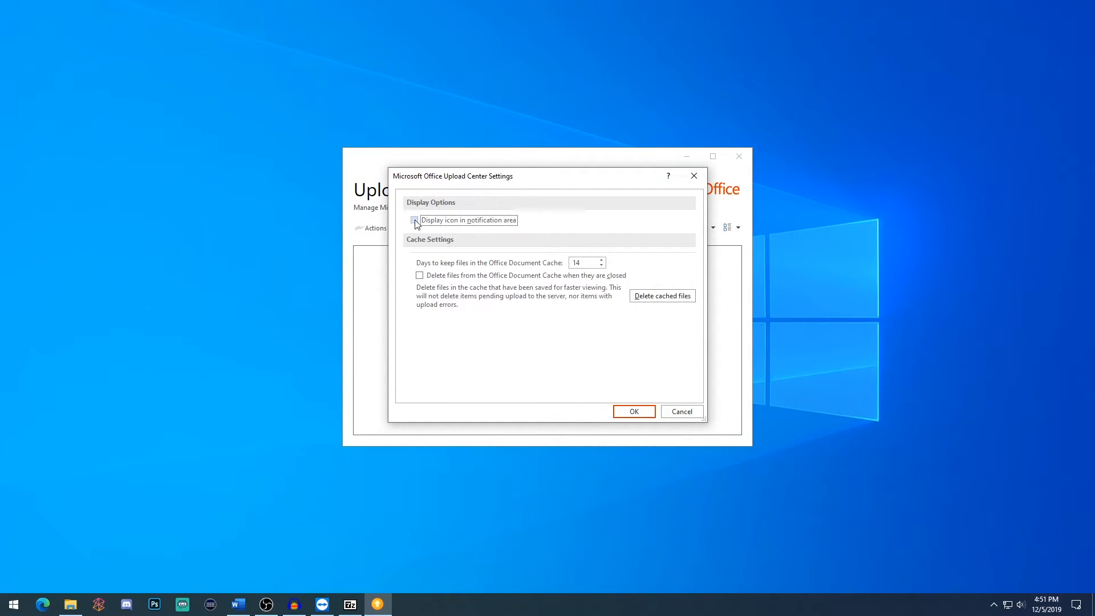
{"action": "left_click", "coordinate": [633, 411]}
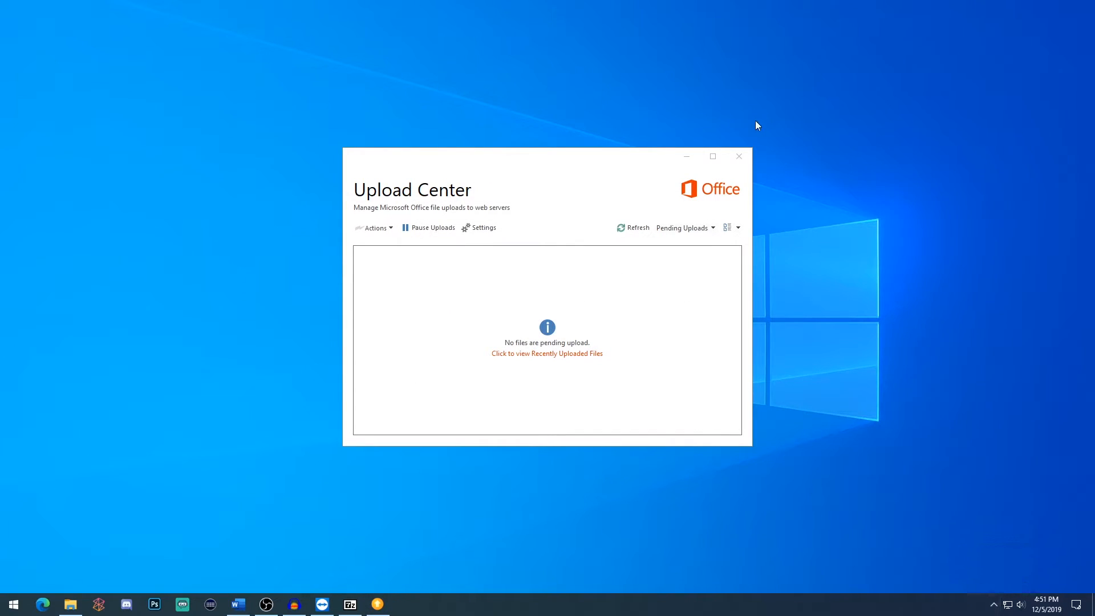
{"action": "left_click", "coordinate": [738, 156]}
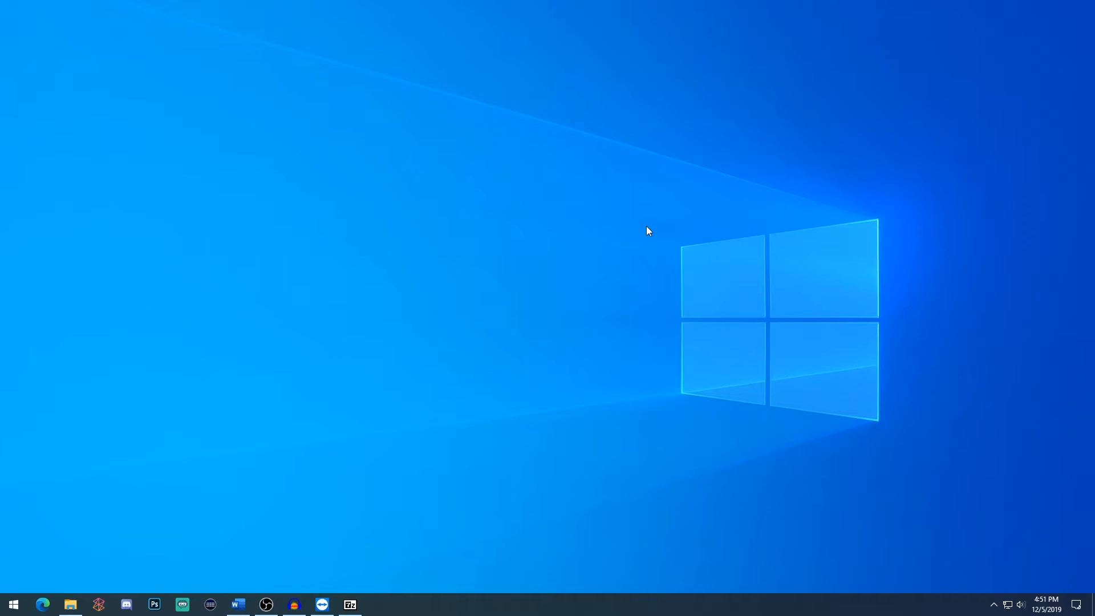
{"action": "mouse_move", "coordinate": [631, 401]}
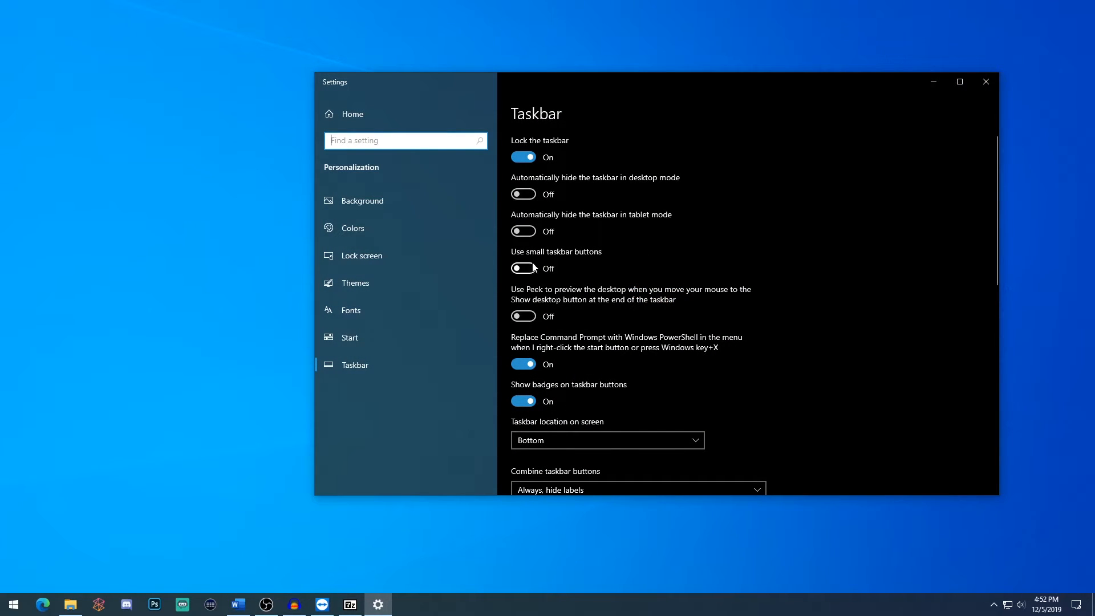
{"action": "left_click", "coordinate": [523, 268]}
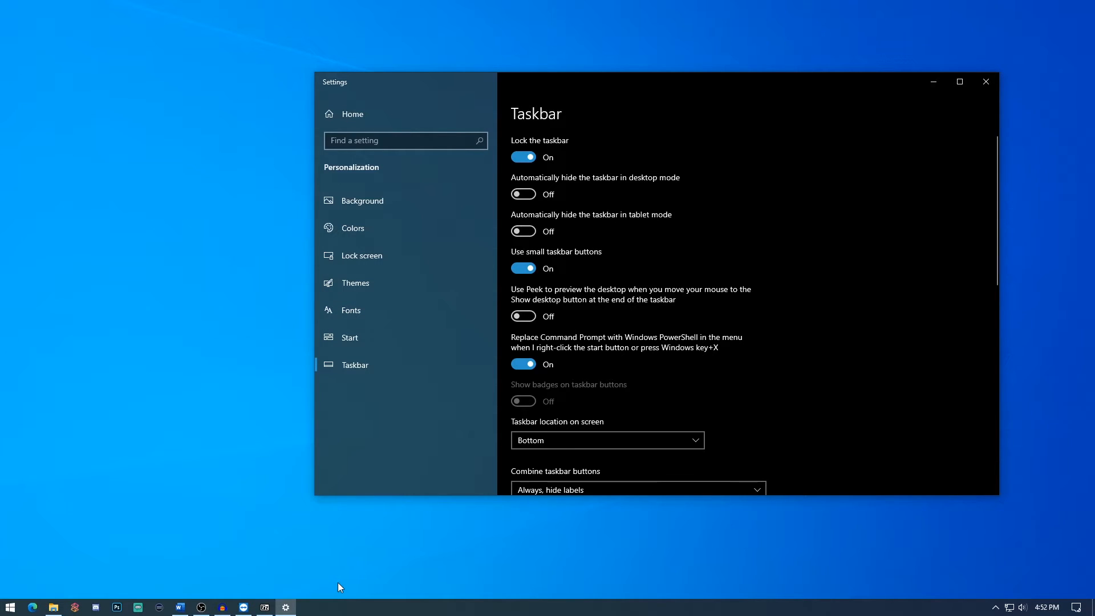
{"action": "mouse_move", "coordinate": [67, 213]}
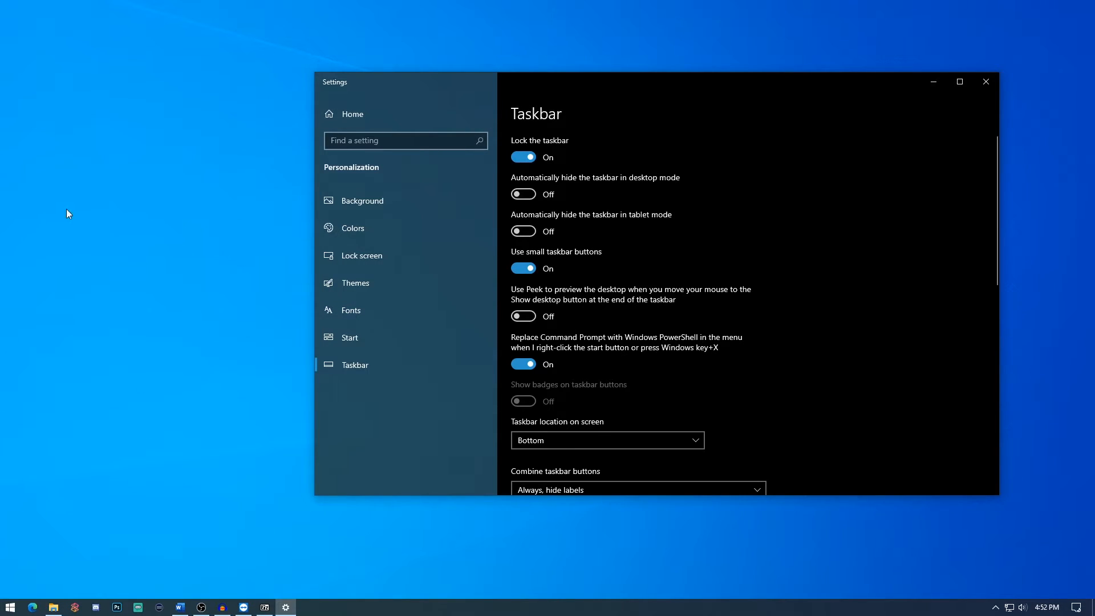
{"action": "mouse_move", "coordinate": [400, 607]}
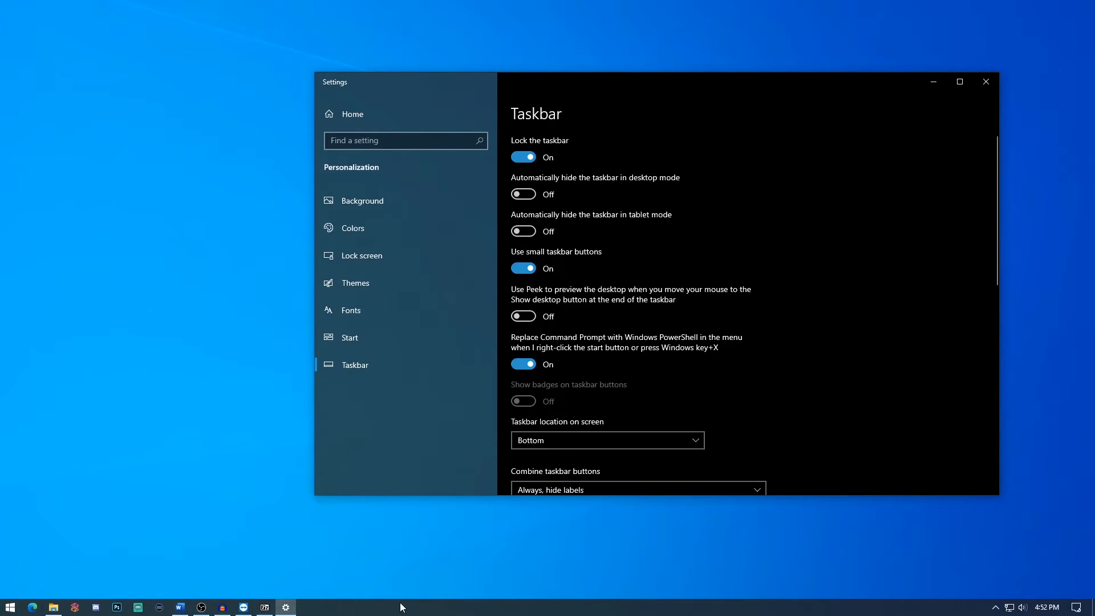
{"action": "left_click", "coordinate": [523, 268]}
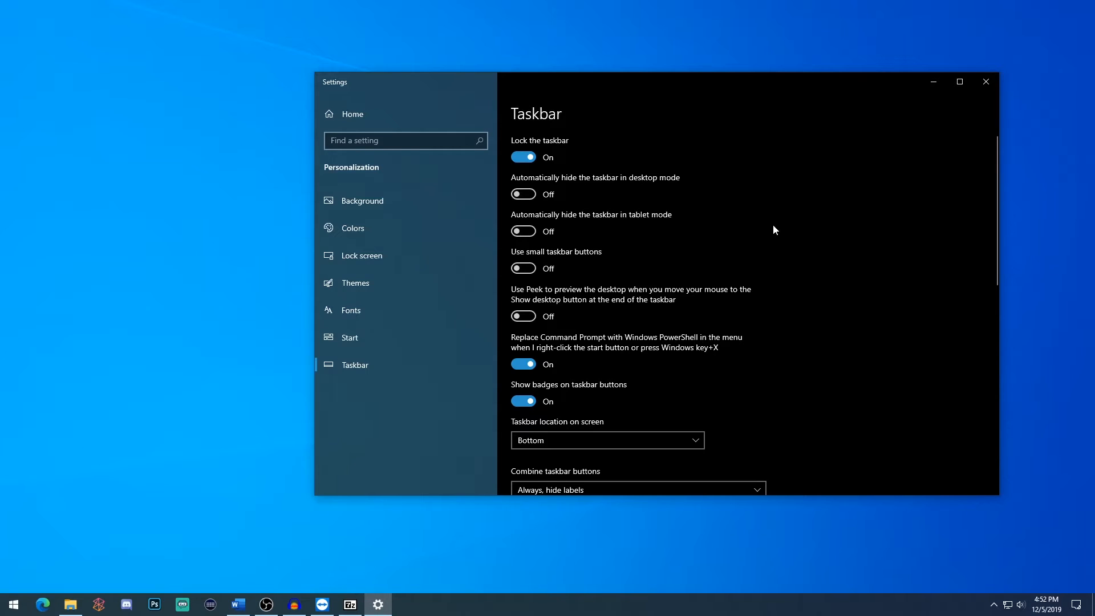
{"action": "mouse_move", "coordinate": [780, 228]}
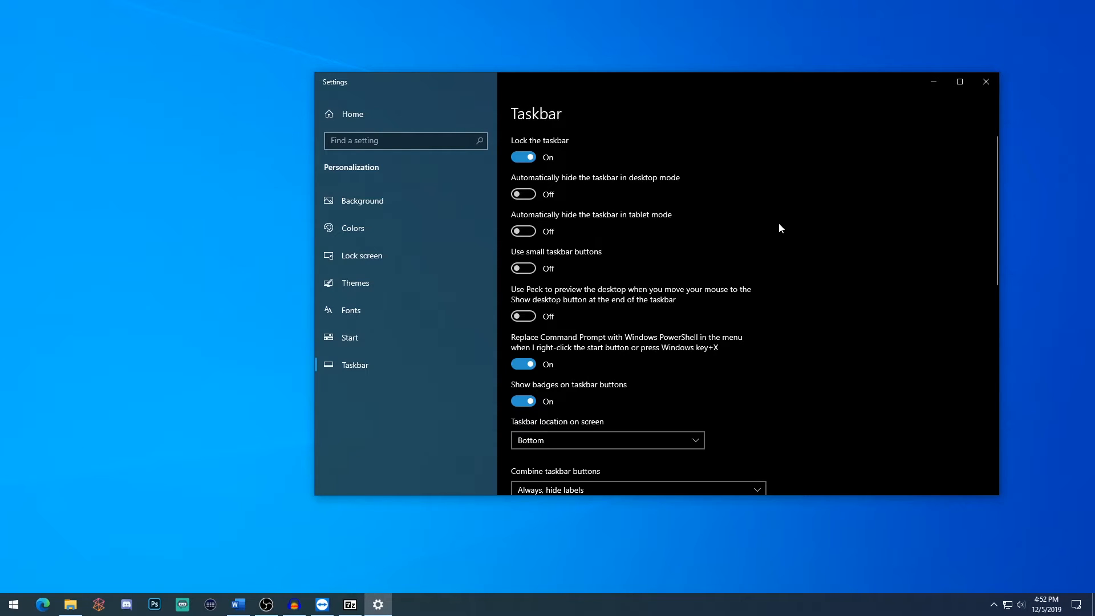
{"action": "left_click", "coordinate": [985, 82]}
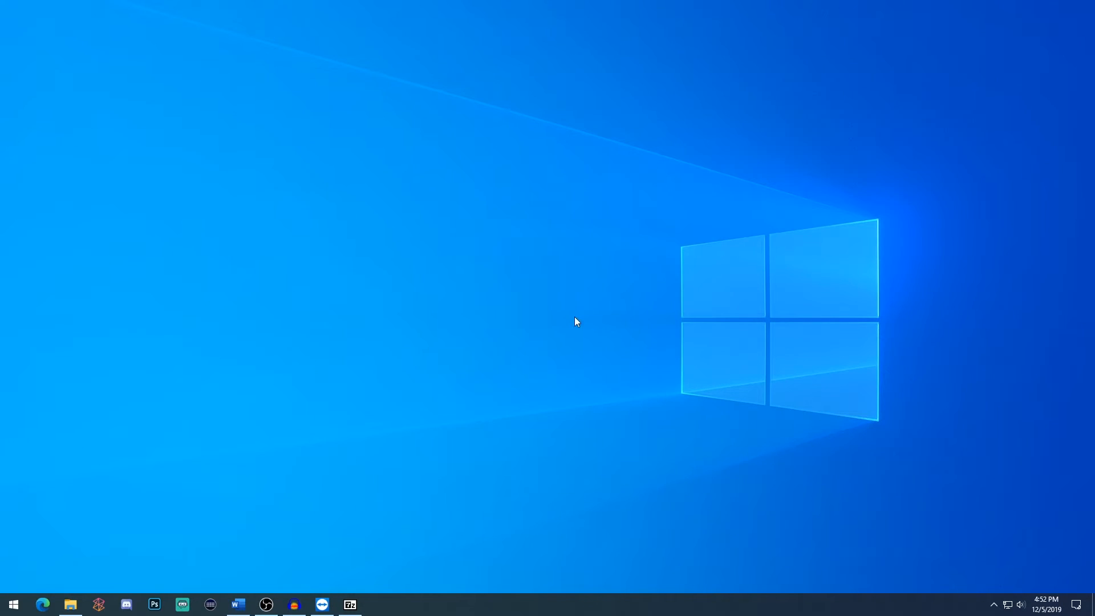
Step: Reach Personalization > Colors in Windows Settings
{"action": "left_click", "coordinate": [13, 604]}
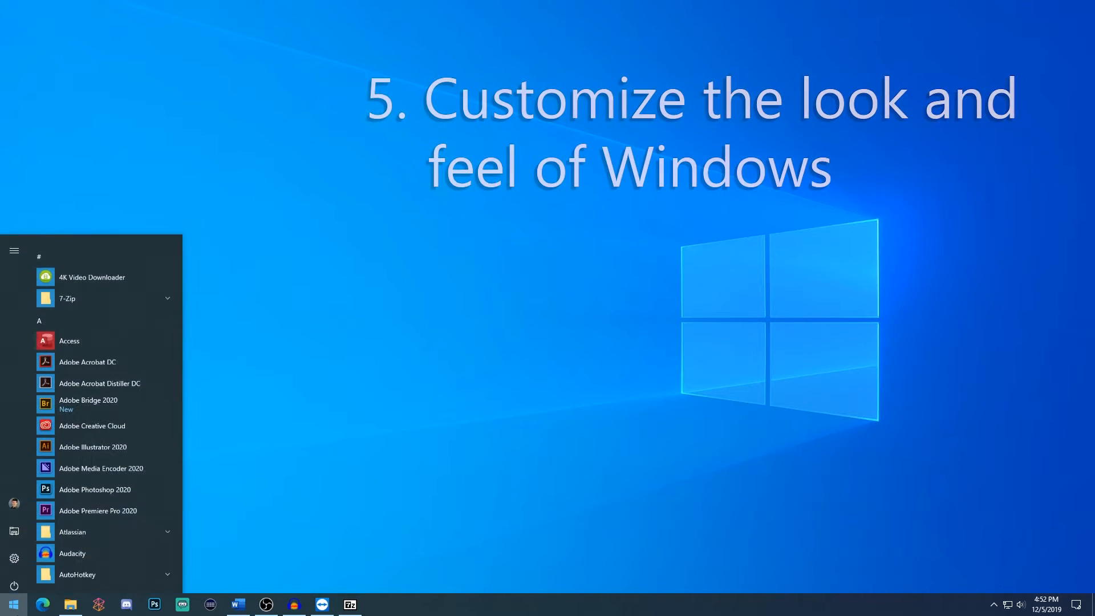
{"action": "left_click", "coordinate": [13, 558]}
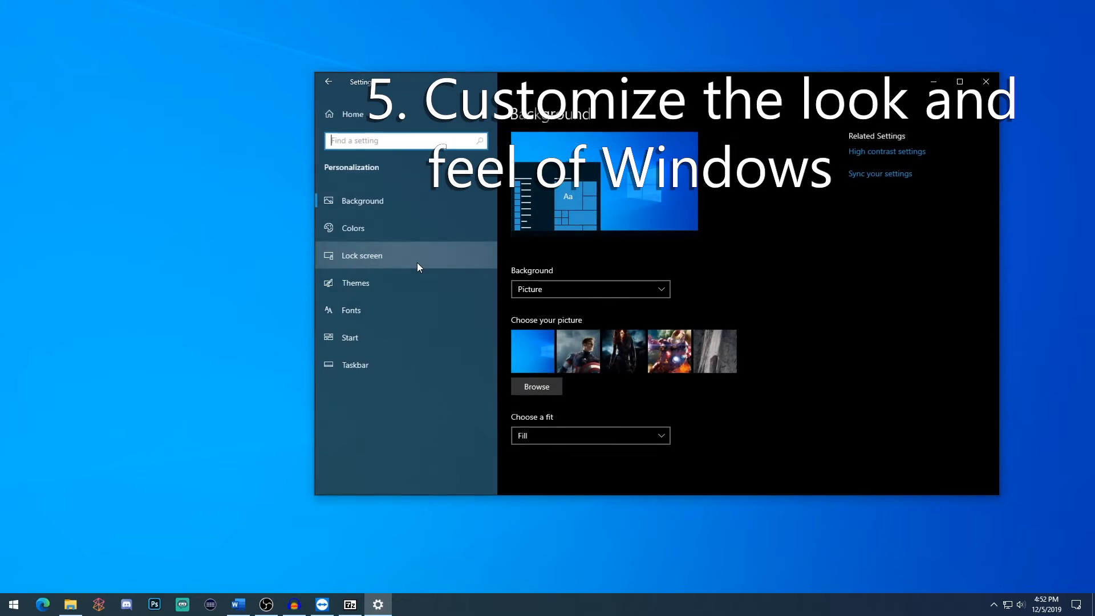
{"action": "left_click", "coordinate": [353, 228]}
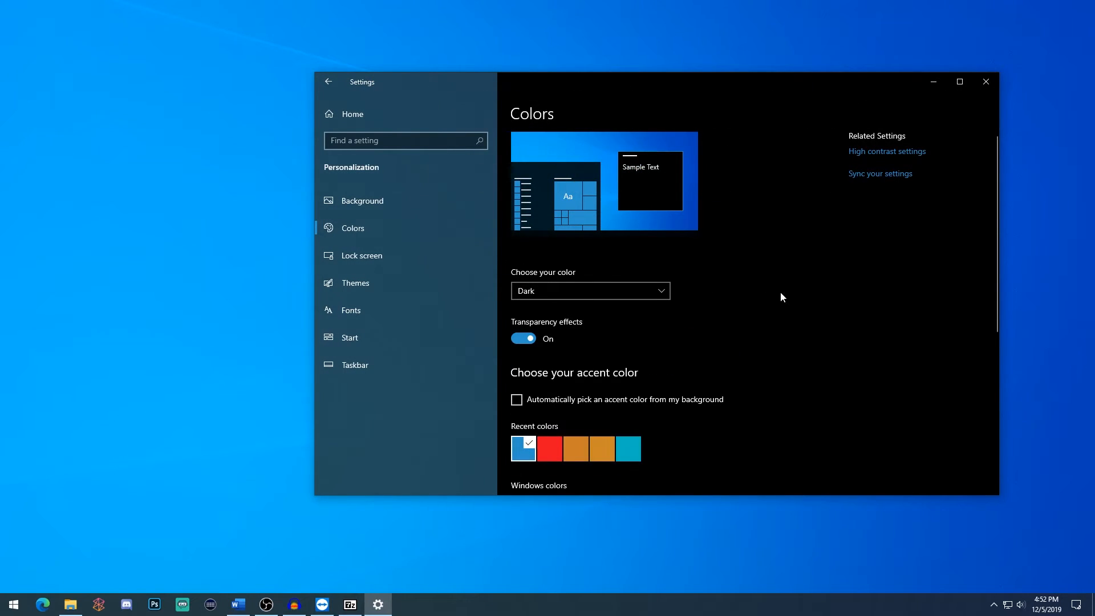
{"action": "mouse_move", "coordinate": [625, 293]}
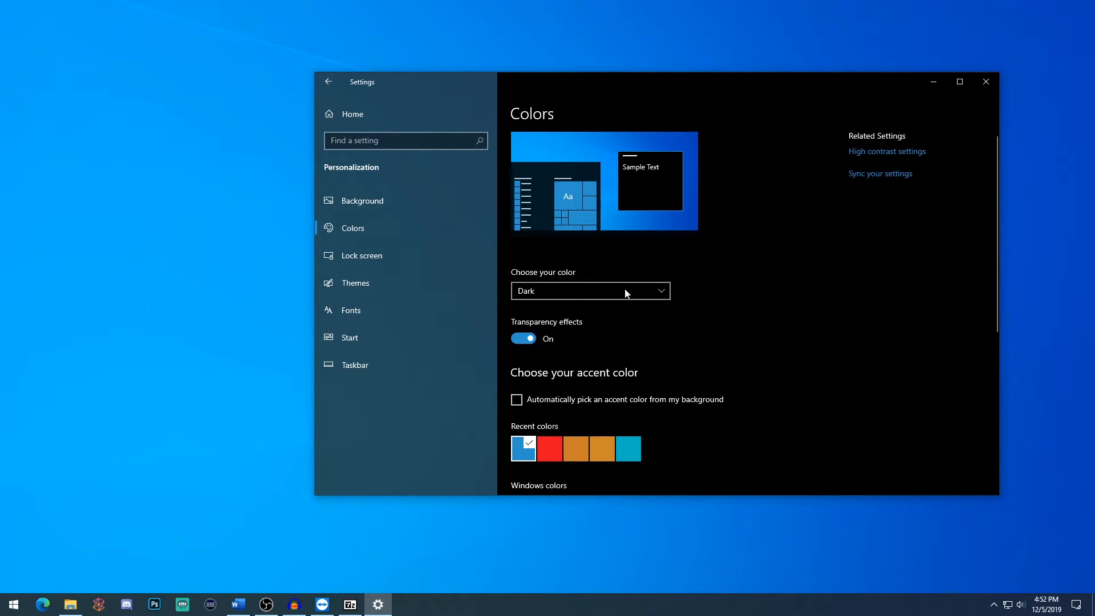
Step: Set the colour mode to Light, then back to Dark
{"action": "left_click", "coordinate": [589, 291]}
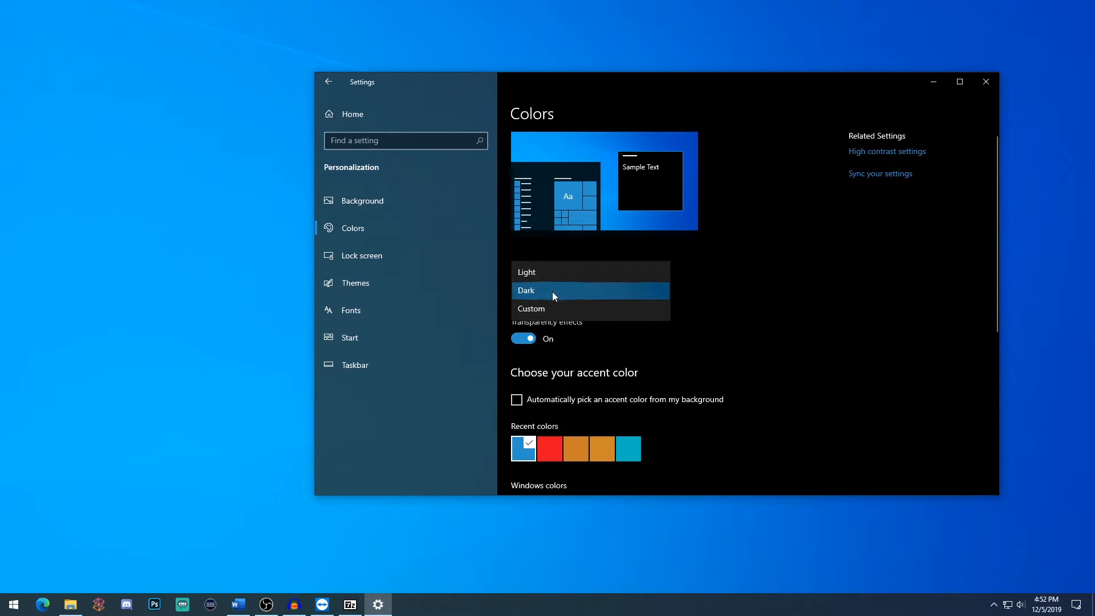
{"action": "left_click", "coordinate": [524, 291]}
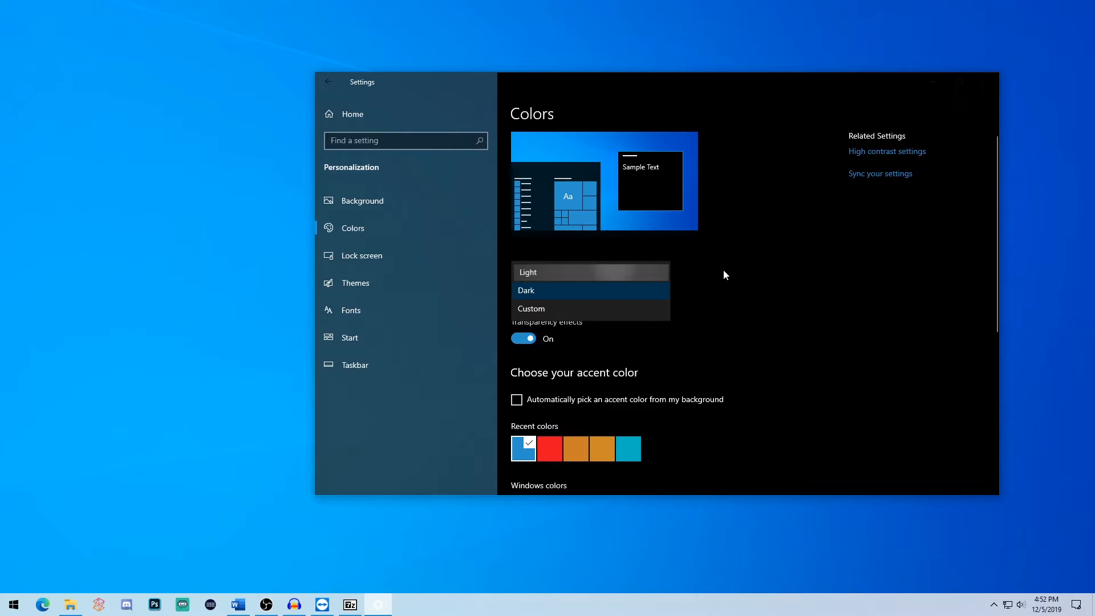
{"action": "left_click", "coordinate": [527, 271]}
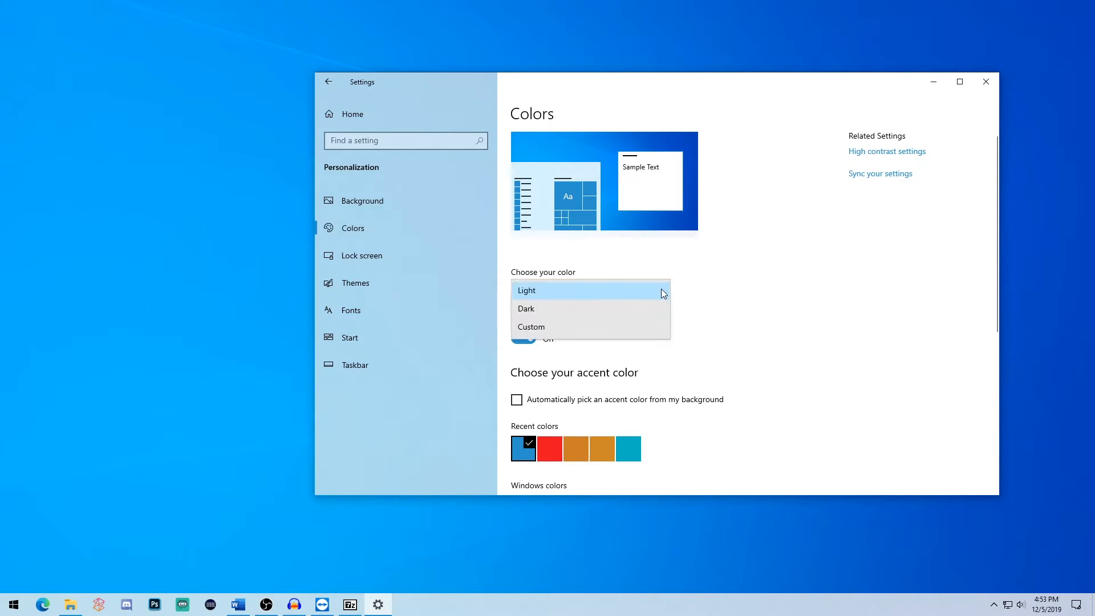
{"action": "mouse_move", "coordinate": [733, 309]}
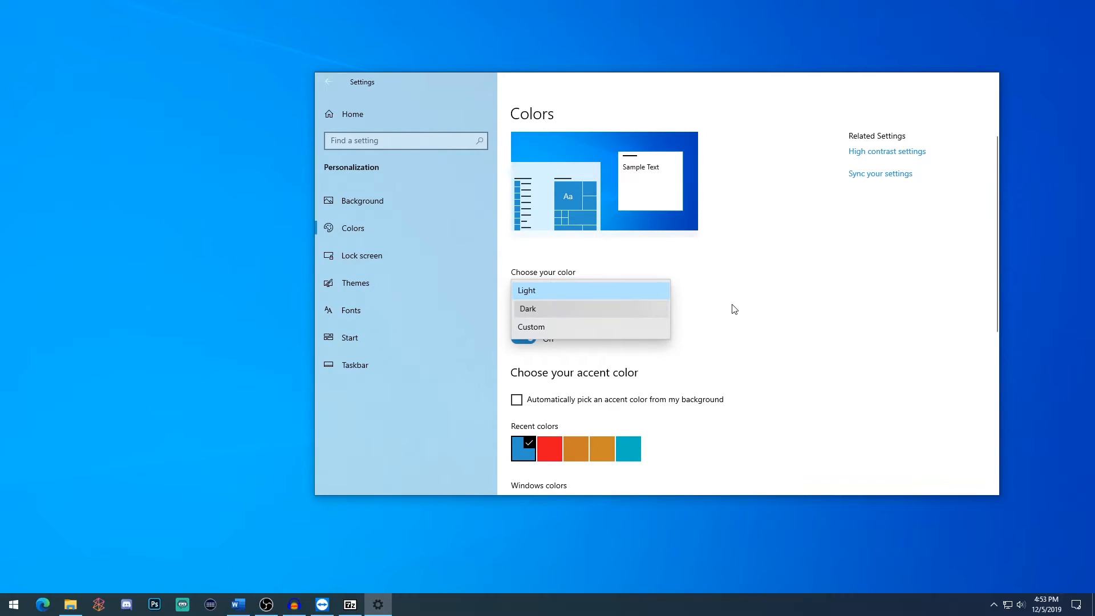
{"action": "left_click", "coordinate": [527, 307]}
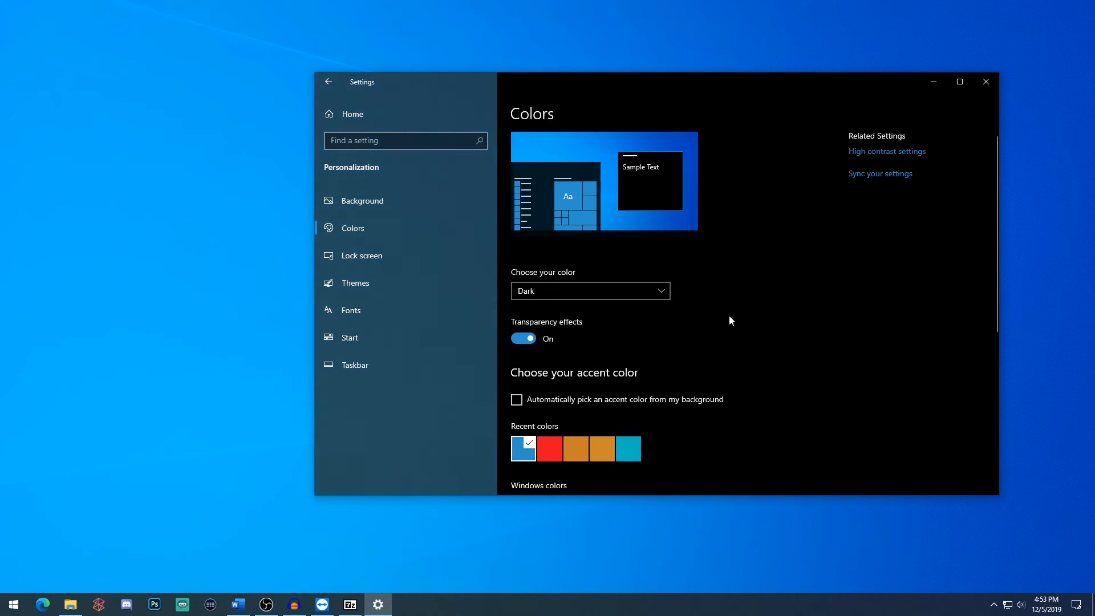
Step: Let the accent colour follow the background and show it on Start, taskbar, action center, title bars and borders
{"action": "scroll", "scroll_direction": "down", "scroll_amount": 3}
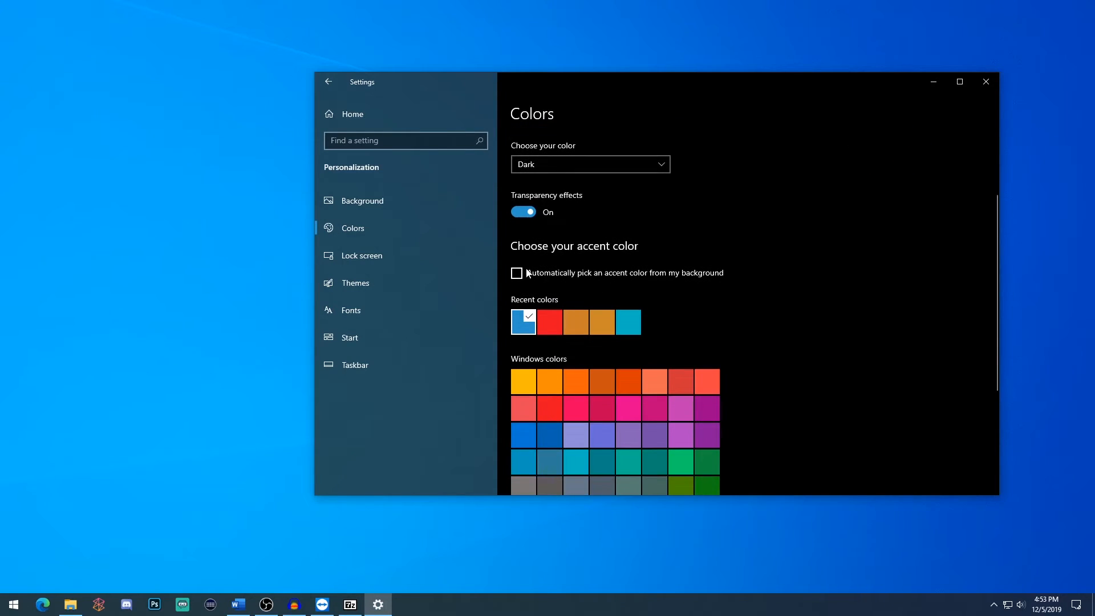
{"action": "left_click", "coordinate": [515, 272]}
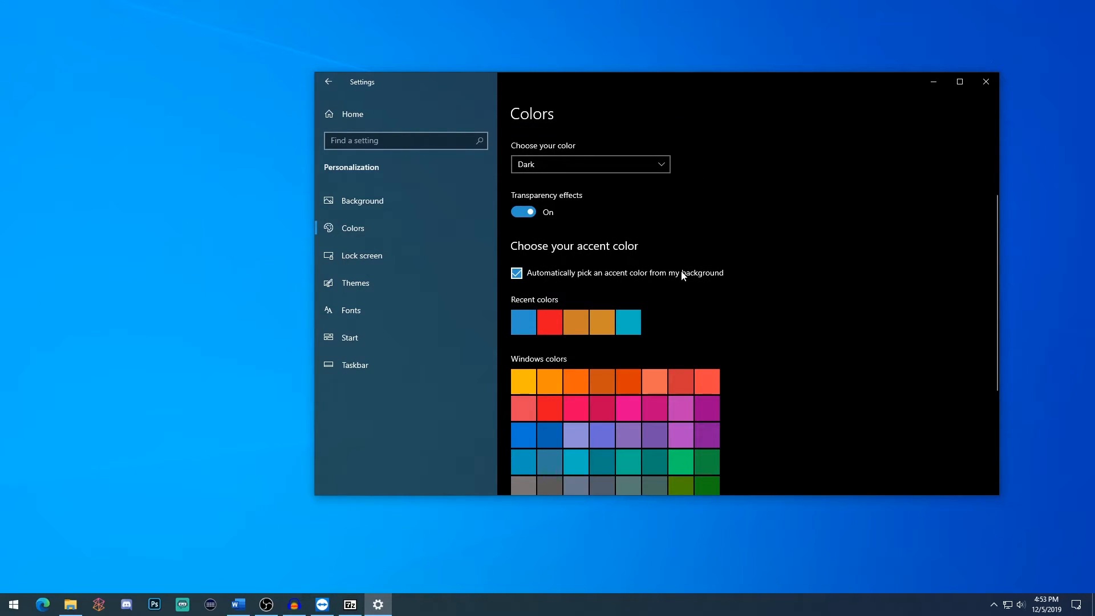
{"action": "mouse_move", "coordinate": [788, 87]}
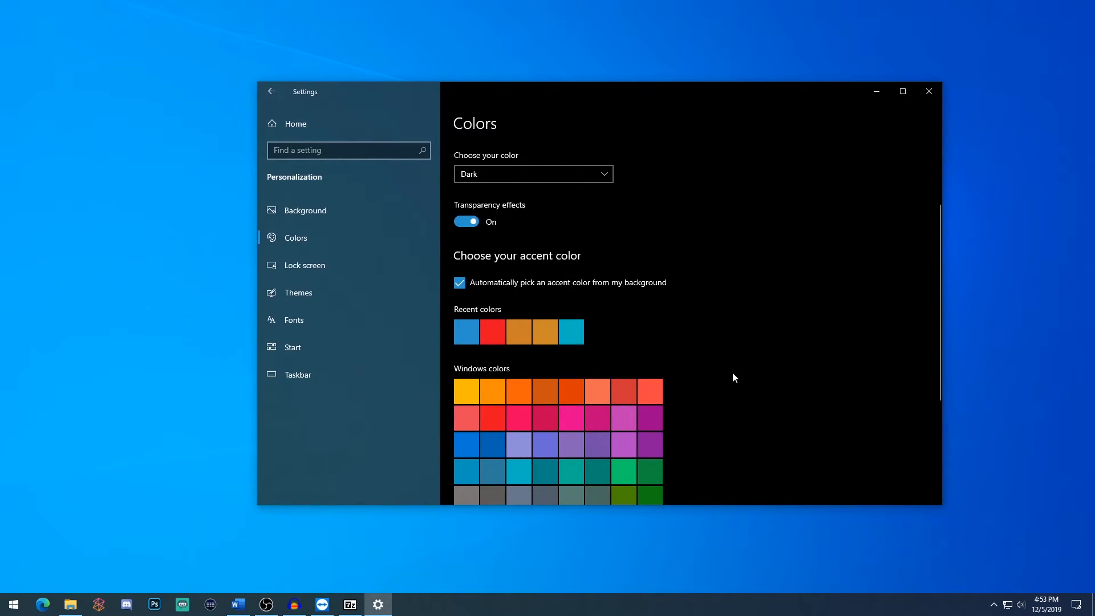
{"action": "mouse_move", "coordinate": [704, 343]}
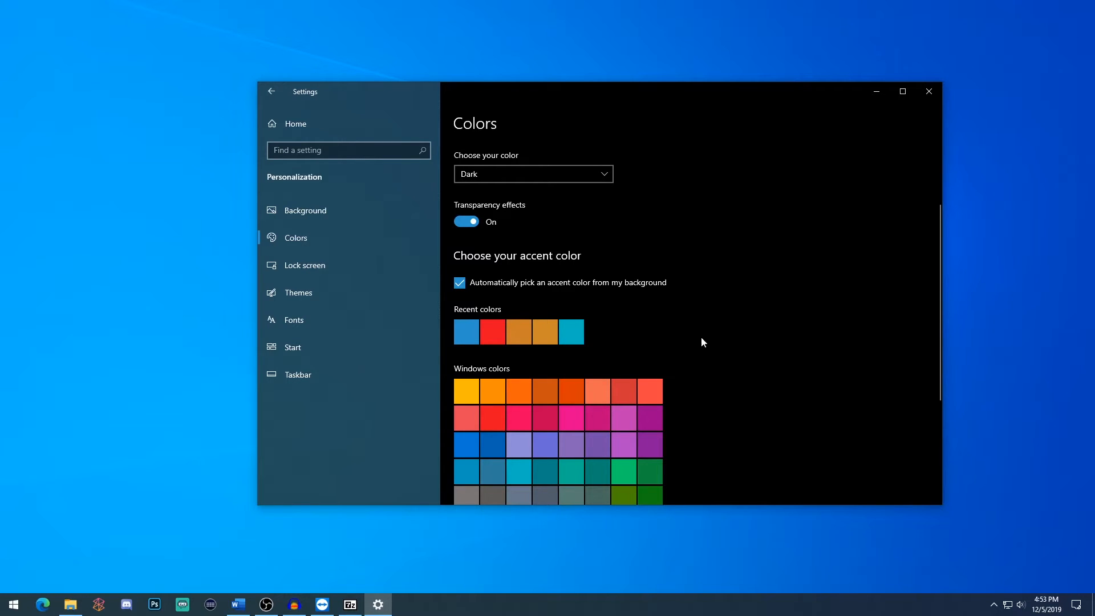
{"action": "scroll", "scroll_direction": "down", "scroll_amount": 3}
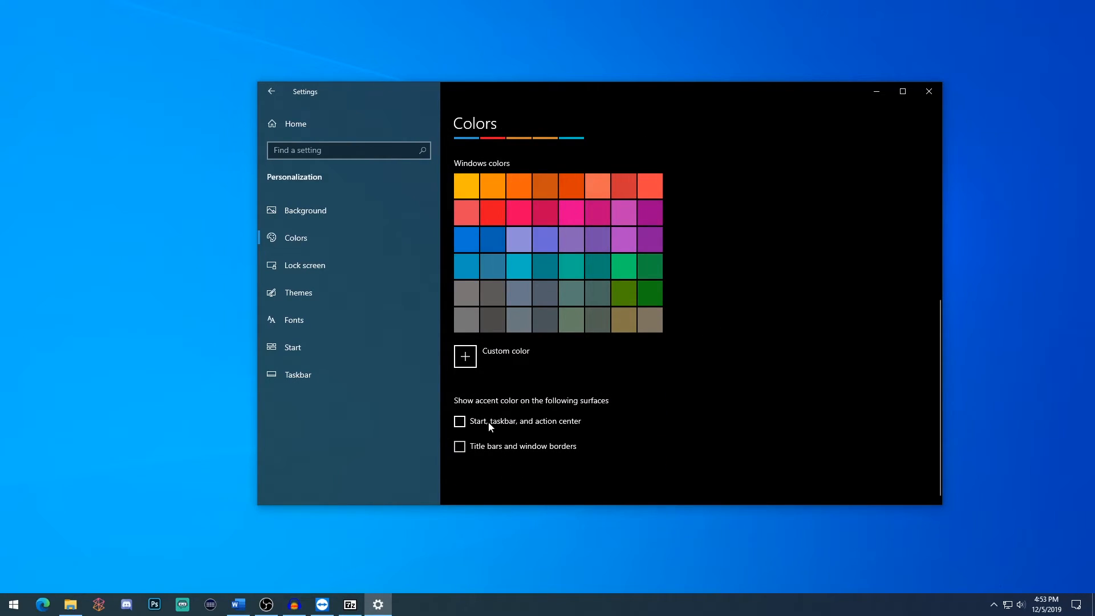
{"action": "left_click", "coordinate": [459, 421]}
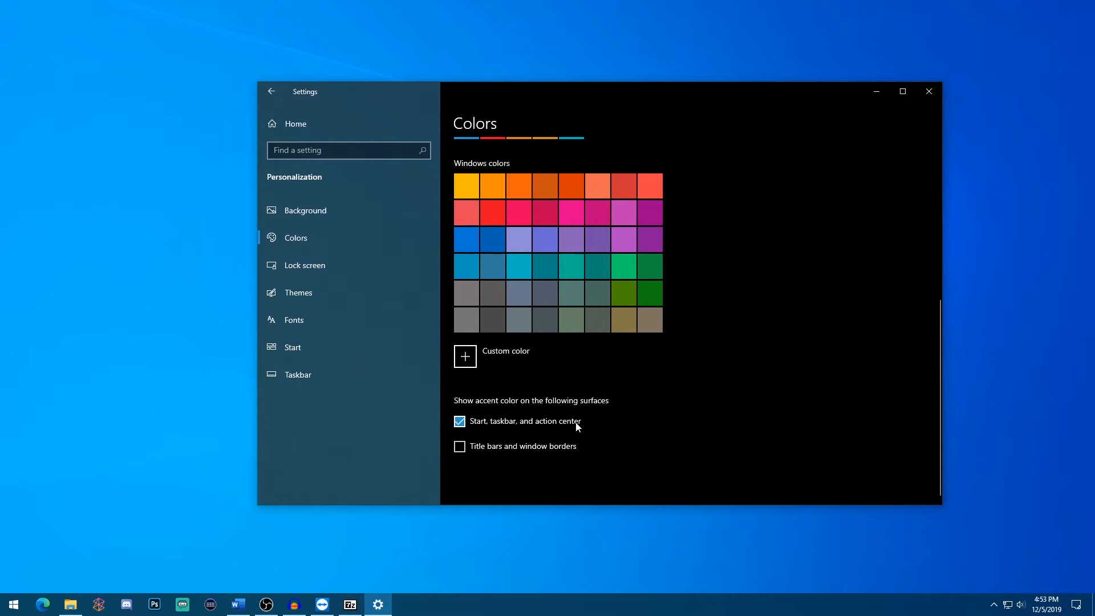
{"action": "left_click", "coordinate": [459, 446]}
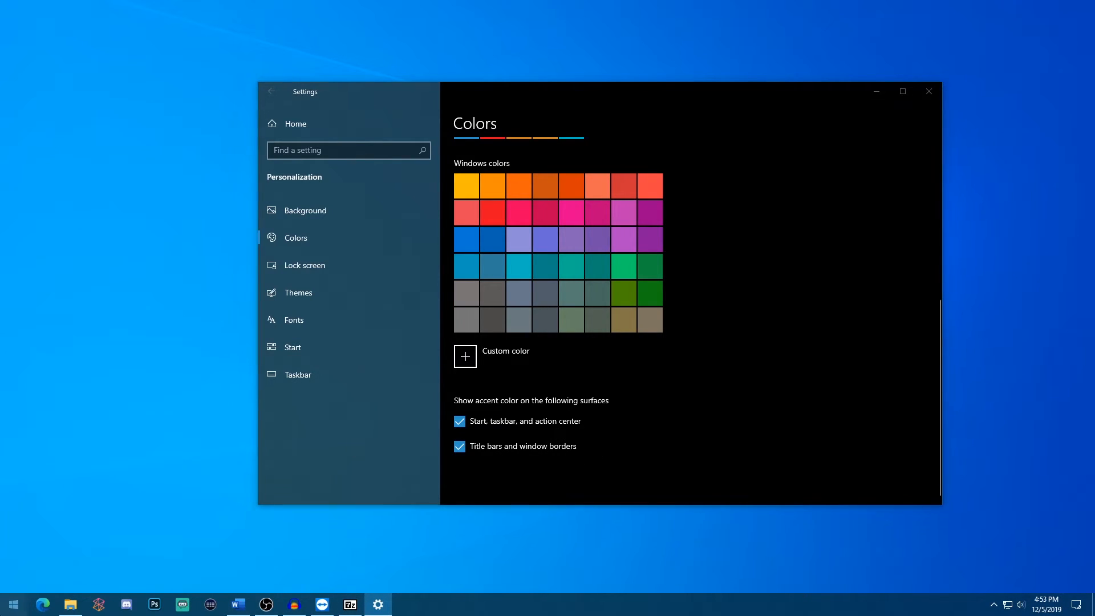
Step: Launch Notepad to preview the accent colour, then close it
{"action": "type", "text": "notepad"}
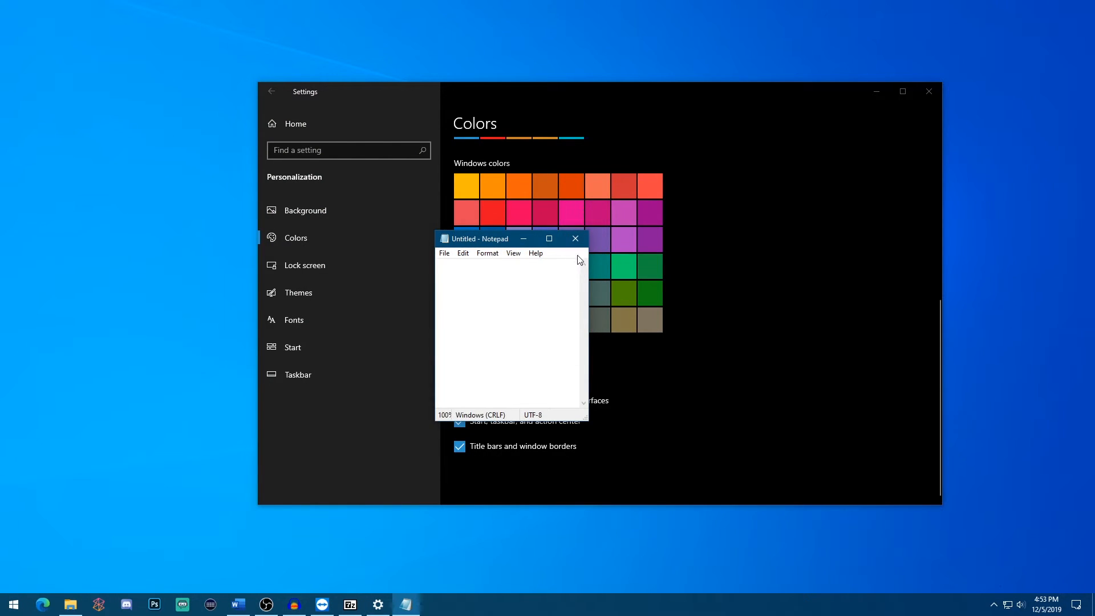
{"action": "left_click", "coordinate": [575, 238]}
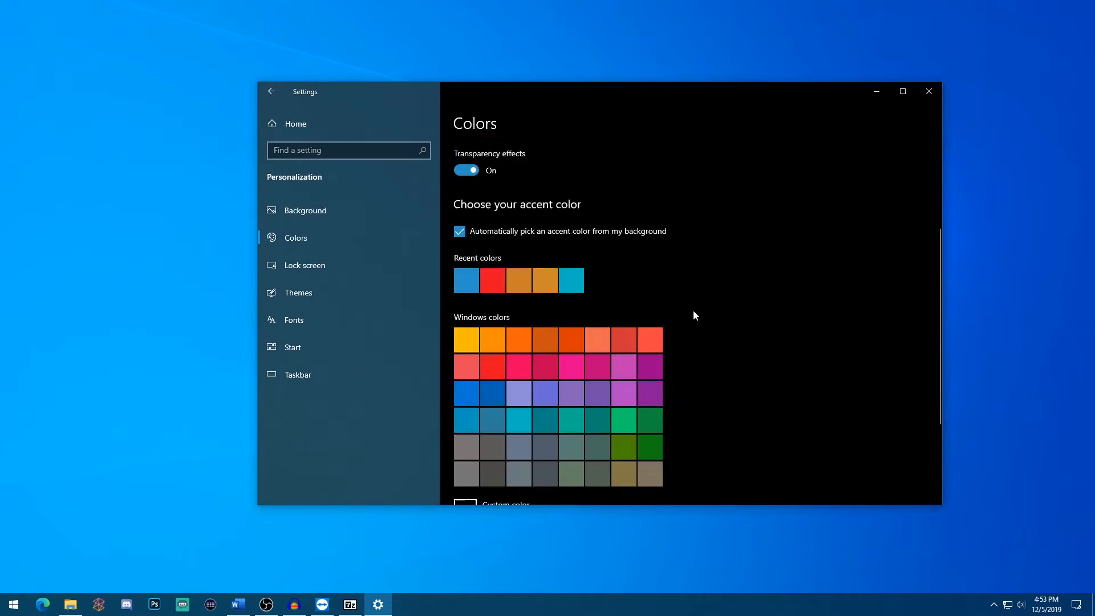
{"action": "scroll", "scroll_direction": "down", "scroll_amount": 3}
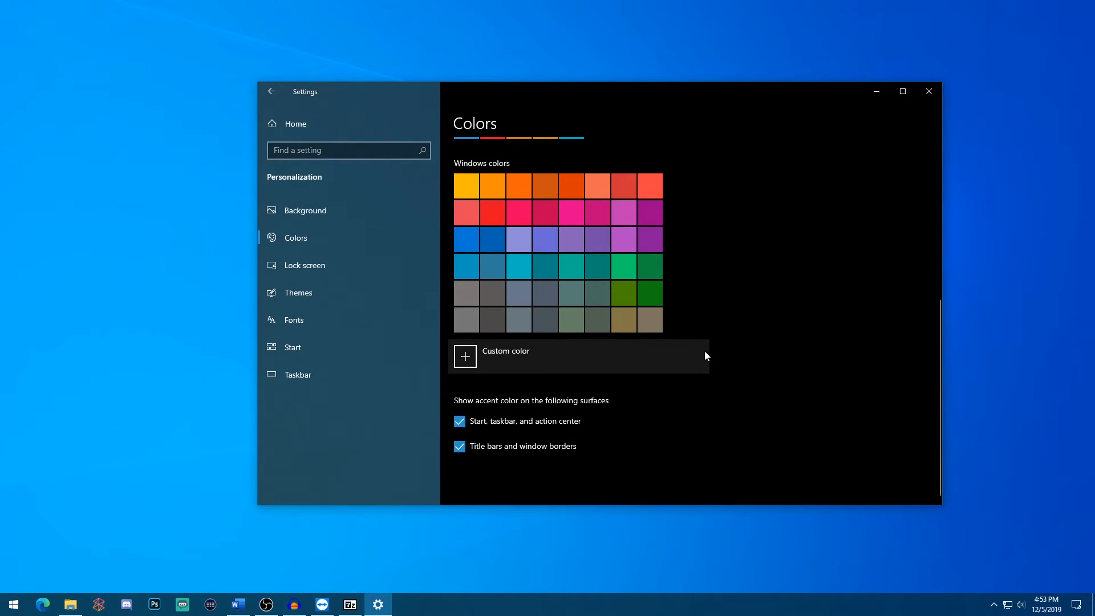
{"action": "mouse_move", "coordinate": [749, 239]}
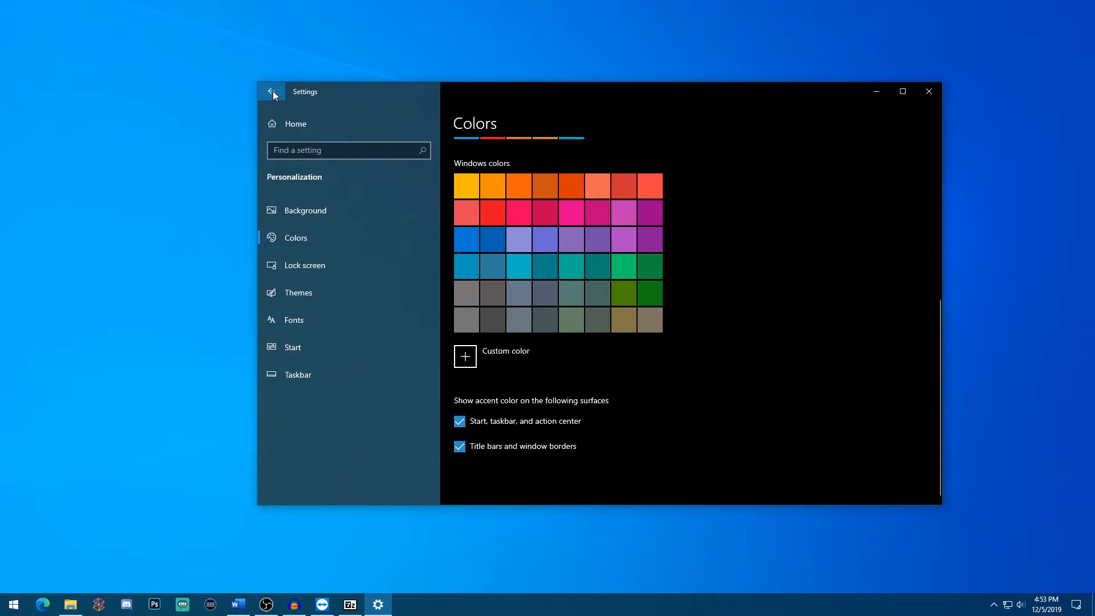
Step: Reach System > Display and bring up the night light page, scheduled sunset to sunrise
{"action": "left_click", "coordinate": [271, 91]}
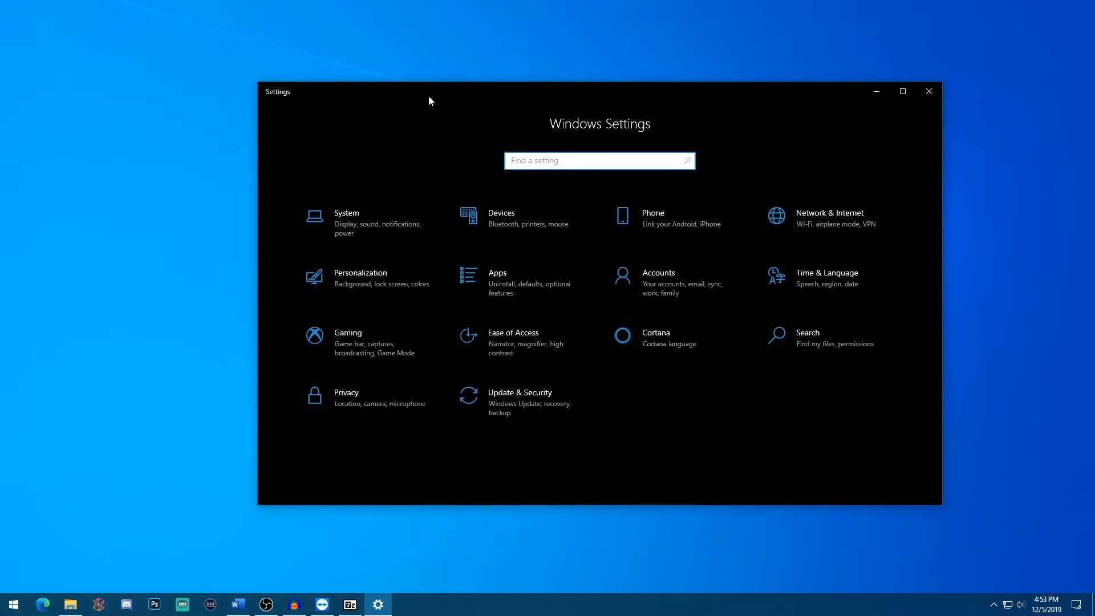
{"action": "left_click", "coordinate": [345, 223]}
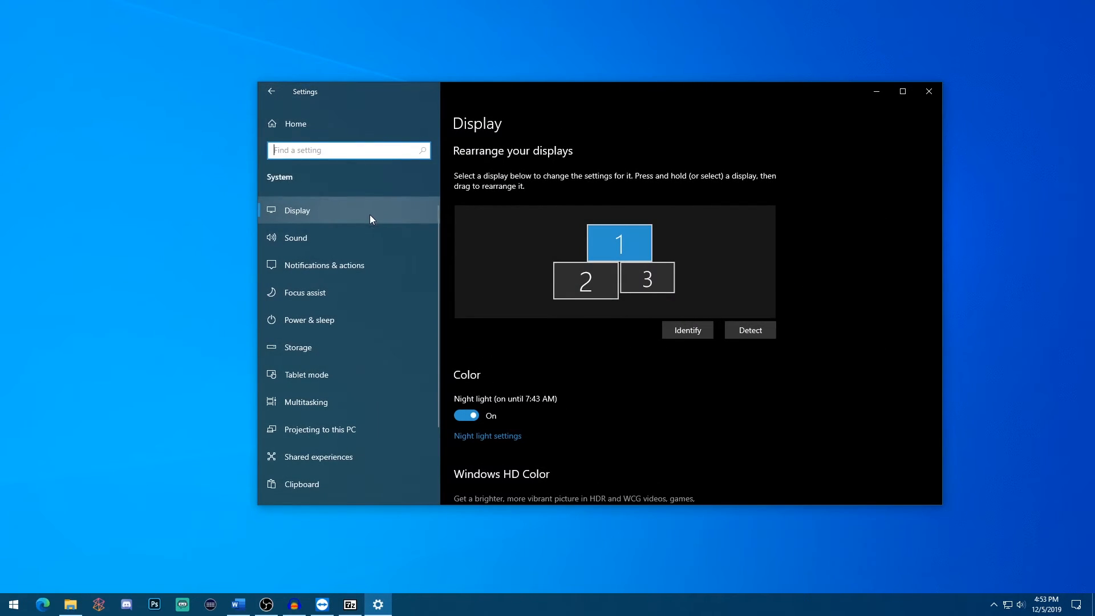
{"action": "mouse_move", "coordinate": [621, 328]}
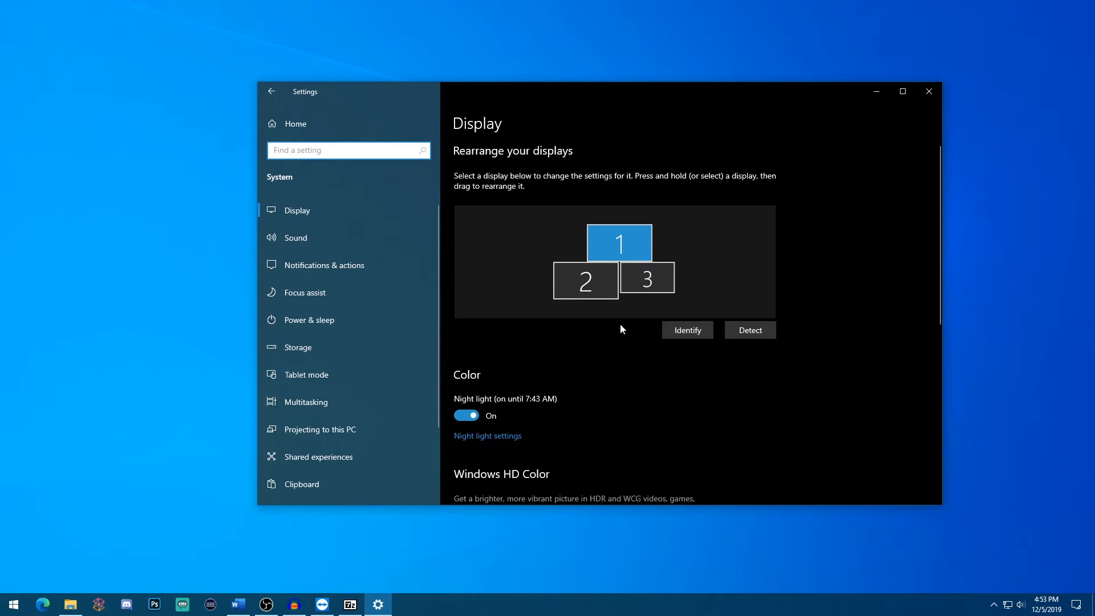
{"action": "scroll", "scroll_direction": "down", "scroll_amount": 3}
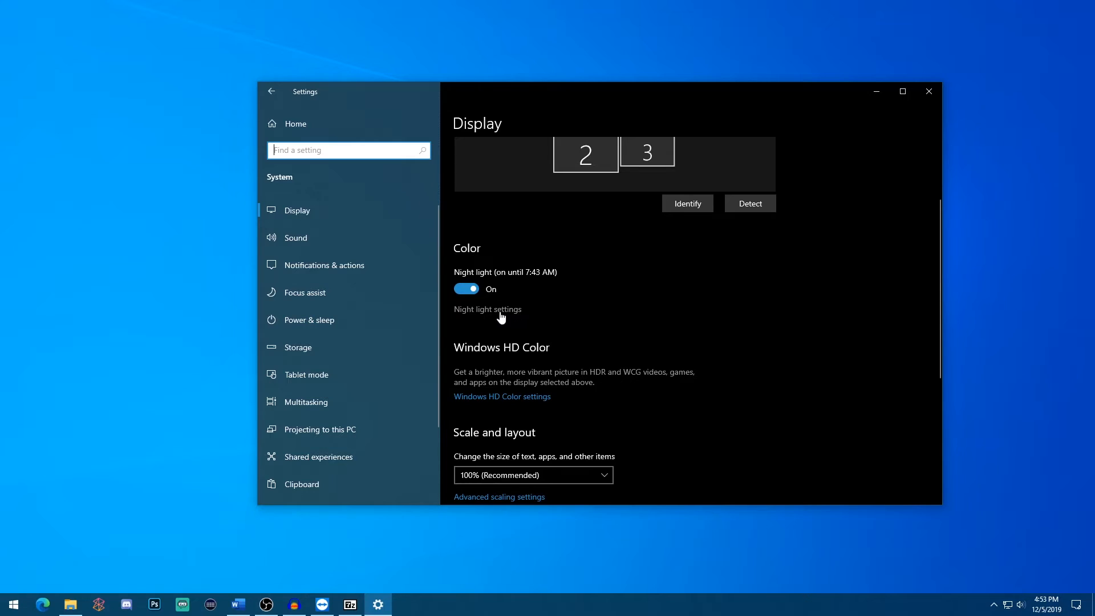
{"action": "left_click", "coordinate": [487, 309]}
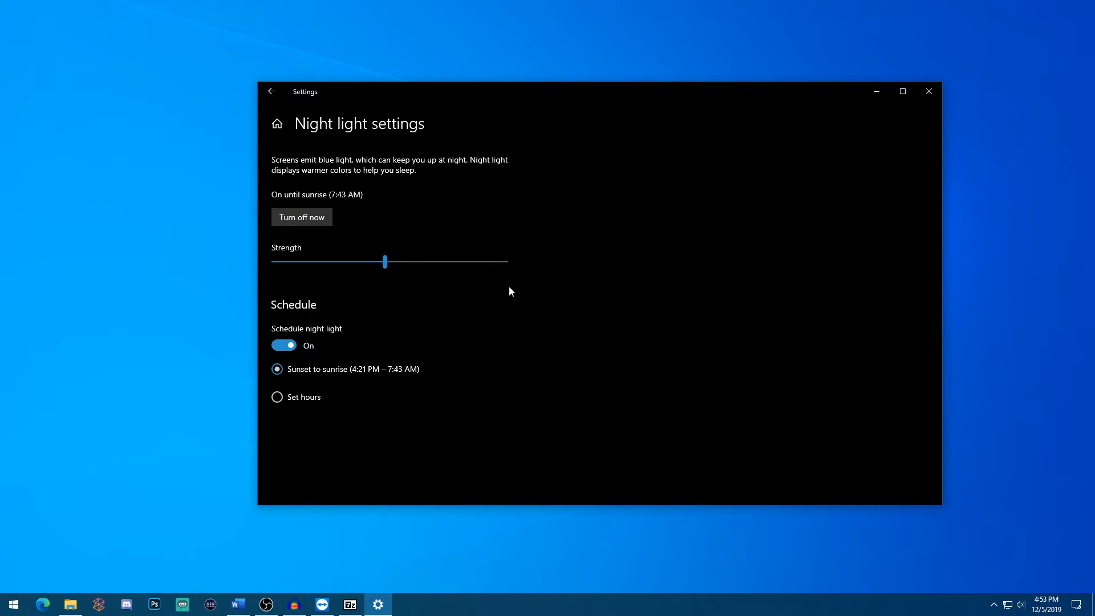
{"action": "mouse_move", "coordinate": [558, 99]}
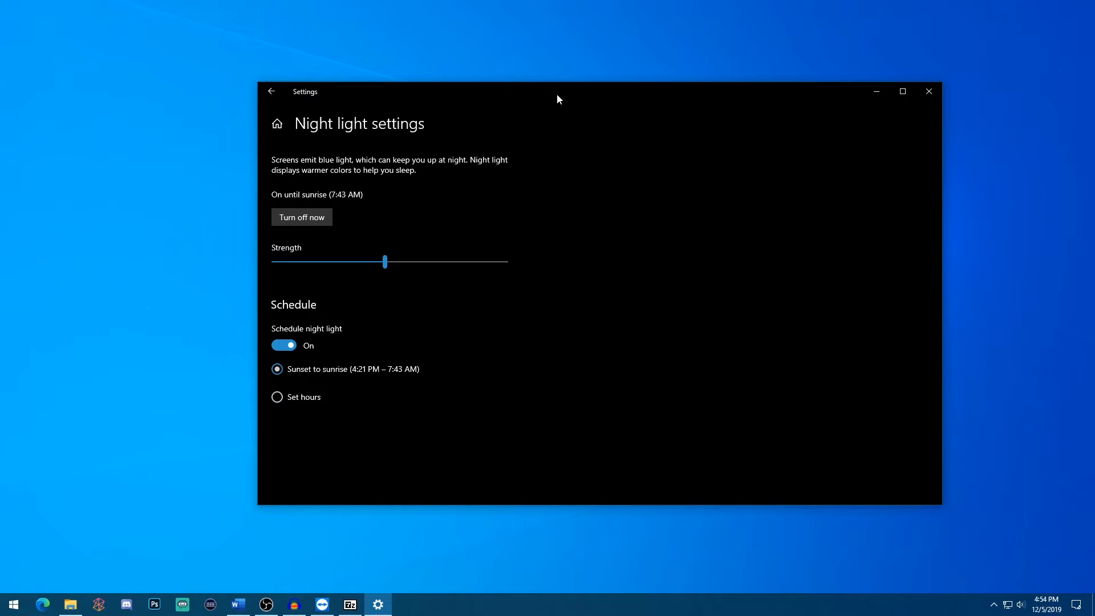
{"action": "mouse_move", "coordinate": [584, 104]}
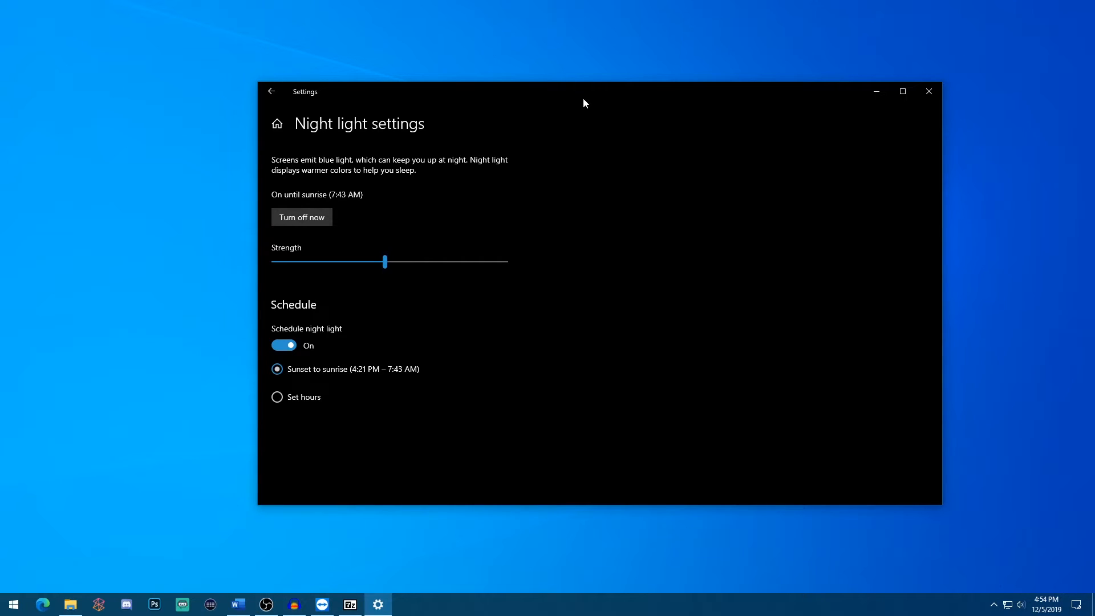
{"action": "mouse_move", "coordinate": [617, 219]}
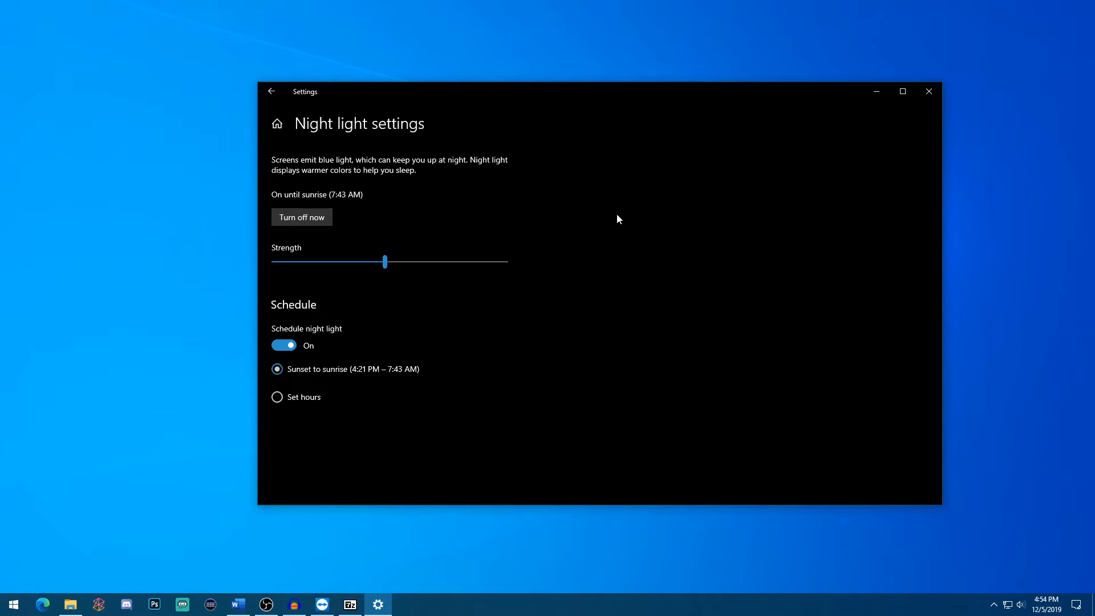
{"action": "mouse_move", "coordinate": [651, 113]}
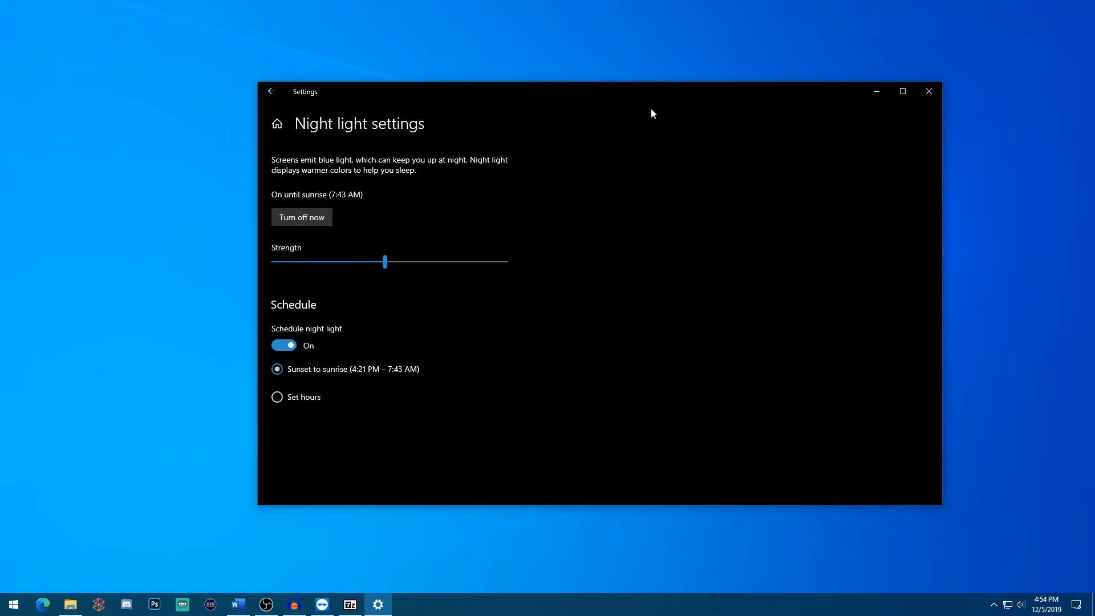
{"action": "mouse_move", "coordinate": [1022, 502]}
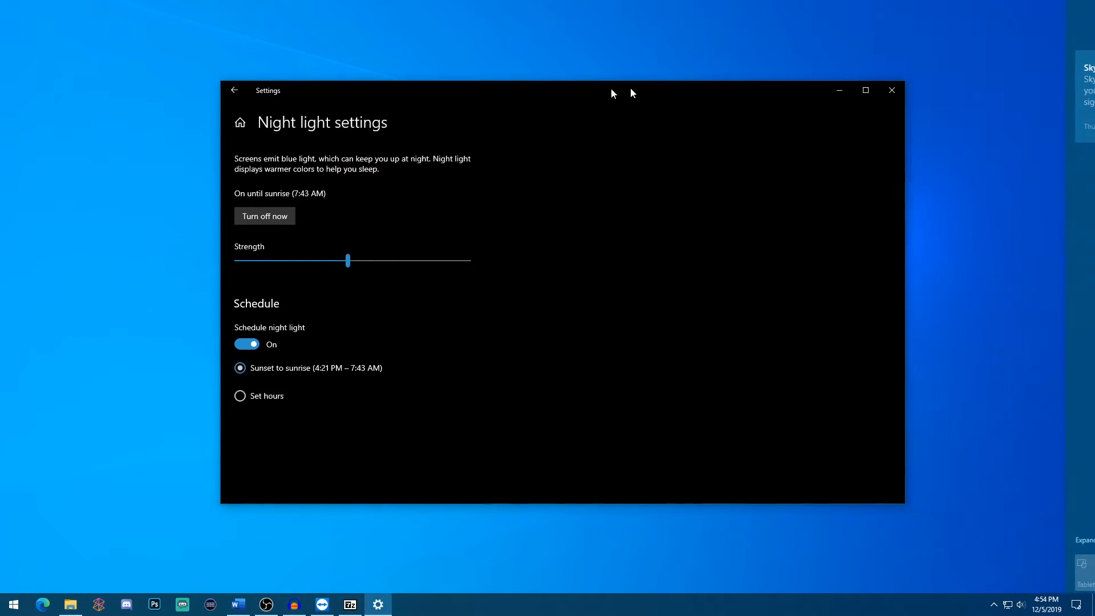
Step: Turn off fun facts and tips on the Personalization > Lock screen page
{"action": "left_click", "coordinate": [234, 90]}
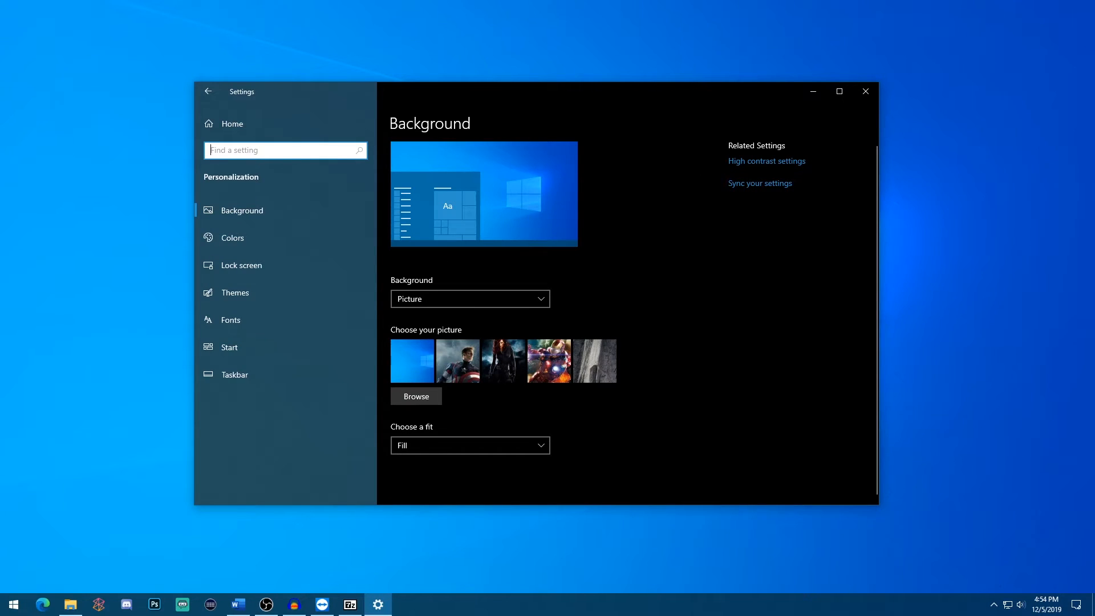
{"action": "left_click", "coordinate": [241, 264]}
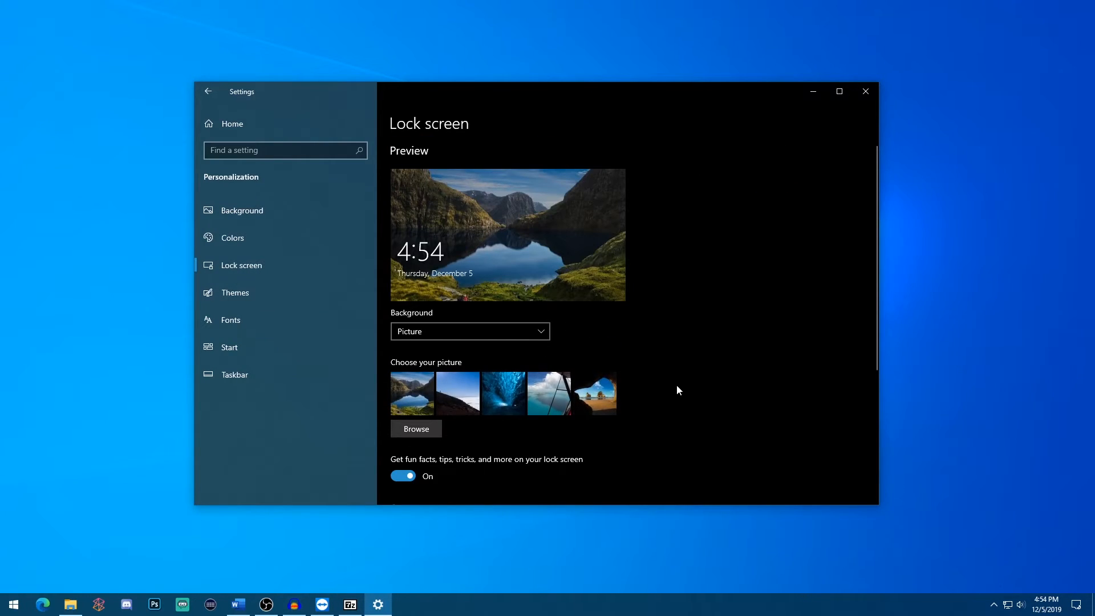
{"action": "scroll", "scroll_direction": "down", "scroll_amount": 3}
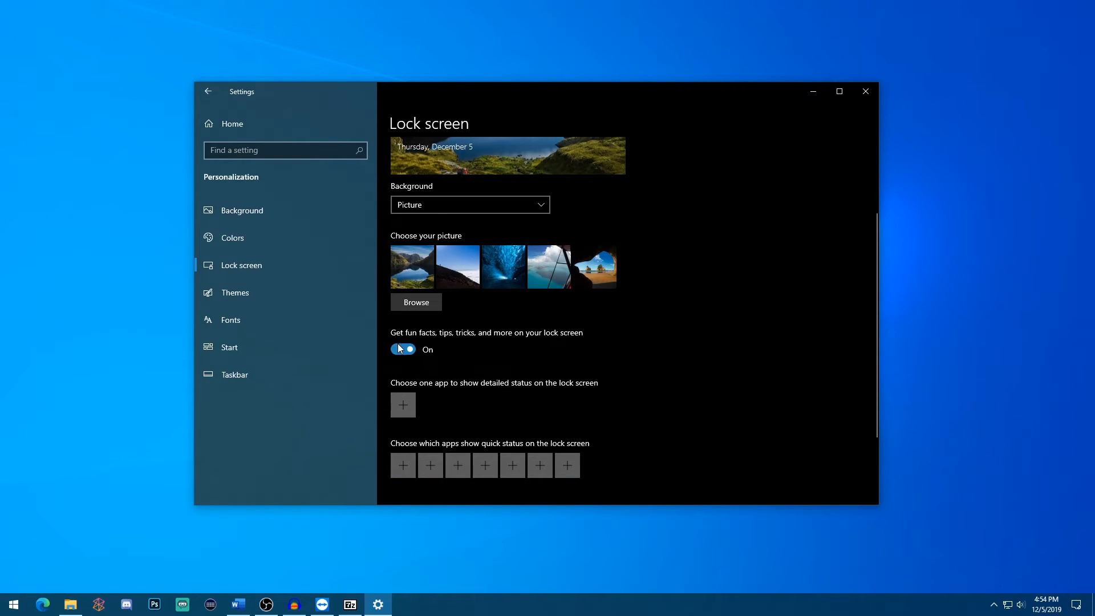
{"action": "left_click", "coordinate": [402, 349]}
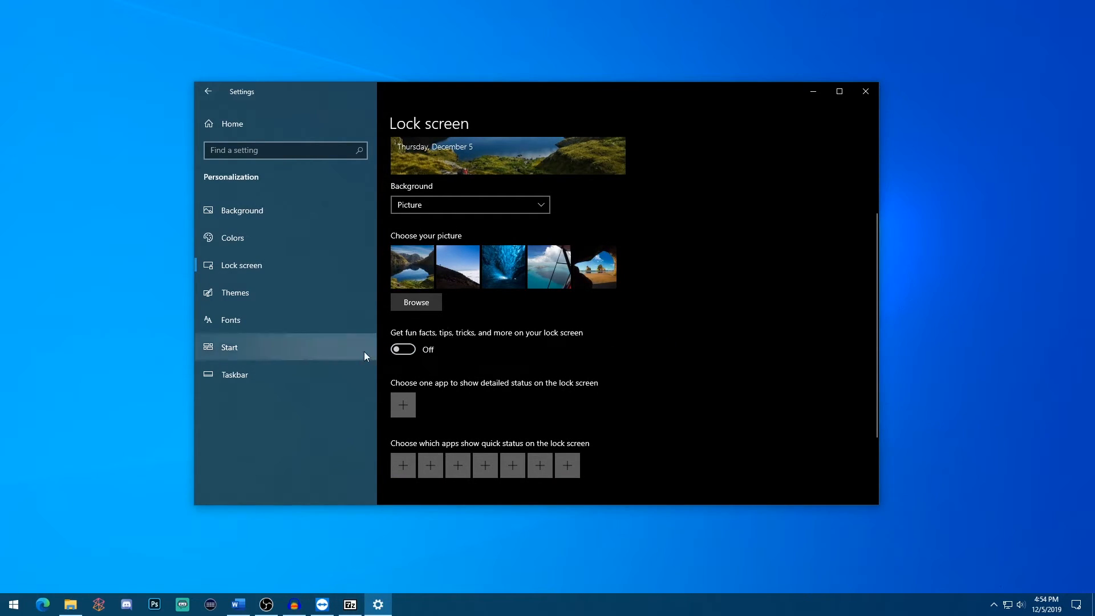
{"action": "mouse_move", "coordinate": [662, 361]}
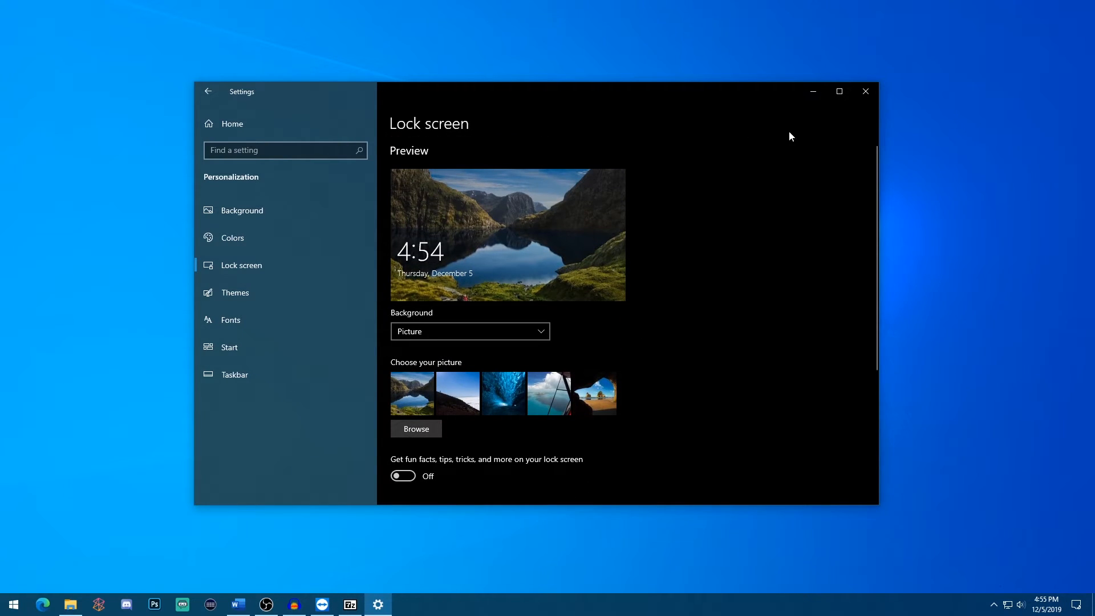
Step: Review the rest of the lock screen page and close Windows Settings
{"action": "scroll", "scroll_direction": "down", "scroll_amount": 3}
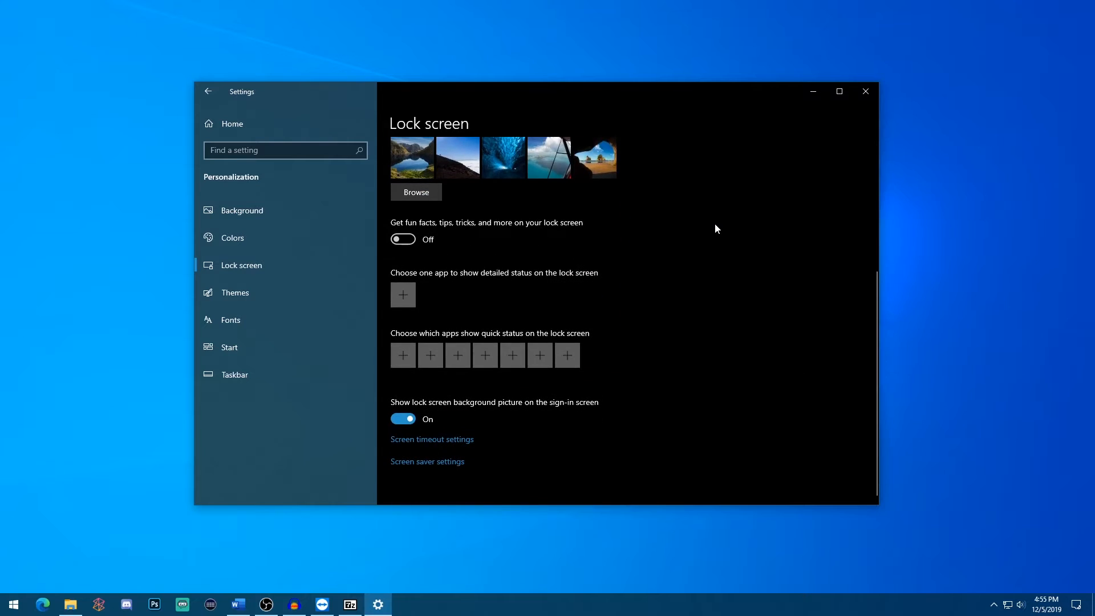
{"action": "mouse_move", "coordinate": [567, 355]}
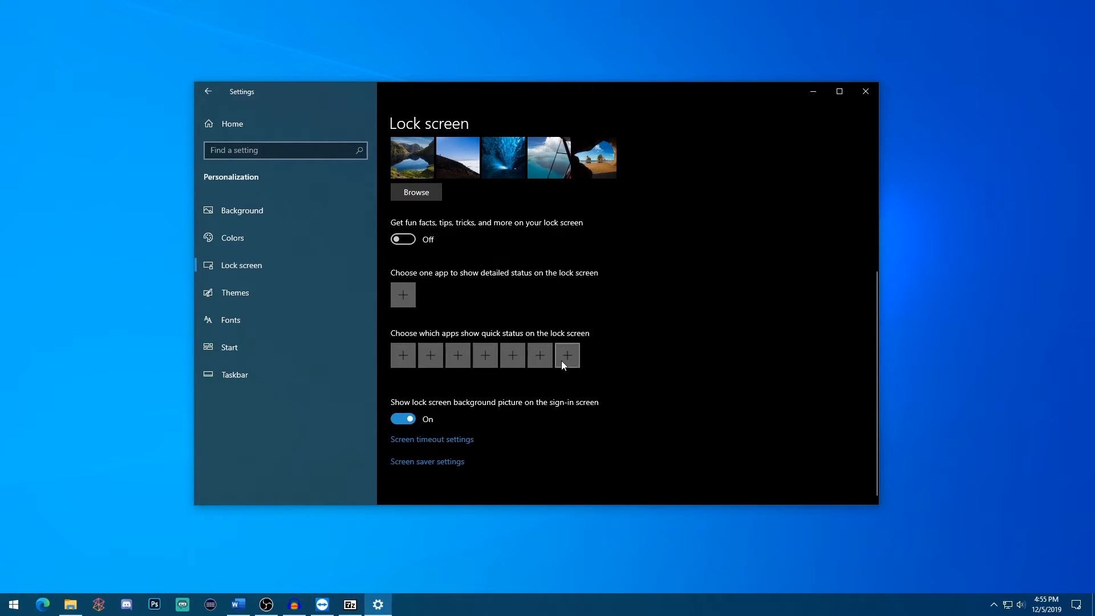
{"action": "mouse_move", "coordinate": [482, 287]}
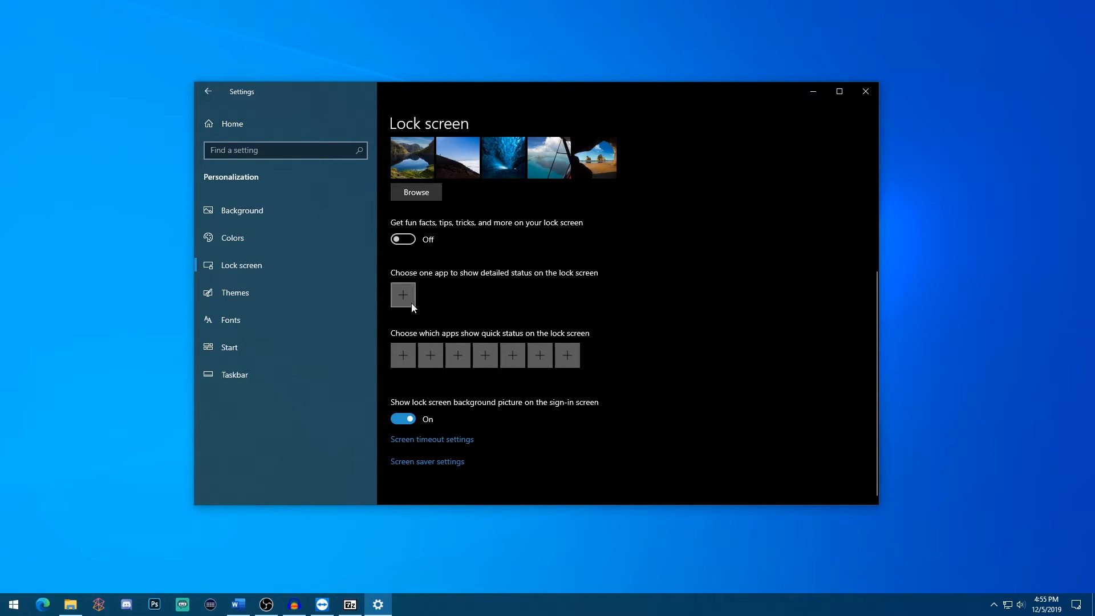
{"action": "mouse_move", "coordinate": [652, 382]}
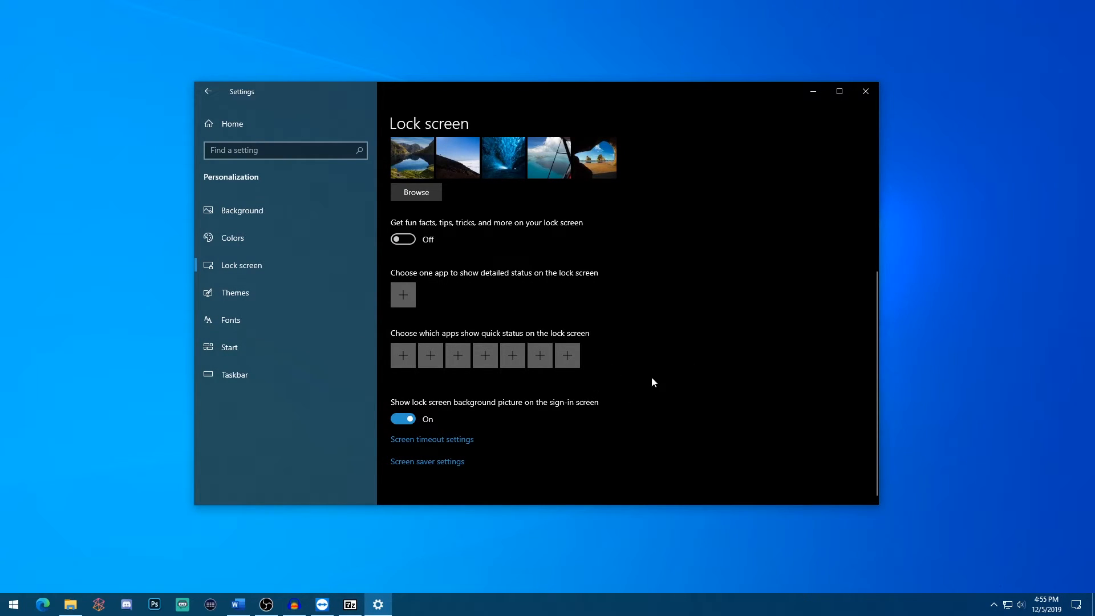
{"action": "scroll", "scroll_direction": "up", "scroll_amount": 3}
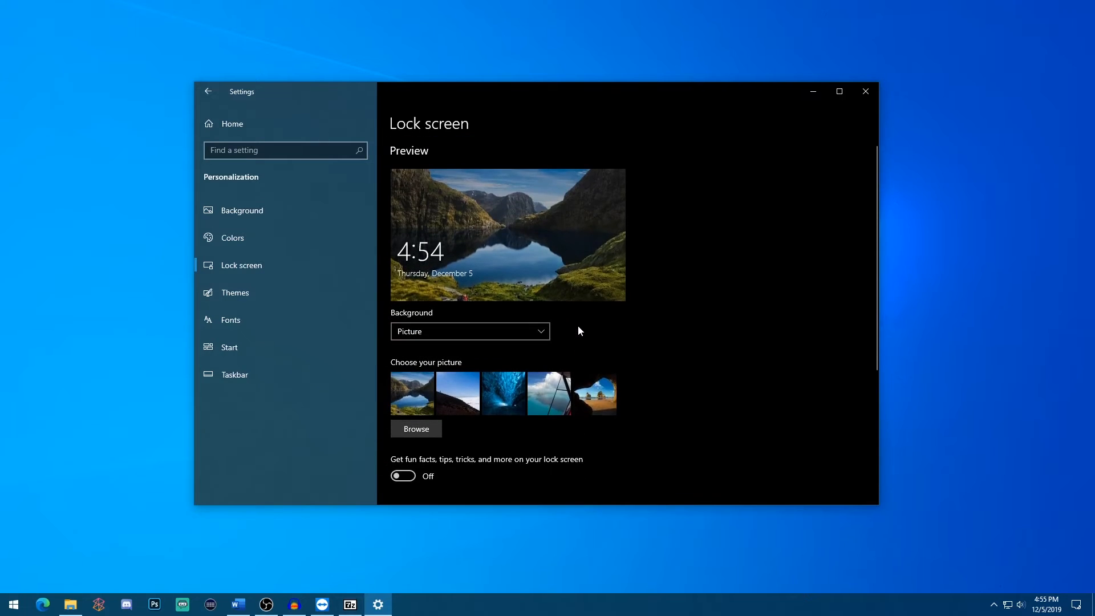
{"action": "left_click", "coordinate": [866, 91]}
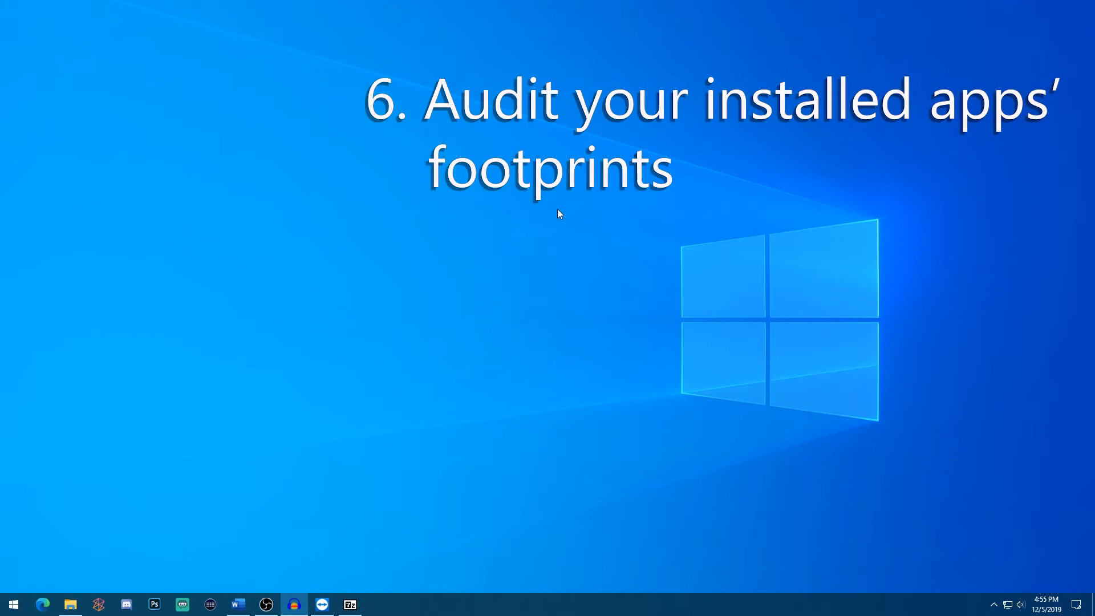
{"action": "mouse_move", "coordinate": [565, 289]}
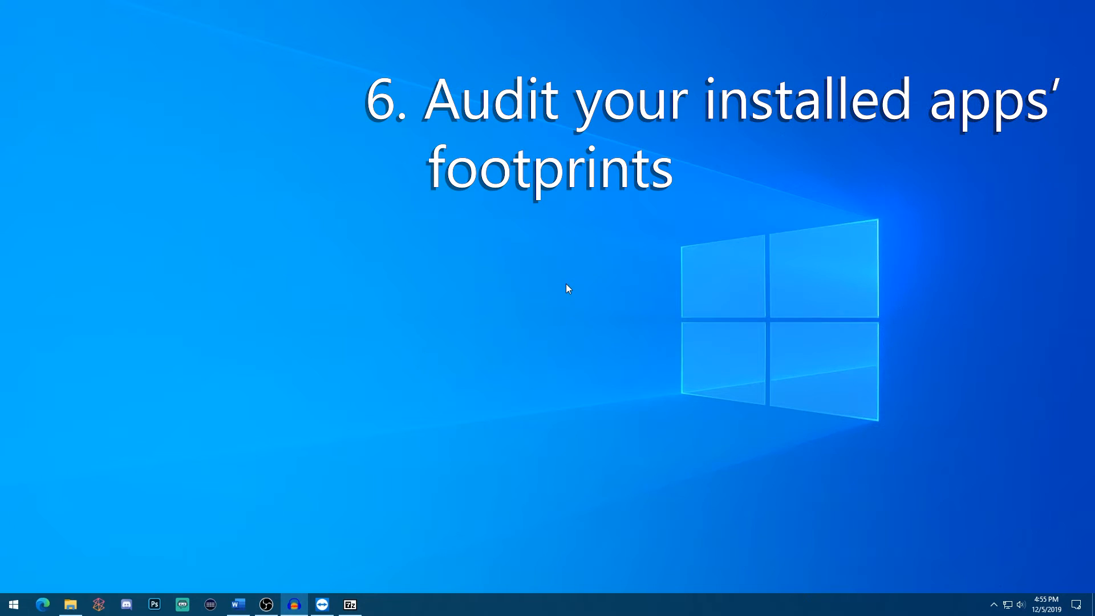
{"action": "mouse_move", "coordinate": [494, 201]}
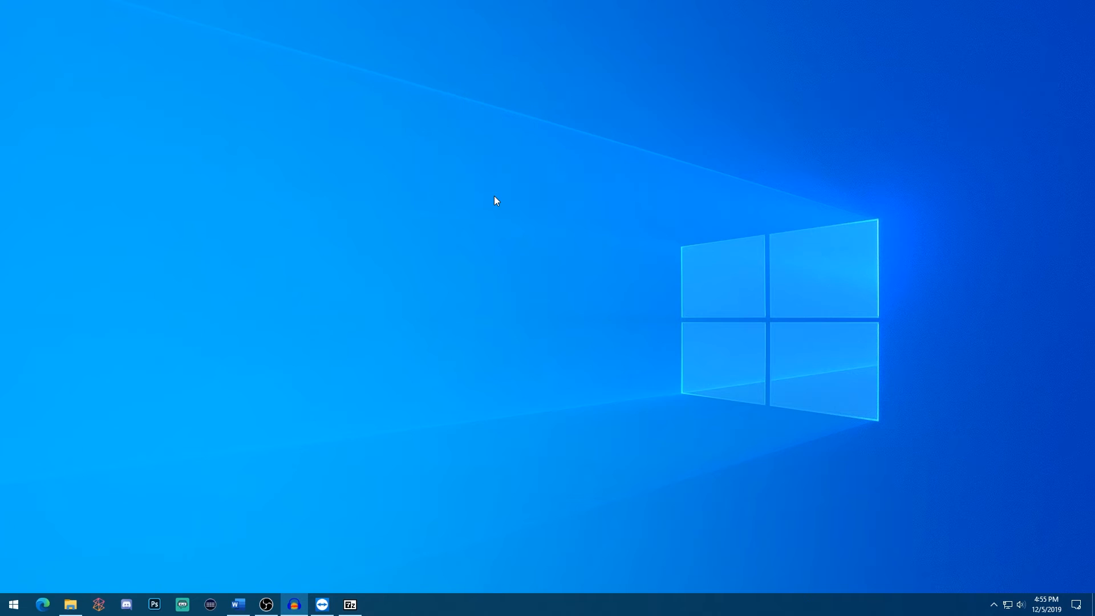
{"action": "mouse_move", "coordinate": [505, 251]}
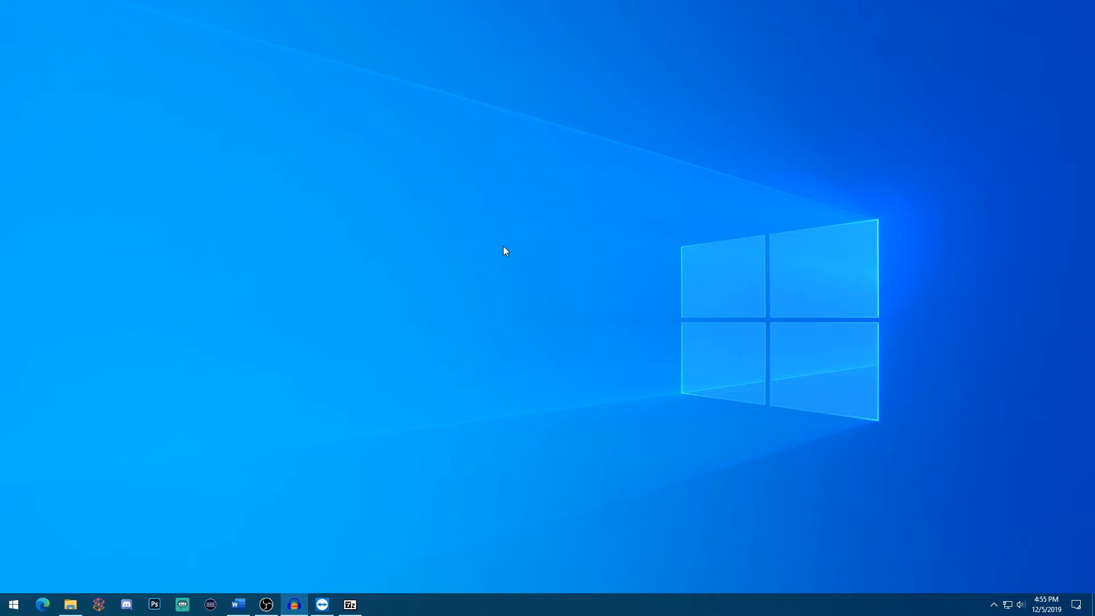
{"action": "mouse_move", "coordinate": [1040, 606]}
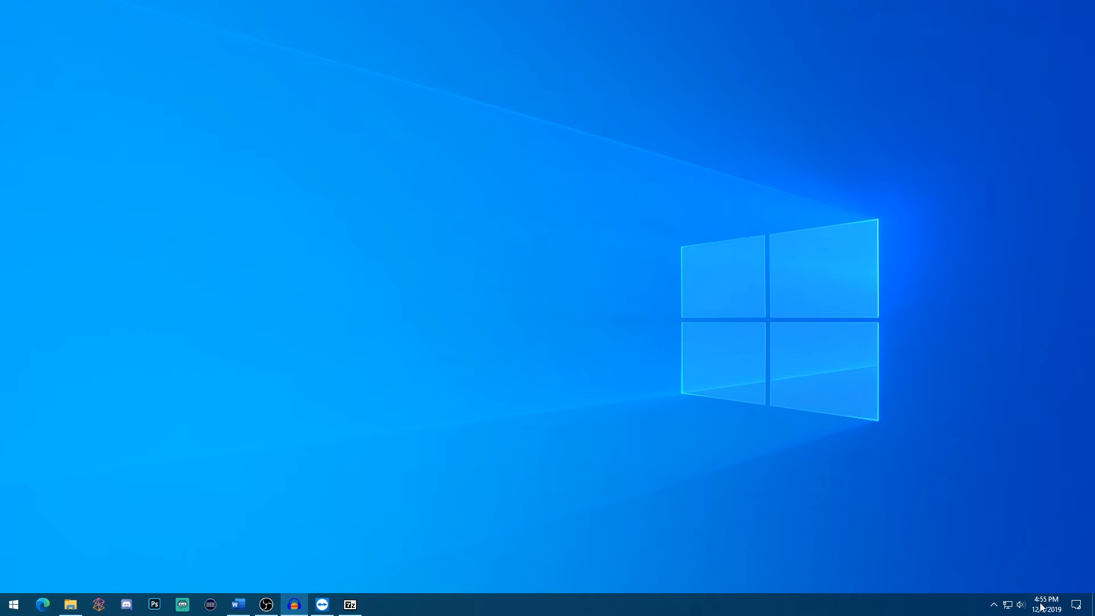
{"action": "mouse_move", "coordinate": [1016, 562]}
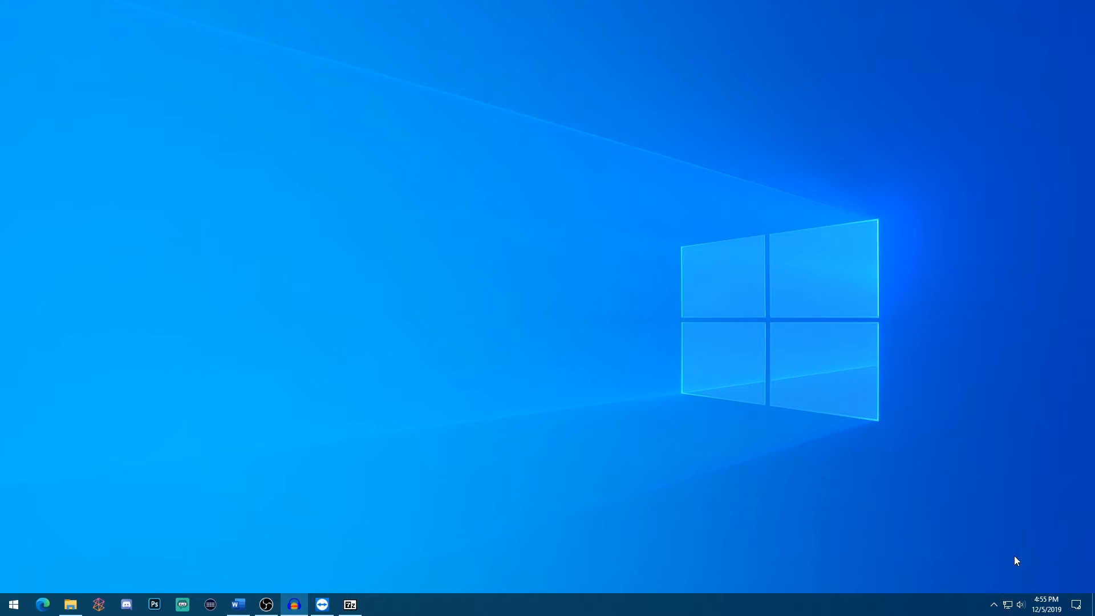
{"action": "mouse_move", "coordinate": [623, 484]}
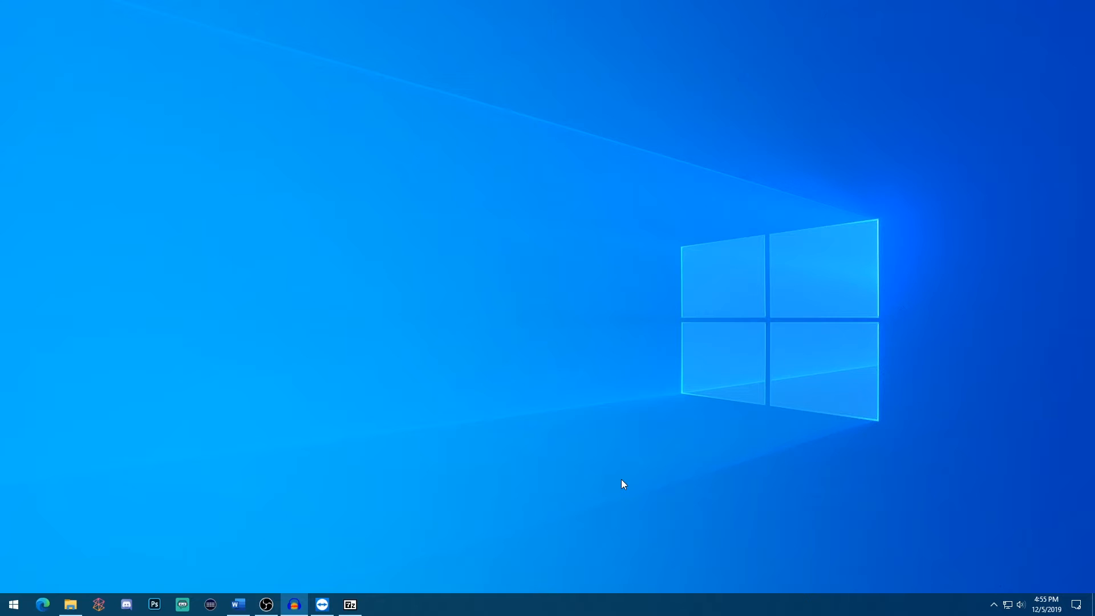
{"action": "mouse_move", "coordinate": [618, 505]}
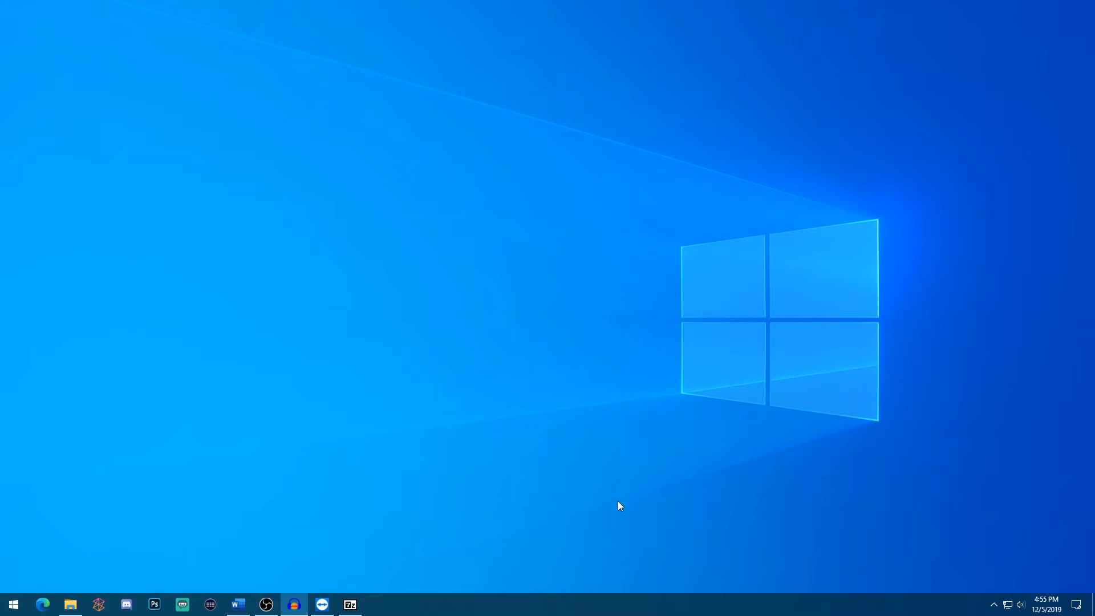
{"action": "right_click", "coordinate": [579, 604]}
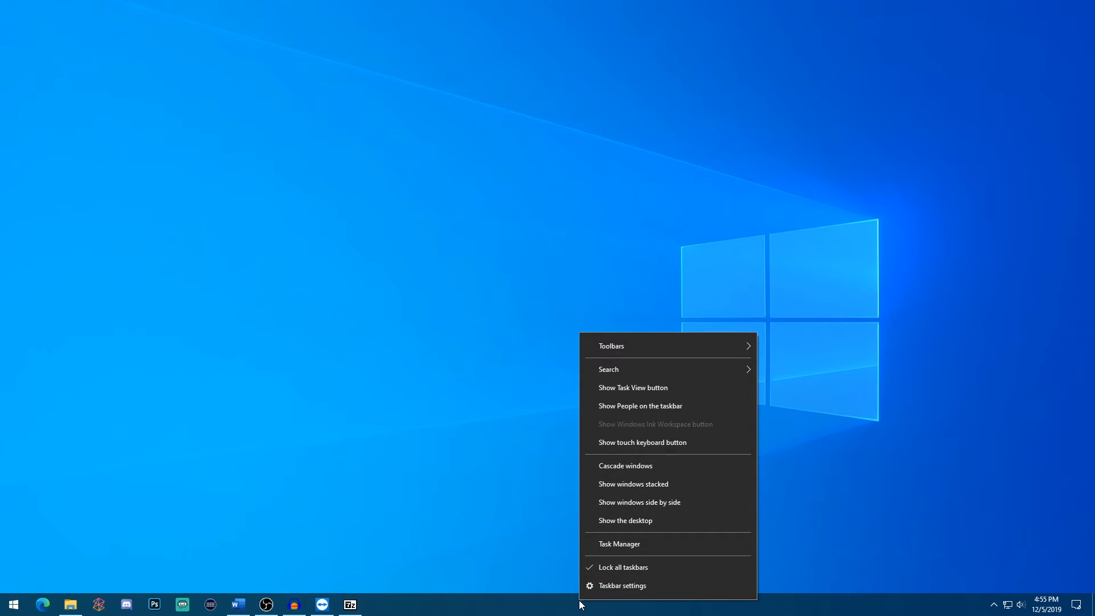
{"action": "mouse_move", "coordinate": [618, 543]}
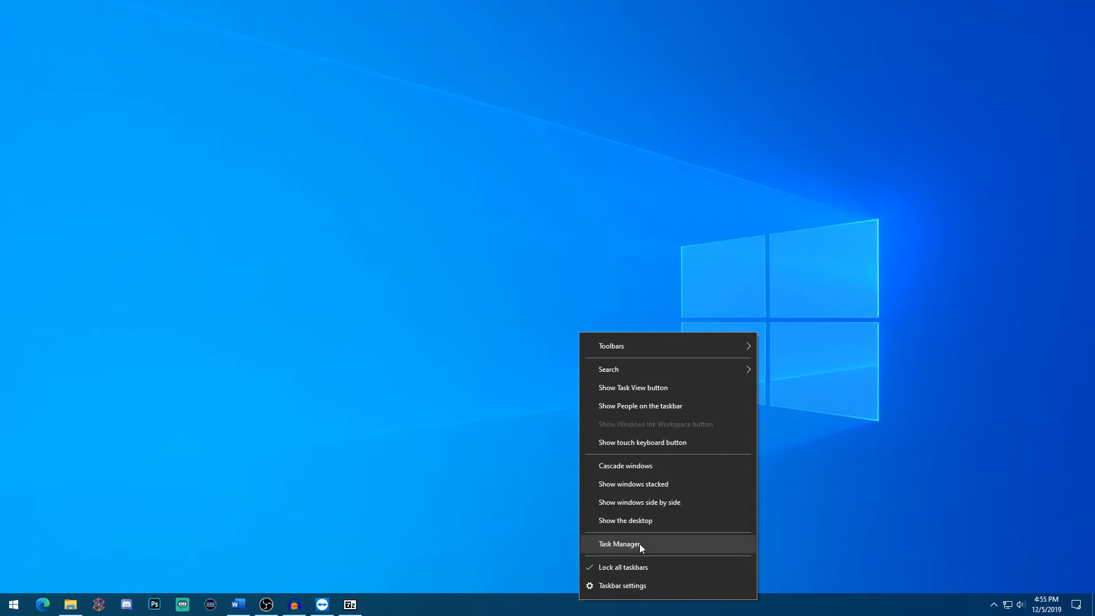
{"action": "left_click", "coordinate": [619, 543]}
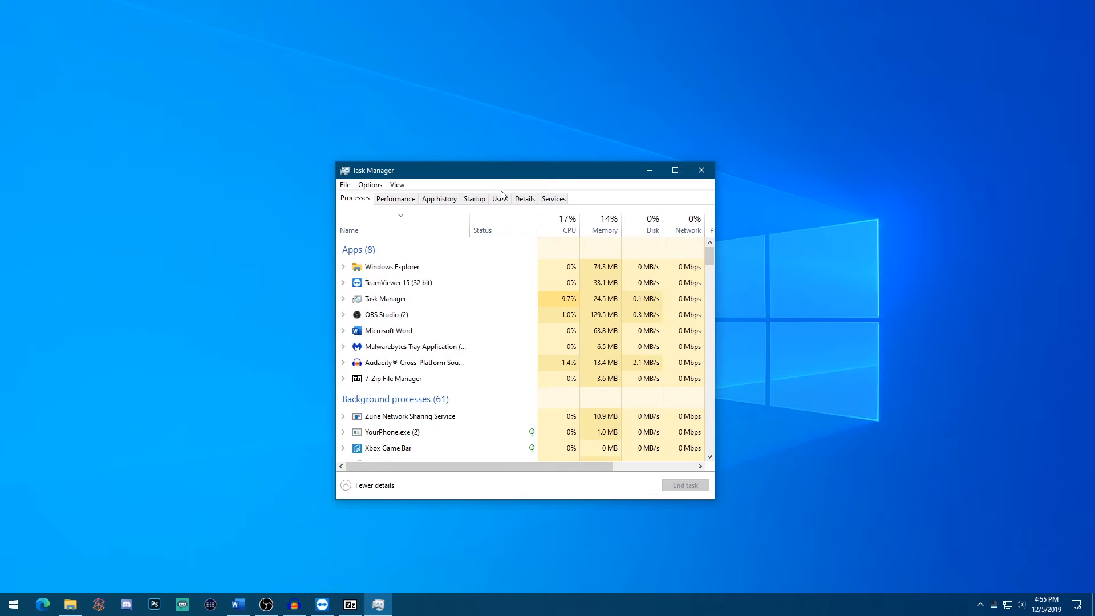
{"action": "left_click", "coordinate": [473, 198]}
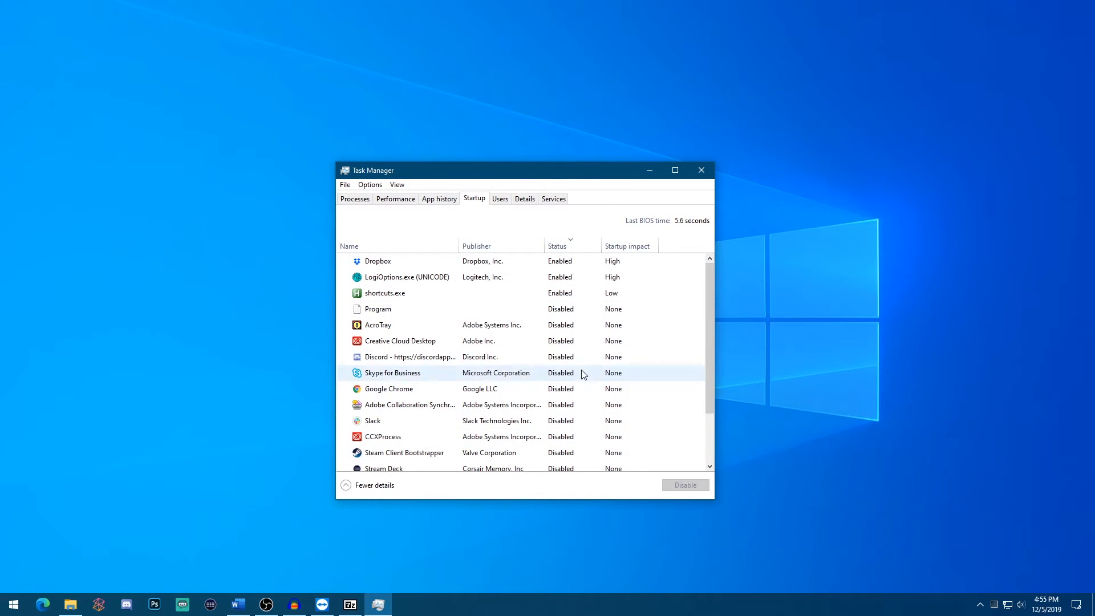
{"action": "scroll", "scroll_direction": "down", "scroll_amount": 3}
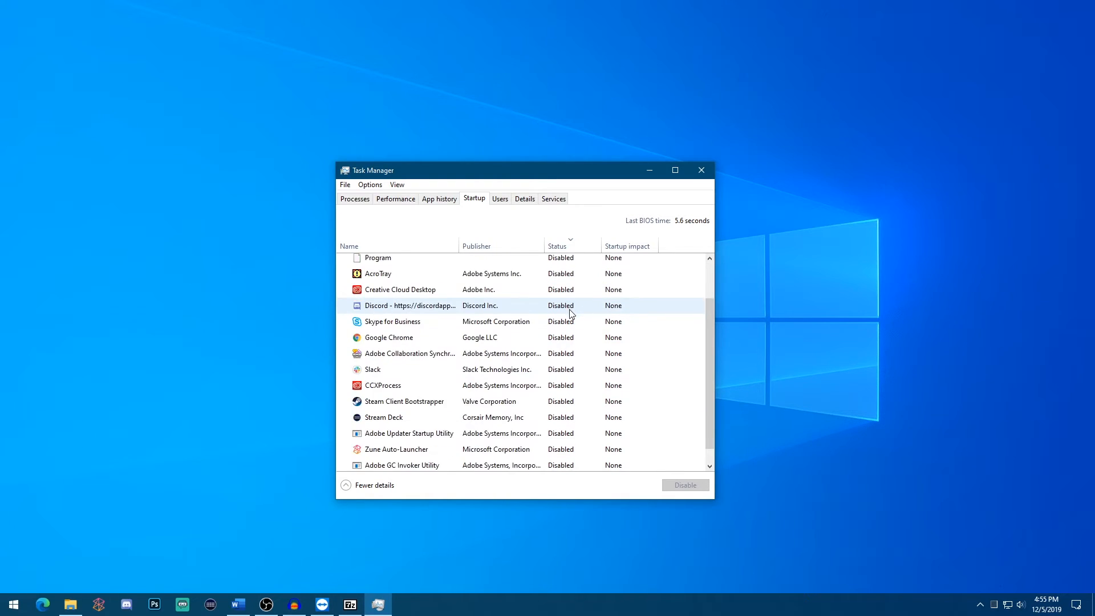
{"action": "scroll", "scroll_direction": "up", "scroll_amount": 3}
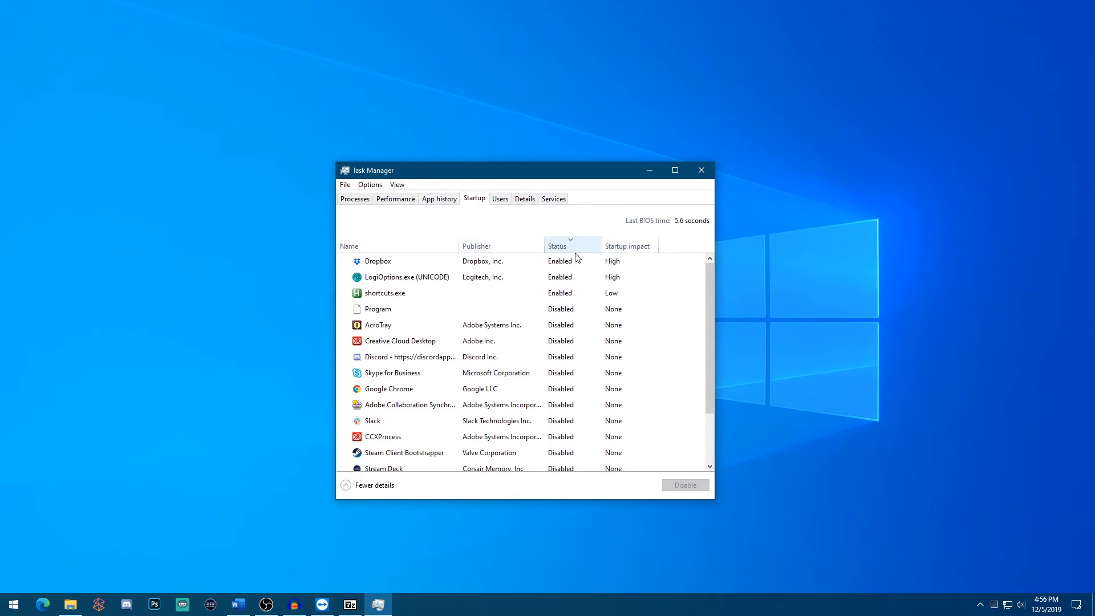
{"action": "left_click", "coordinate": [406, 276]}
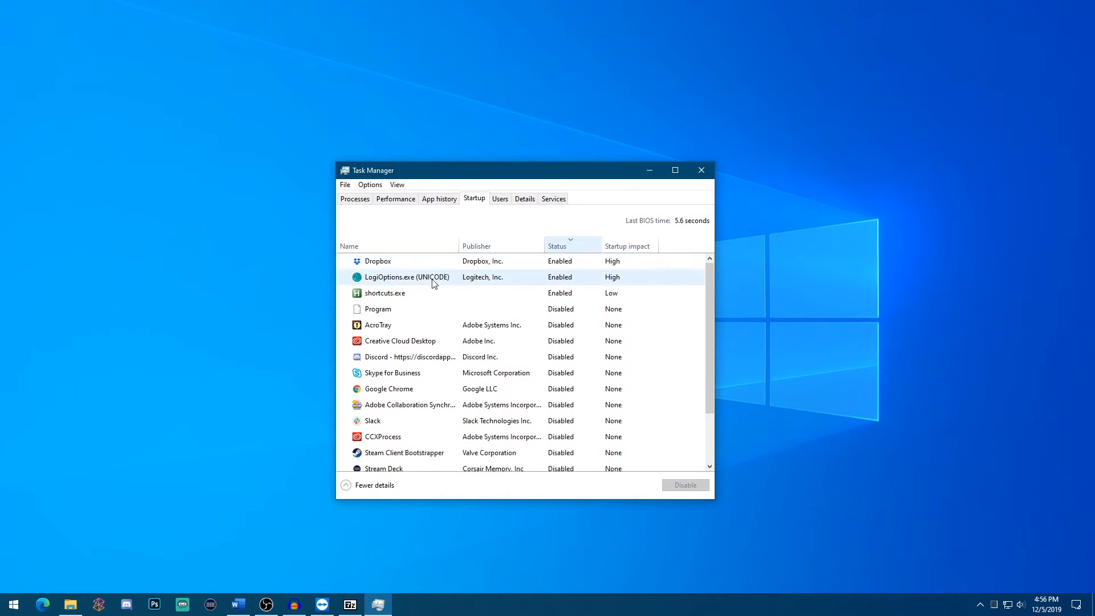
{"action": "mouse_move", "coordinate": [451, 284]}
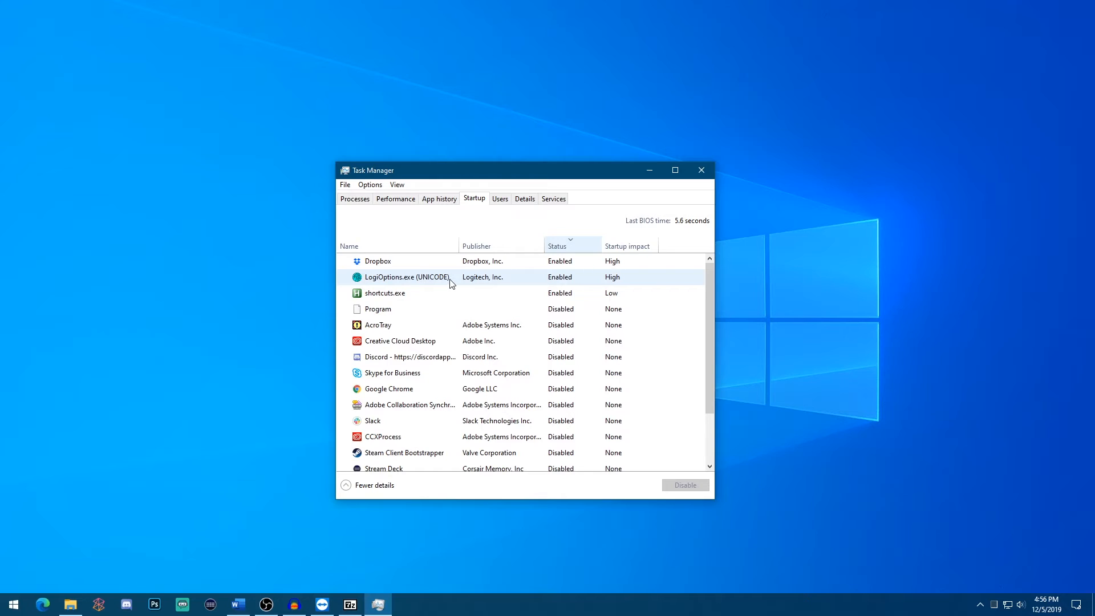
{"action": "left_click", "coordinate": [385, 293]}
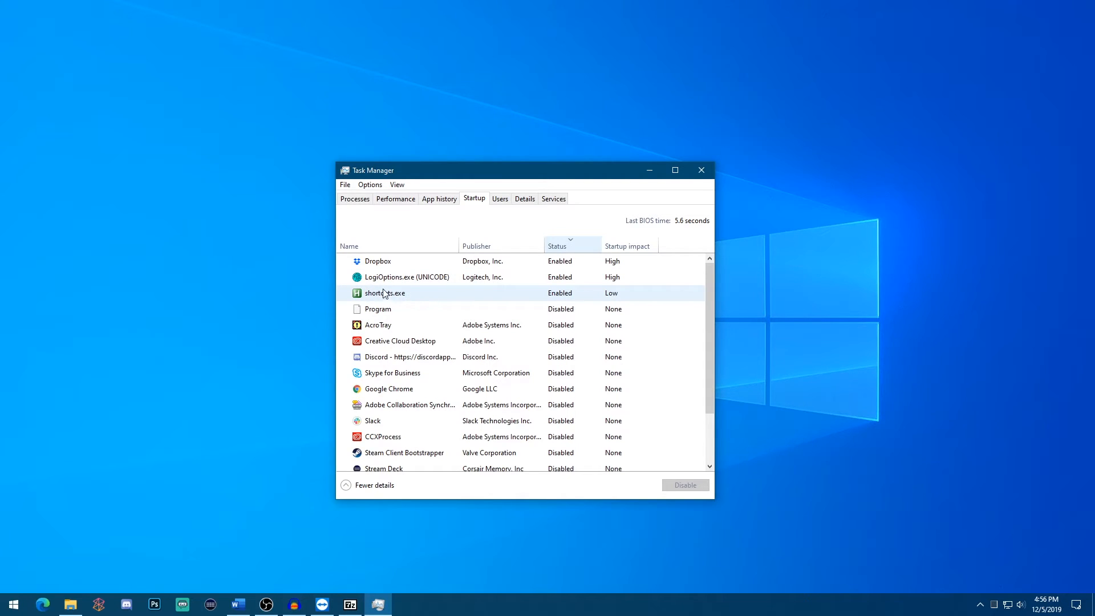
{"action": "mouse_move", "coordinate": [577, 295]}
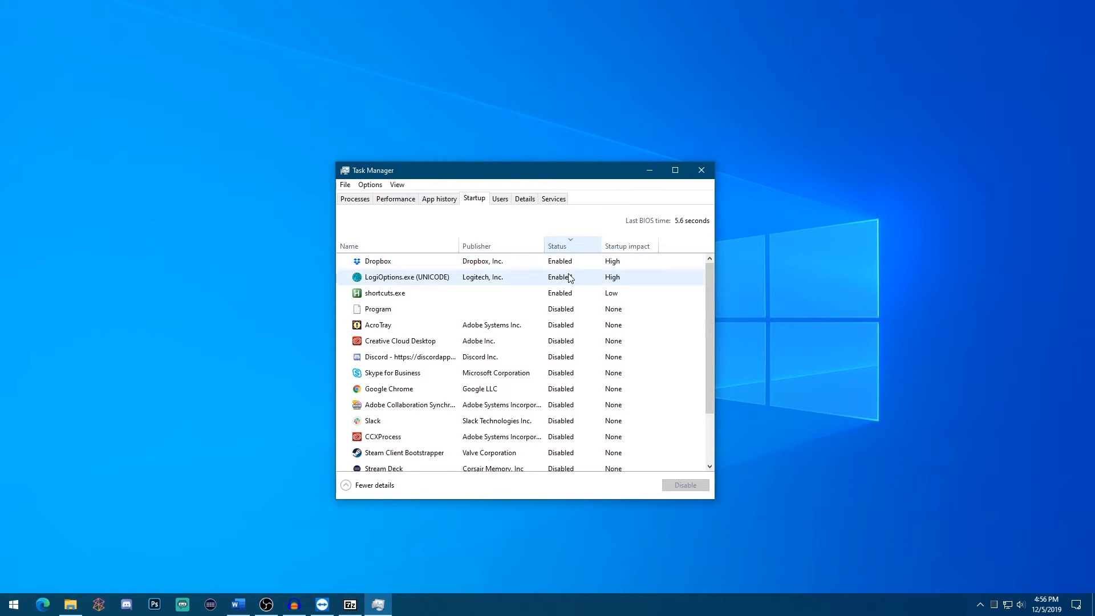
{"action": "mouse_move", "coordinate": [572, 281]}
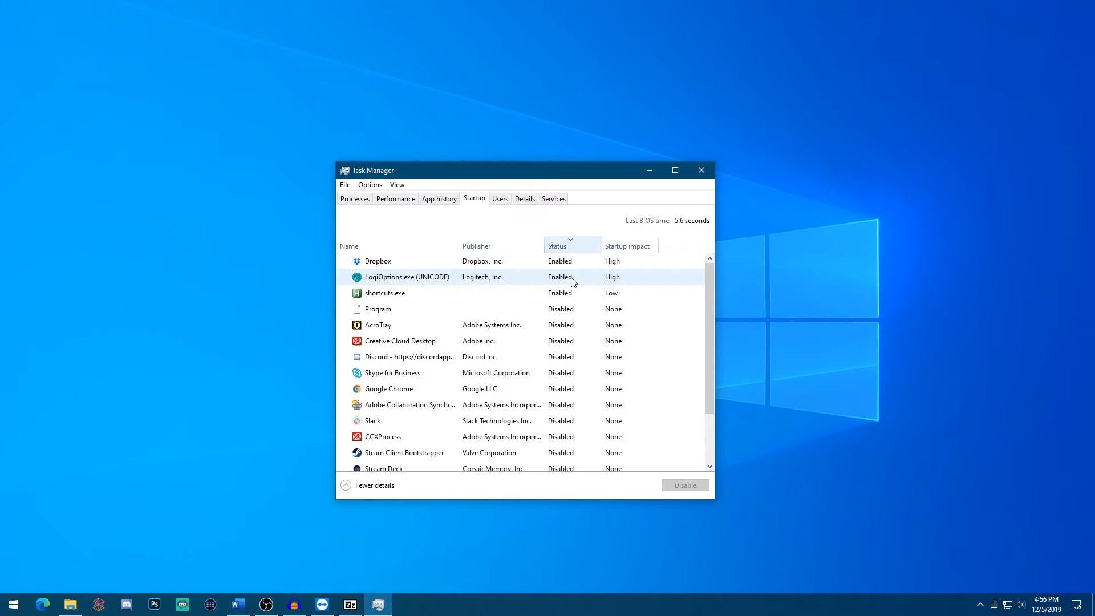
{"action": "scroll", "scroll_direction": "down", "scroll_amount": 3}
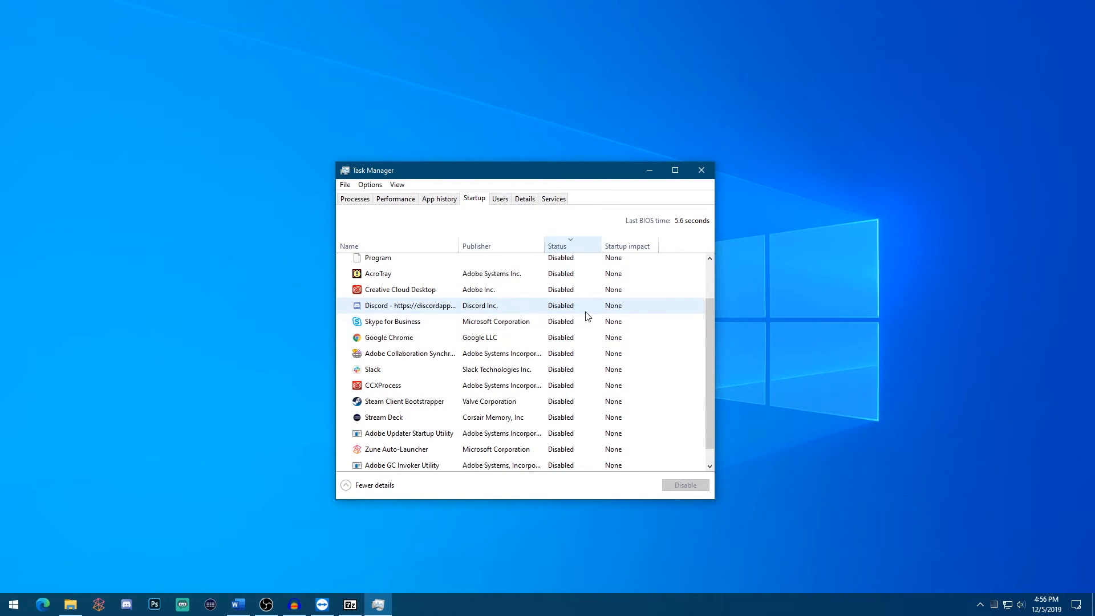
{"action": "scroll", "scroll_direction": "down", "scroll_amount": 3}
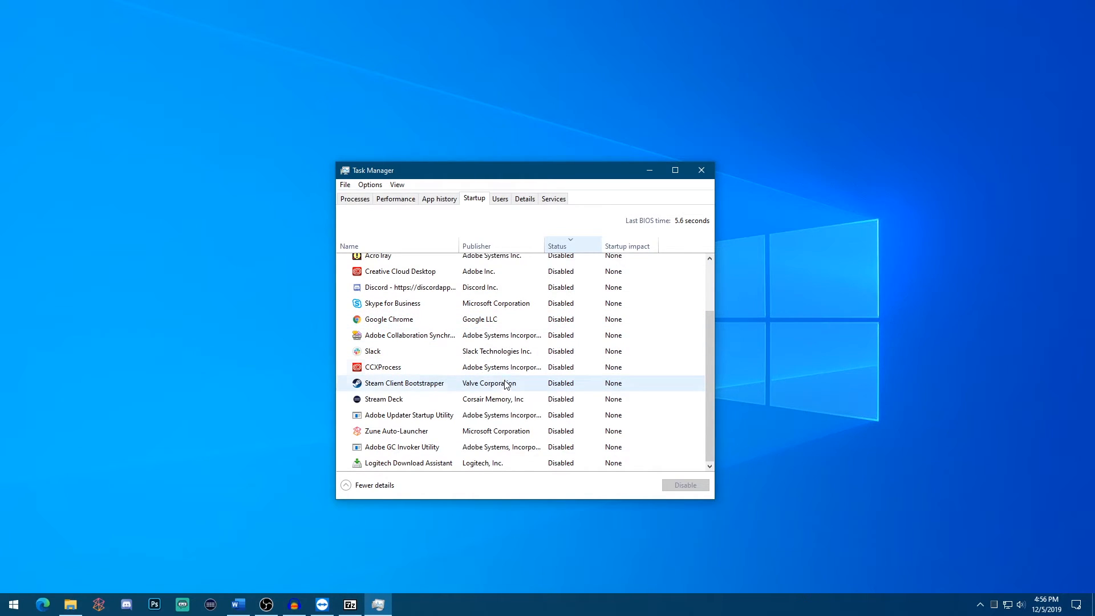
{"action": "scroll", "scroll_direction": "up", "scroll_amount": 3}
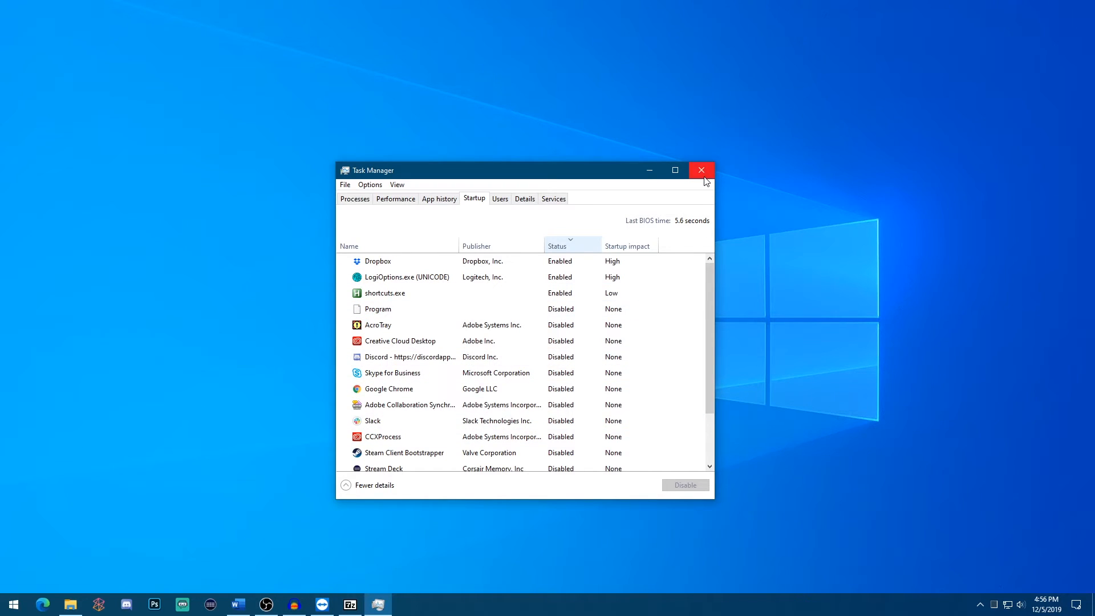
{"action": "left_click", "coordinate": [701, 170]}
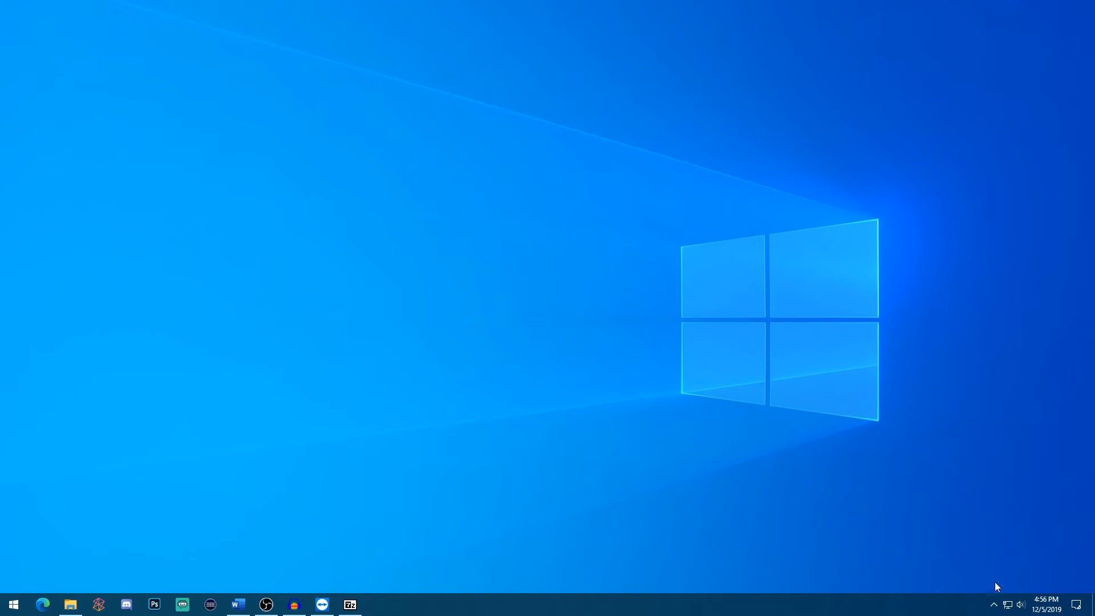
{"action": "mouse_move", "coordinate": [993, 609]}
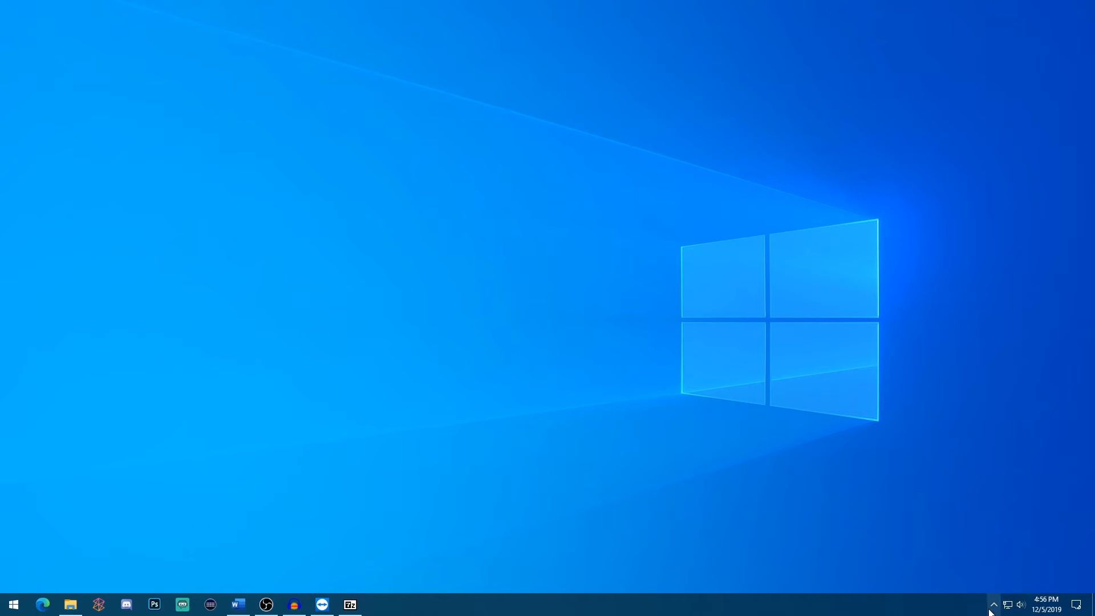
{"action": "mouse_move", "coordinate": [917, 373]}
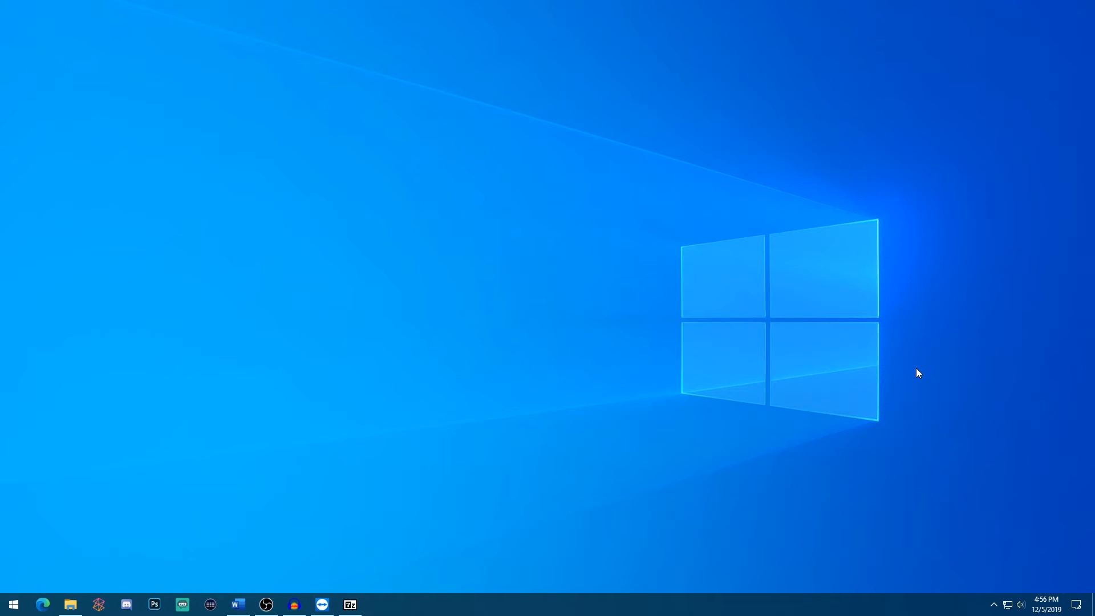
{"action": "mouse_move", "coordinate": [930, 366]}
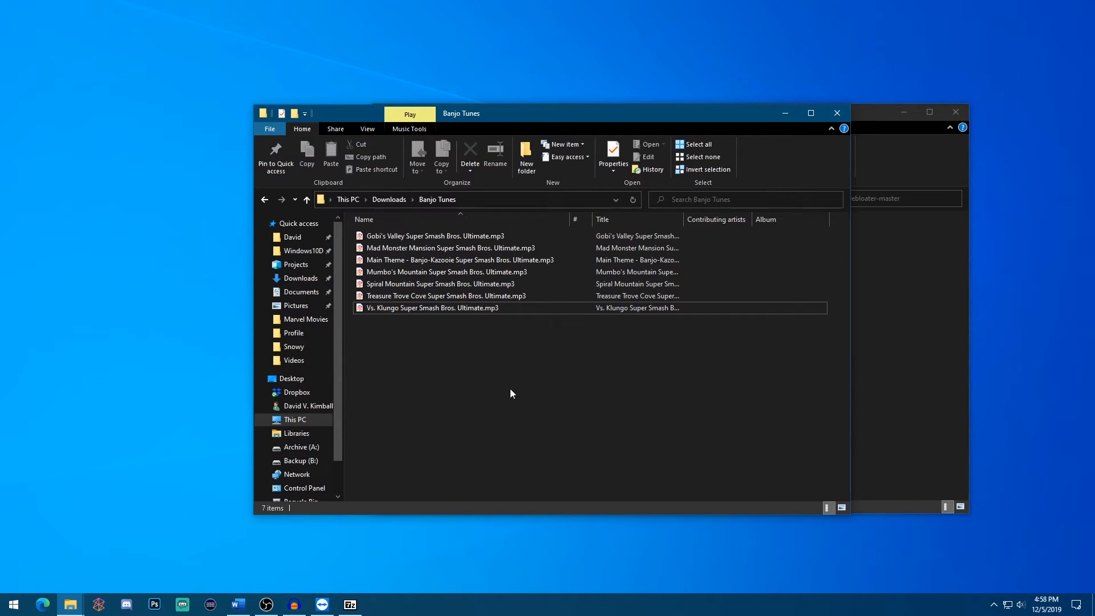
{"action": "mouse_move", "coordinate": [440, 315]}
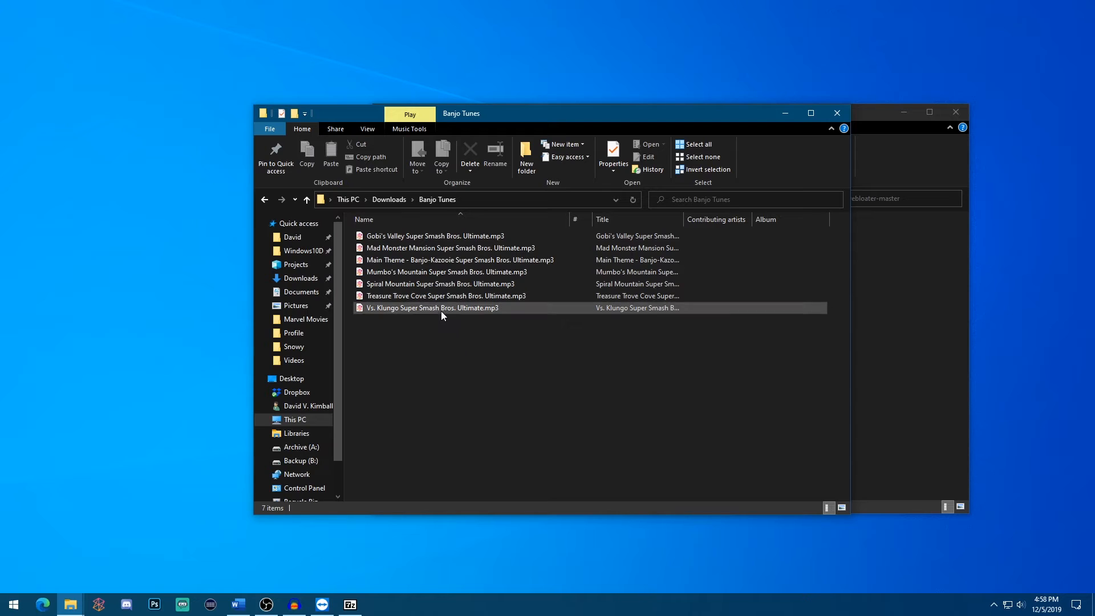
Step: Select the Vs. Klungo mp3 and bring up its context menu of file actions
{"action": "left_click", "coordinate": [431, 307]}
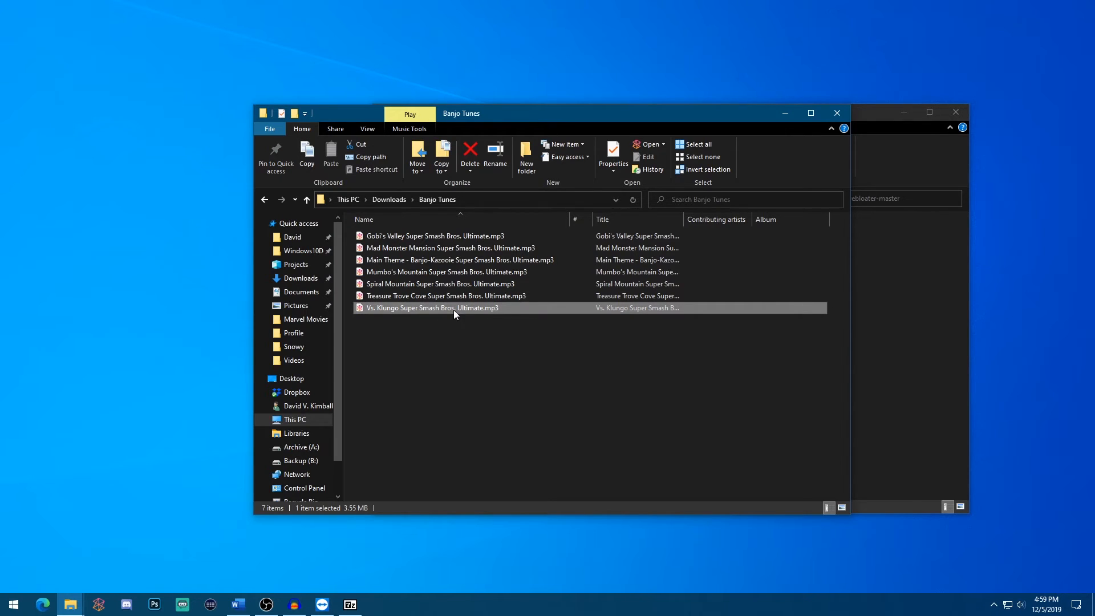
{"action": "right_click", "coordinate": [431, 308]}
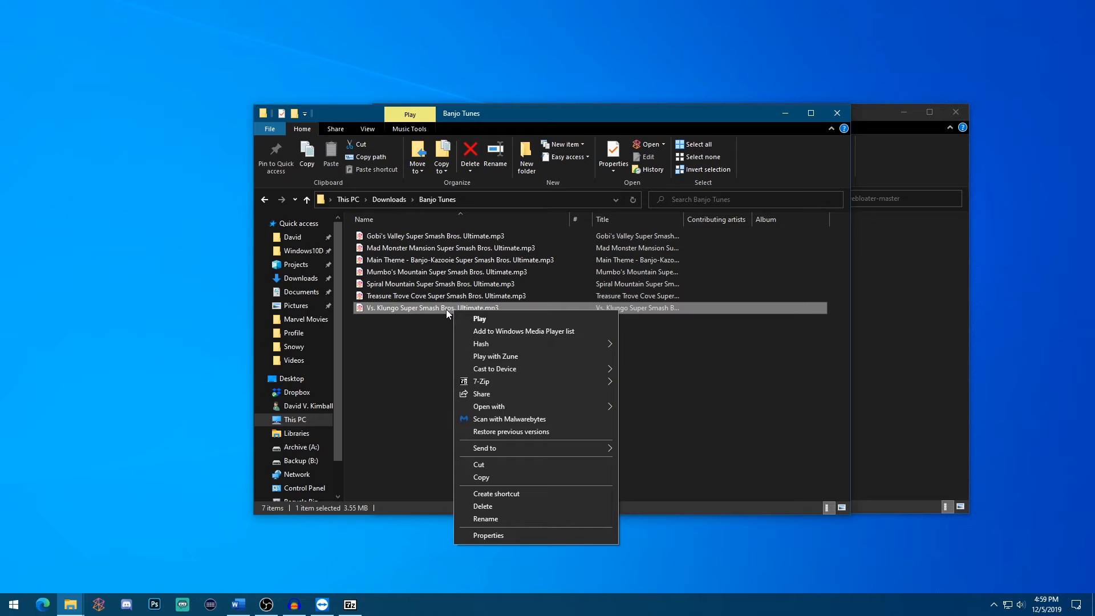
{"action": "mouse_move", "coordinate": [482, 381]}
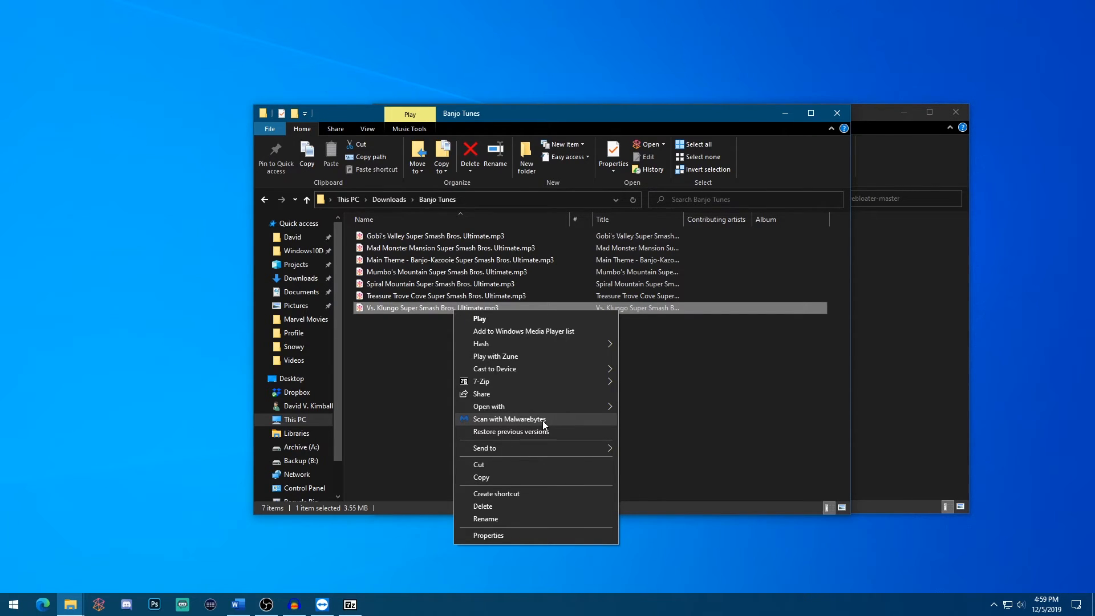
{"action": "mouse_move", "coordinate": [517, 422]}
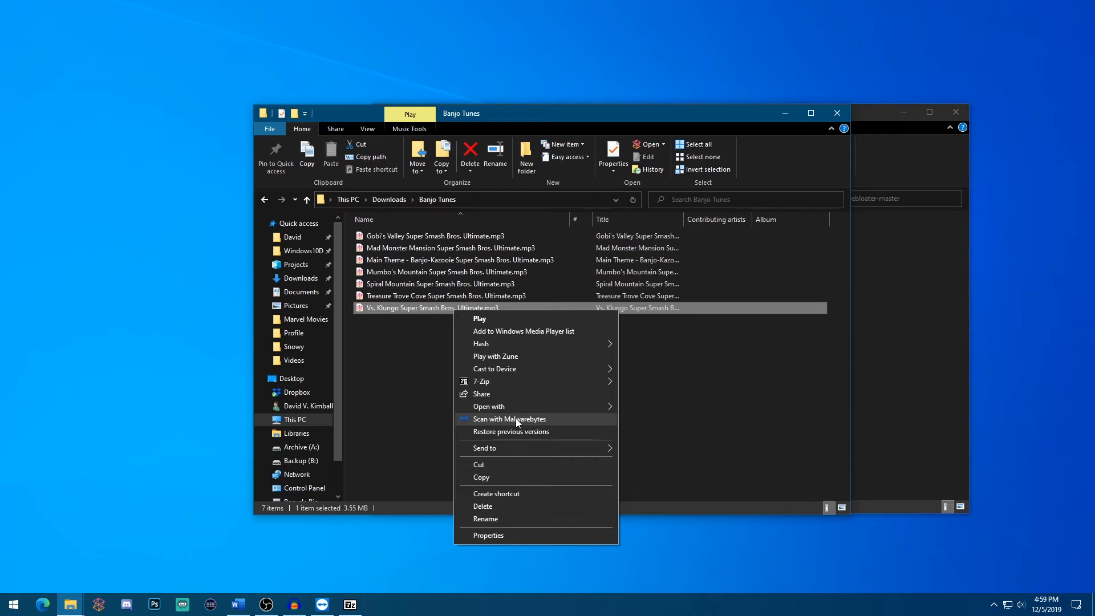
{"action": "mouse_move", "coordinate": [513, 447]}
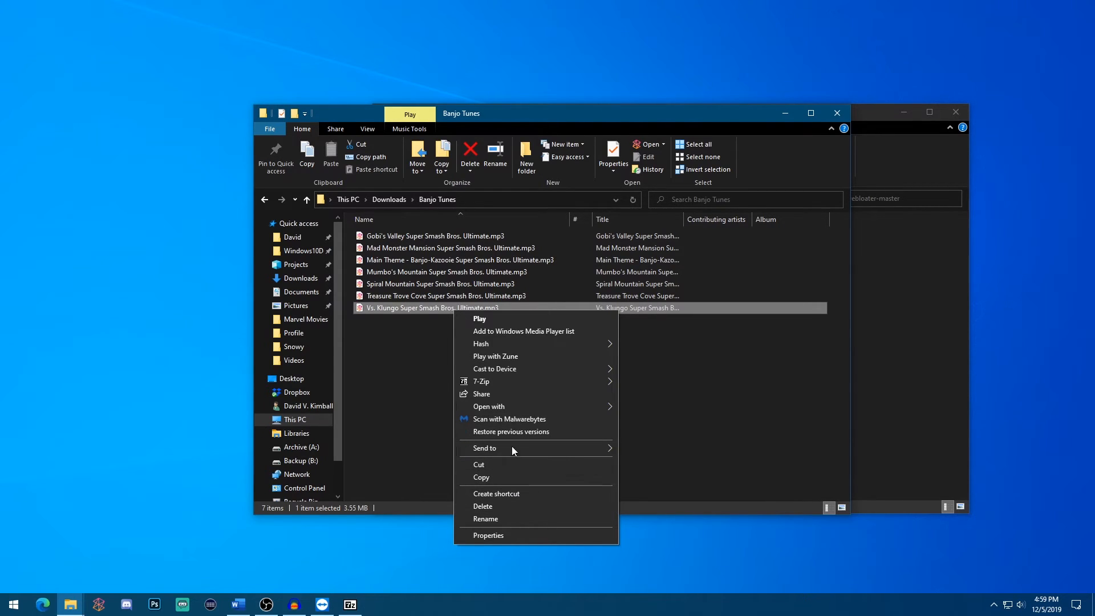
{"action": "mouse_move", "coordinate": [684, 369]}
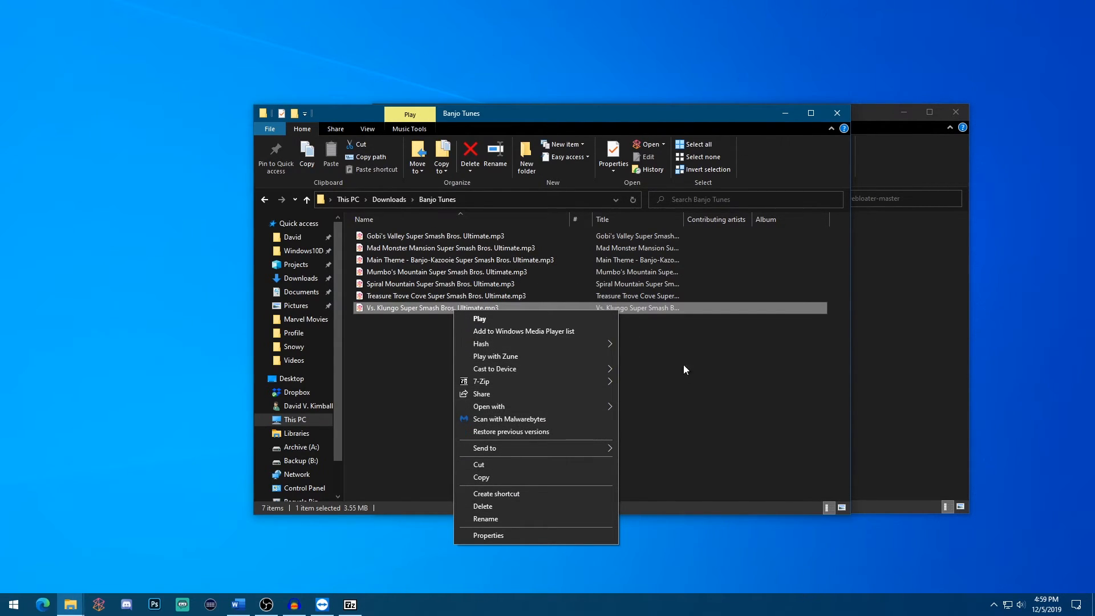
{"action": "mouse_move", "coordinate": [634, 351]}
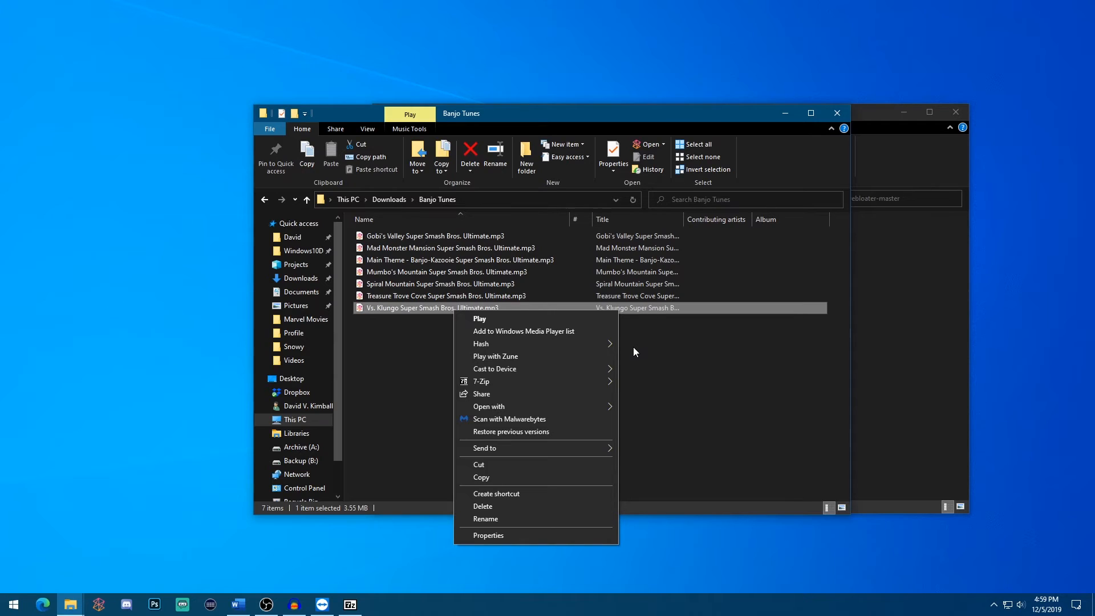
{"action": "mouse_move", "coordinate": [668, 375]}
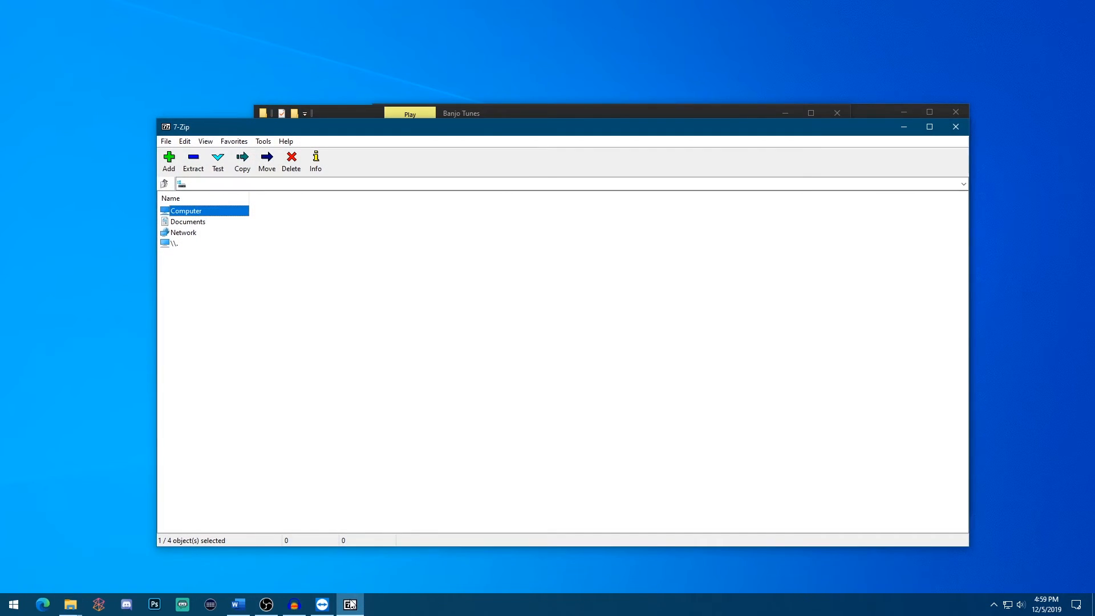
Step: Review 7-Zip's Tools > Options context-menu page and close it
{"action": "left_click", "coordinate": [263, 142]}
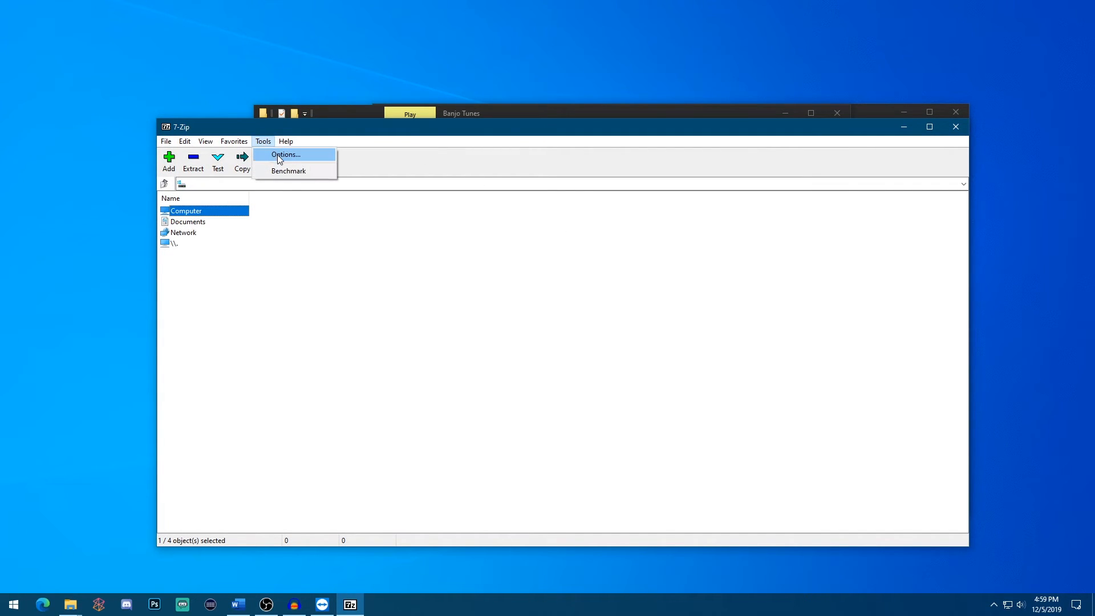
{"action": "left_click", "coordinate": [284, 154]}
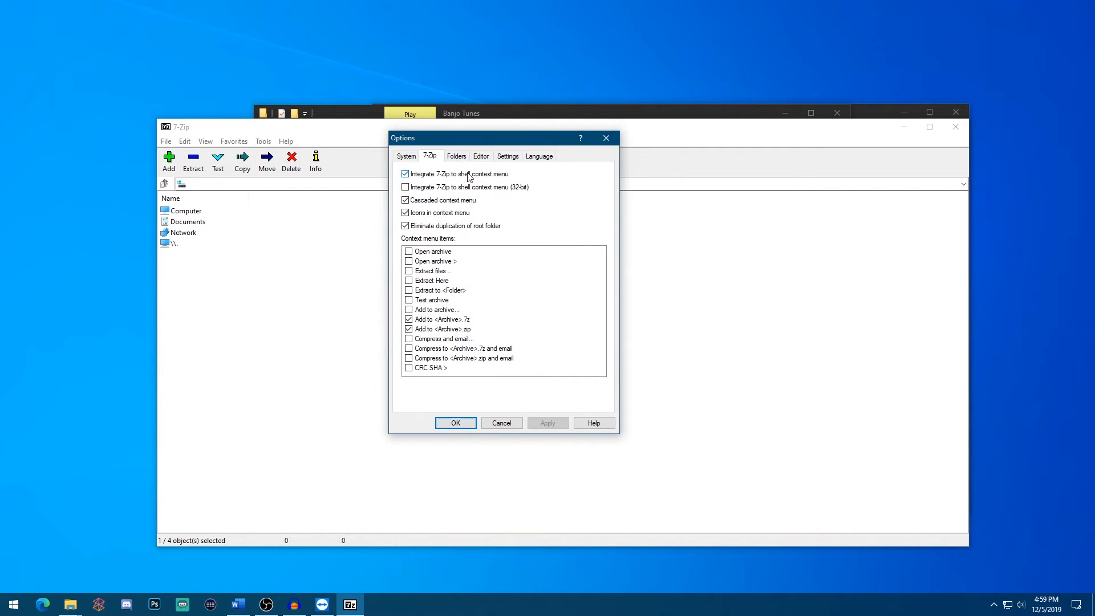
{"action": "mouse_move", "coordinate": [502, 182]}
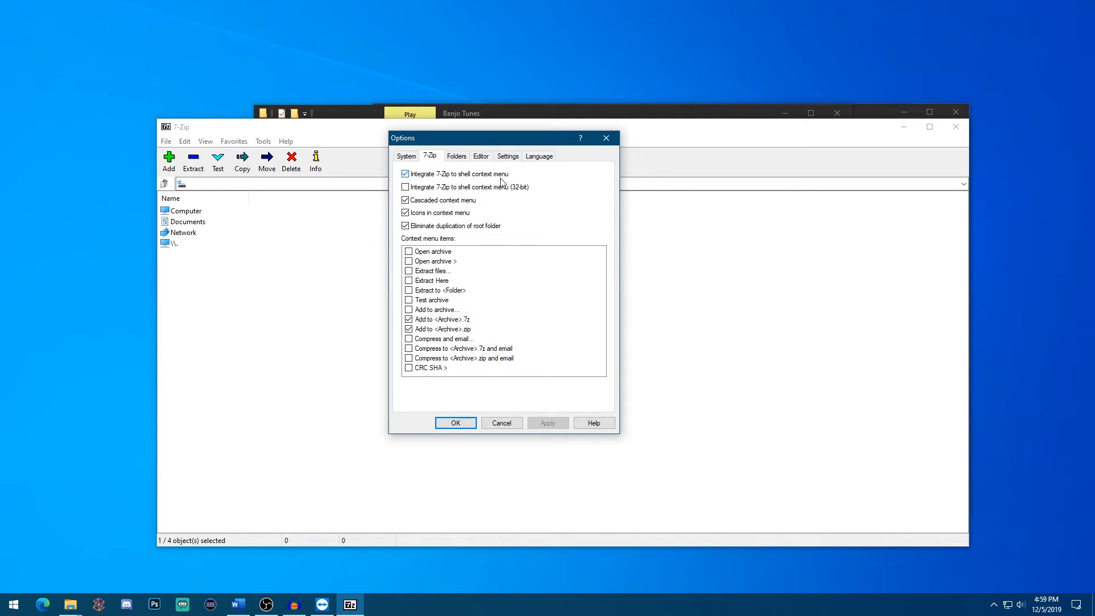
{"action": "mouse_move", "coordinate": [435, 273]}
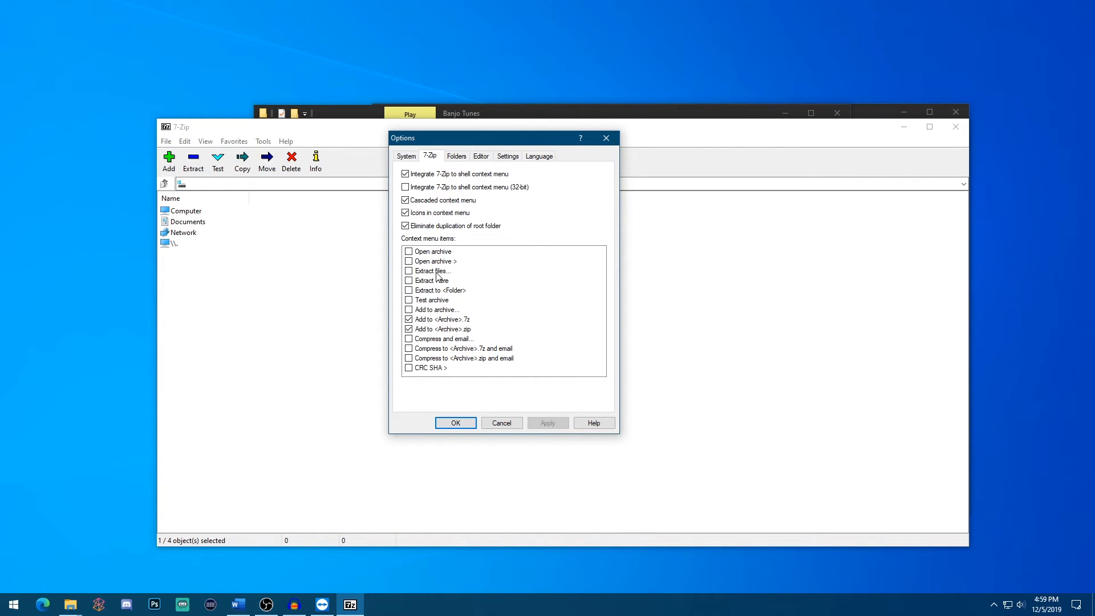
{"action": "mouse_move", "coordinate": [539, 156]}
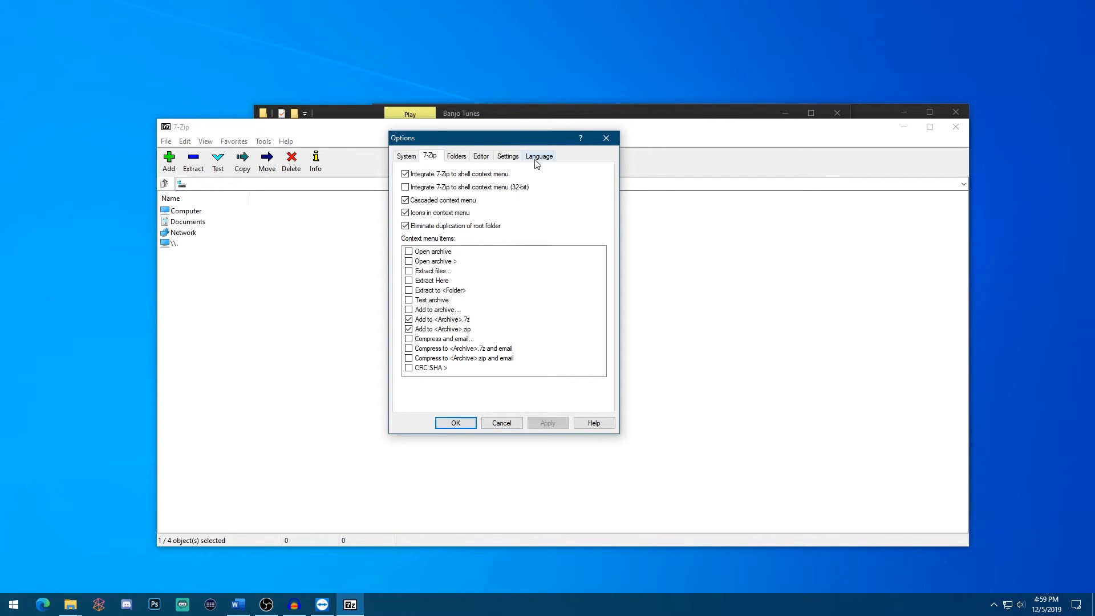
{"action": "mouse_move", "coordinate": [605, 138]}
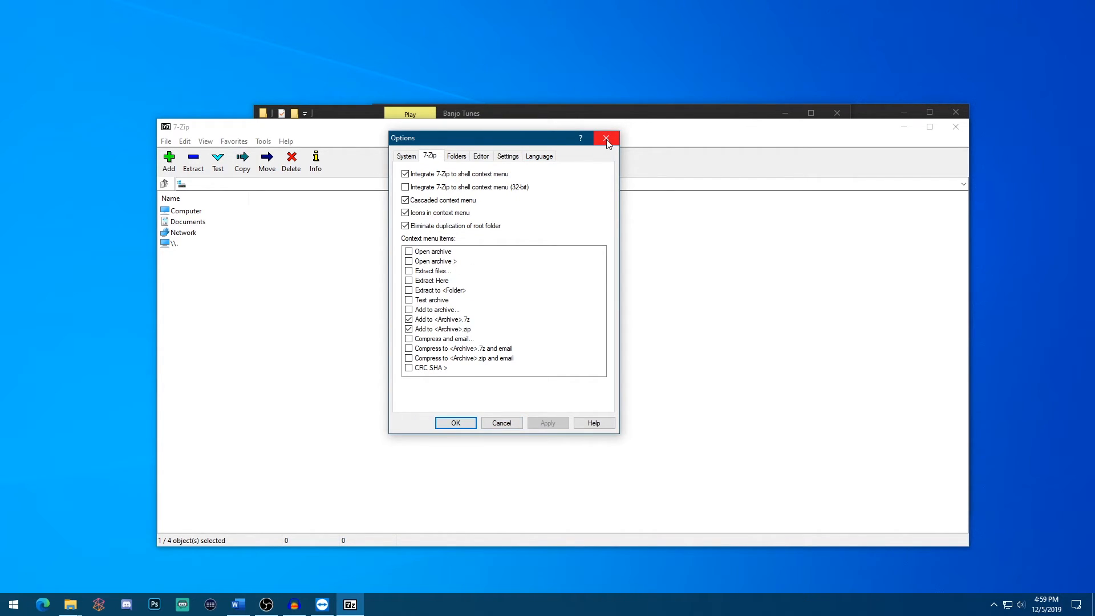
{"action": "left_click", "coordinate": [605, 138]}
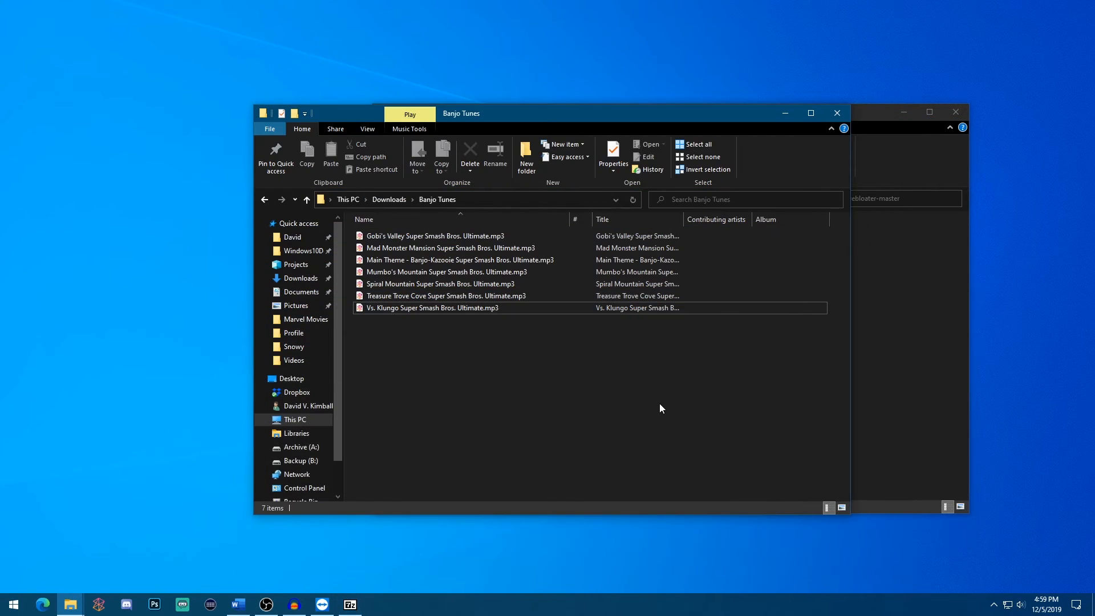
{"action": "mouse_move", "coordinate": [440, 420]}
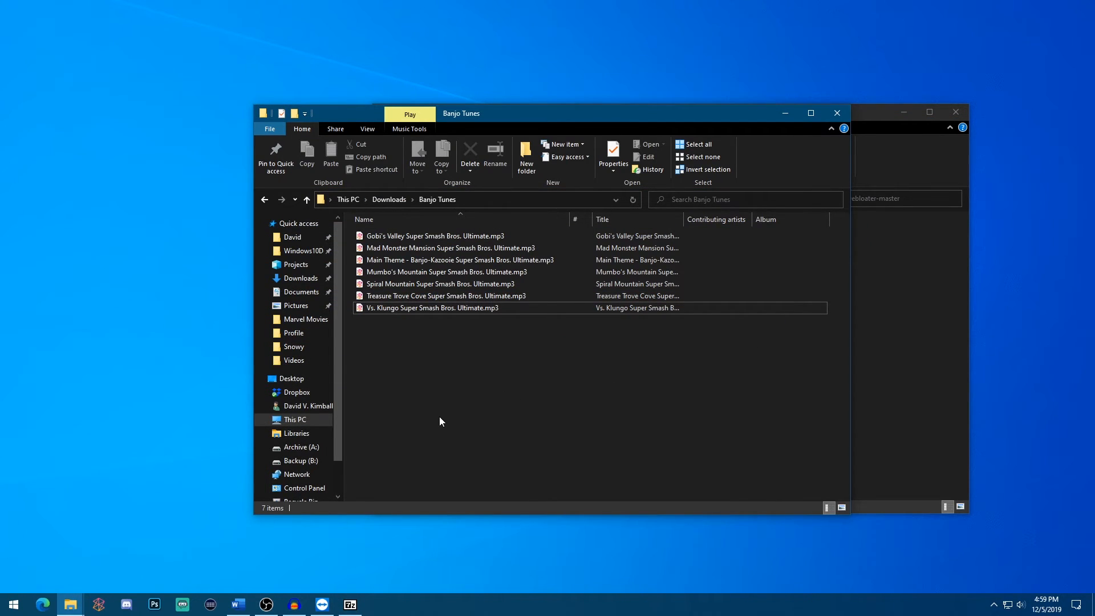
{"action": "mouse_move", "coordinate": [433, 419]}
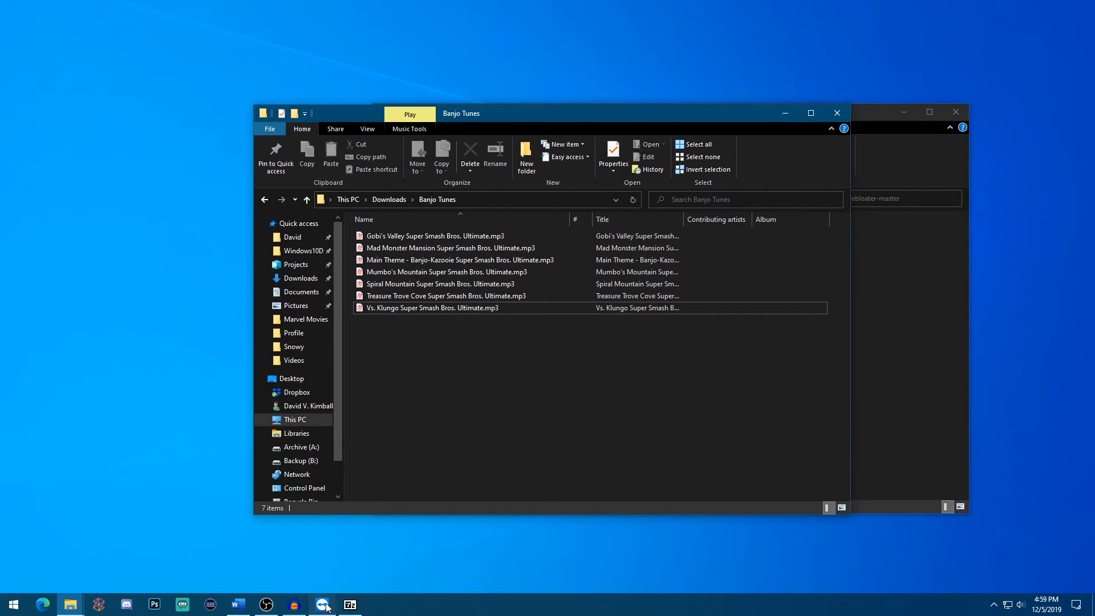
Step: Show TeamViewer's full advanced options and scroll to the Outlook Add-In entry
{"action": "left_click", "coordinate": [322, 605]}
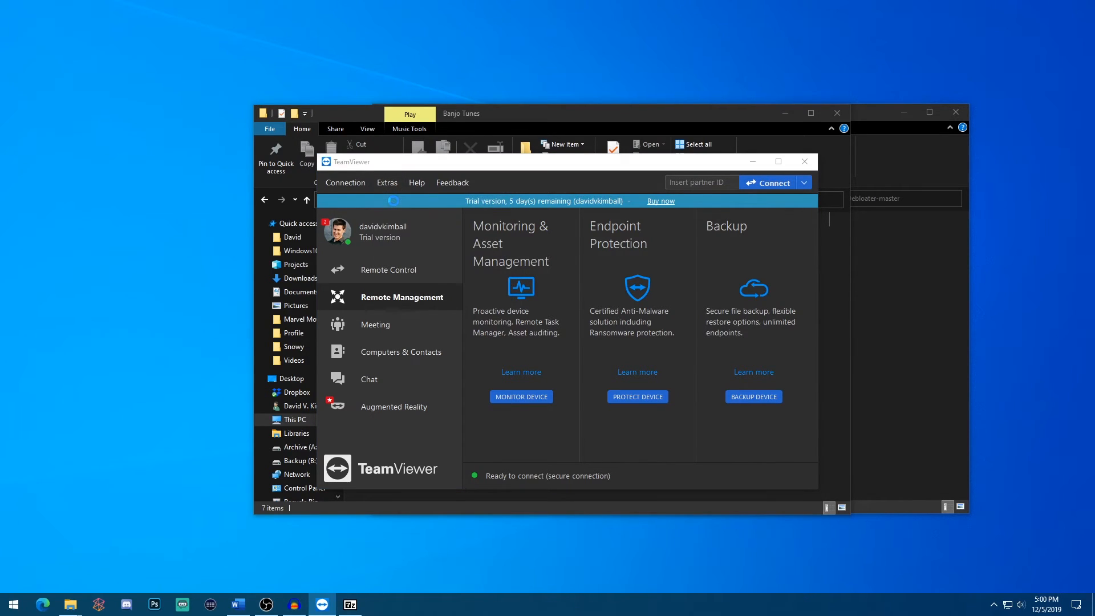
{"action": "left_click", "coordinate": [386, 182]}
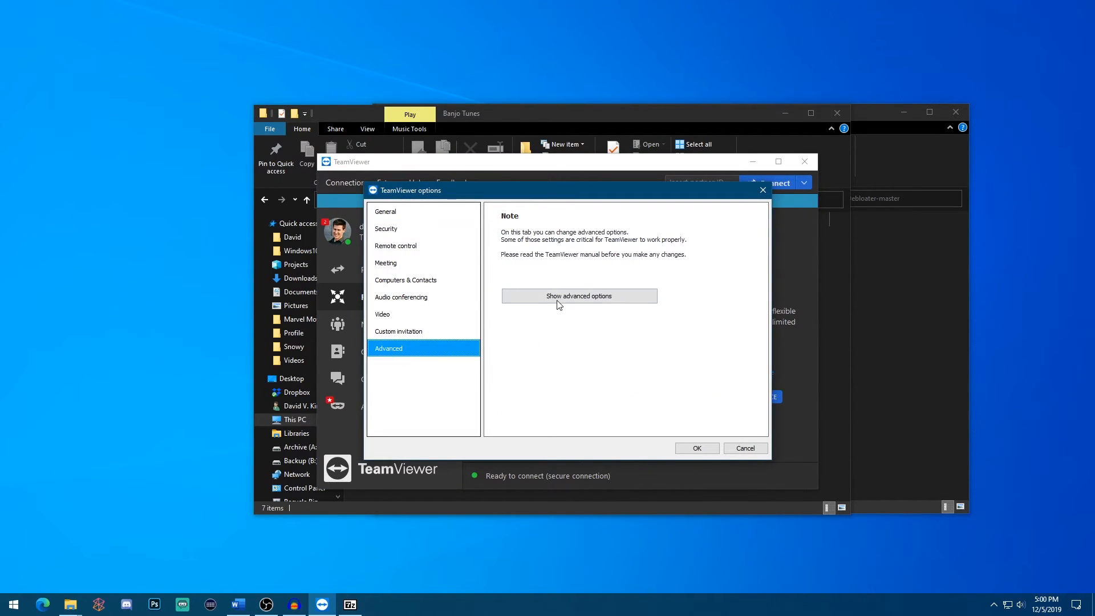
{"action": "left_click", "coordinate": [578, 296]}
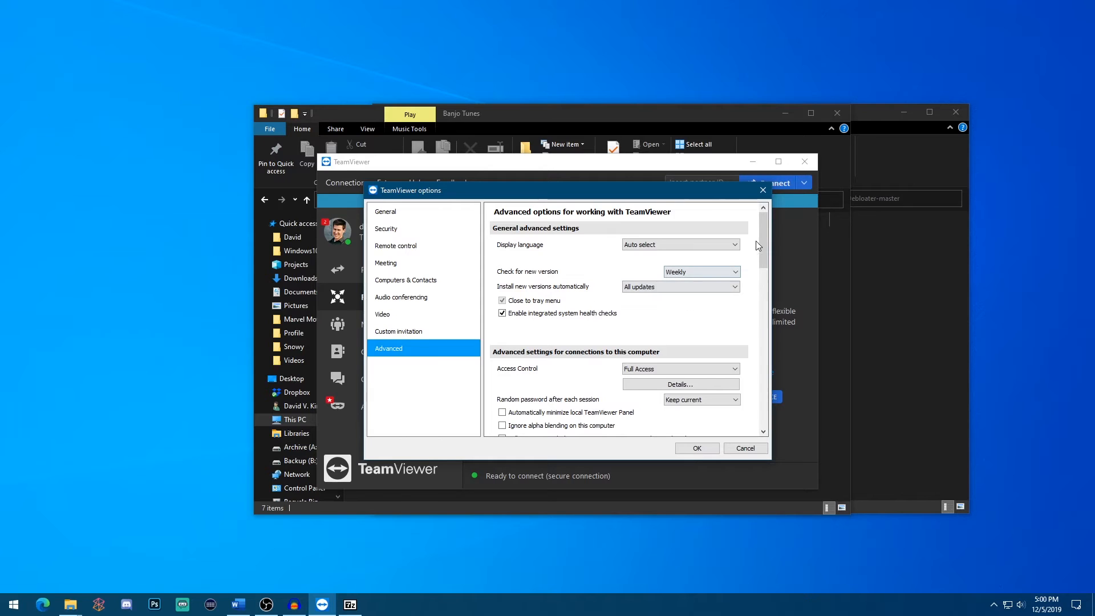
{"action": "scroll", "scroll_direction": "down", "scroll_amount": 3}
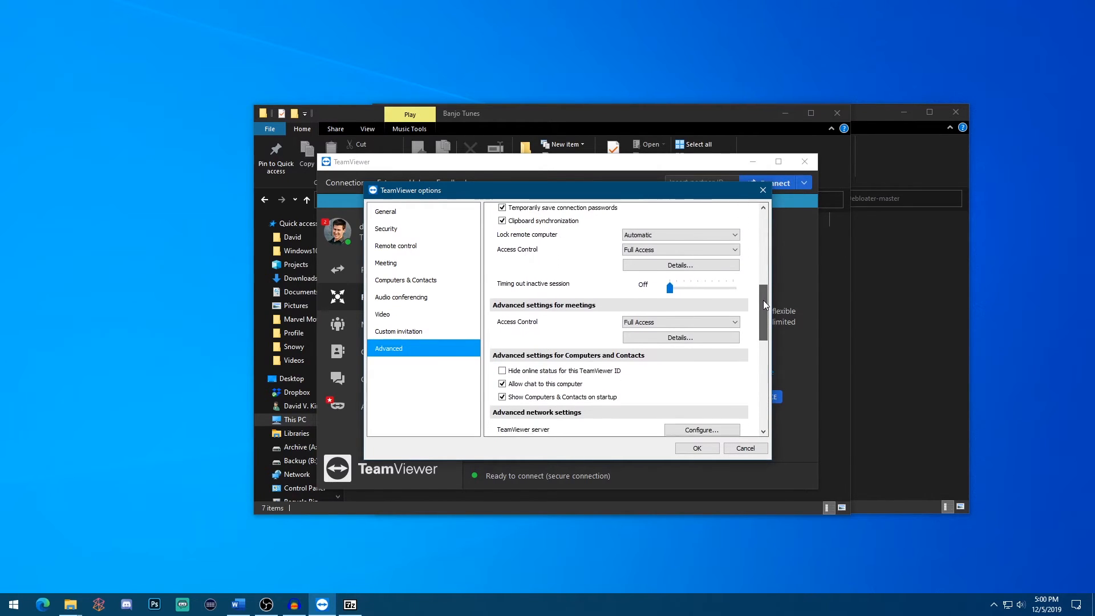
{"action": "scroll", "scroll_direction": "down", "scroll_amount": 3}
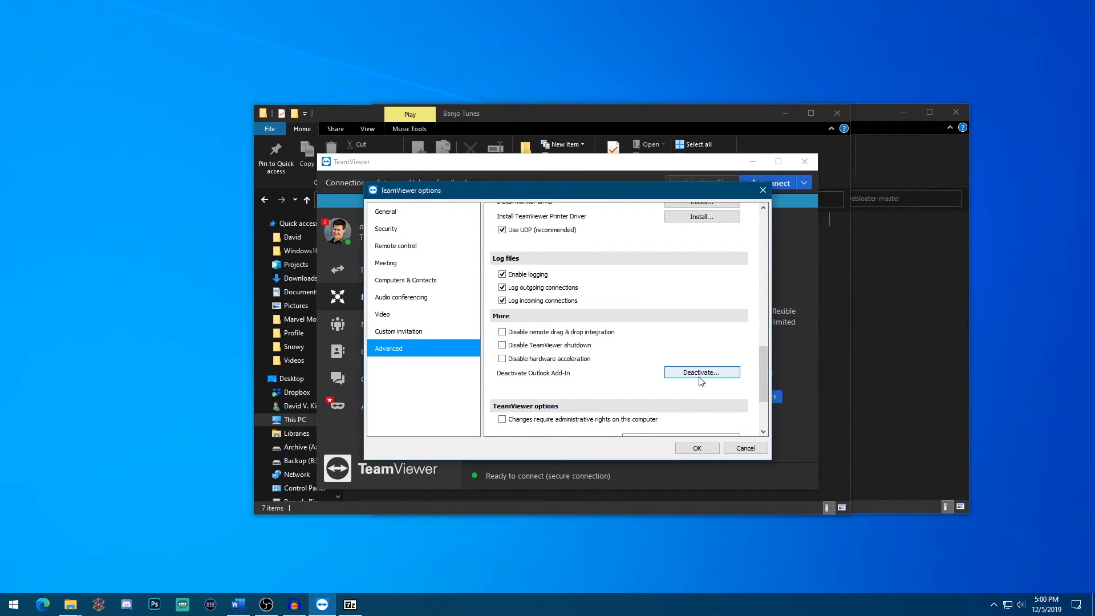
{"action": "mouse_move", "coordinate": [566, 363]}
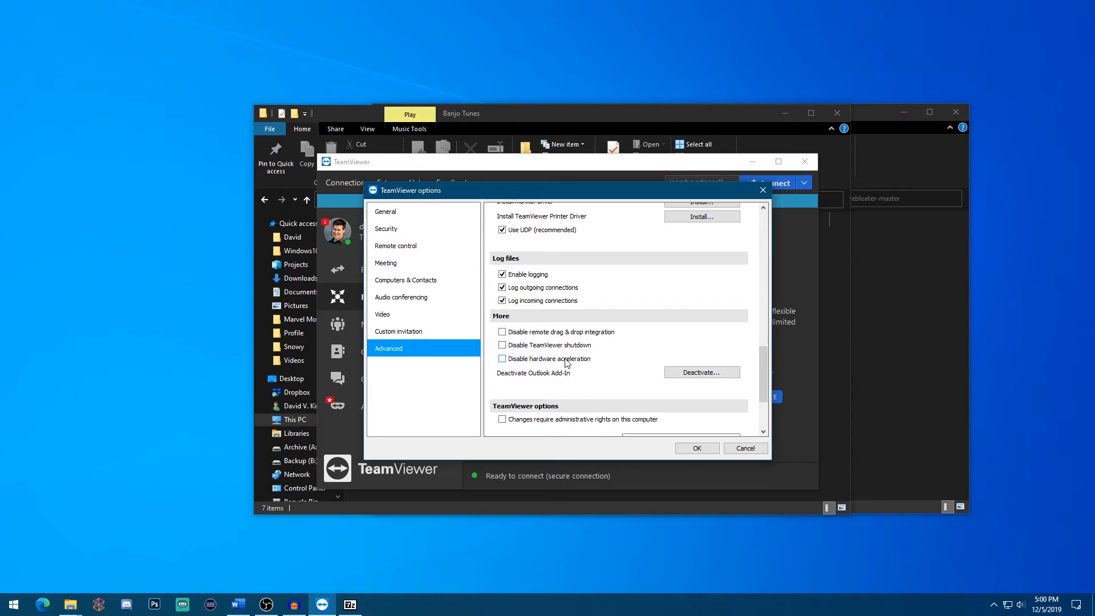
{"action": "mouse_move", "coordinate": [571, 379]}
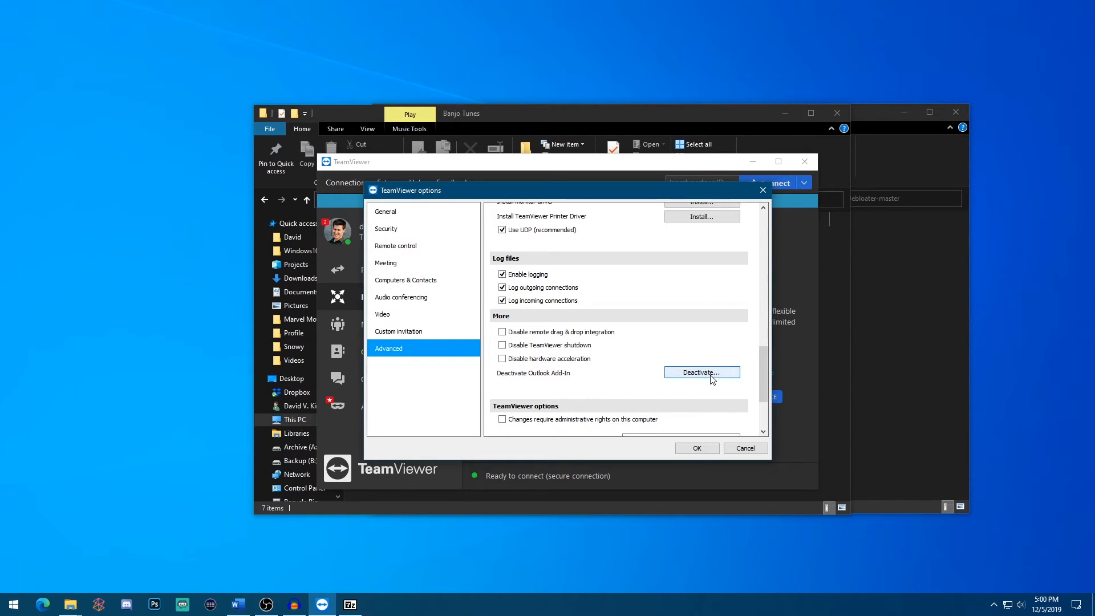
Step: Deactivate the Outlook add-in and acknowledge the confirmation
{"action": "left_click", "coordinate": [702, 372]}
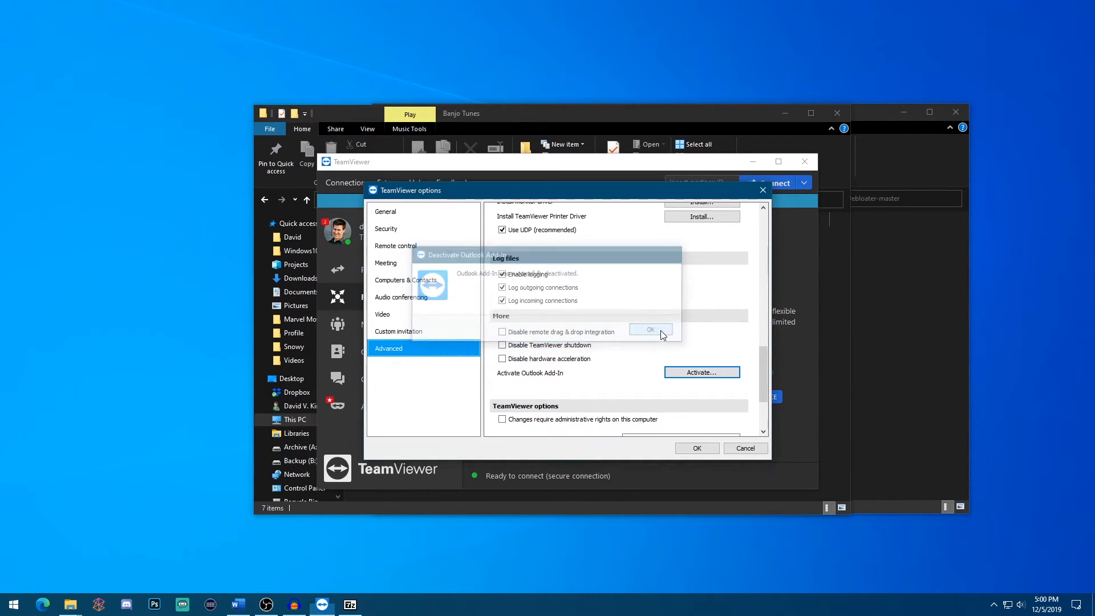
{"action": "left_click", "coordinate": [649, 330]}
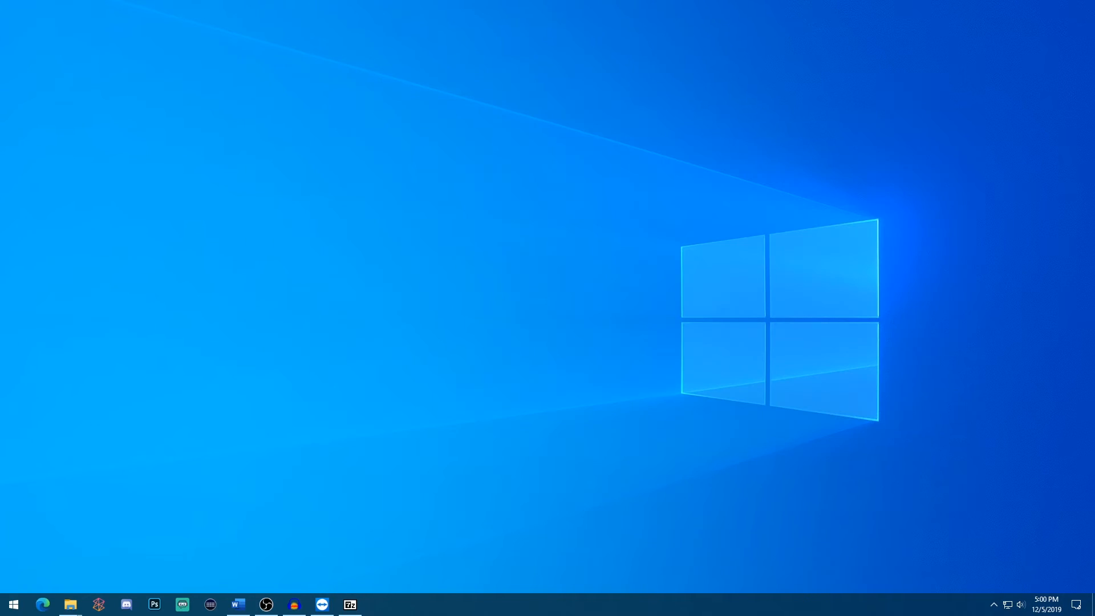
{"action": "mouse_move", "coordinate": [532, 254]}
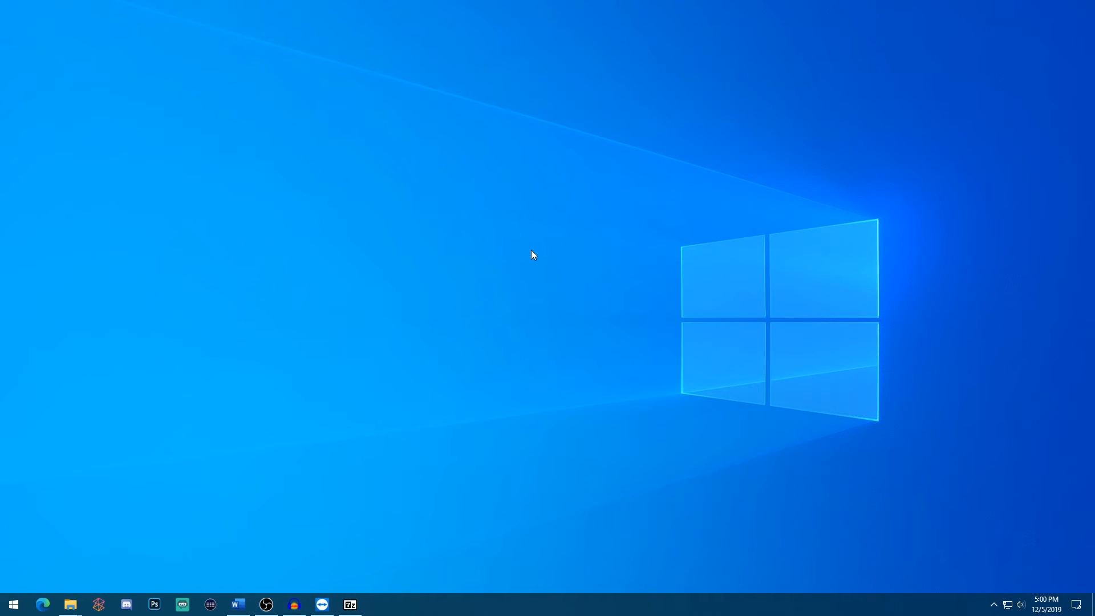
Step: Search for Winaero Tweaker from the Start button to launch it
{"action": "left_click", "coordinate": [13, 605]}
{"action": "type", "text": "win"}
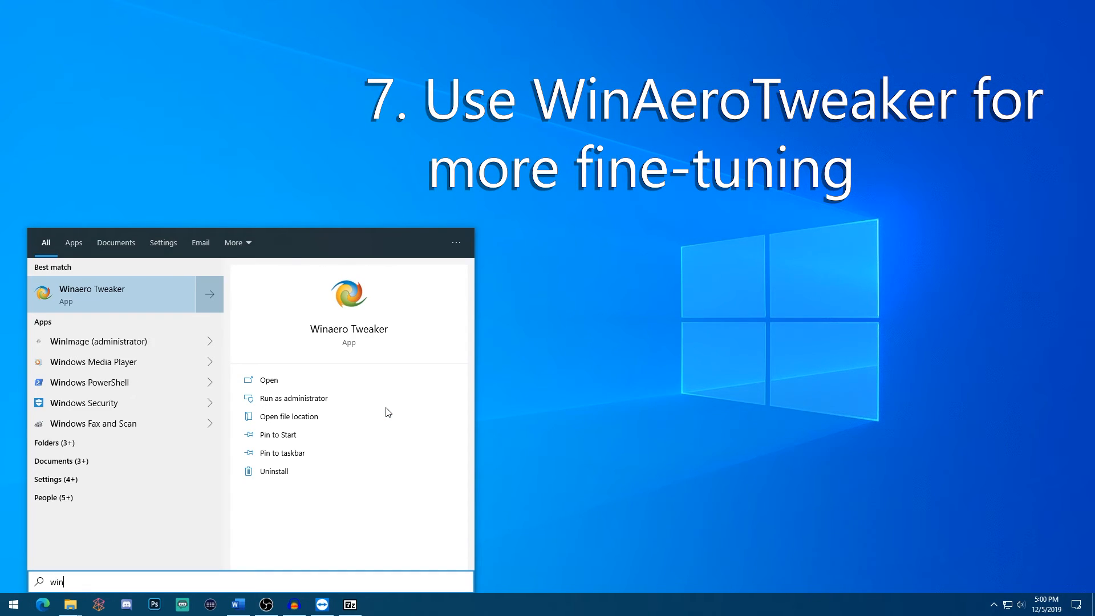
{"action": "mouse_move", "coordinate": [123, 307]}
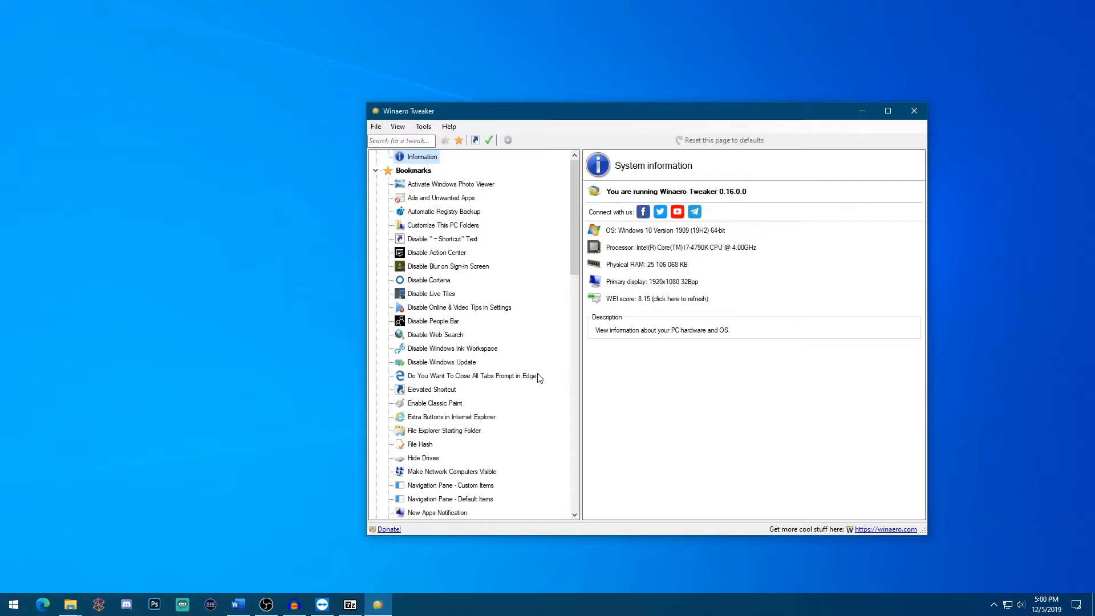
{"action": "mouse_move", "coordinate": [534, 375]}
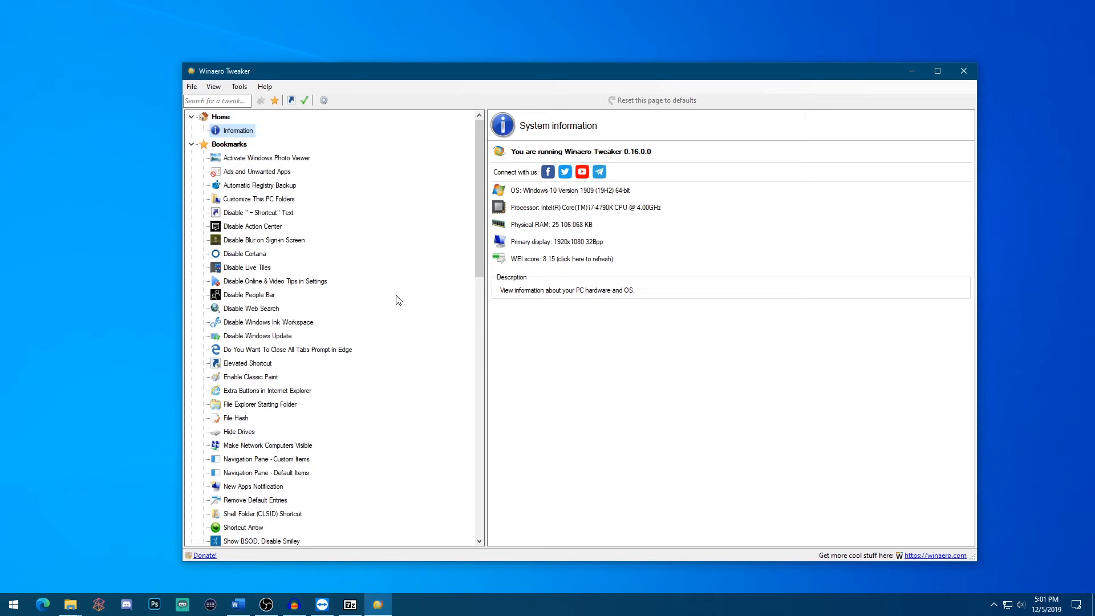
{"action": "mouse_move", "coordinate": [259, 171]}
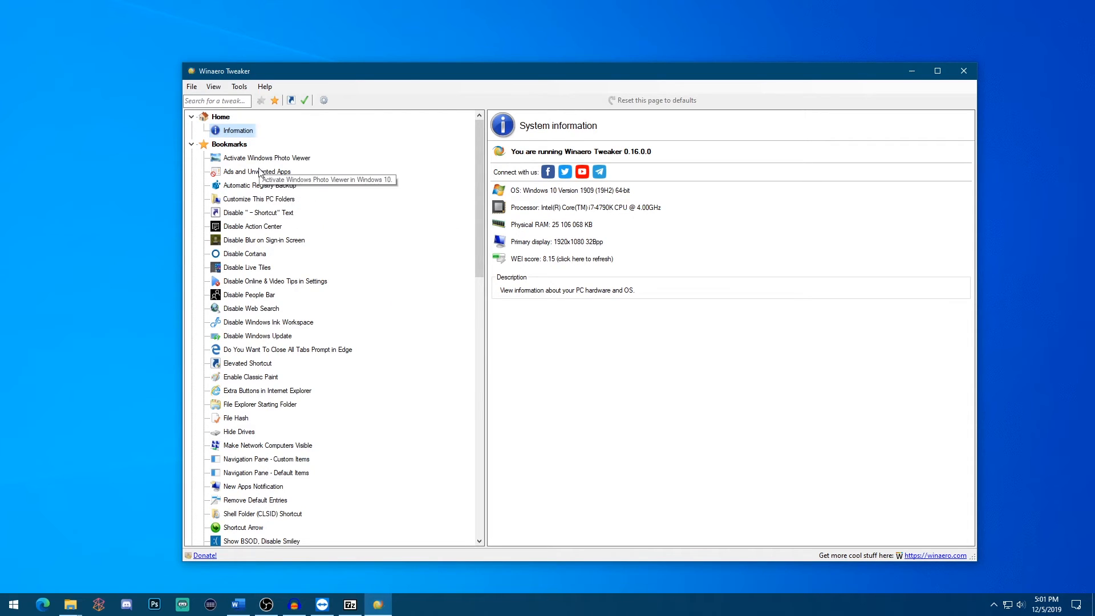
{"action": "mouse_move", "coordinate": [420, 238]}
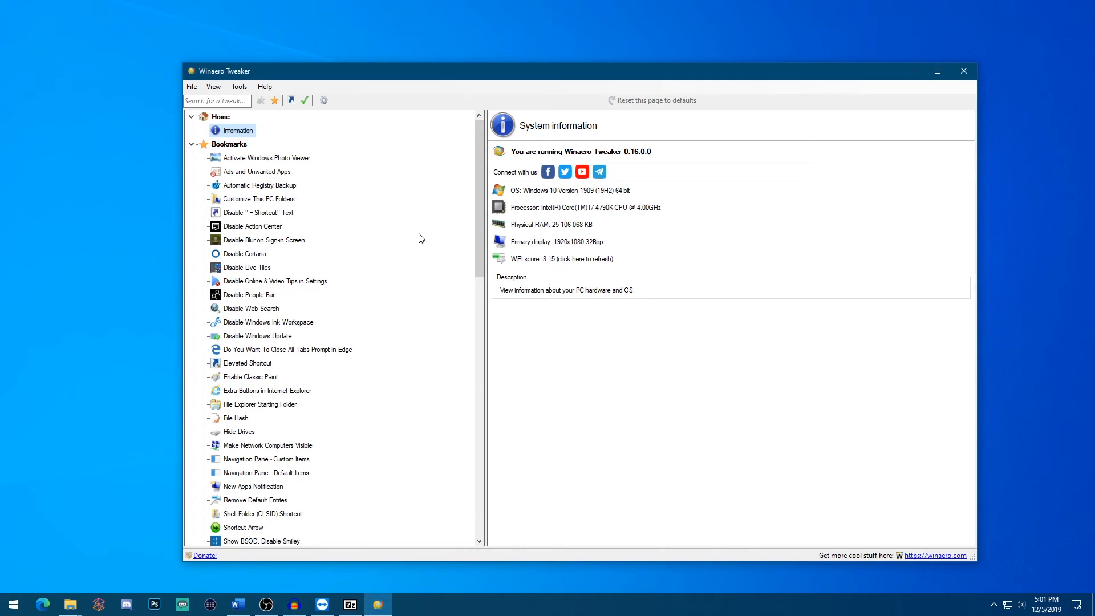
{"action": "mouse_move", "coordinate": [406, 234]}
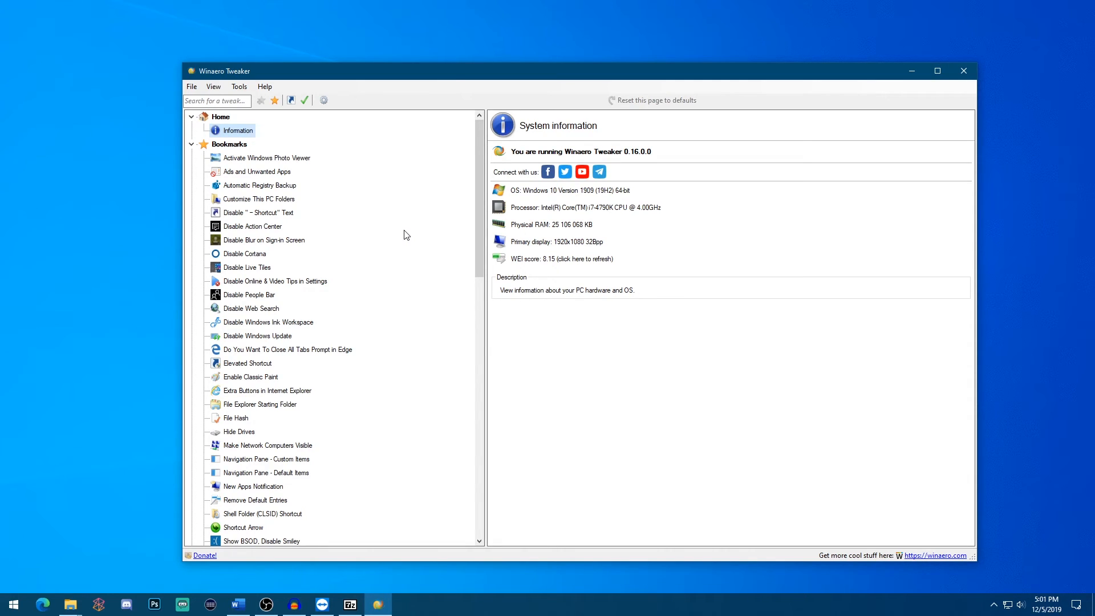
{"action": "mouse_move", "coordinate": [794, 378]}
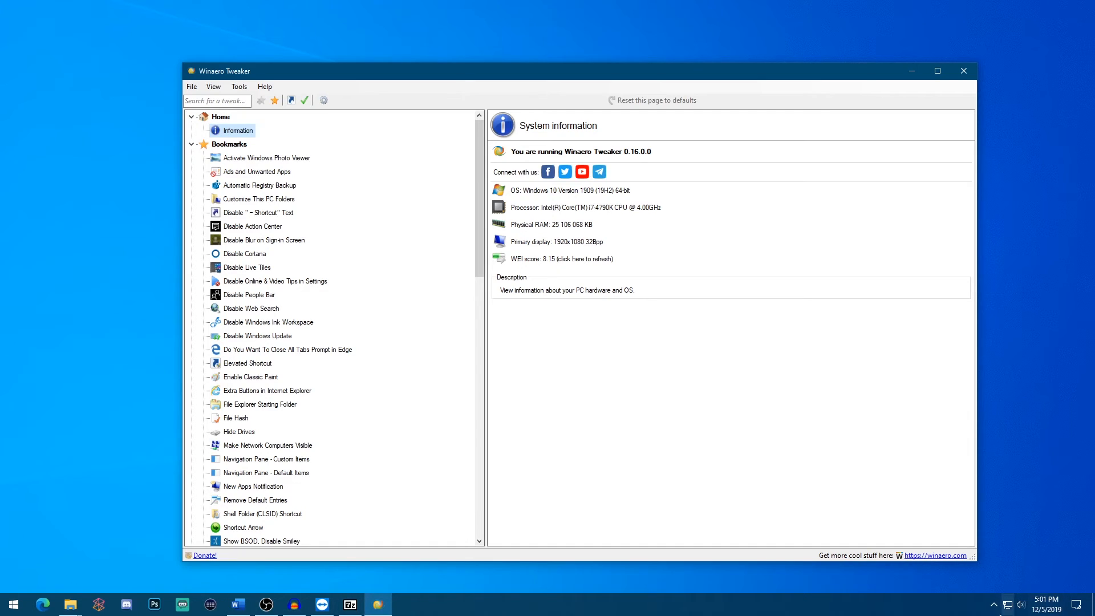
{"action": "mouse_move", "coordinate": [416, 289]}
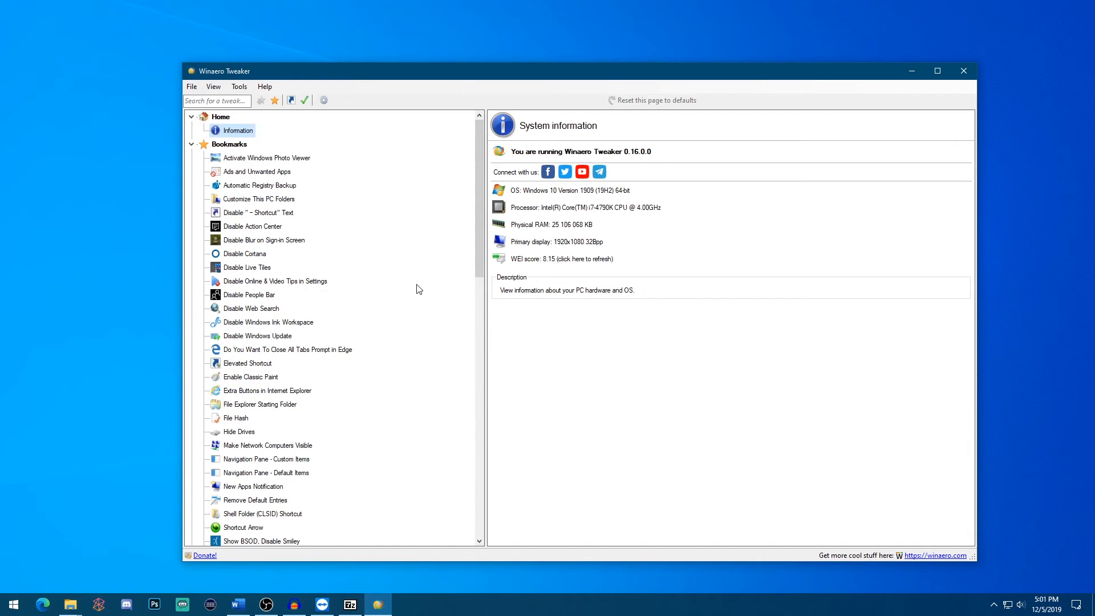
Step: Select Disable Action Center under Bookmarks and leave its checkbox ticked
{"action": "scroll", "scroll_direction": "down", "scroll_amount": 3}
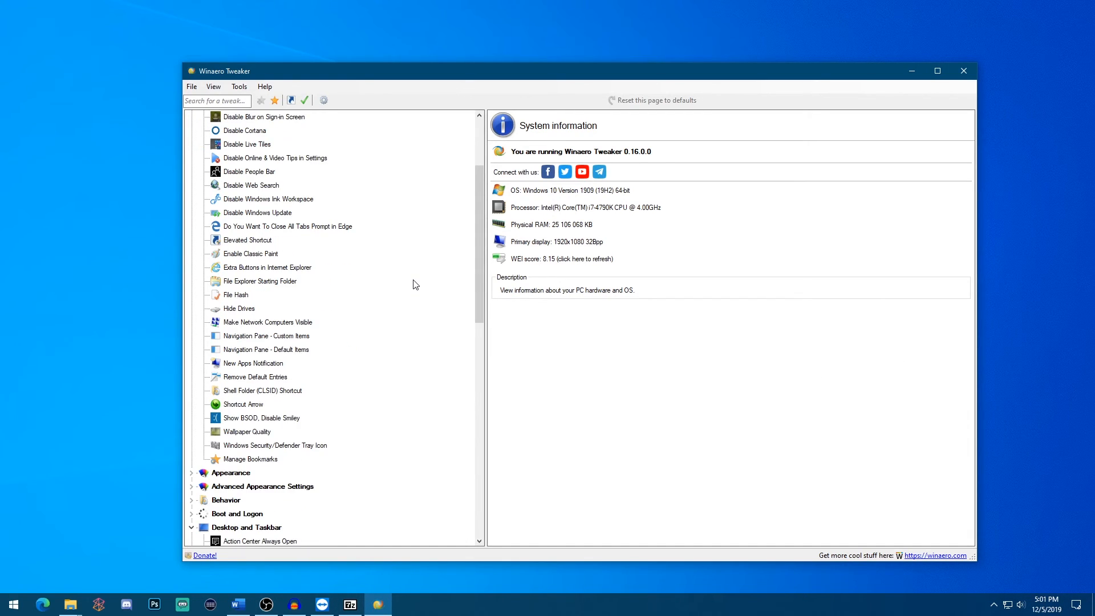
{"action": "scroll", "scroll_direction": "up", "scroll_amount": 3}
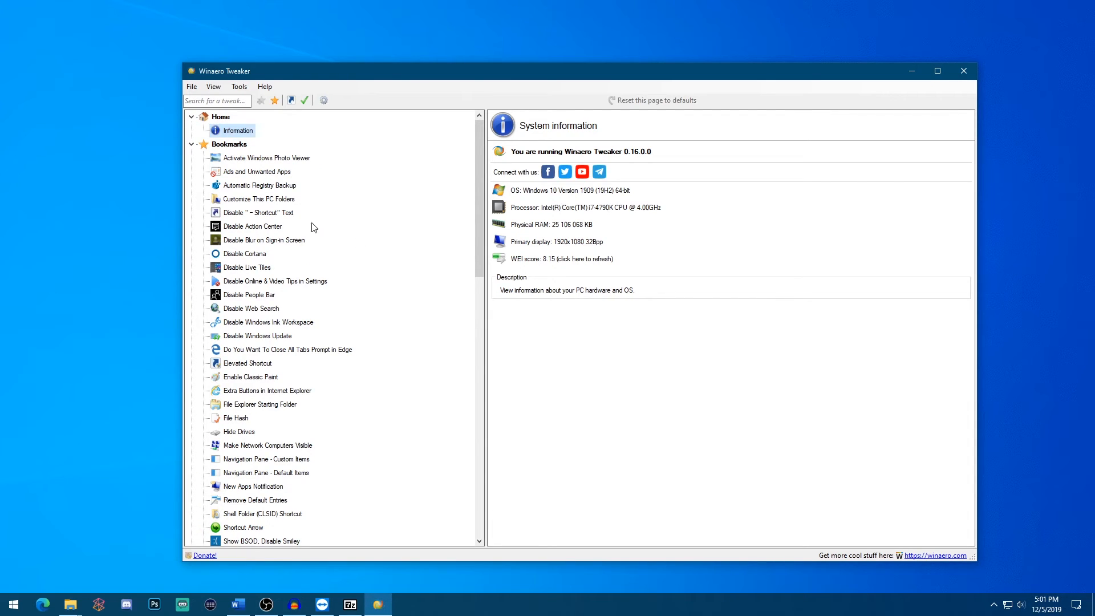
{"action": "left_click", "coordinate": [252, 225]}
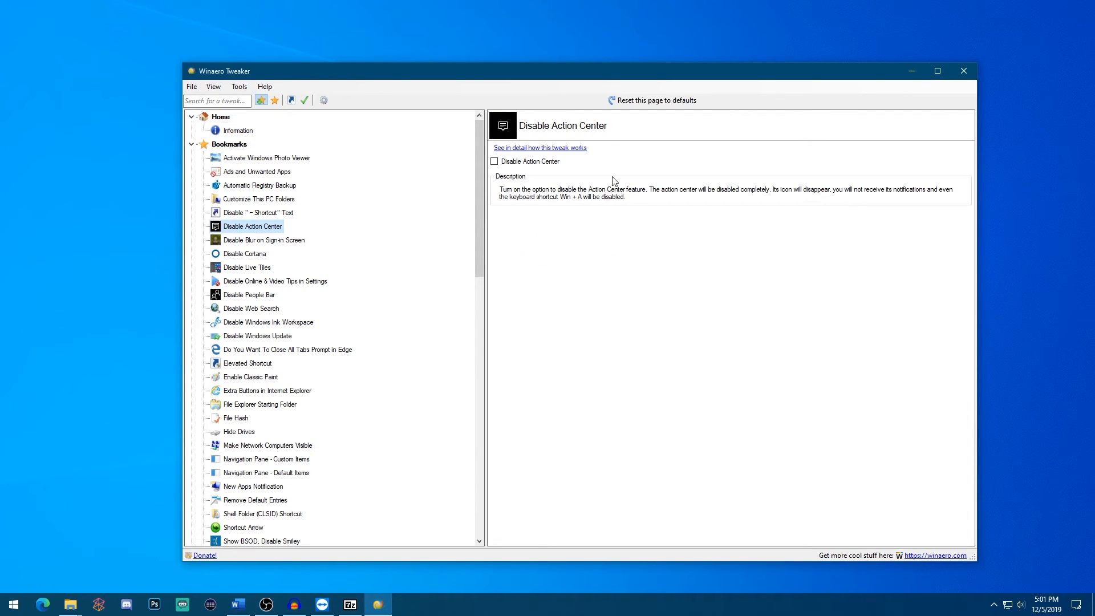
{"action": "left_click", "coordinate": [494, 161]}
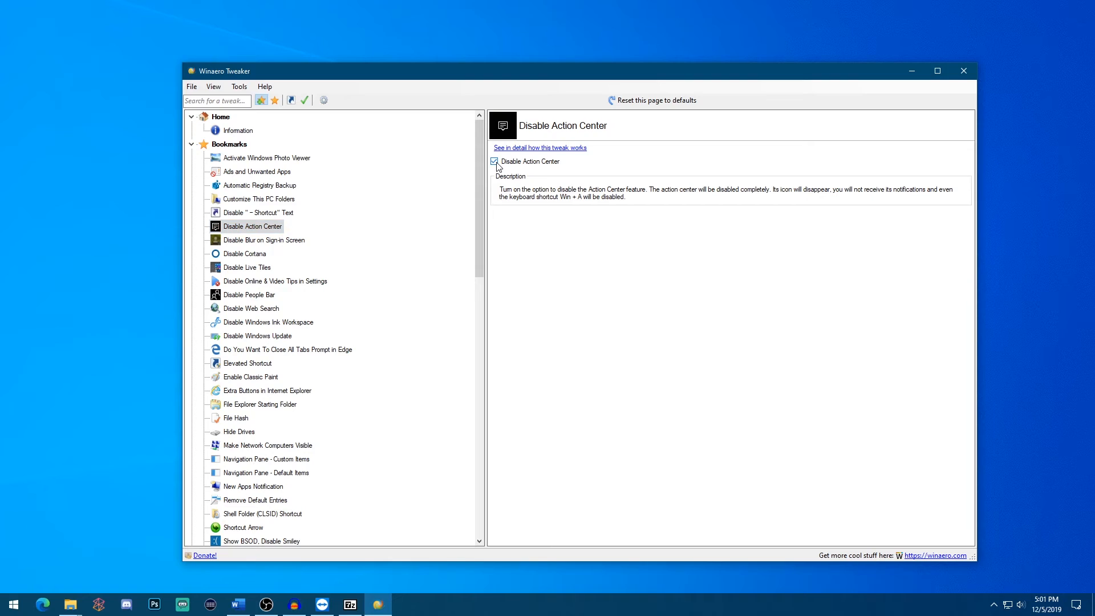
{"action": "left_click", "coordinate": [494, 161]}
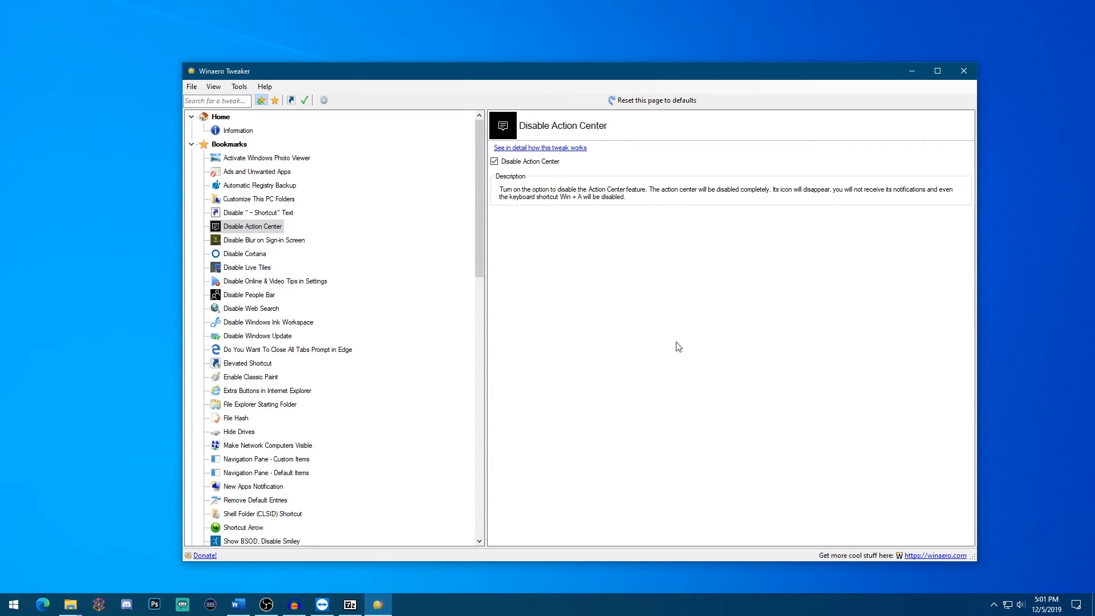
{"action": "mouse_move", "coordinate": [695, 433]}
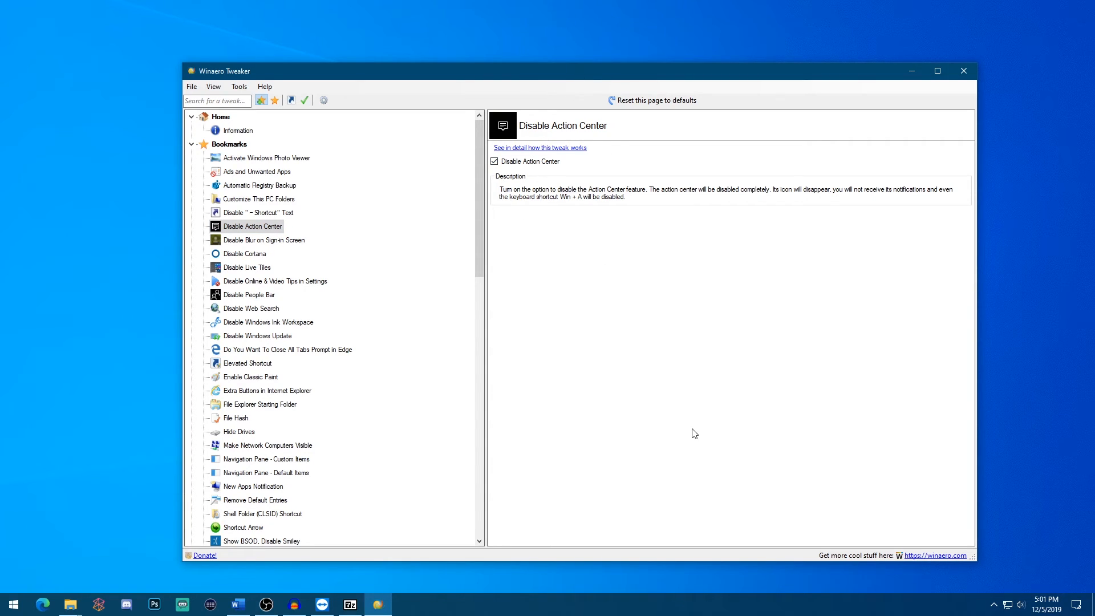
{"action": "mouse_move", "coordinate": [413, 306]}
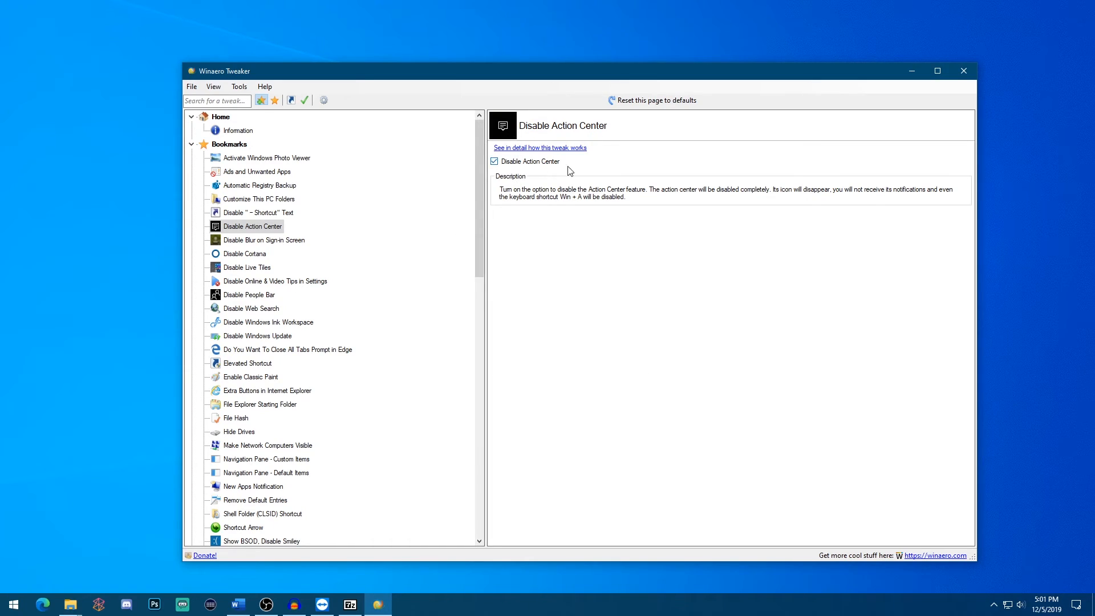
{"action": "mouse_move", "coordinate": [1041, 524]}
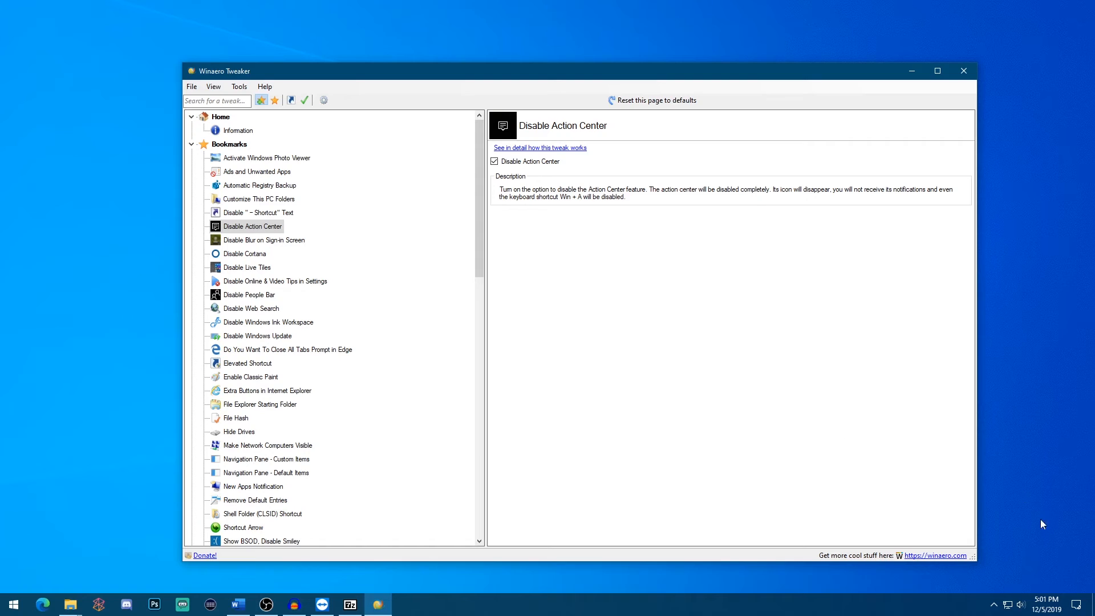
{"action": "mouse_move", "coordinate": [630, 231]}
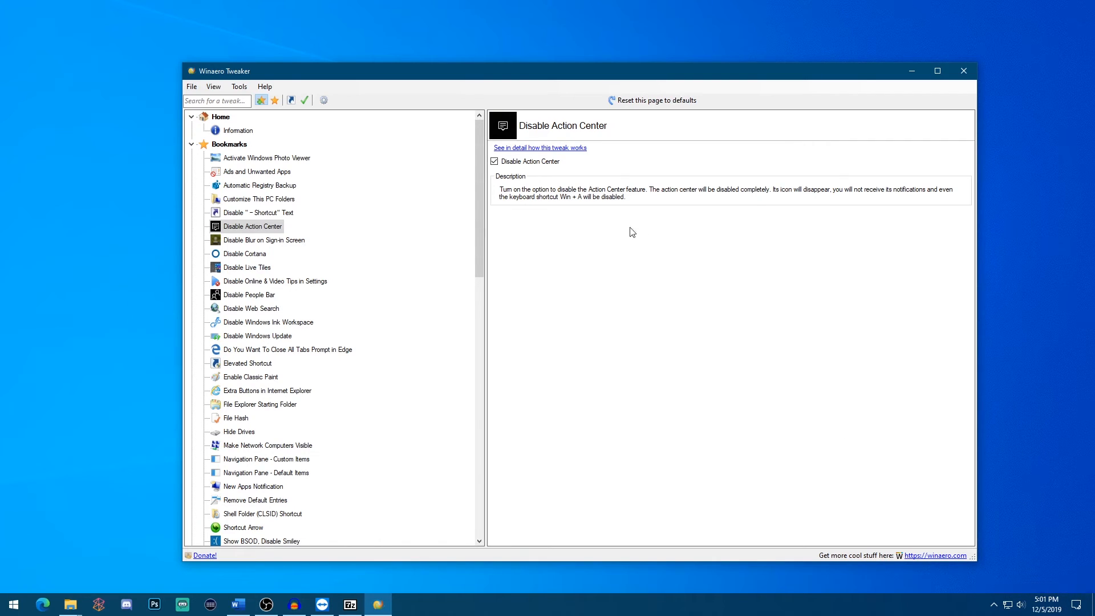
{"action": "mouse_move", "coordinate": [576, 206]}
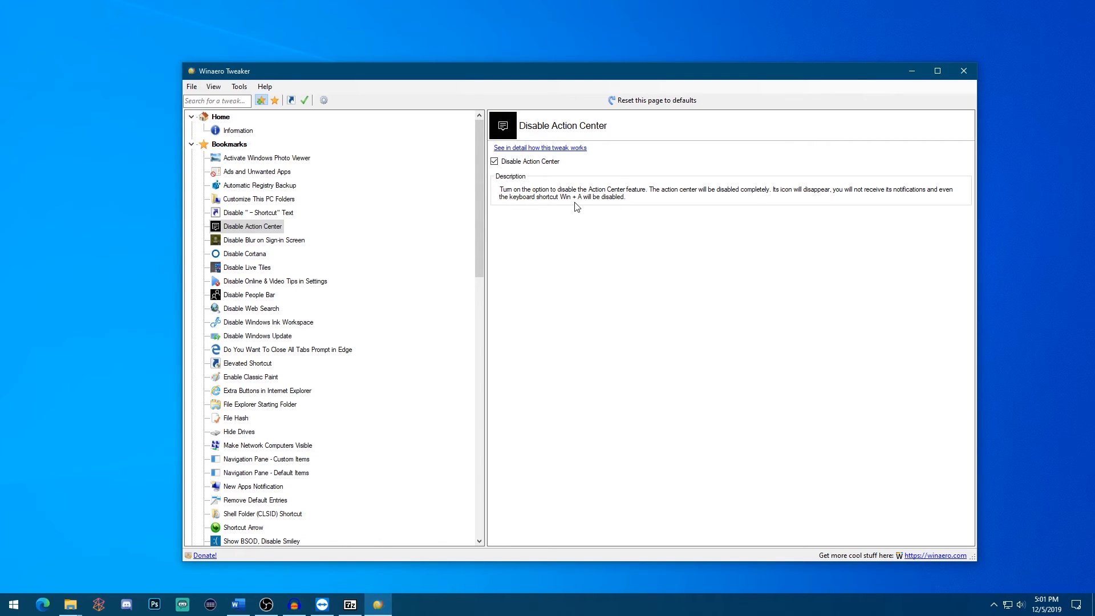
{"action": "mouse_move", "coordinate": [1038, 493]}
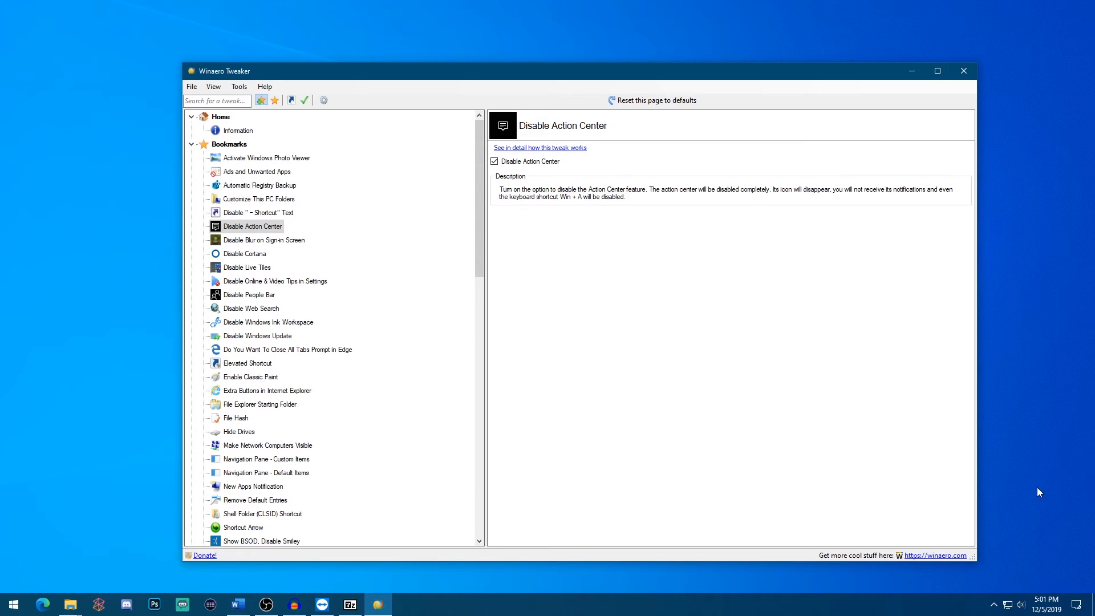
{"action": "mouse_move", "coordinate": [871, 408]}
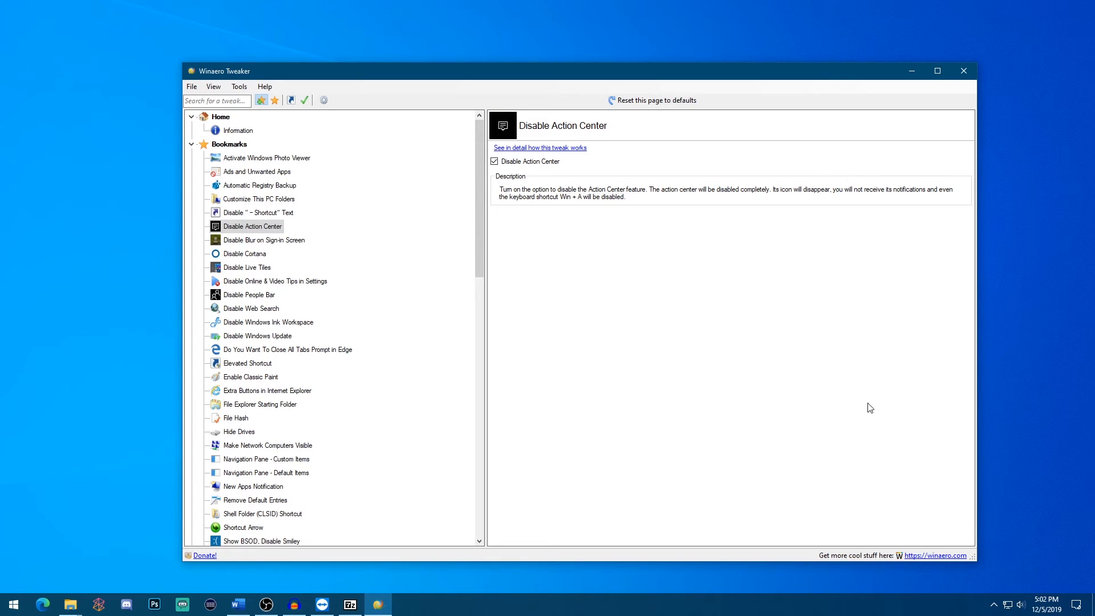
{"action": "mouse_move", "coordinate": [589, 195]}
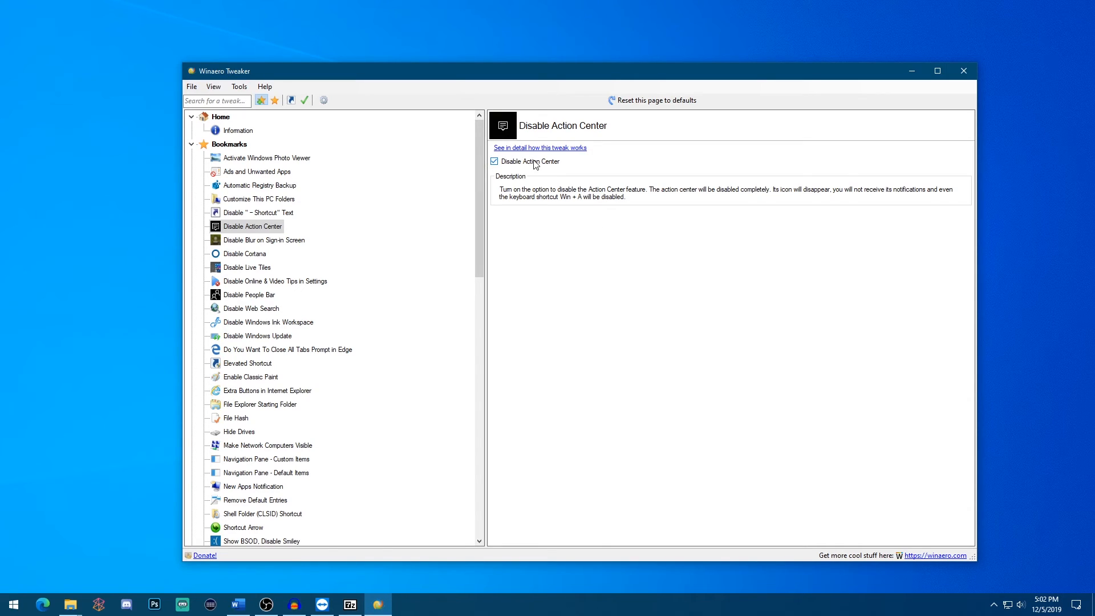
{"action": "left_click", "coordinate": [494, 161]}
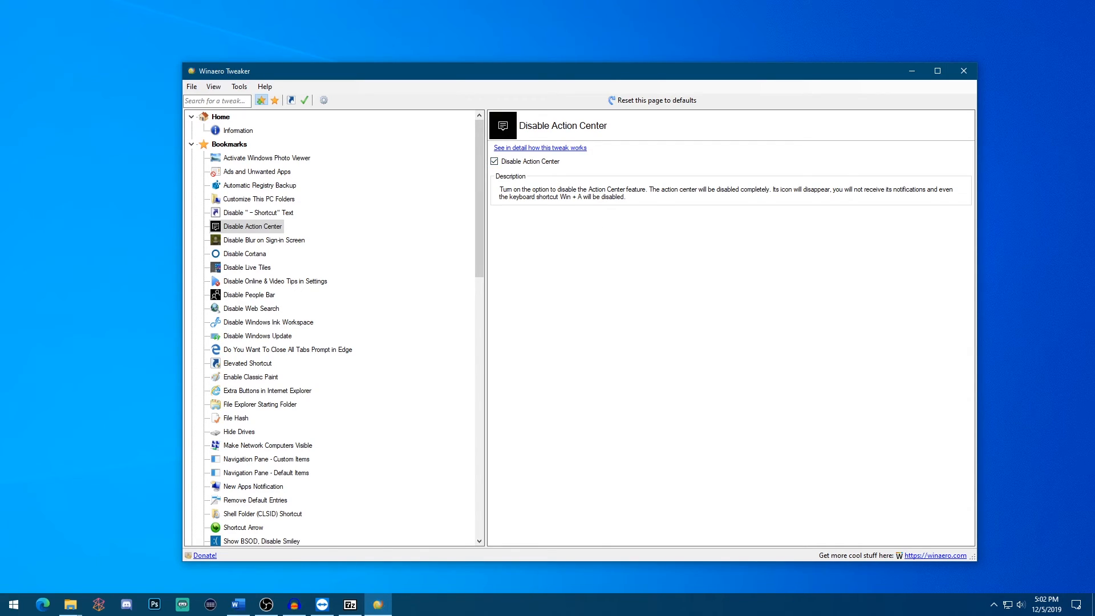
{"action": "mouse_move", "coordinate": [256, 171]}
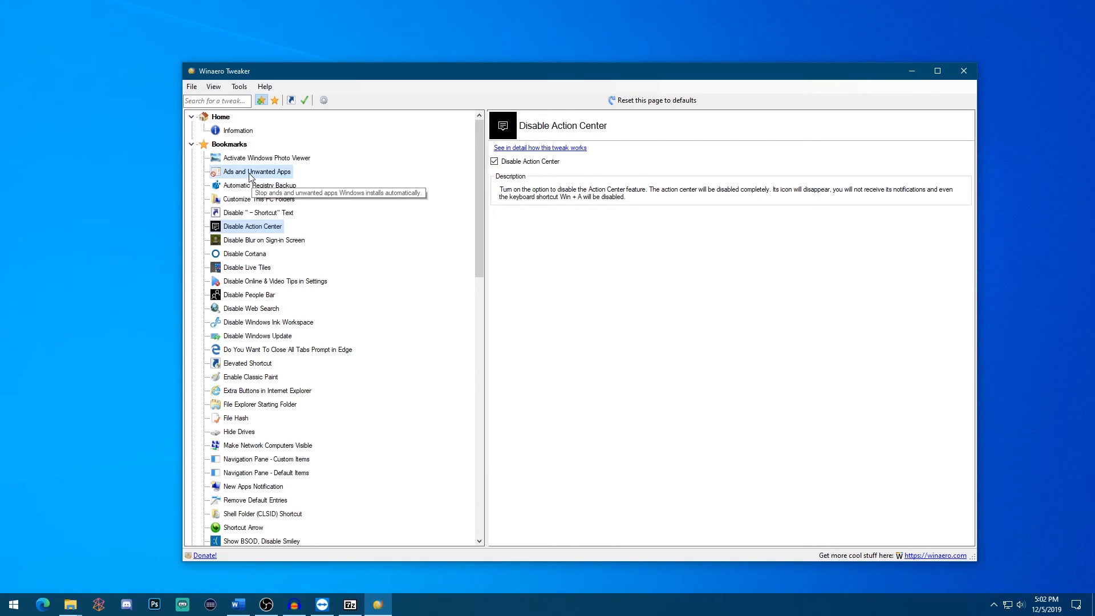
Step: Select Ads and Unwanted Apps in Bookmarks to show all its options checked
{"action": "left_click", "coordinate": [257, 172]}
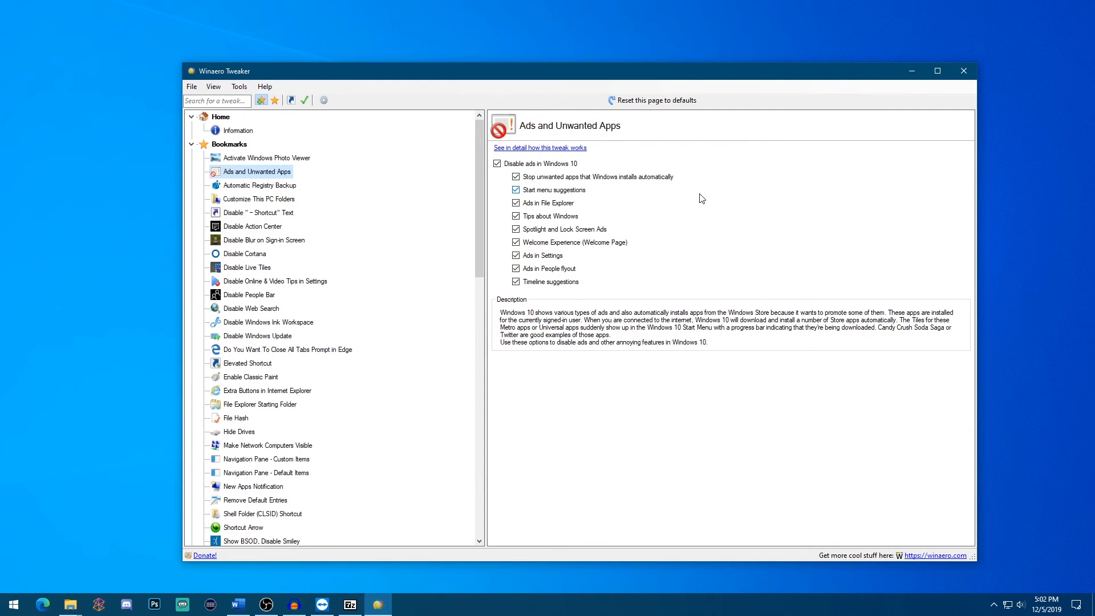
{"action": "mouse_move", "coordinate": [599, 161]}
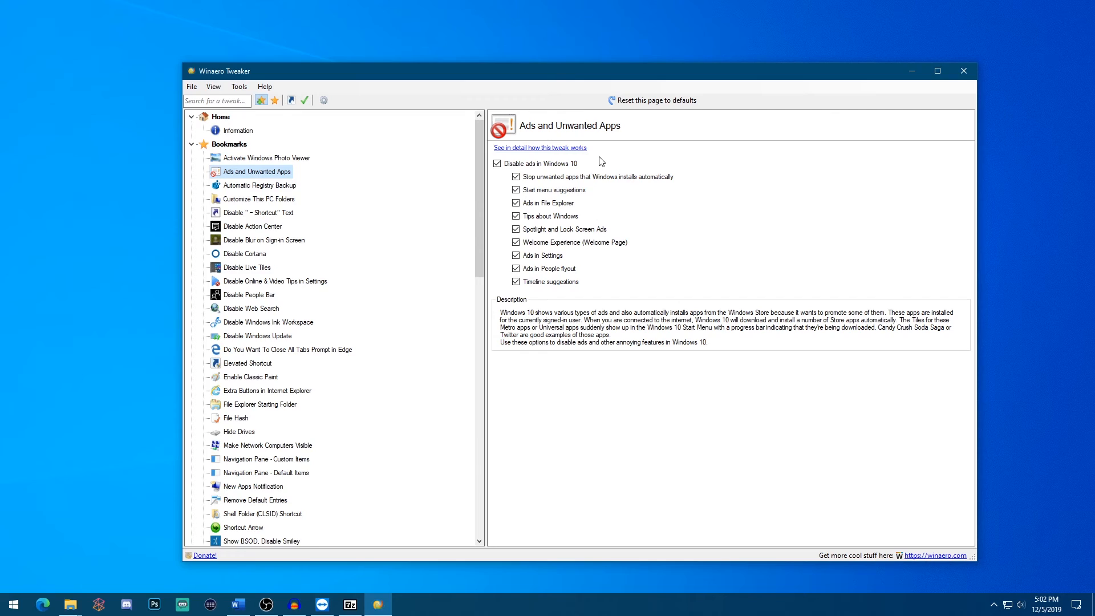
{"action": "mouse_move", "coordinate": [617, 174]}
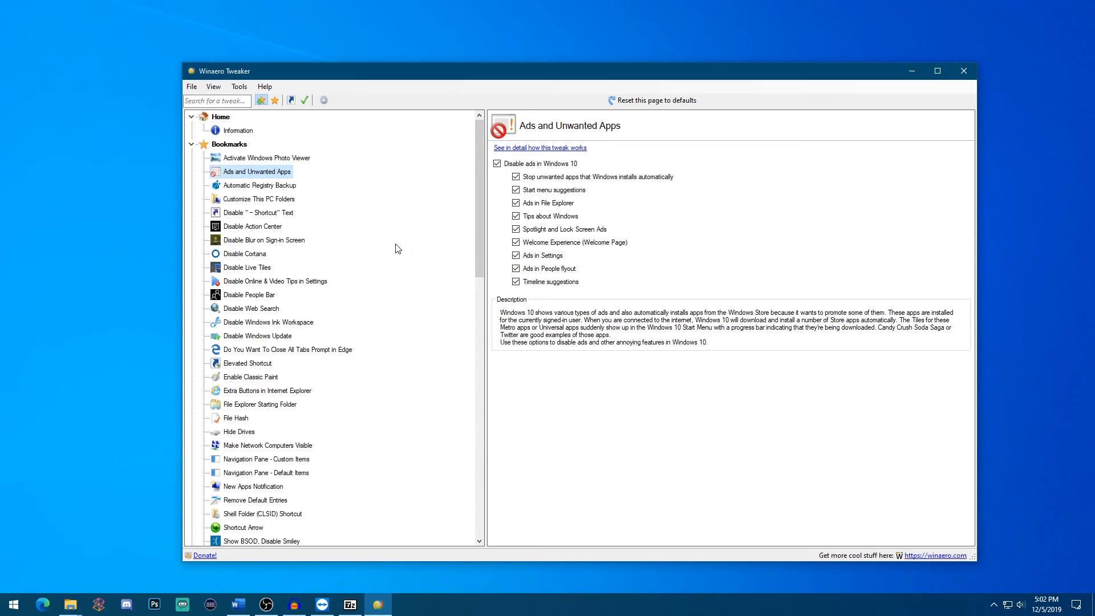
{"action": "mouse_move", "coordinate": [361, 233]}
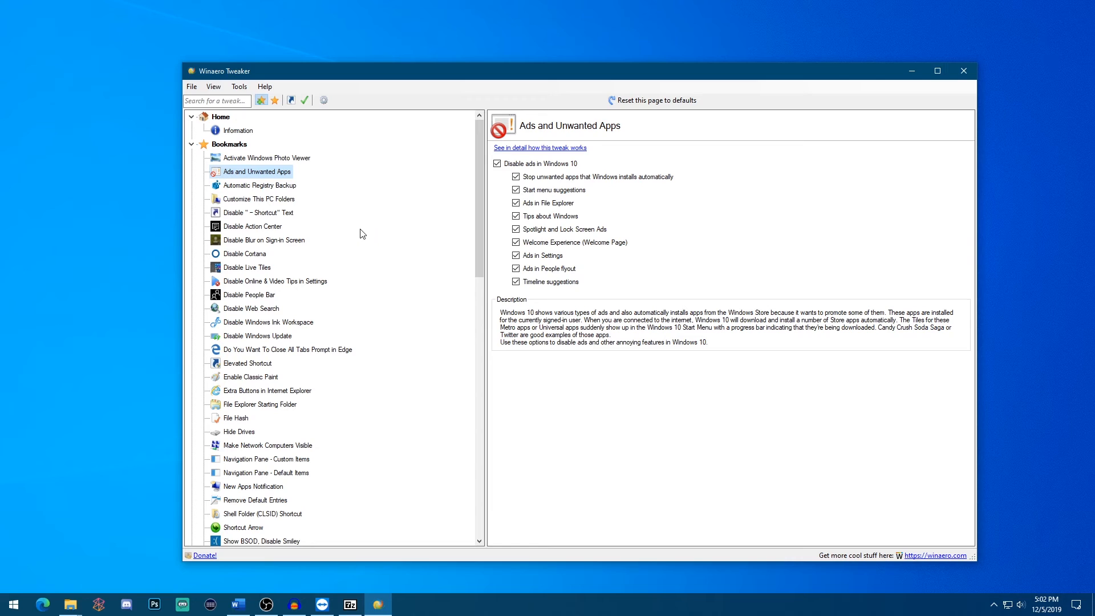
{"action": "mouse_move", "coordinate": [271, 404]}
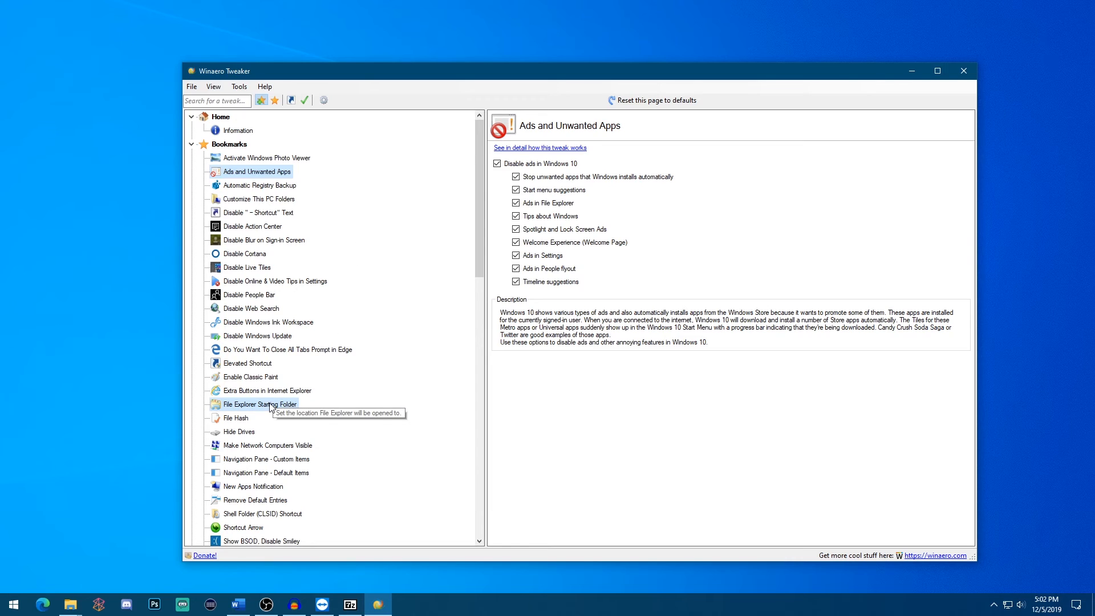
Step: View the File Explorer Starting Folder tweak set to This PC and verify in a File Explorer window
{"action": "left_click", "coordinate": [258, 404]}
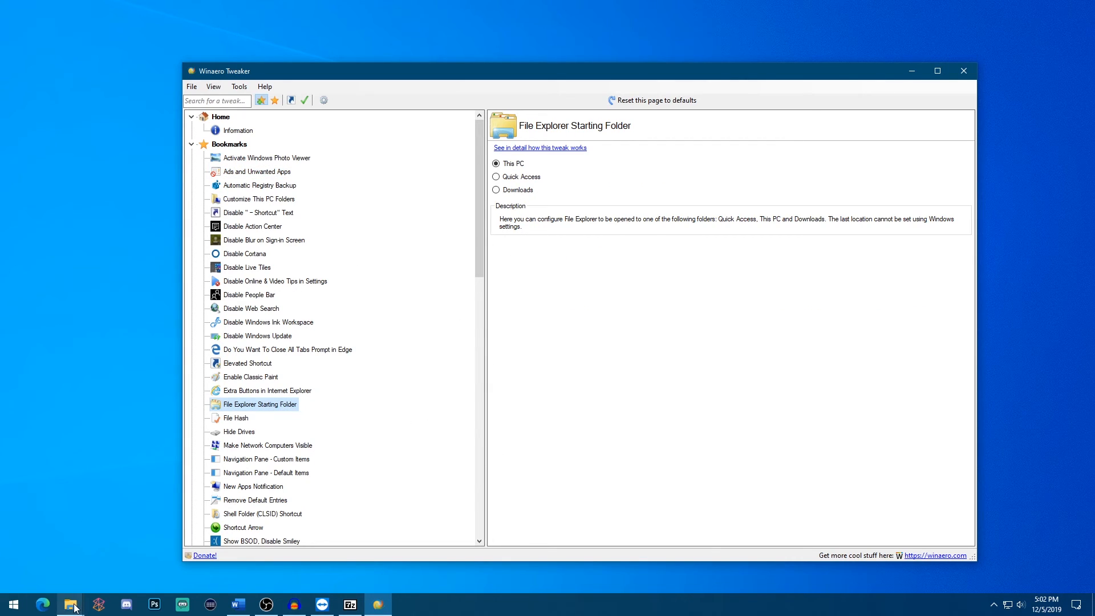
{"action": "right_click", "coordinate": [69, 604]}
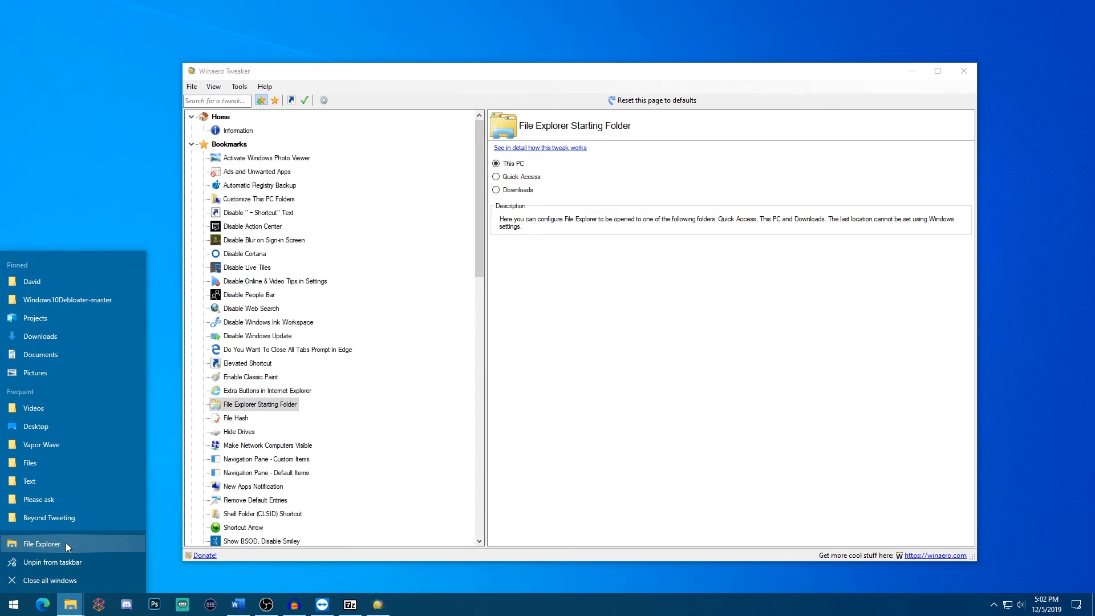
{"action": "left_click", "coordinate": [41, 543]}
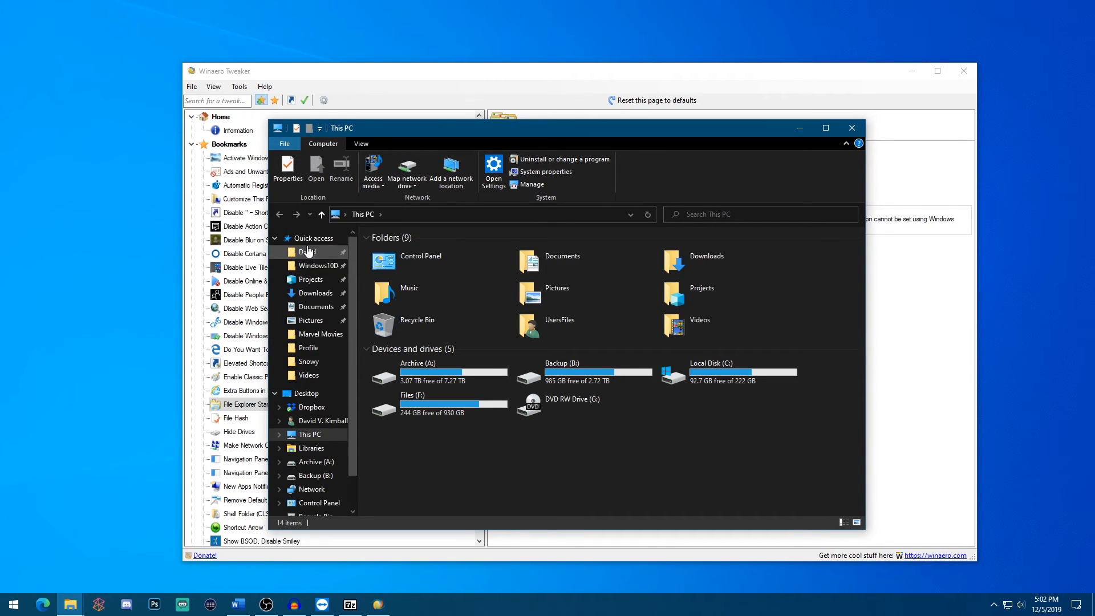
{"action": "left_click", "coordinate": [314, 239]}
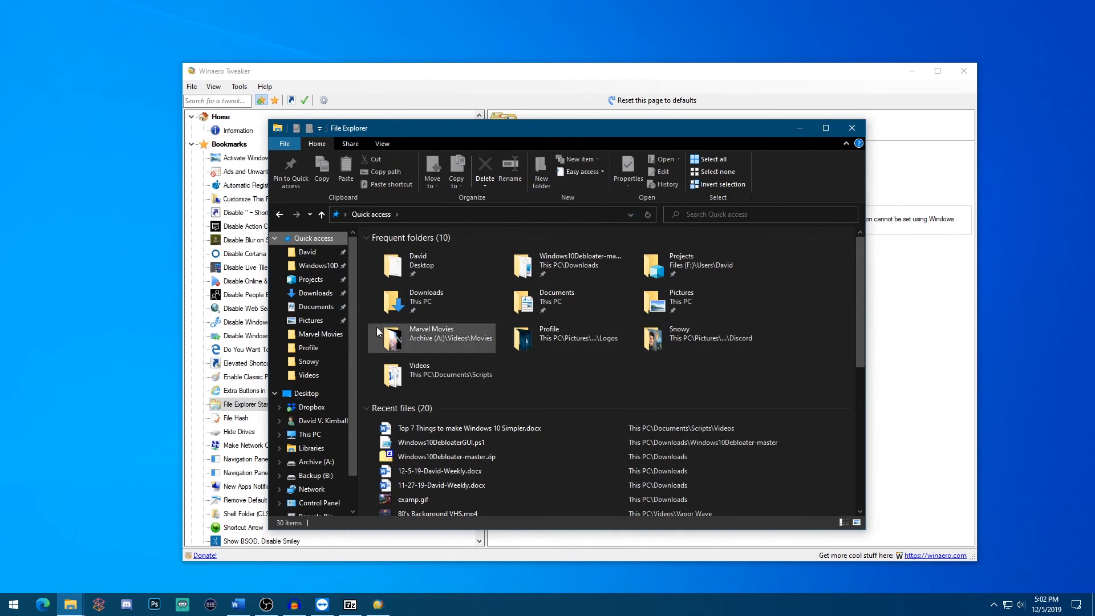
{"action": "left_click", "coordinate": [309, 433]}
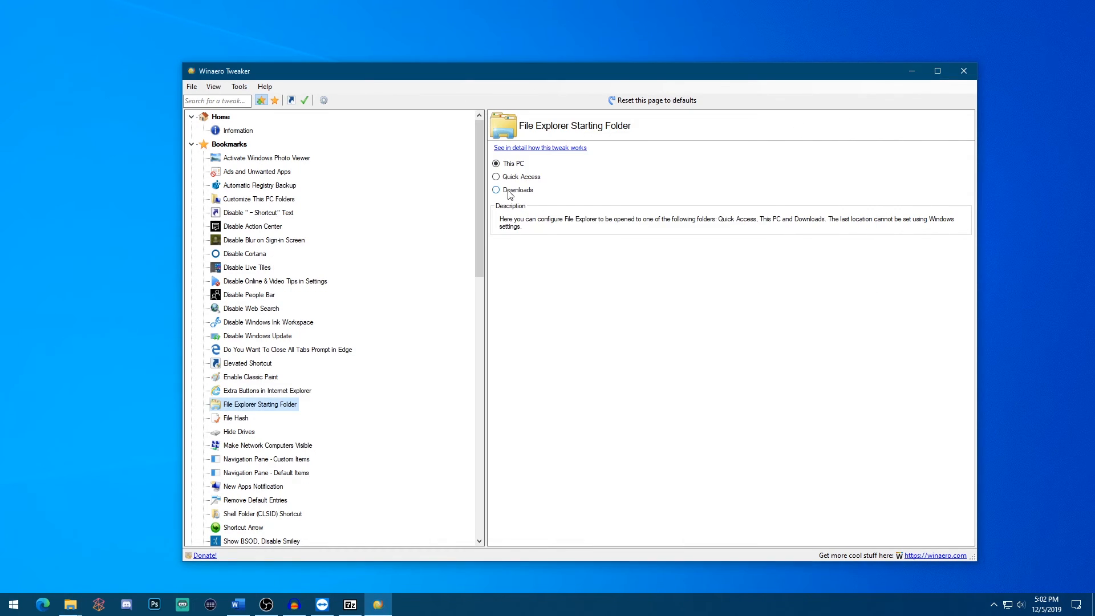
{"action": "mouse_move", "coordinate": [518, 198]}
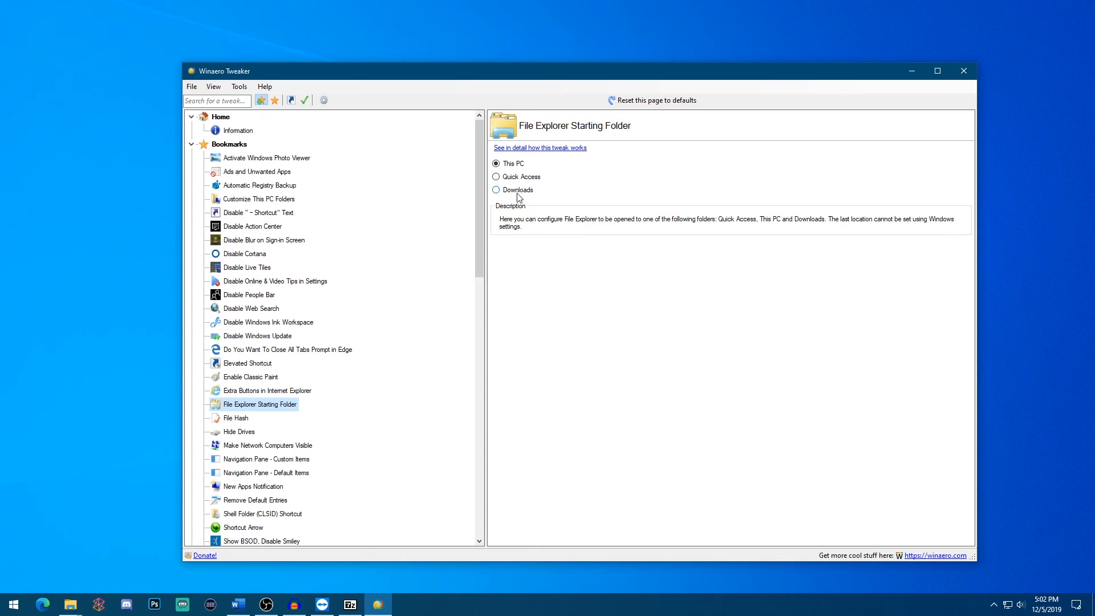
{"action": "mouse_move", "coordinate": [514, 194]}
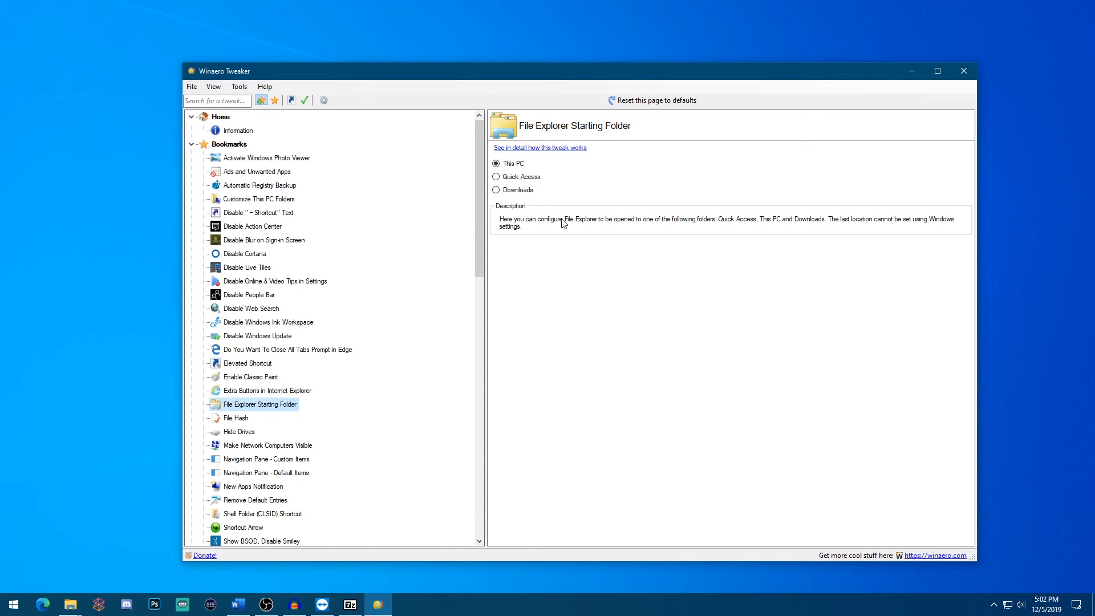
{"action": "mouse_move", "coordinate": [384, 328]}
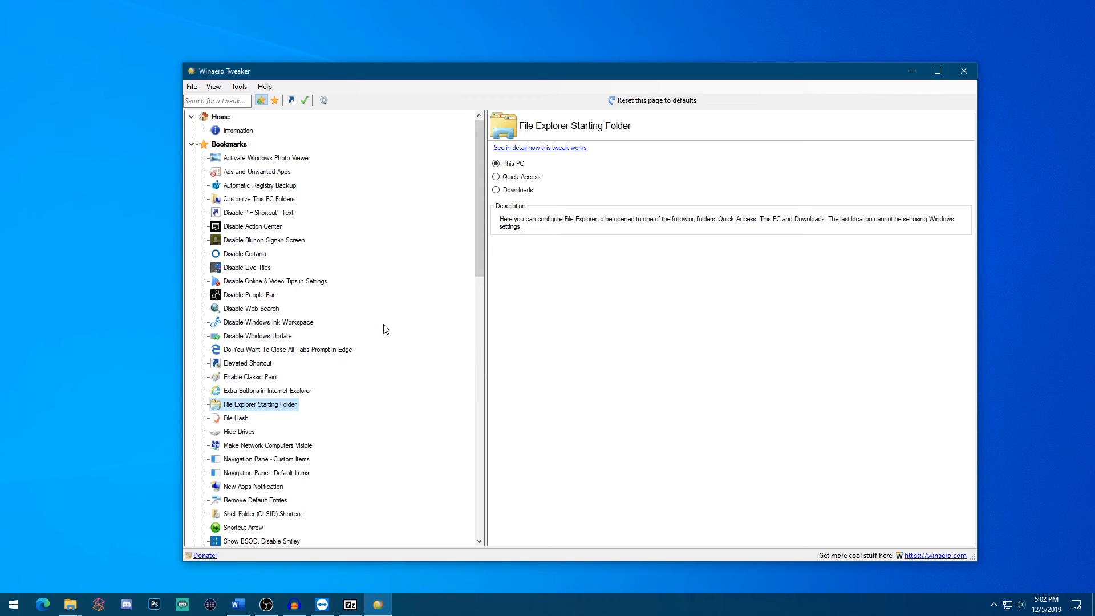
{"action": "mouse_move", "coordinate": [313, 223]}
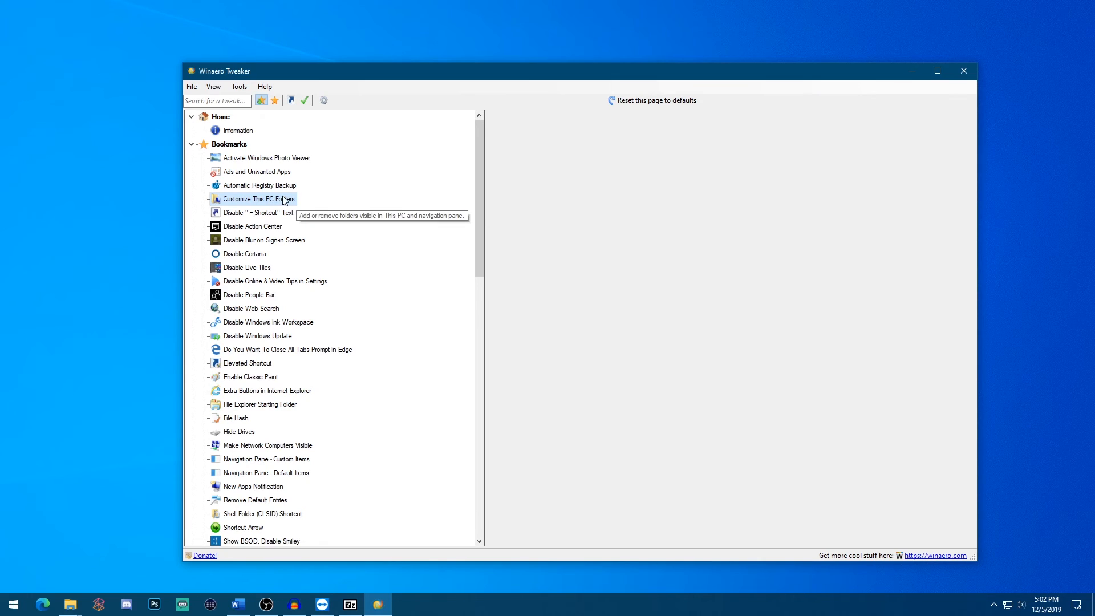
Step: Review Customize This PC Folders and Disable Cortana, then turn off the People bar
{"action": "left_click", "coordinate": [258, 199]}
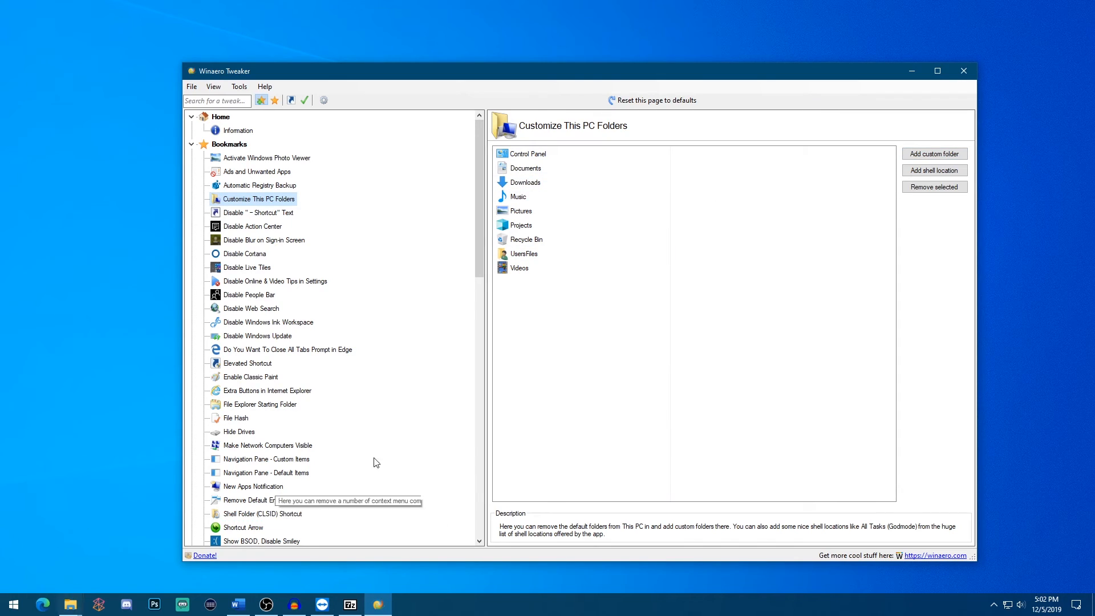
{"action": "mouse_move", "coordinate": [653, 362]}
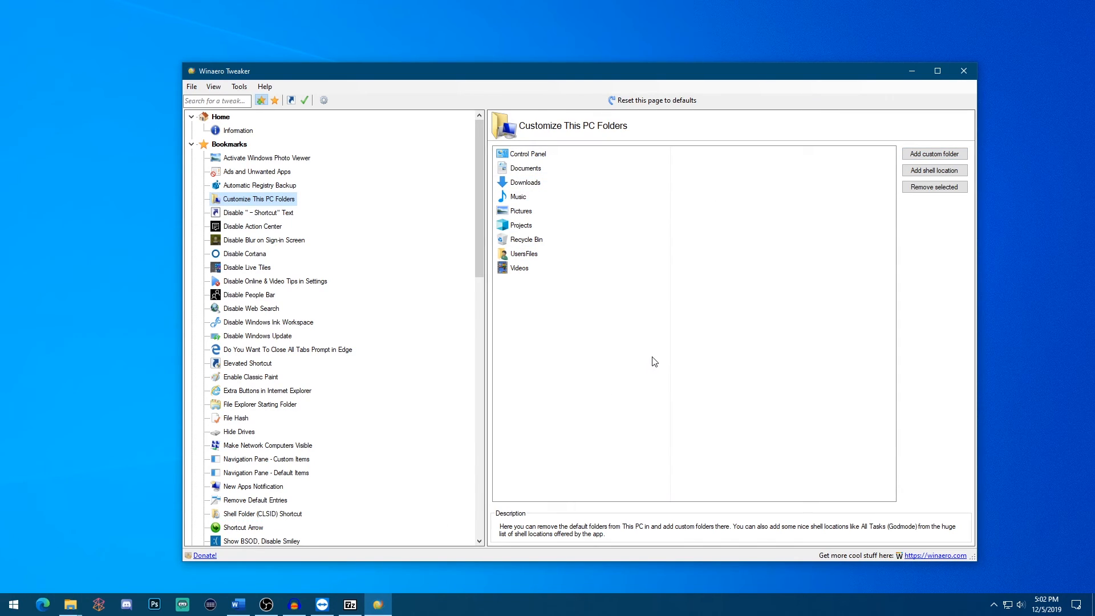
{"action": "mouse_move", "coordinate": [391, 284]}
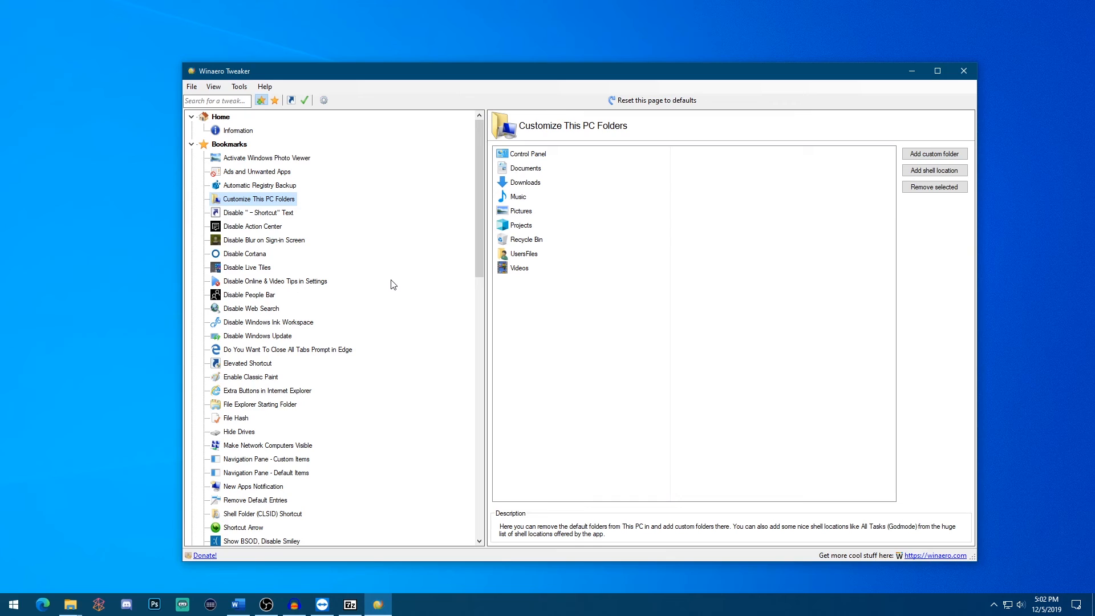
{"action": "left_click", "coordinate": [246, 253]}
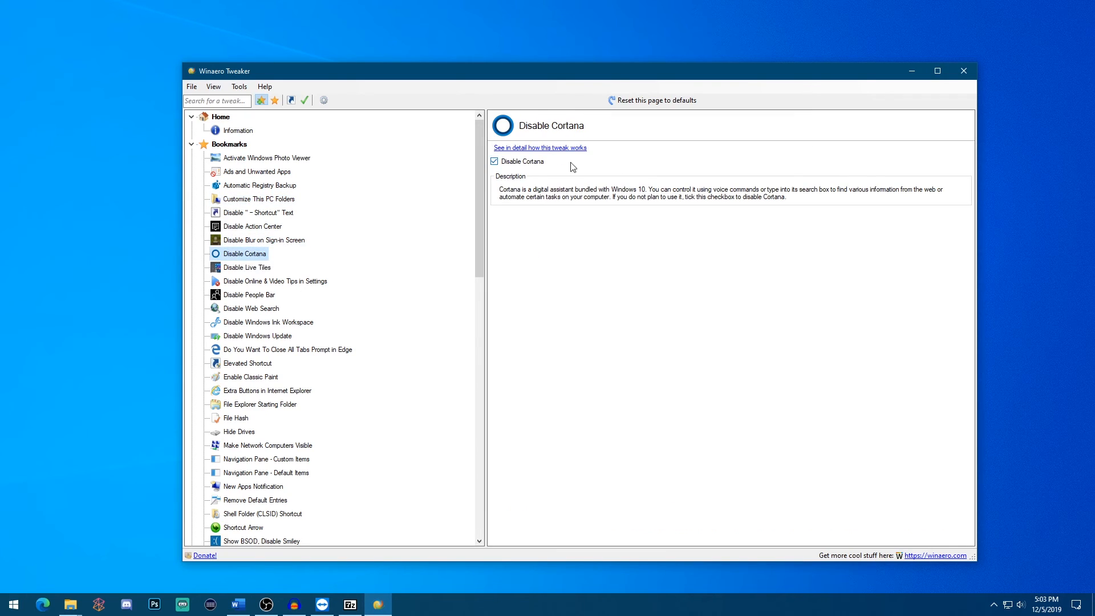
{"action": "left_click", "coordinate": [247, 294]}
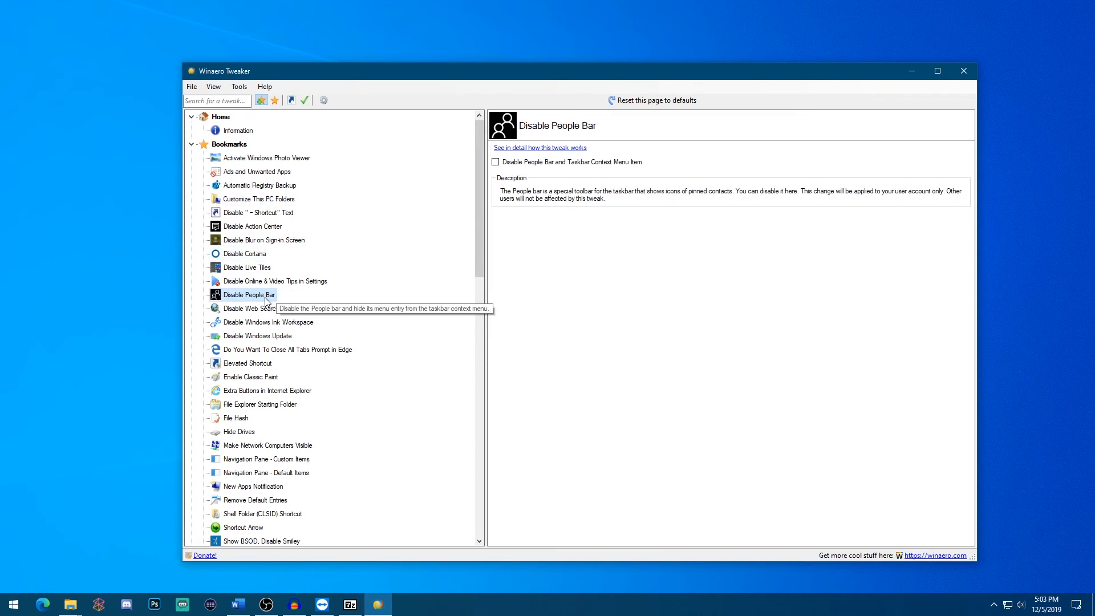
{"action": "left_click", "coordinate": [496, 161]}
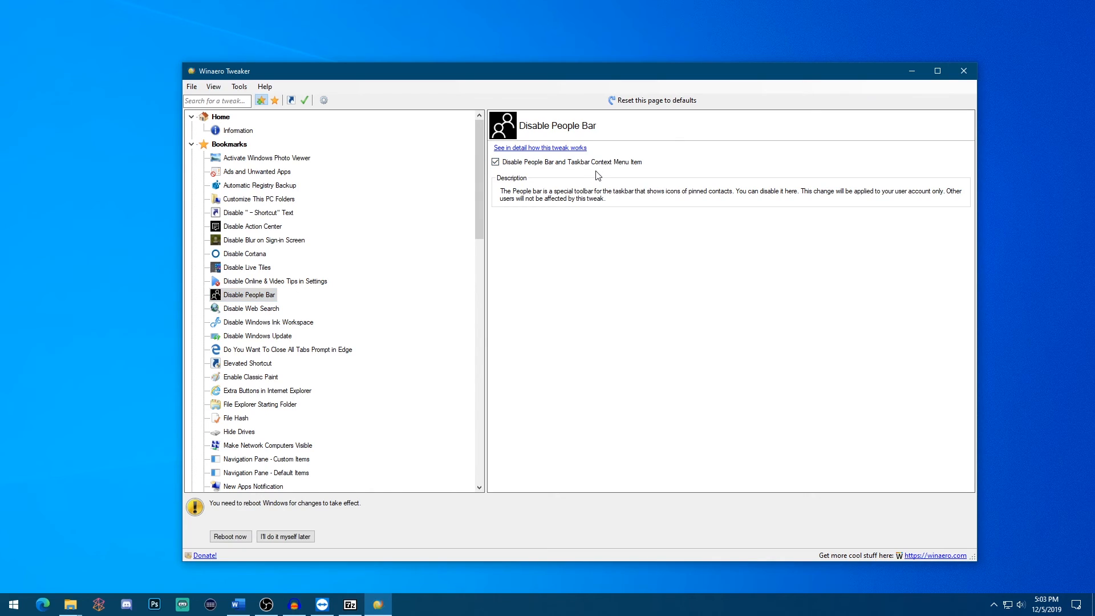
{"action": "mouse_move", "coordinate": [632, 174]}
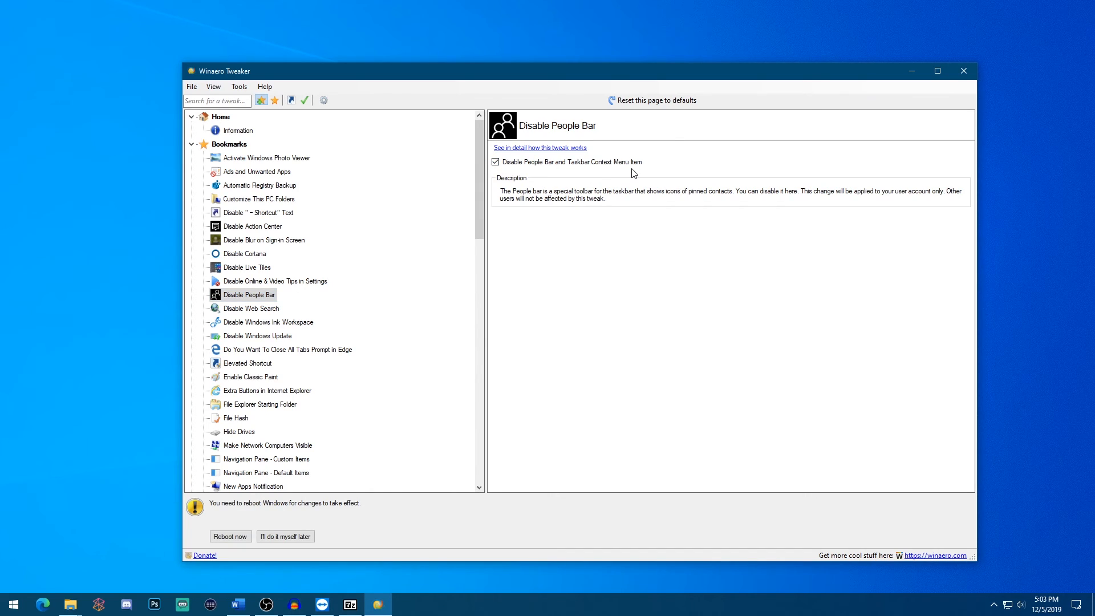
Step: View Disable Windows Ink Workspace turned on and turn on Enable Classic Paint
{"action": "scroll", "scroll_direction": "down", "scroll_amount": 3}
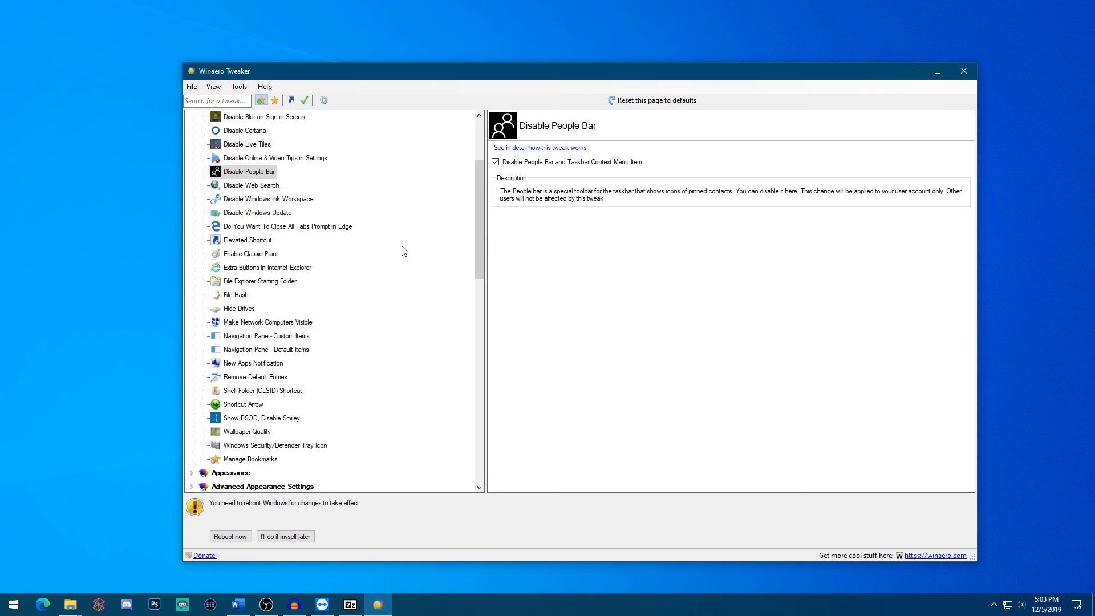
{"action": "left_click", "coordinate": [268, 198]}
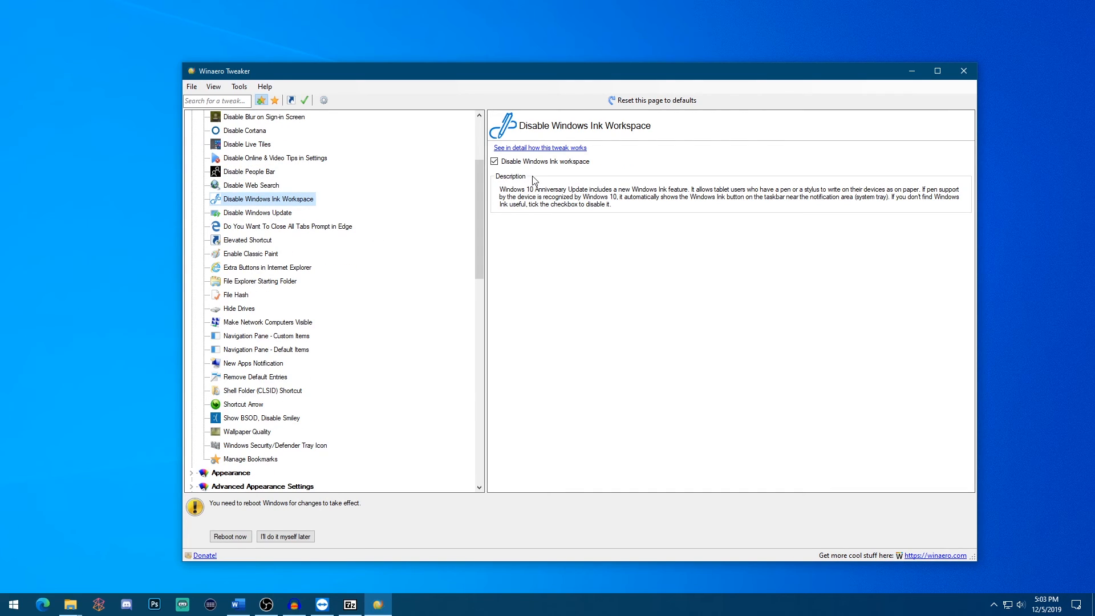
{"action": "mouse_move", "coordinate": [641, 204]}
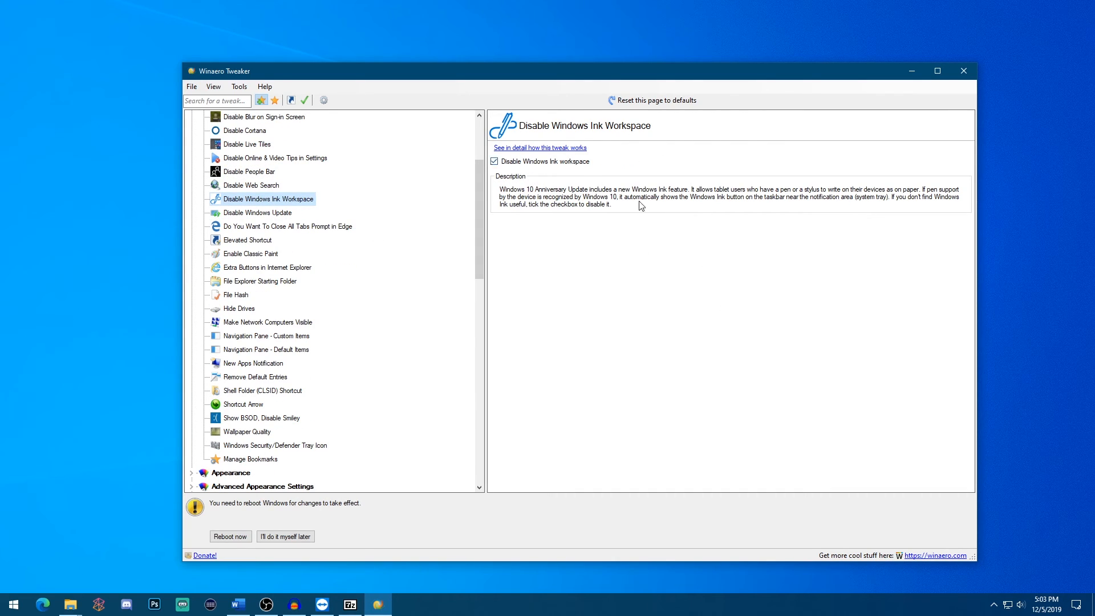
{"action": "mouse_move", "coordinate": [362, 297]}
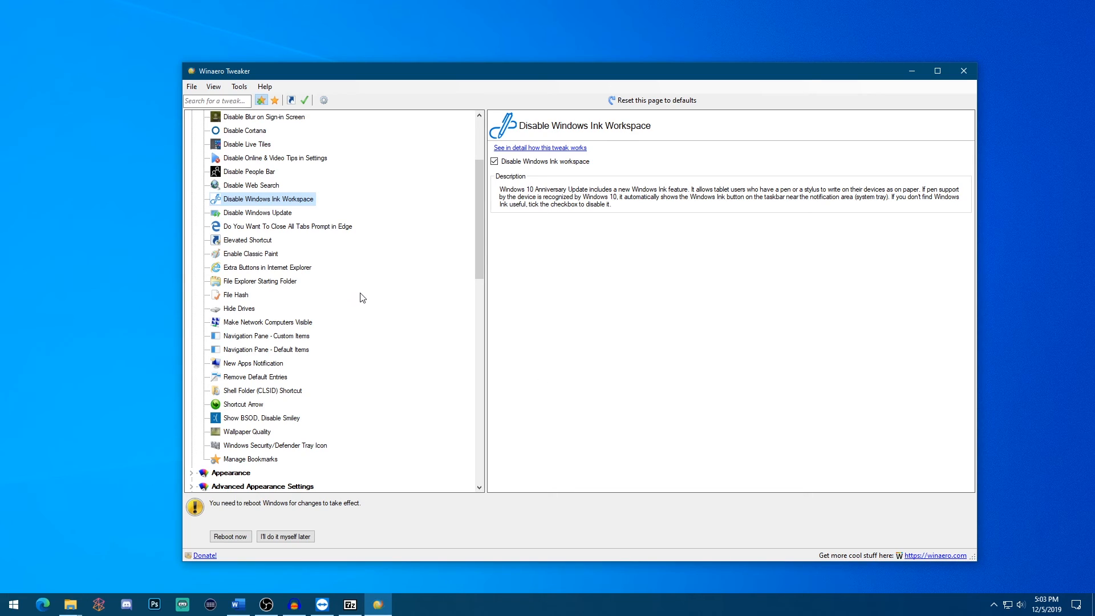
{"action": "mouse_move", "coordinate": [625, 130]}
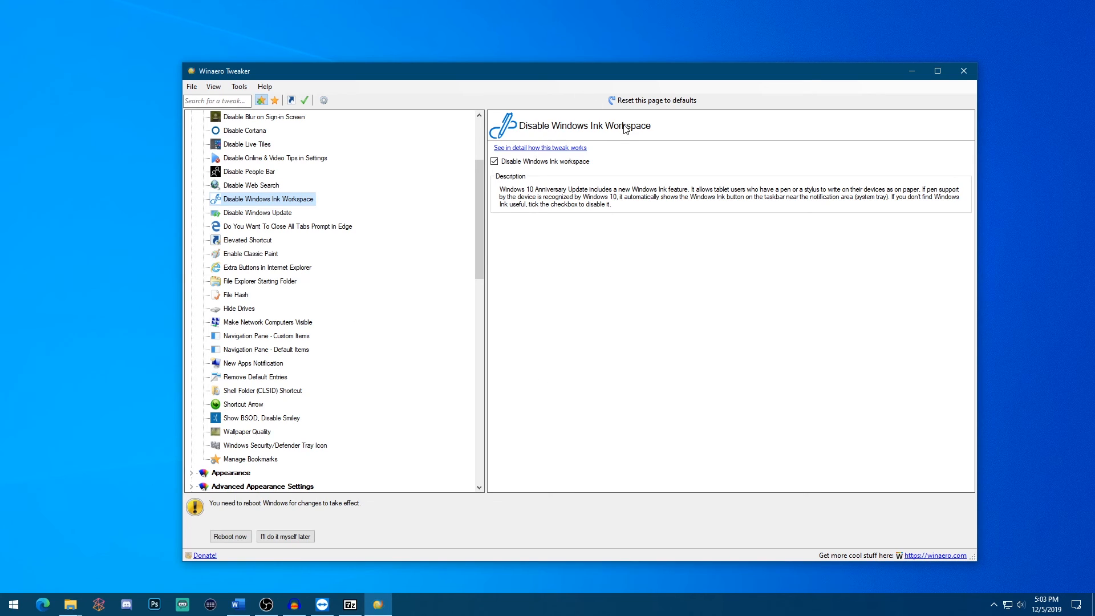
{"action": "left_click", "coordinate": [250, 253]}
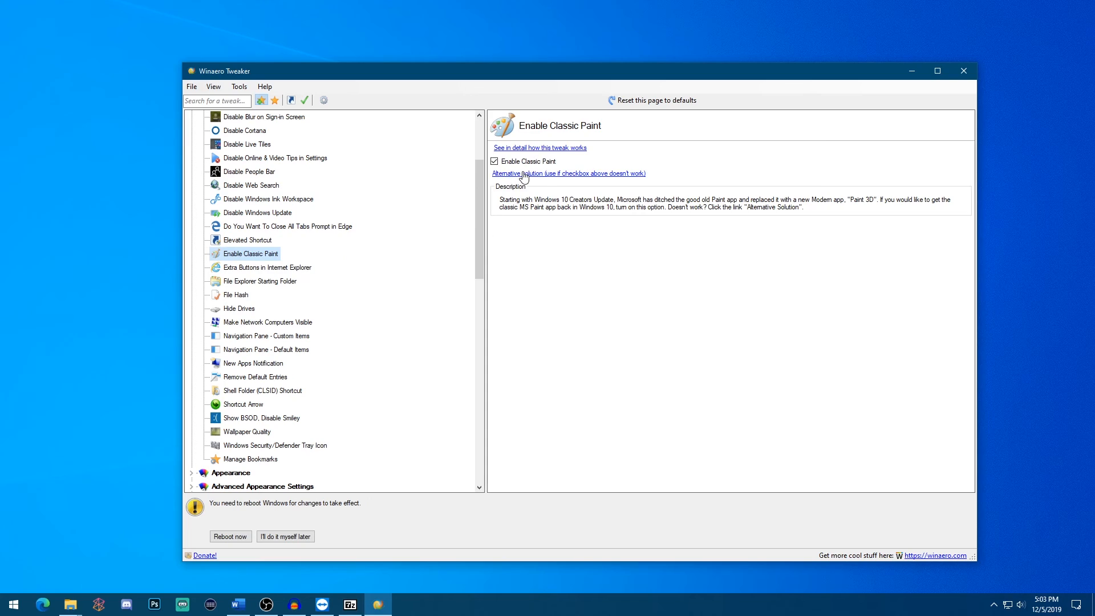
{"action": "mouse_move", "coordinate": [431, 250]}
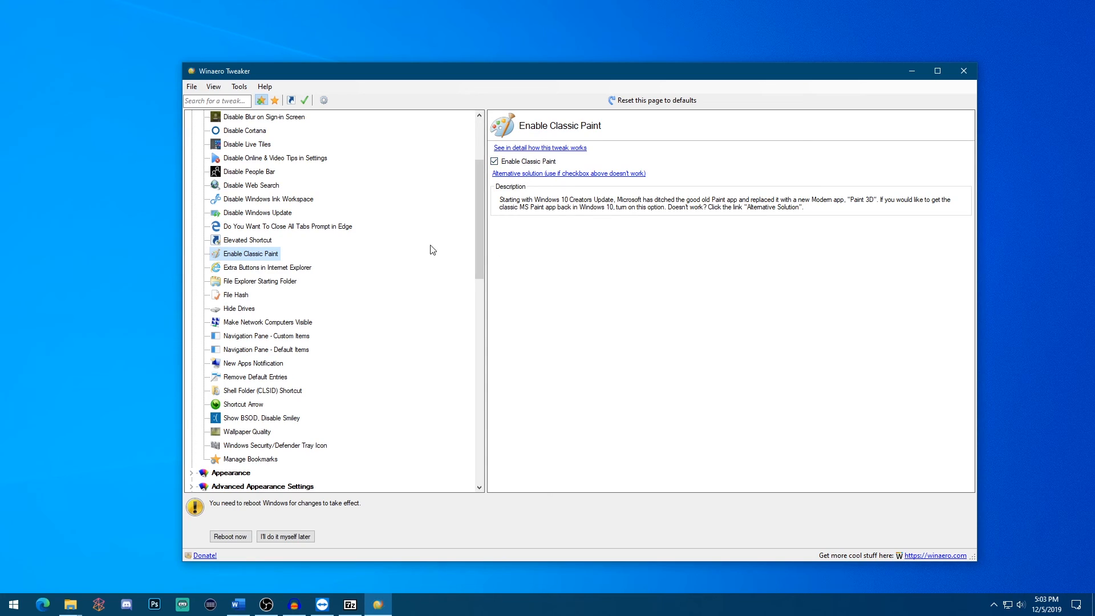
{"action": "mouse_move", "coordinate": [423, 275]}
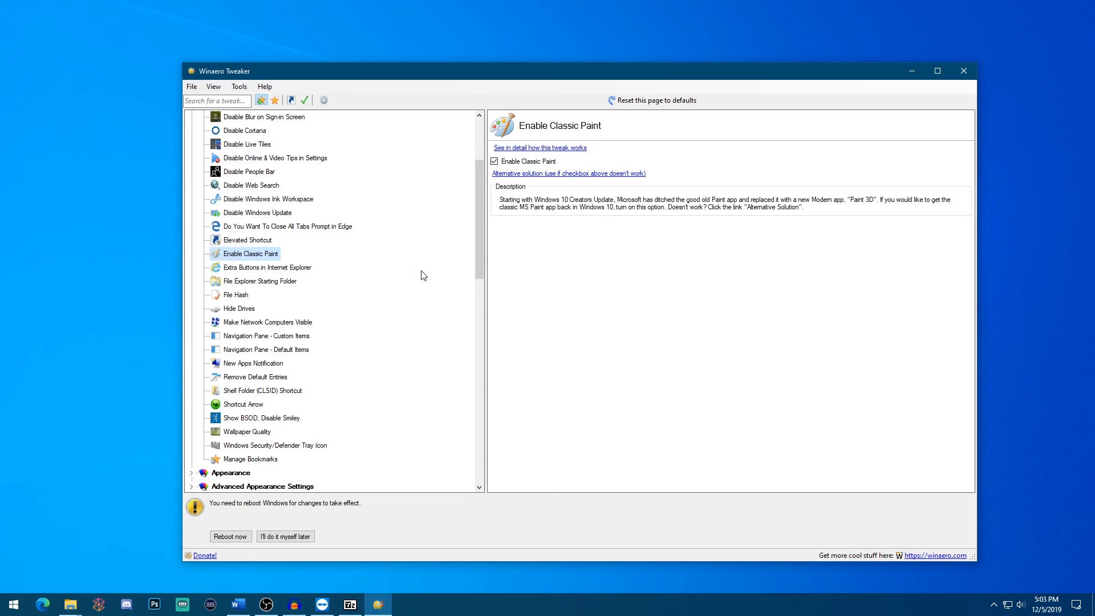
{"action": "scroll", "scroll_direction": "up", "scroll_amount": 3}
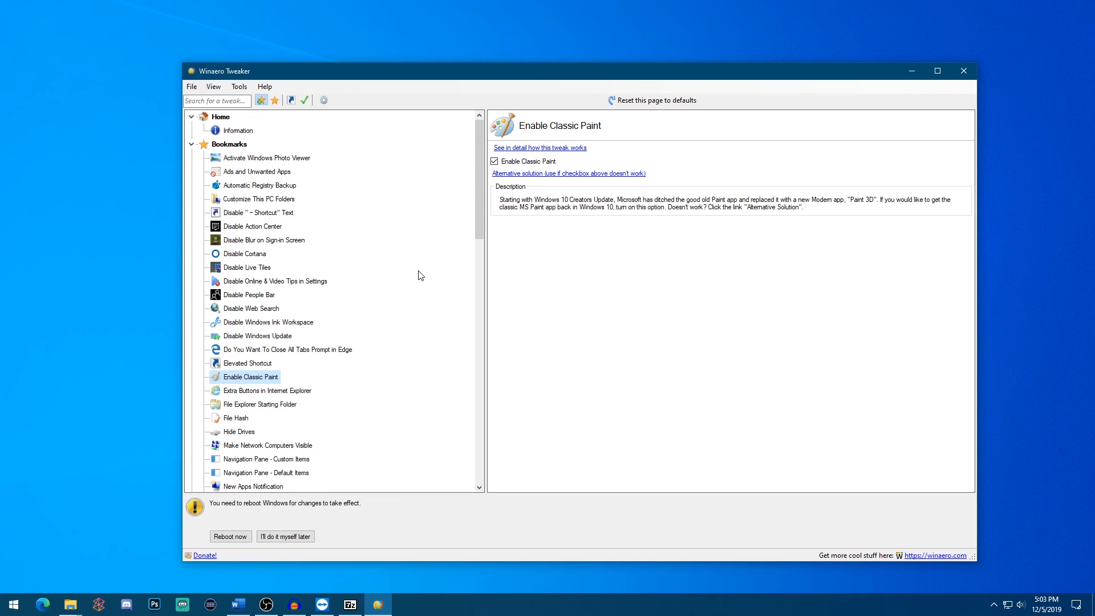
Step: Activate classic Windows Photo Viewer and confirm it as photo viewer in Default apps
{"action": "left_click", "coordinate": [267, 157]}
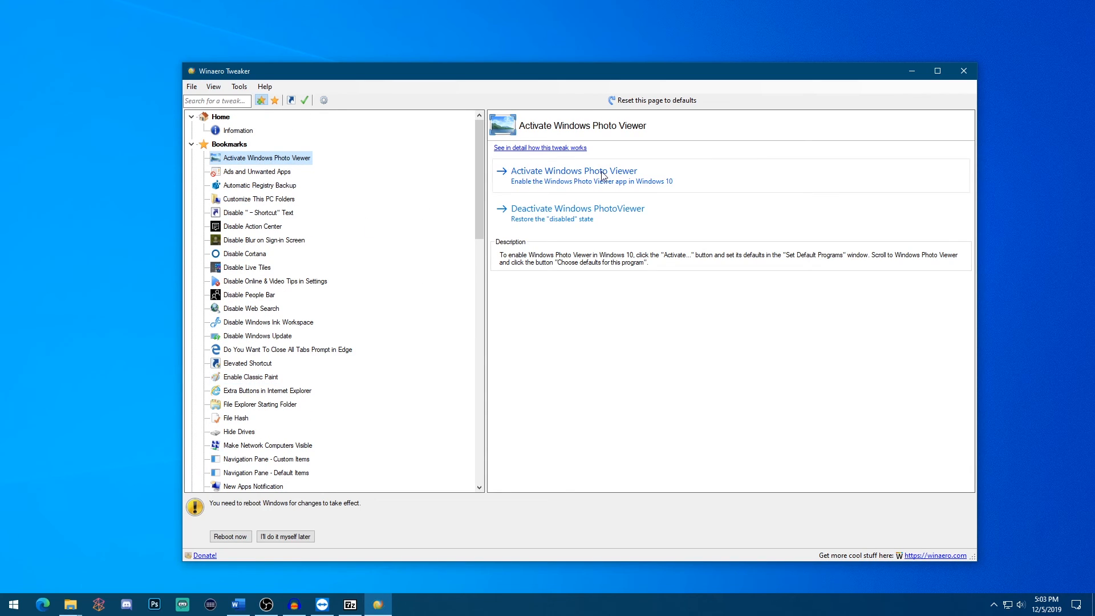
{"action": "mouse_move", "coordinate": [563, 185]}
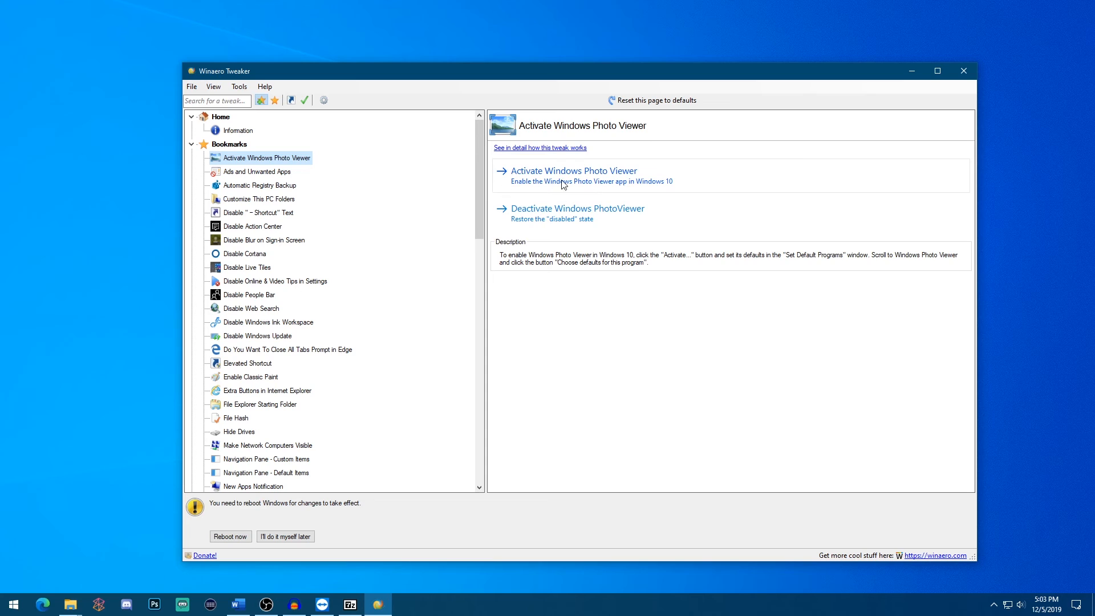
{"action": "left_click", "coordinate": [574, 170]}
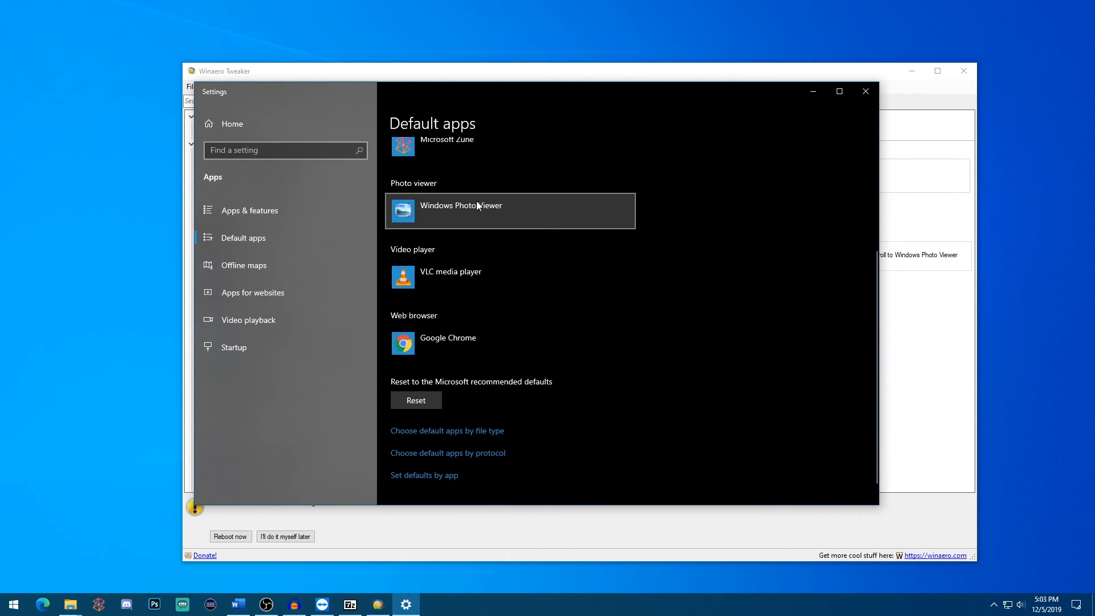
{"action": "left_click", "coordinate": [865, 92]}
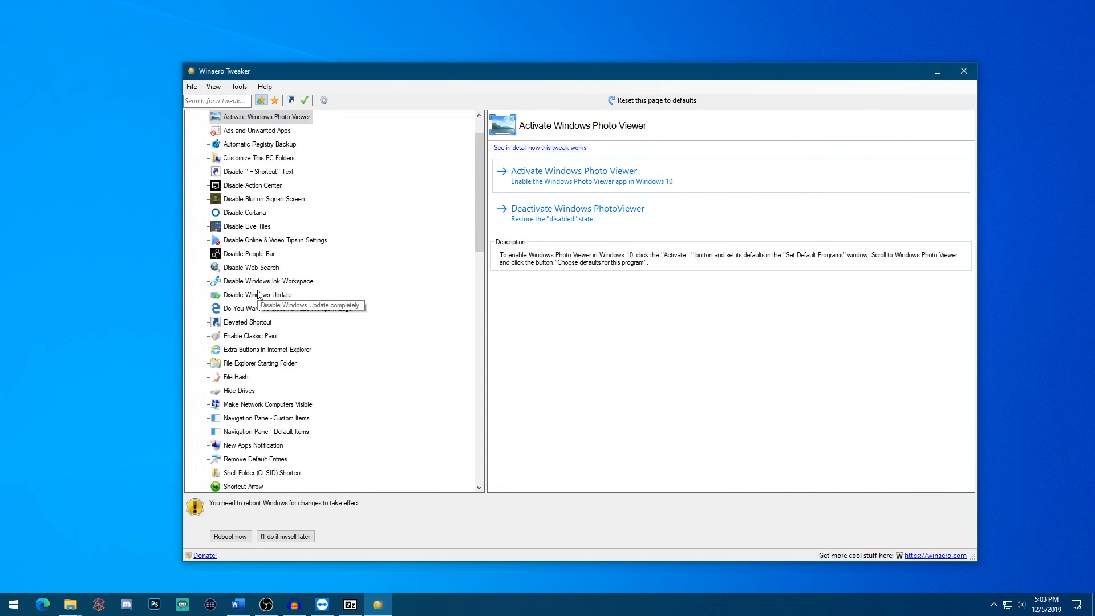
{"action": "scroll", "scroll_direction": "up", "scroll_amount": 3}
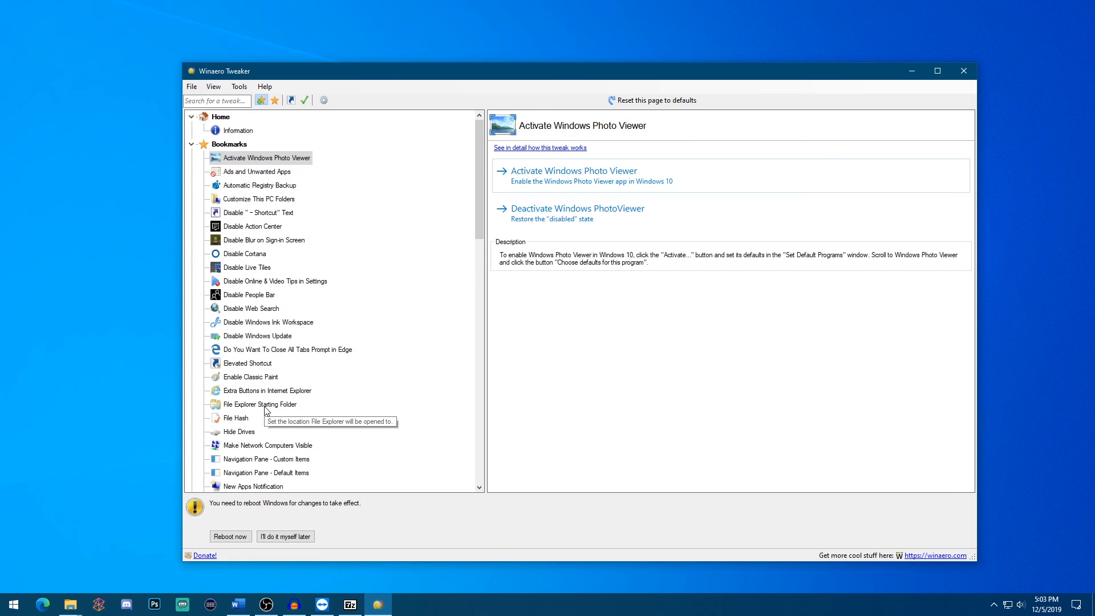
{"action": "mouse_move", "coordinate": [194, 122]}
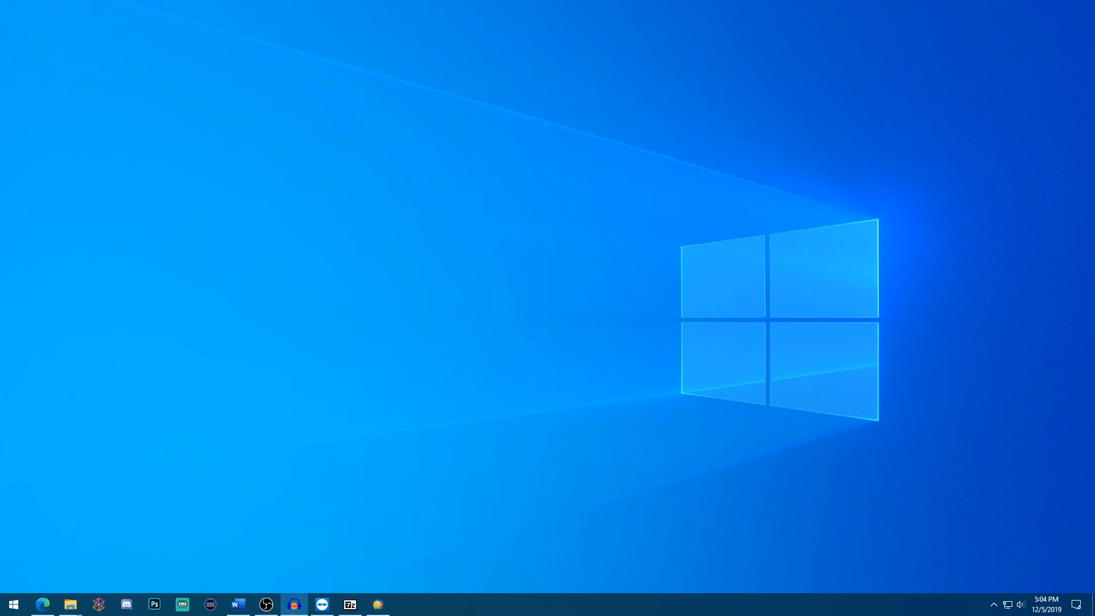
{"action": "mouse_move", "coordinate": [70, 604]}
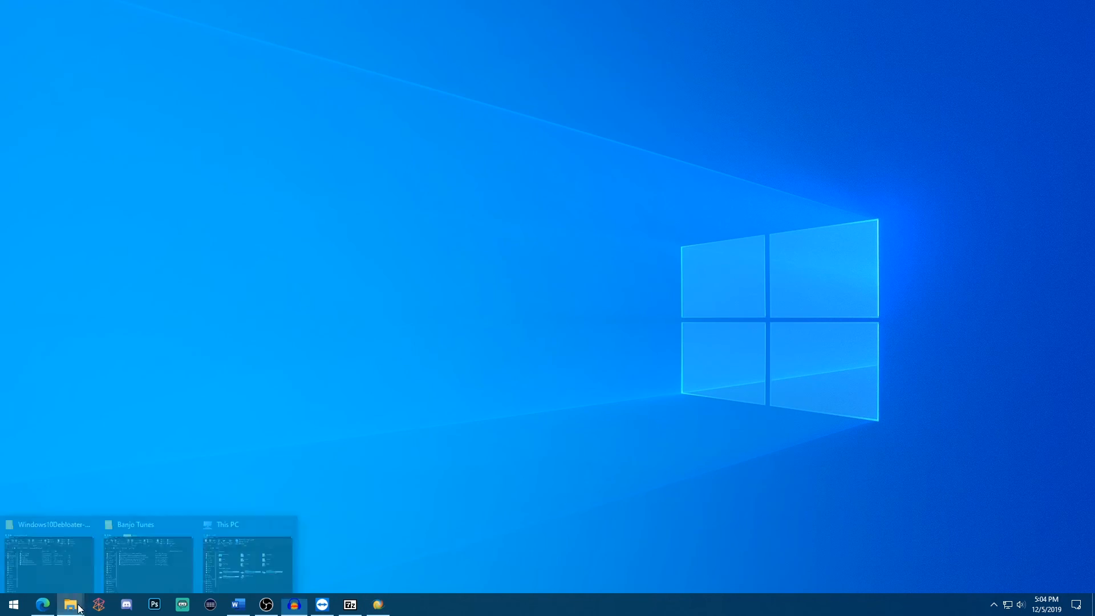
Step: Select Windows10DebloaterGUI.ps1 in the Windows10Debloater-master folder in Downloads
{"action": "left_click", "coordinate": [47, 559]}
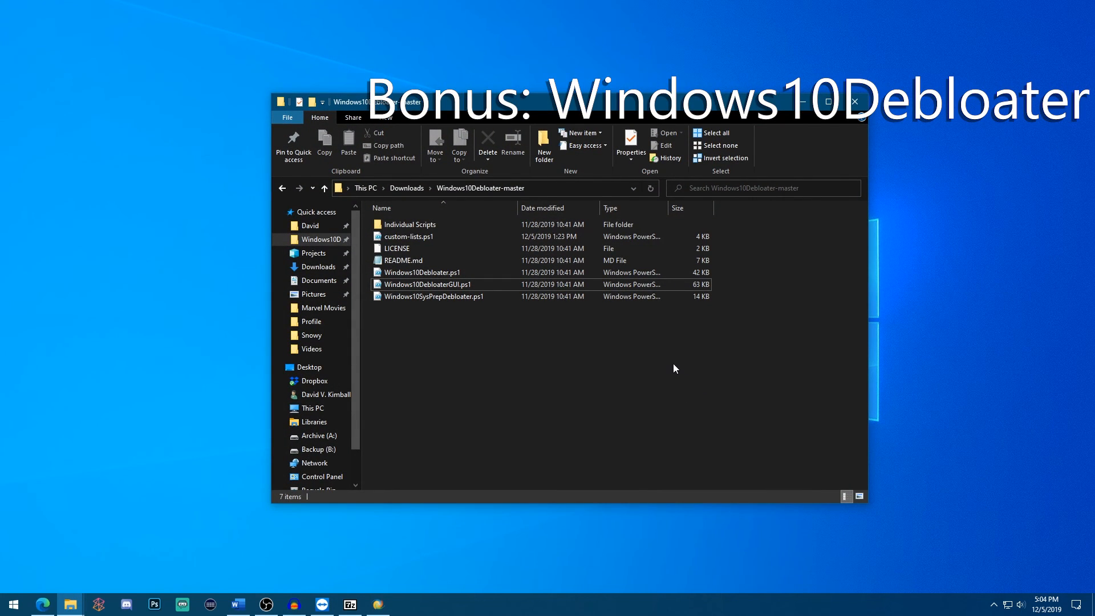
{"action": "mouse_move", "coordinate": [625, 392]}
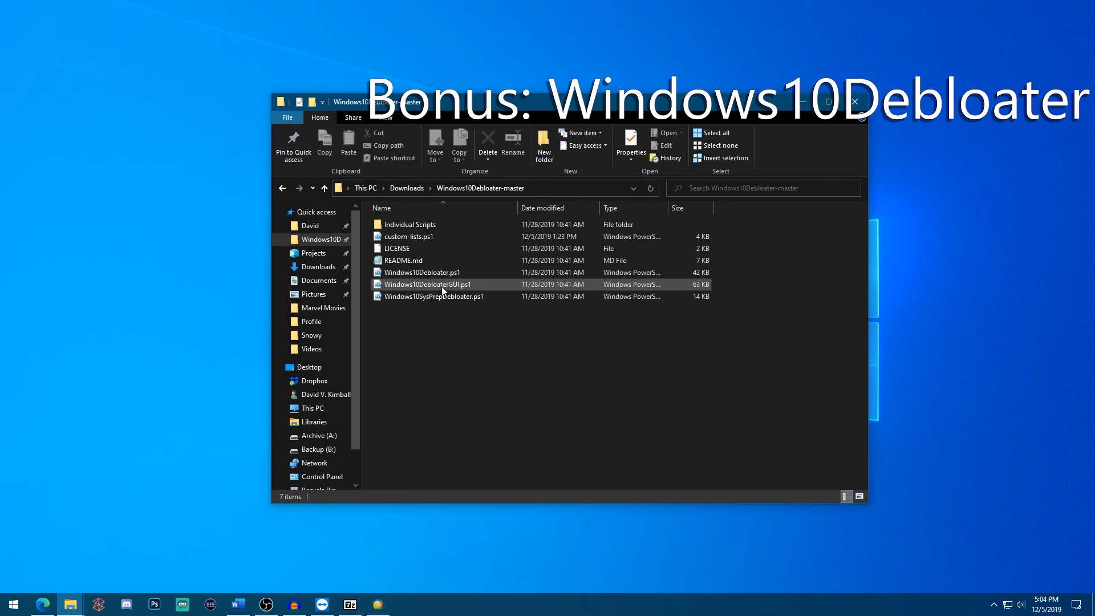
{"action": "left_click", "coordinate": [426, 284]}
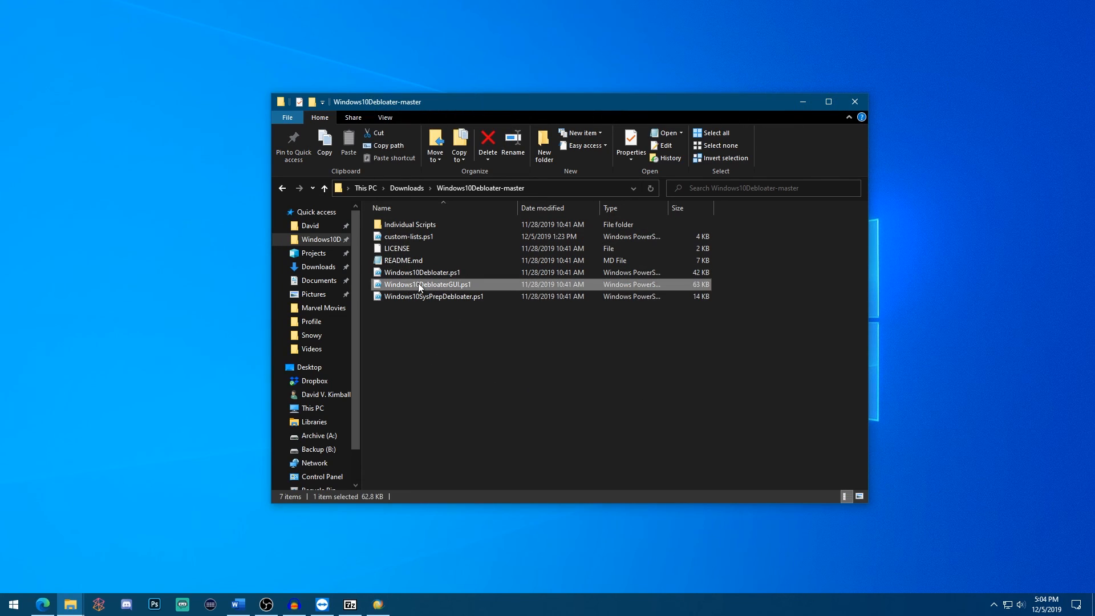
{"action": "mouse_move", "coordinate": [486, 294]}
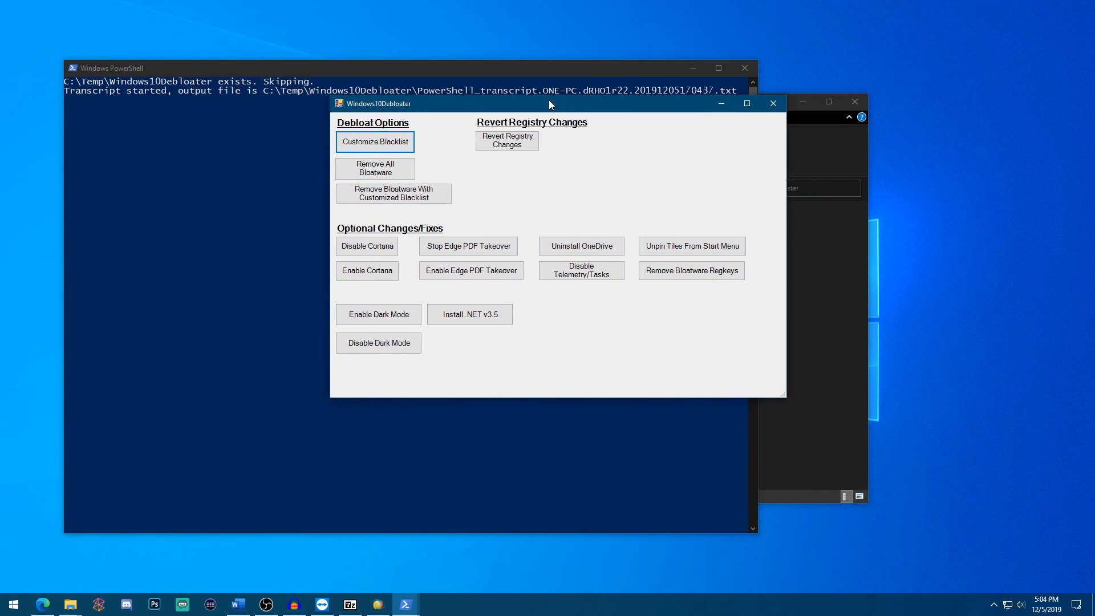
{"action": "mouse_move", "coordinate": [496, 208]}
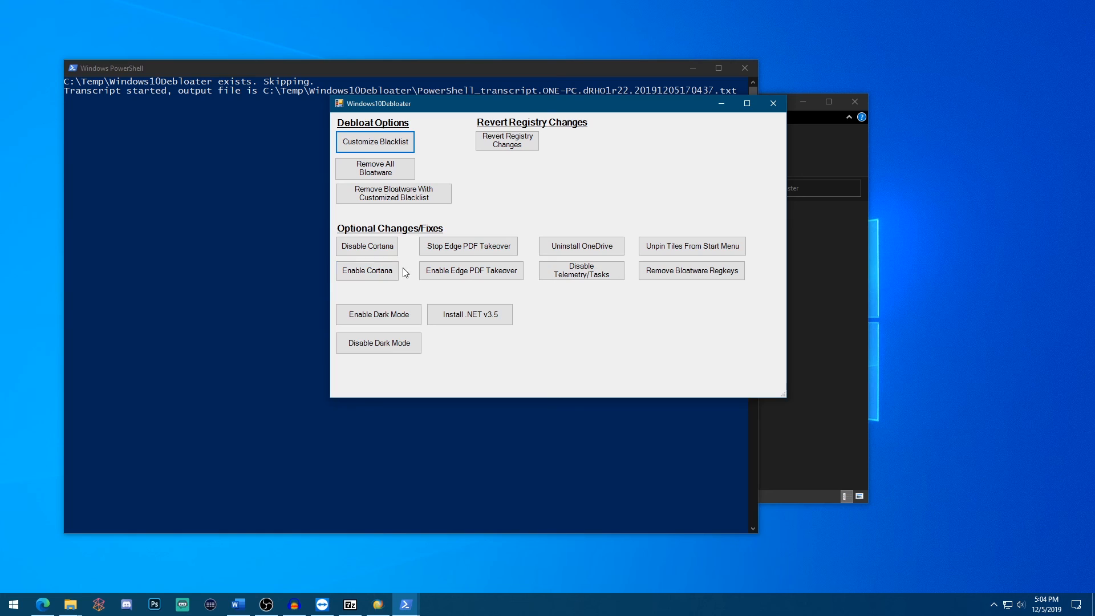
{"action": "mouse_move", "coordinate": [431, 381]}
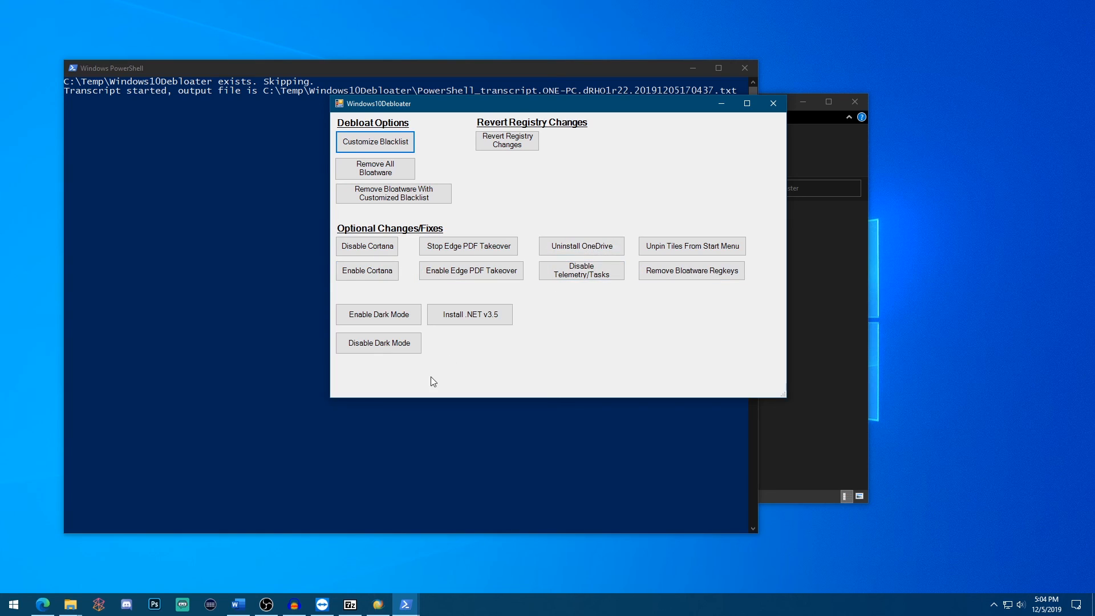
{"action": "mouse_move", "coordinate": [527, 199]}
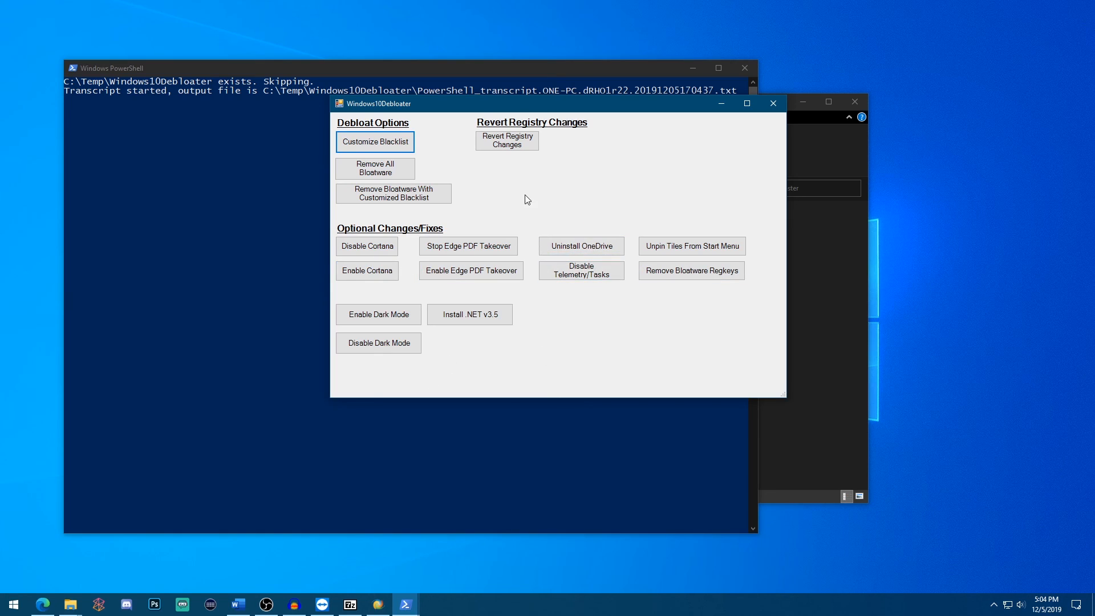
{"action": "mouse_move", "coordinate": [449, 174]}
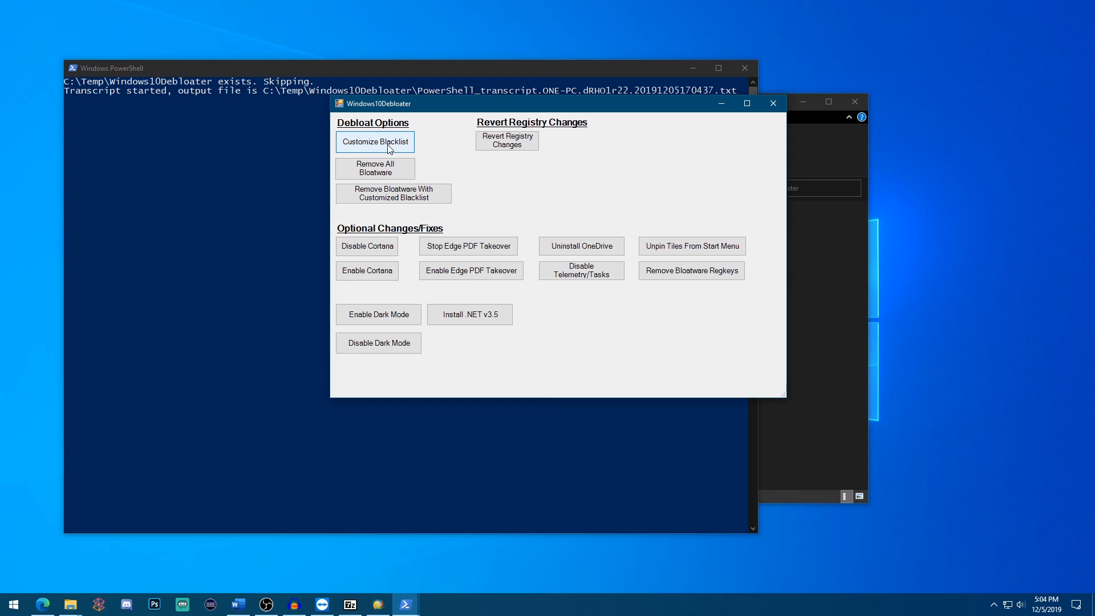
Step: Scroll through the Customize Blacklist app list, then close Debloater and the folder window
{"action": "left_click", "coordinate": [374, 141]}
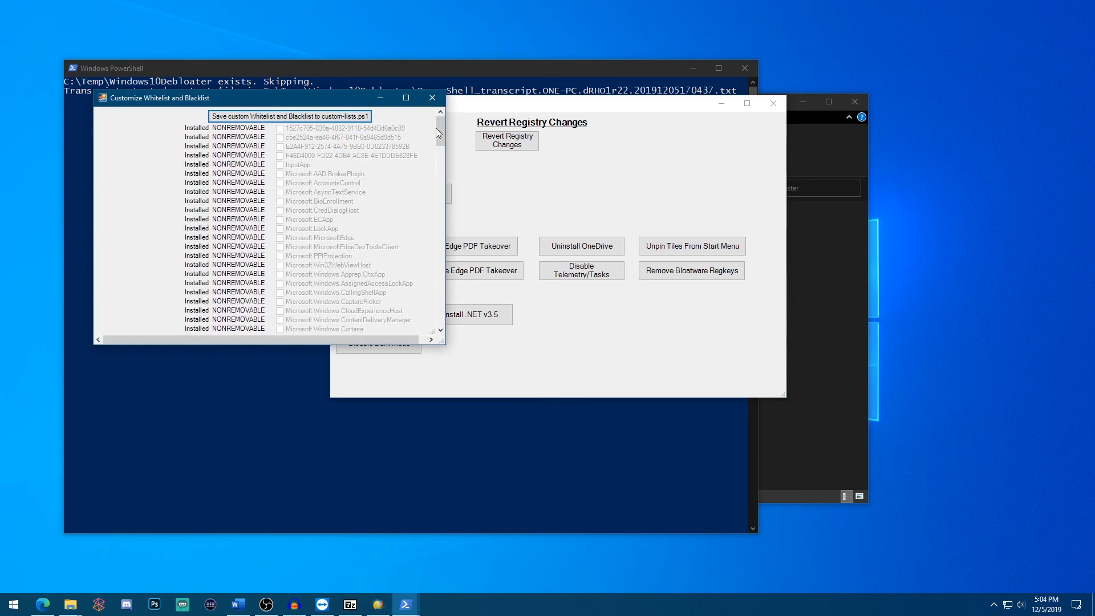
{"action": "scroll", "scroll_direction": "down", "scroll_amount": 3}
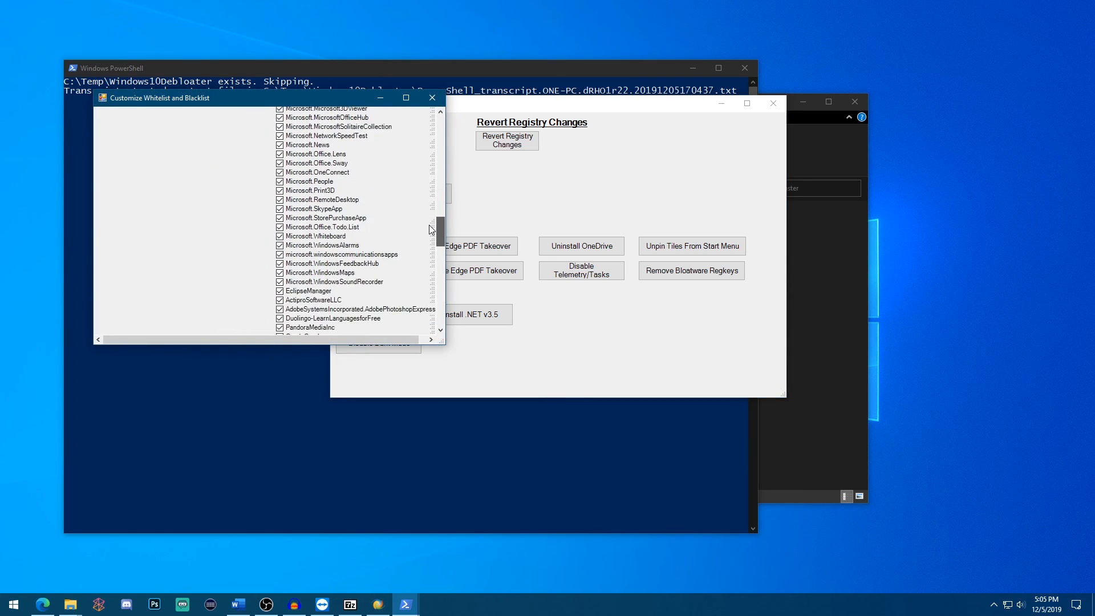
{"action": "scroll", "scroll_direction": "up", "scroll_amount": 3}
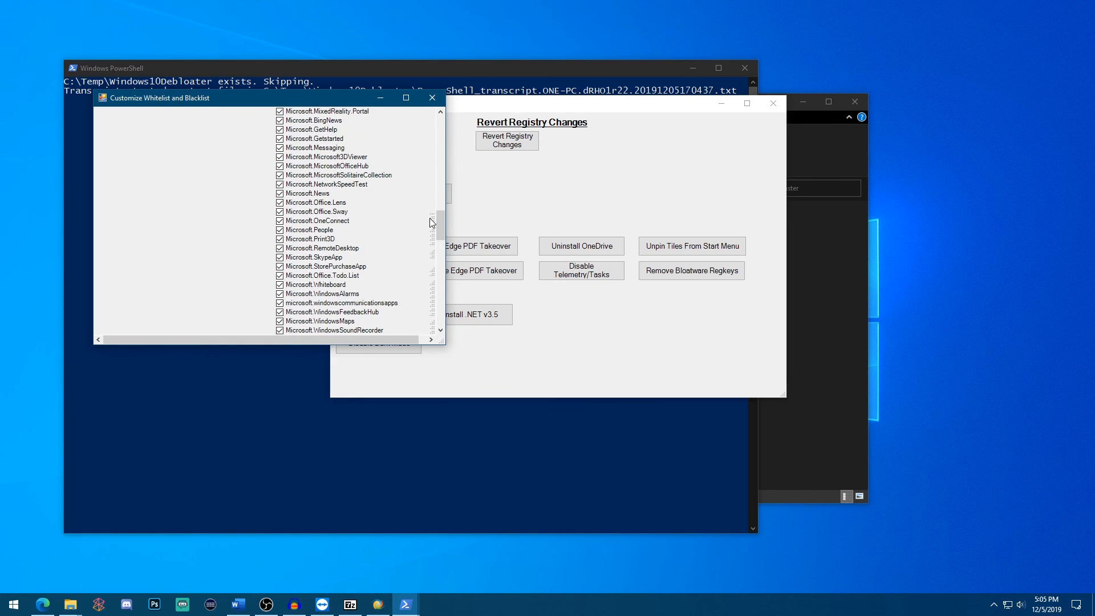
{"action": "mouse_move", "coordinate": [383, 236]}
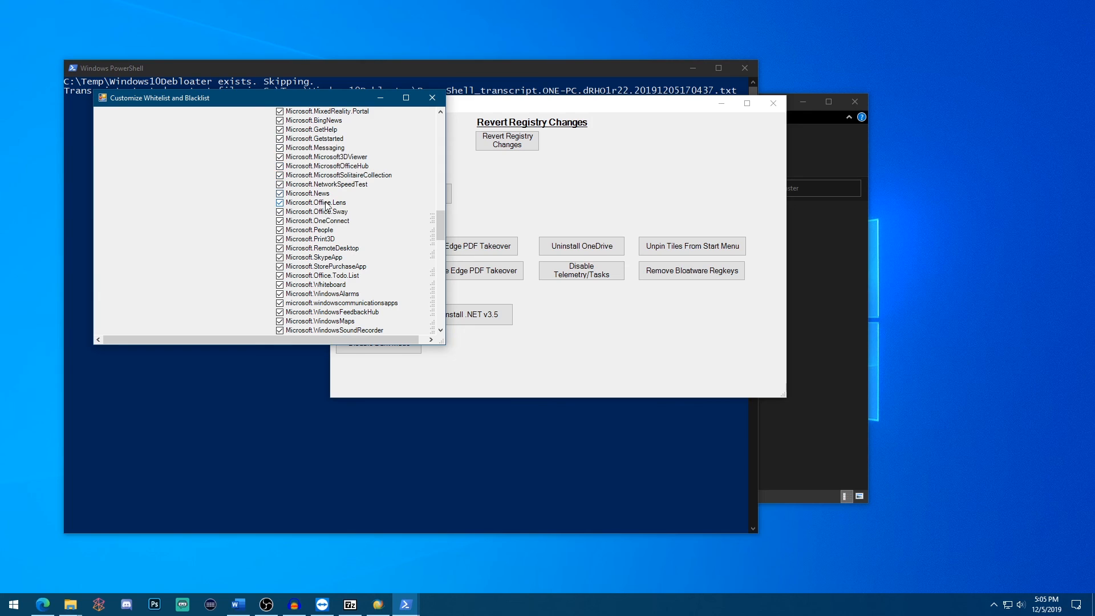
{"action": "scroll", "scroll_direction": "up", "scroll_amount": 3}
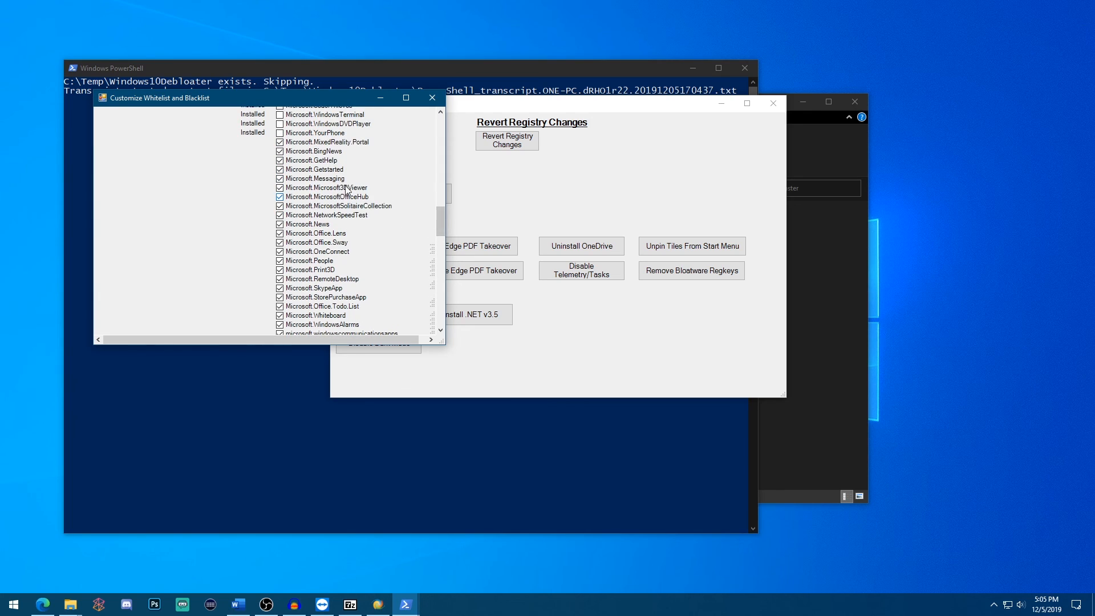
{"action": "left_click", "coordinate": [431, 97]}
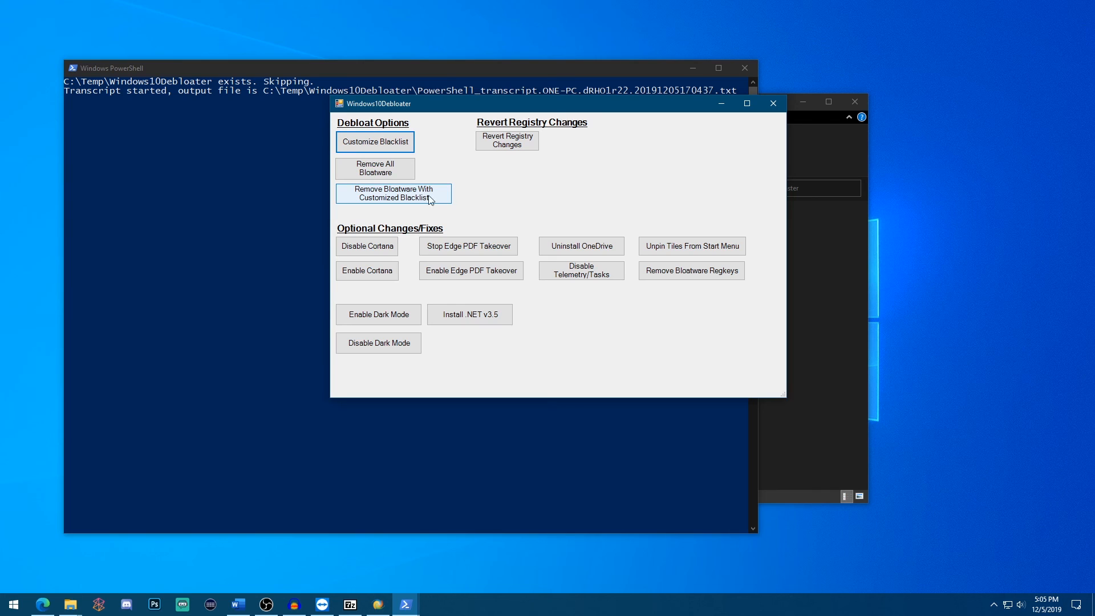
{"action": "mouse_move", "coordinate": [576, 202]}
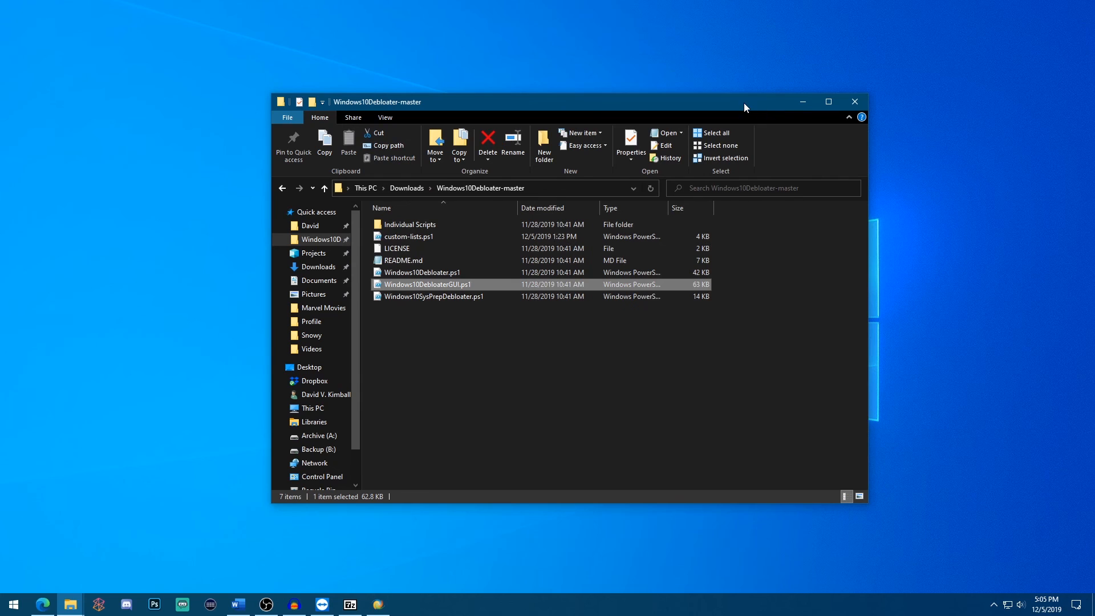
{"action": "left_click", "coordinate": [854, 102]}
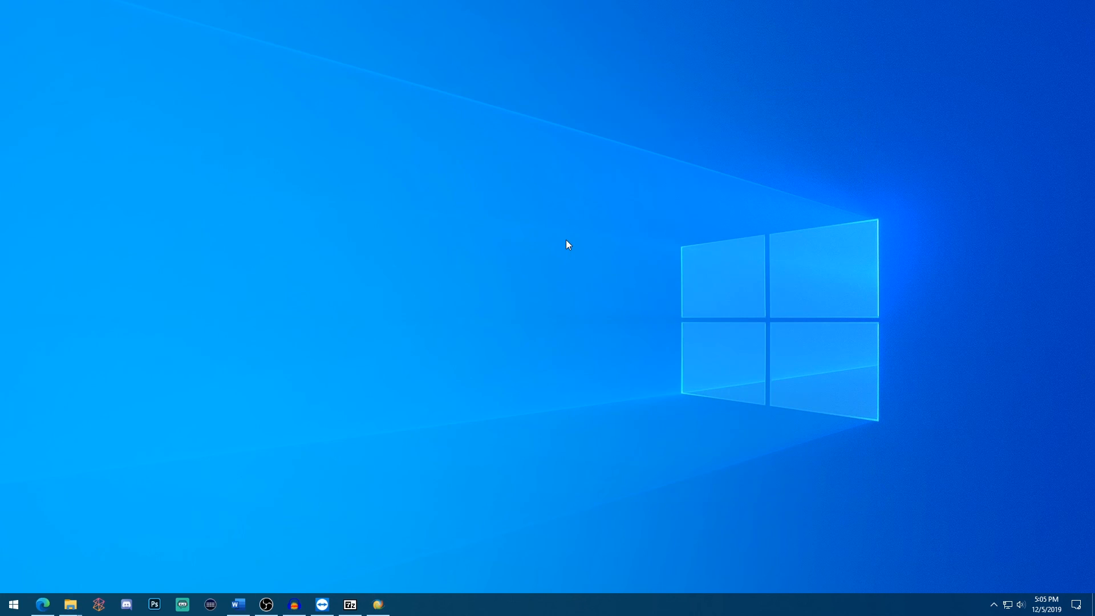